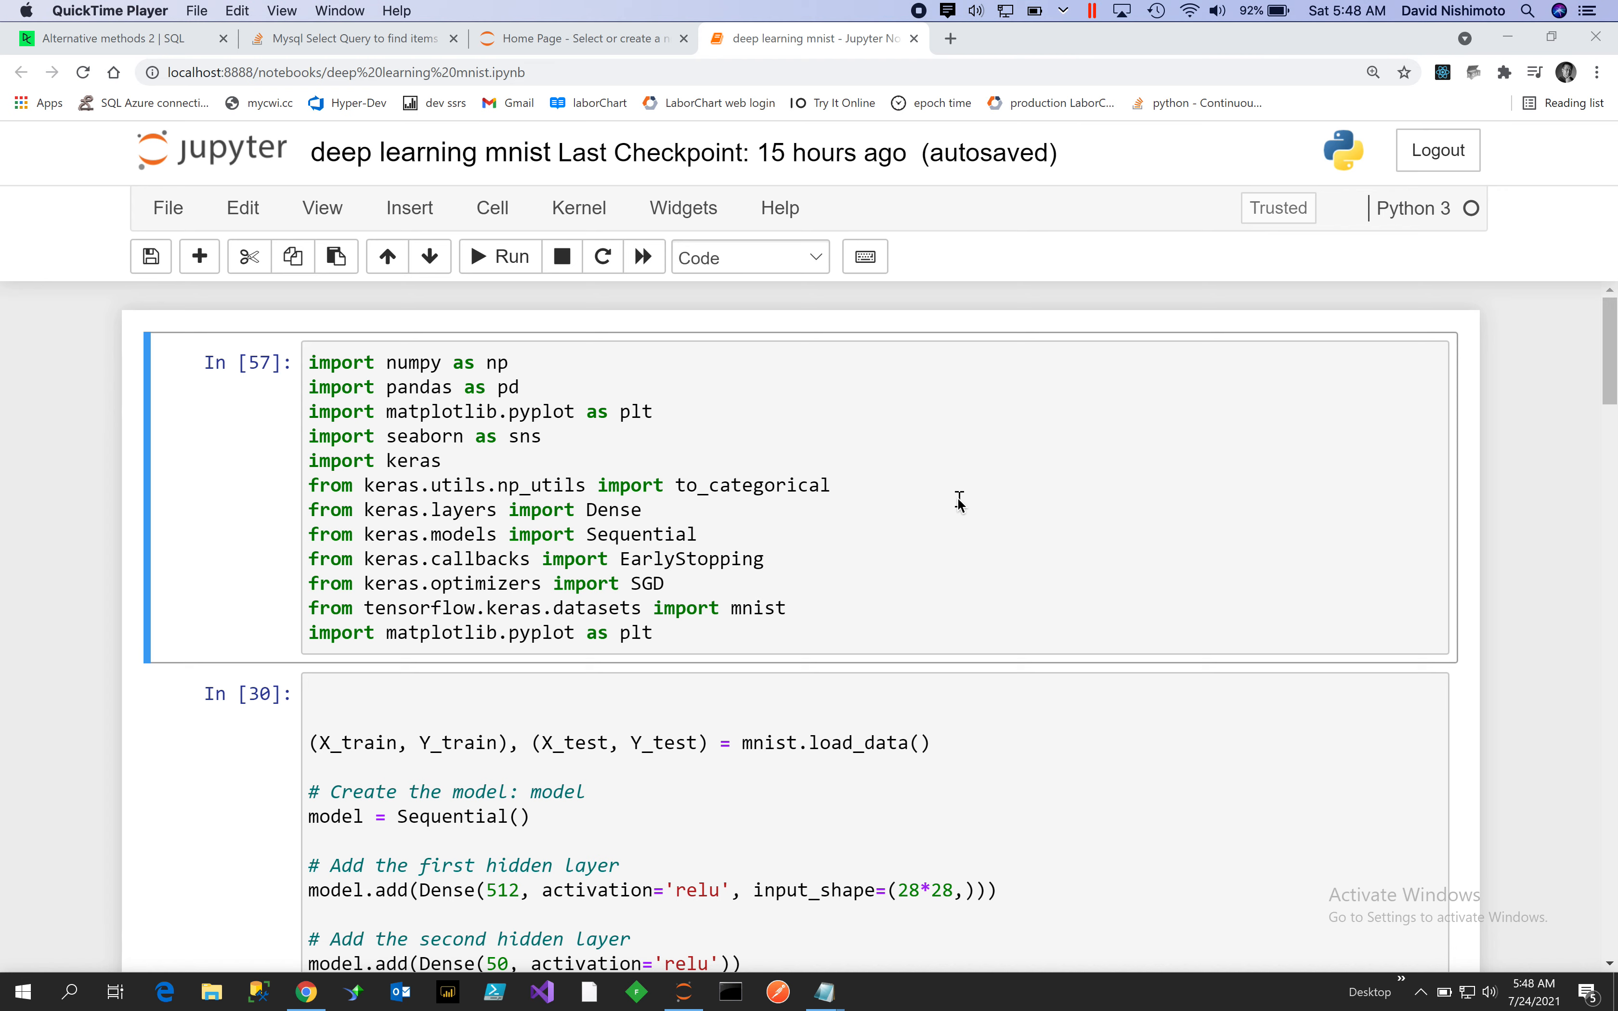
mouse_move(1166, 547)
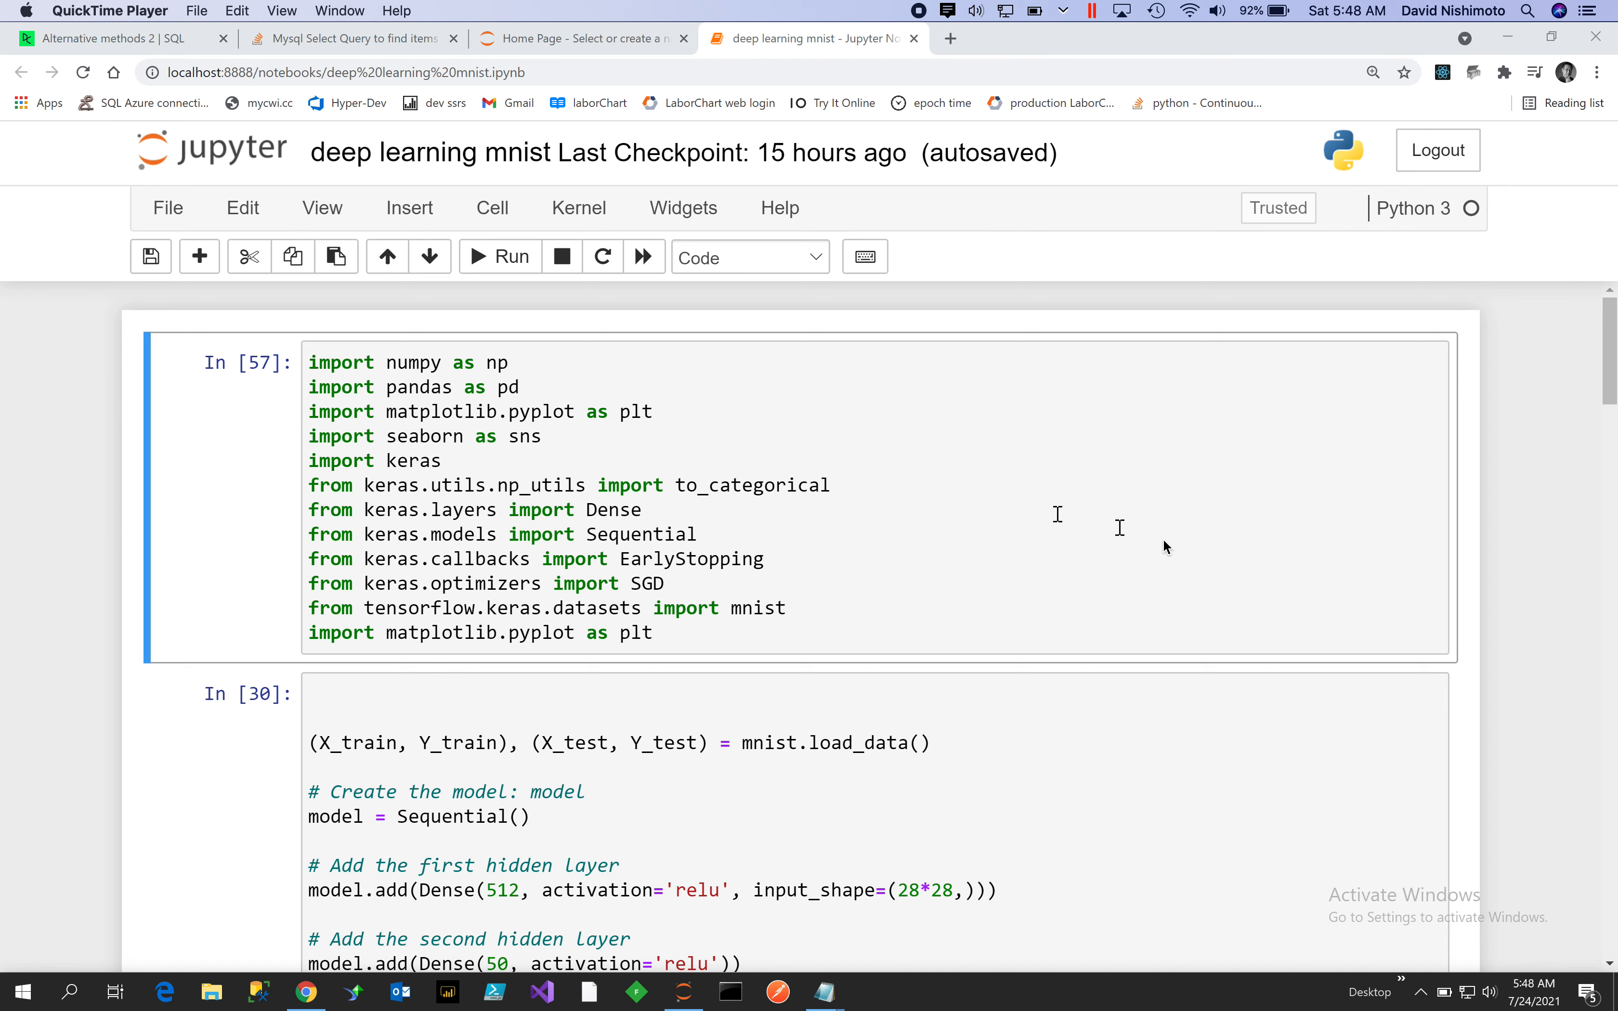
mouse_move(1376, 554)
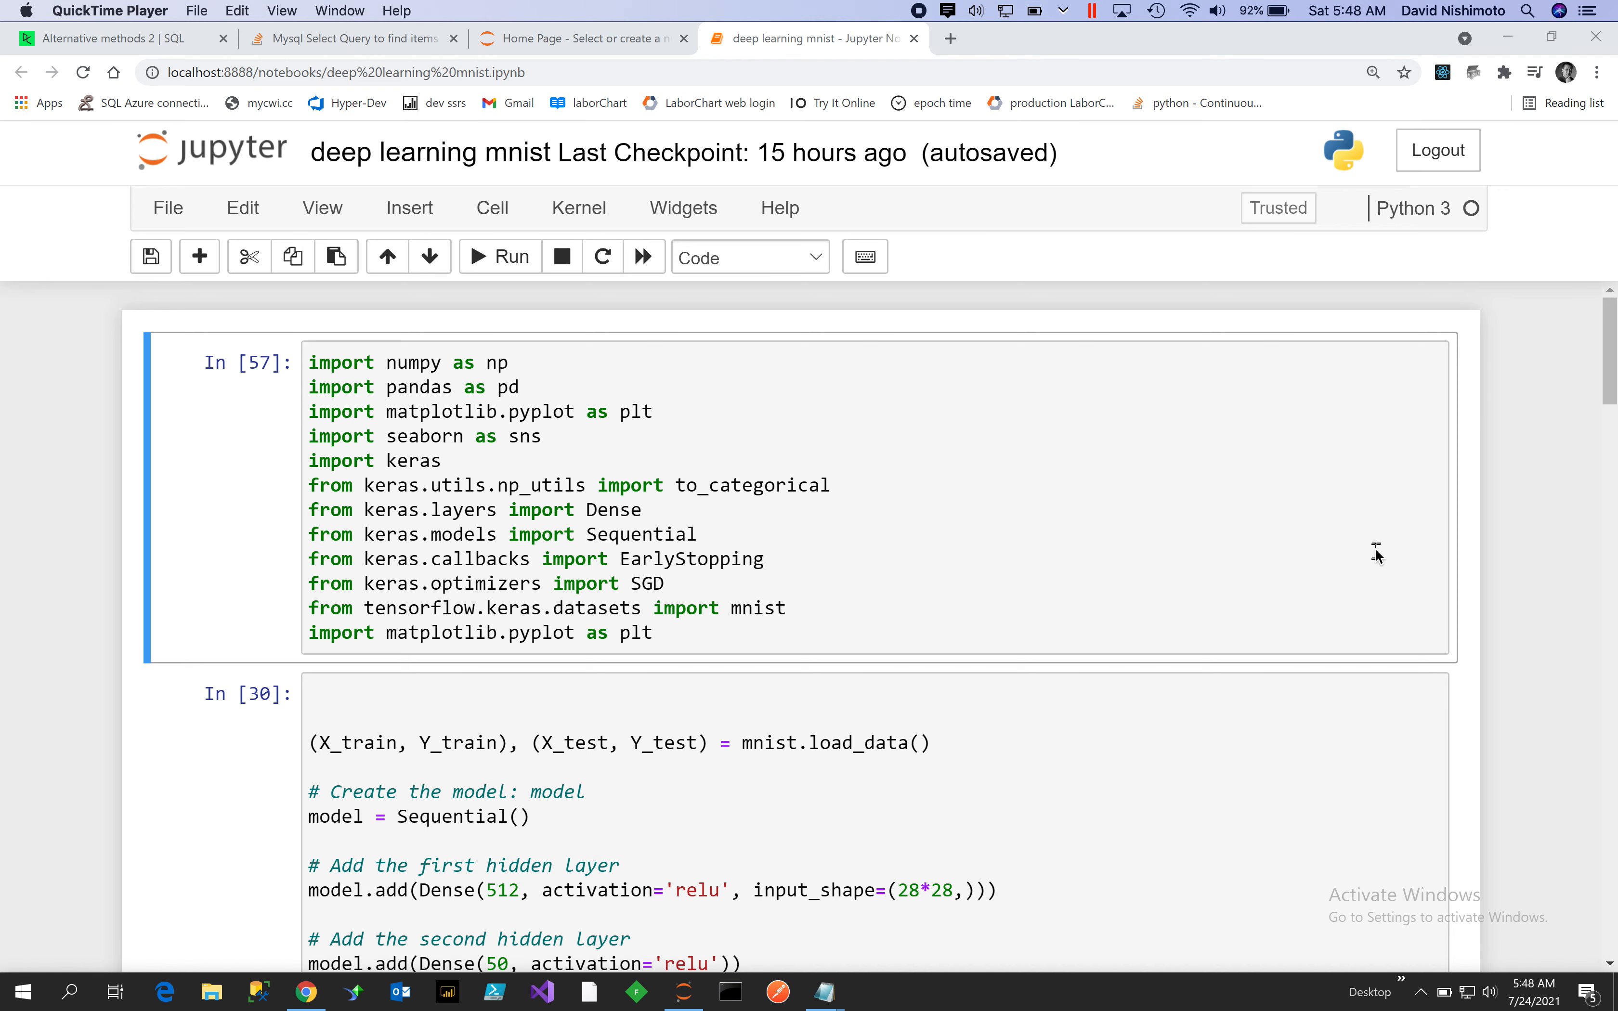
mouse_move(1561, 438)
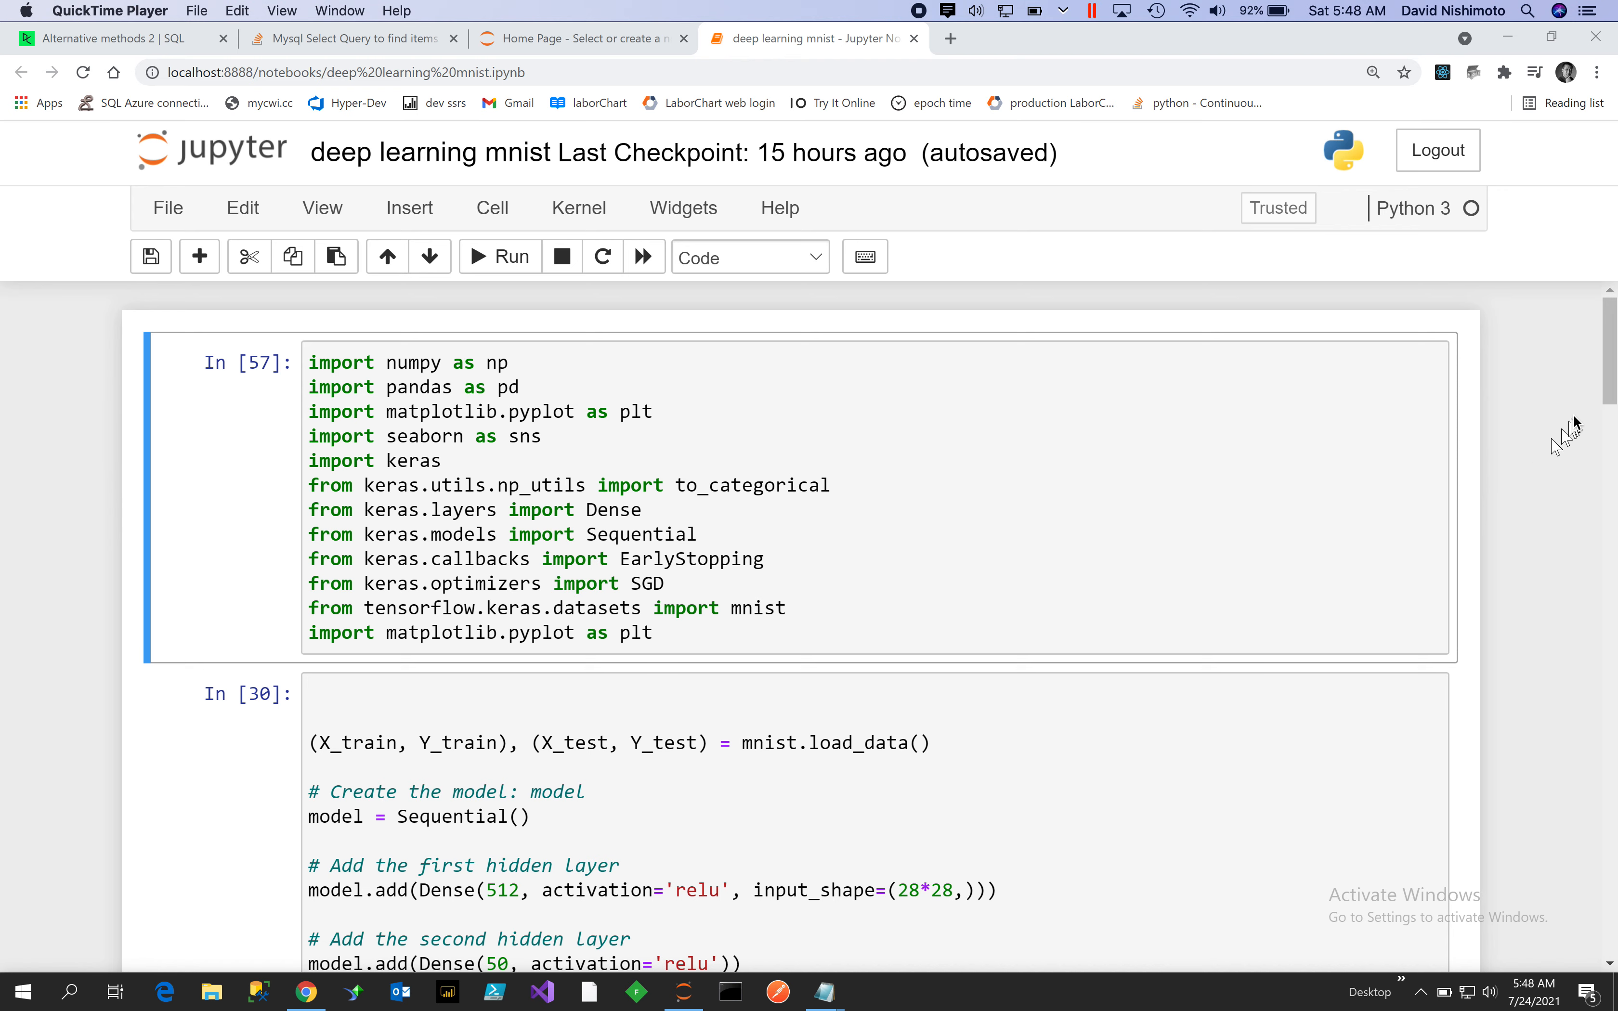
mouse_move(1492, 399)
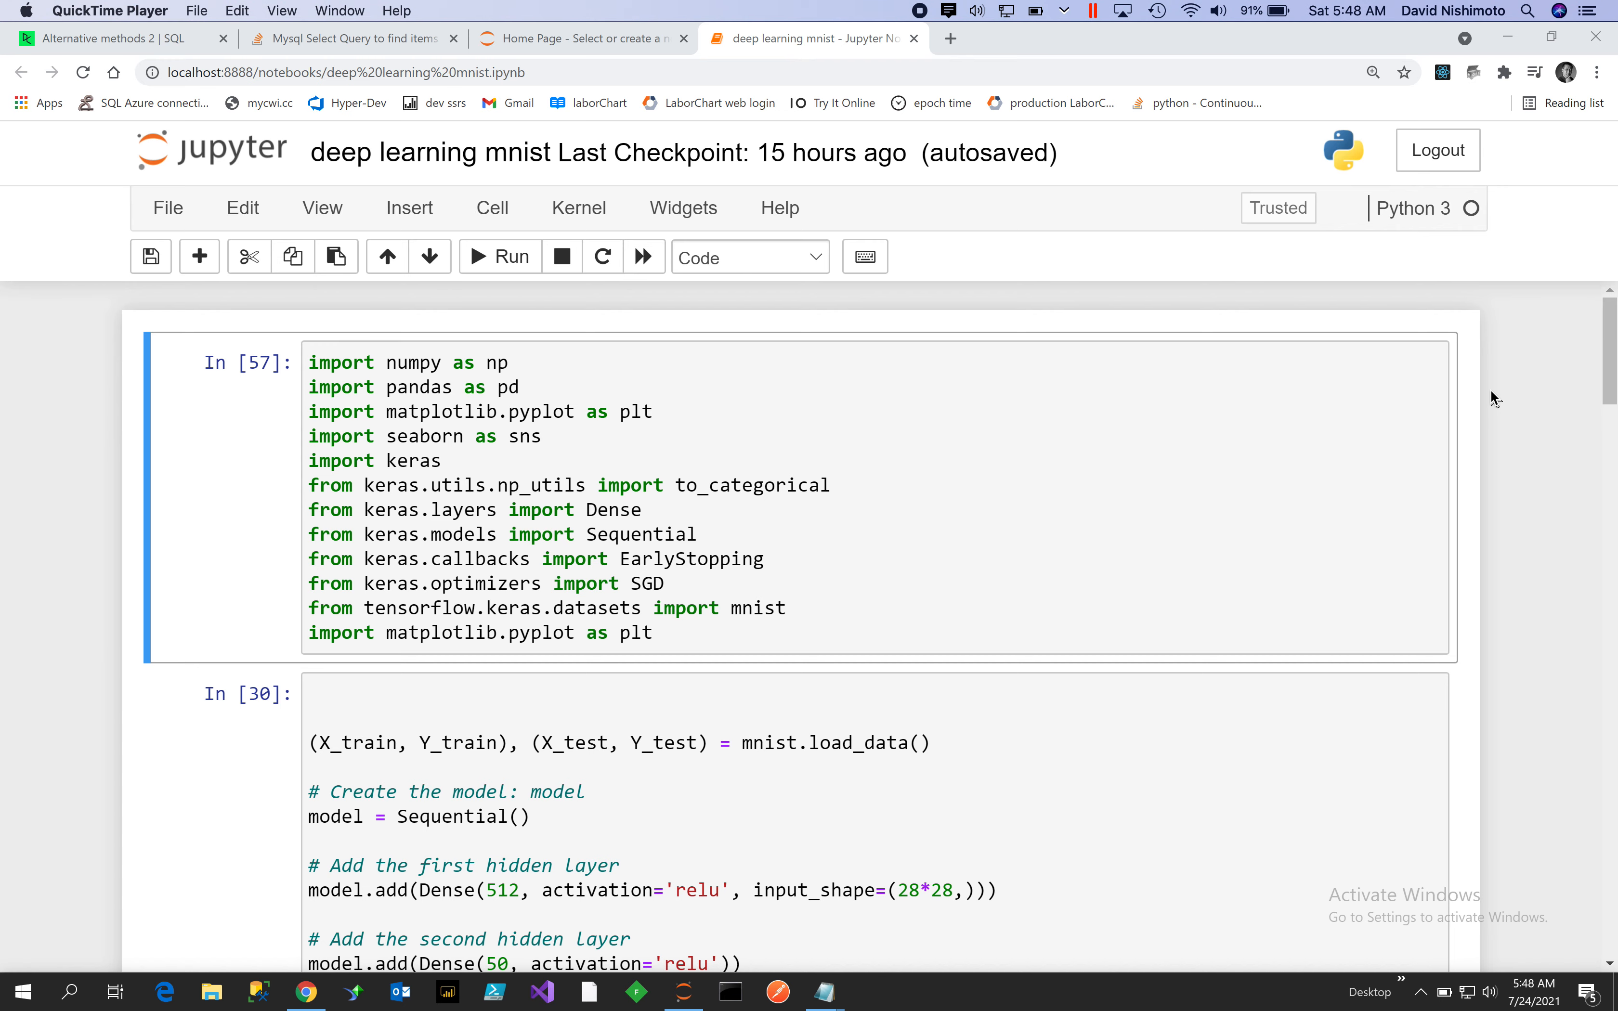
mouse_move(1506, 408)
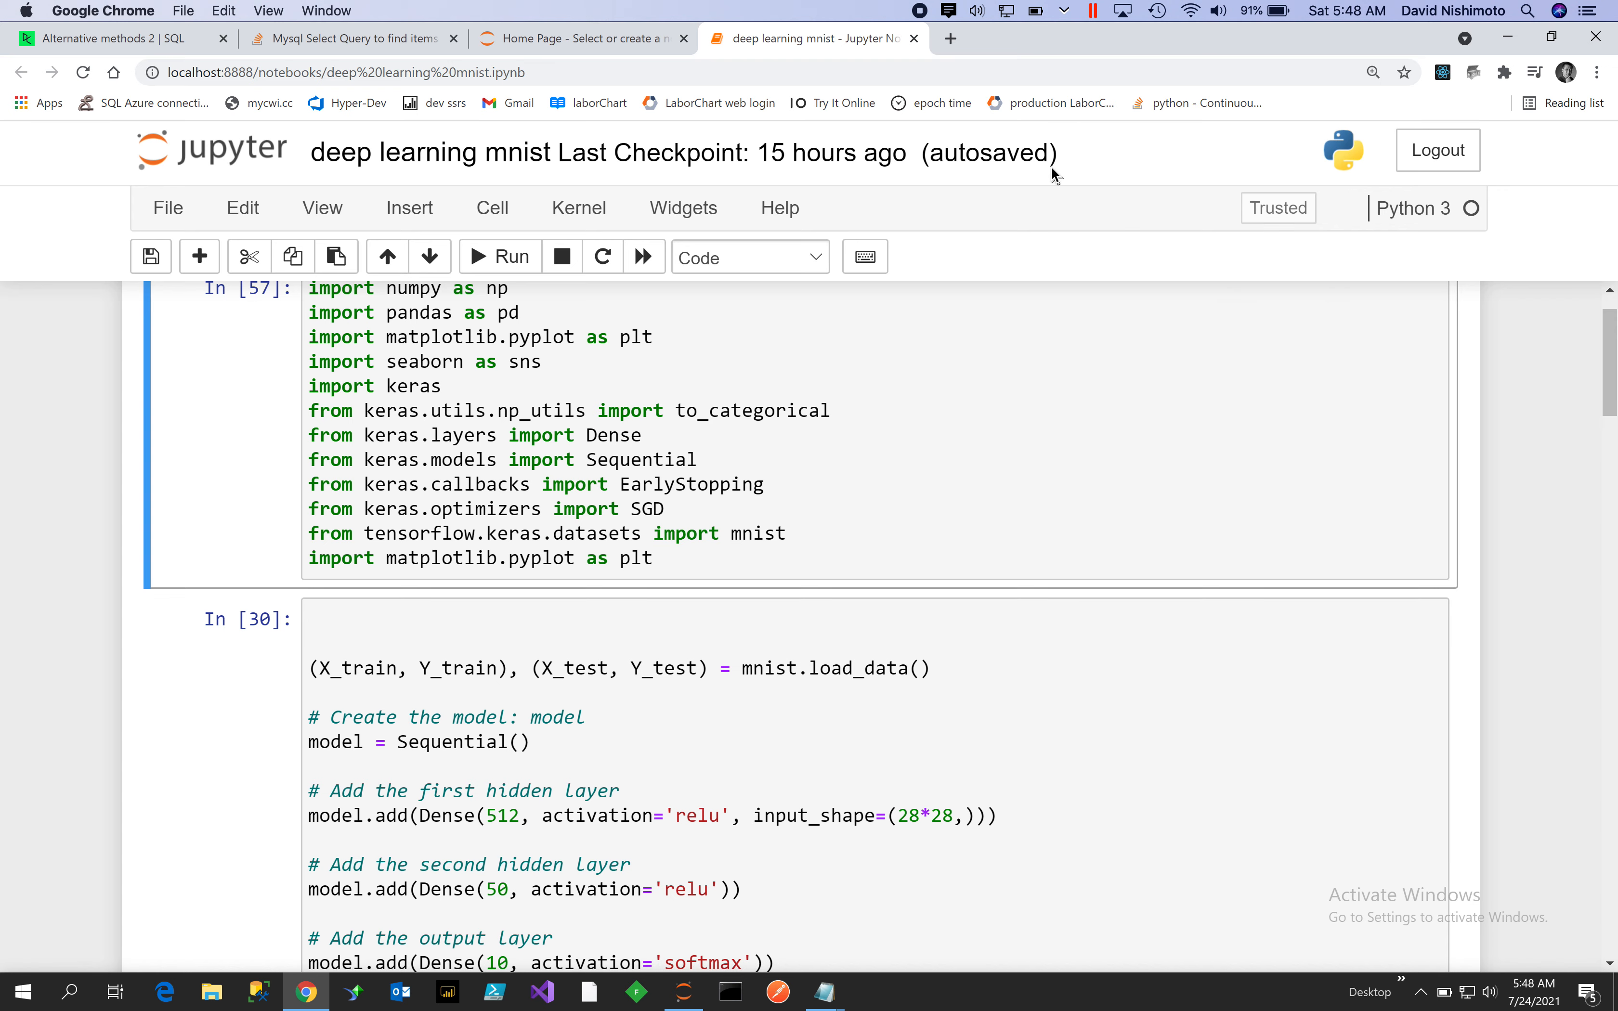
mouse_move(848, 506)
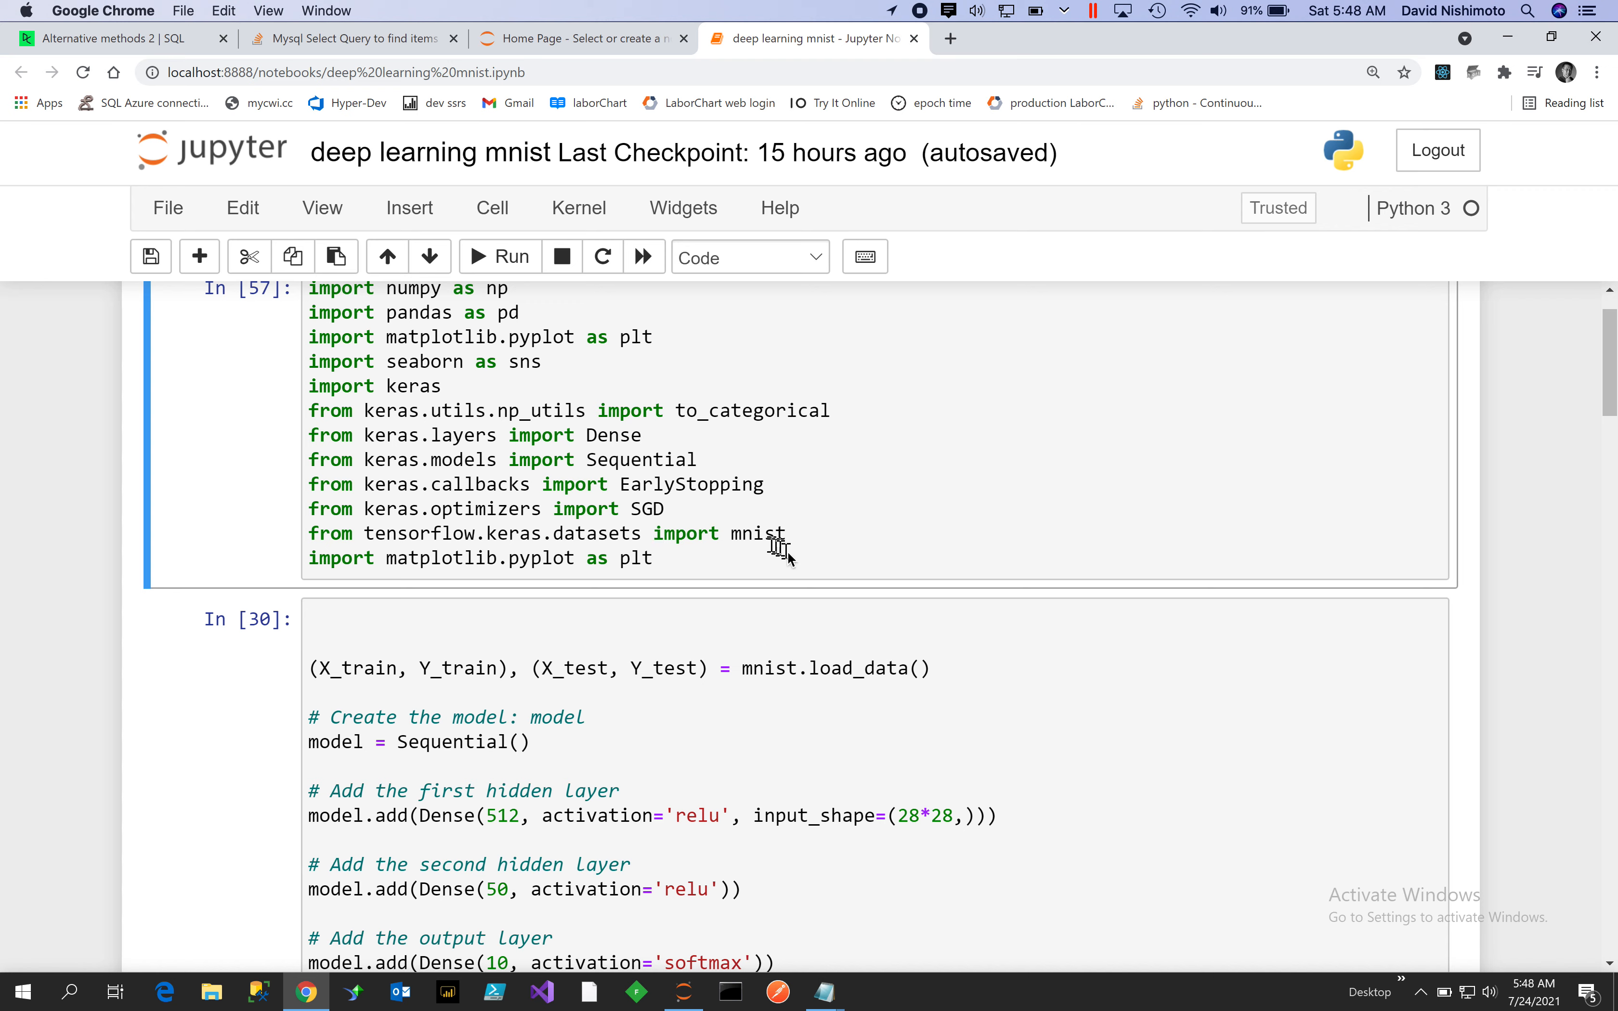
mouse_move(740, 544)
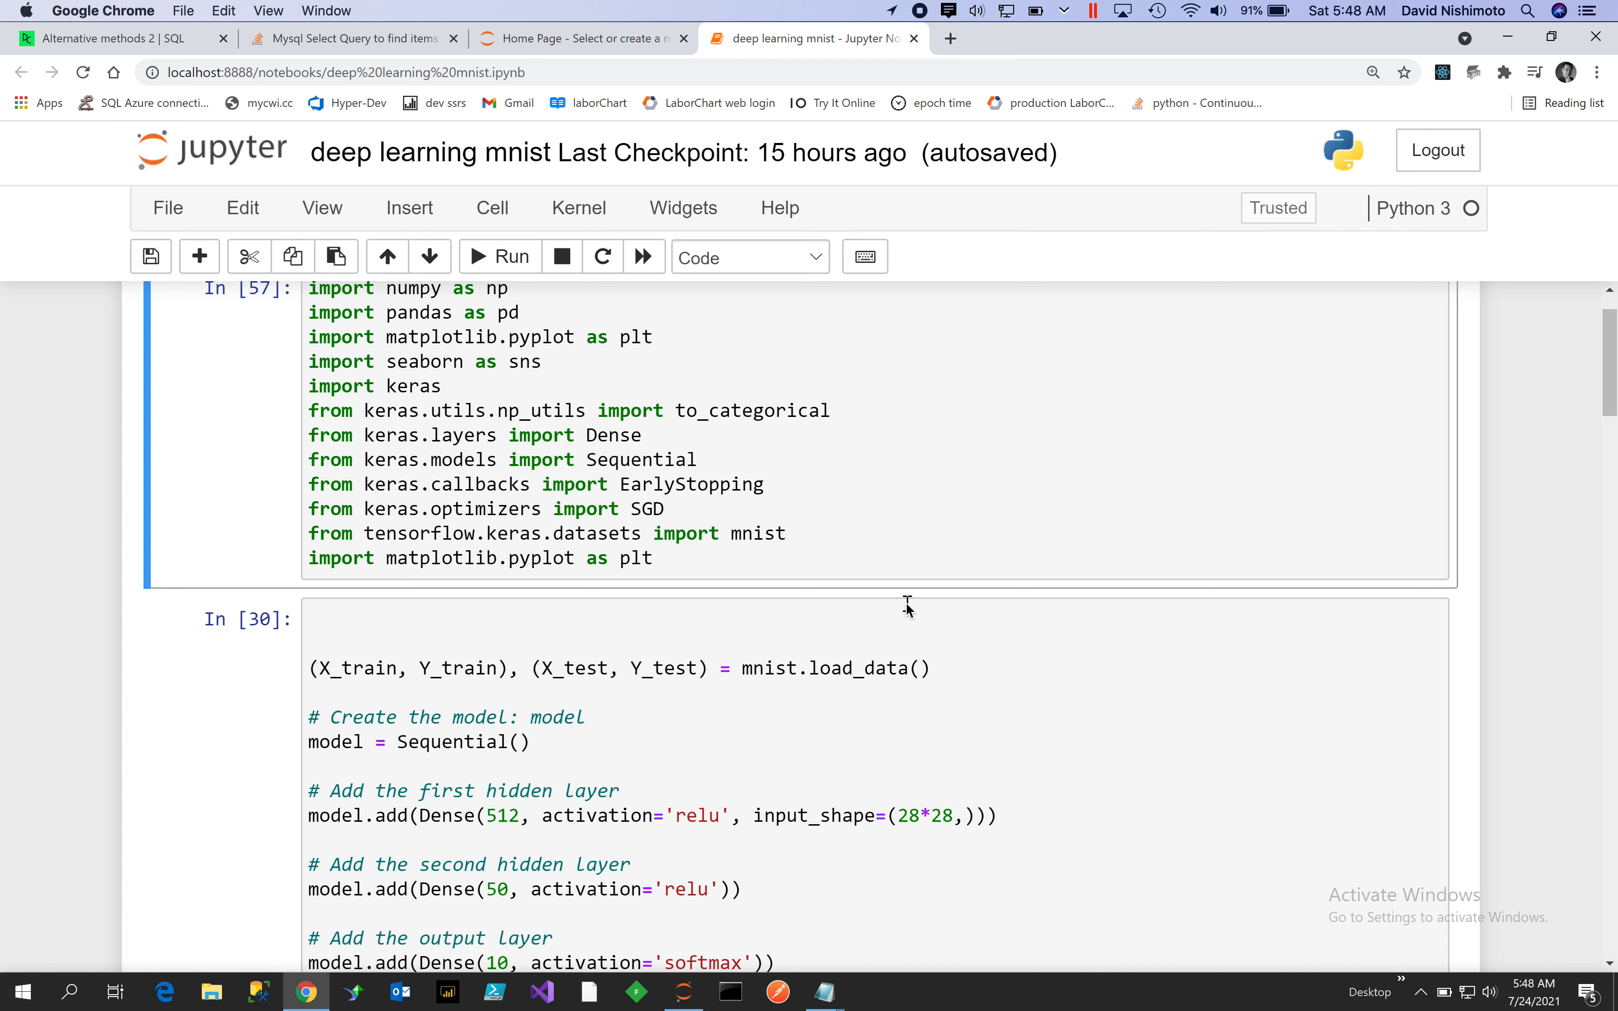
mouse_move(863, 692)
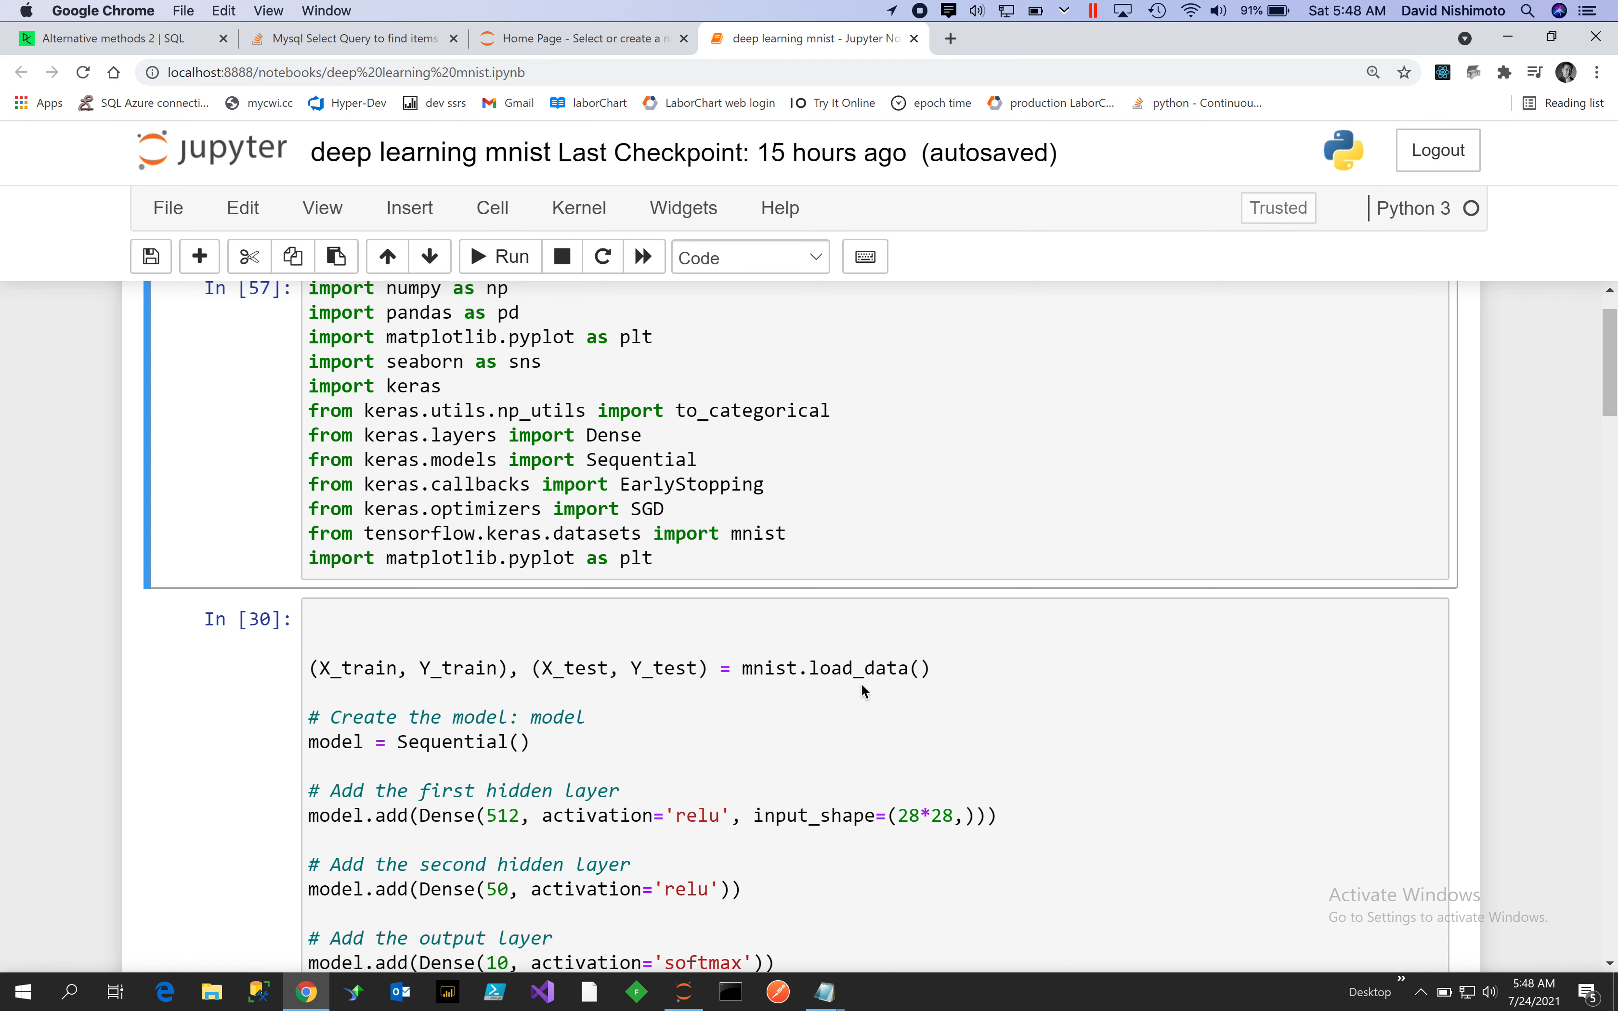
mouse_move(677, 635)
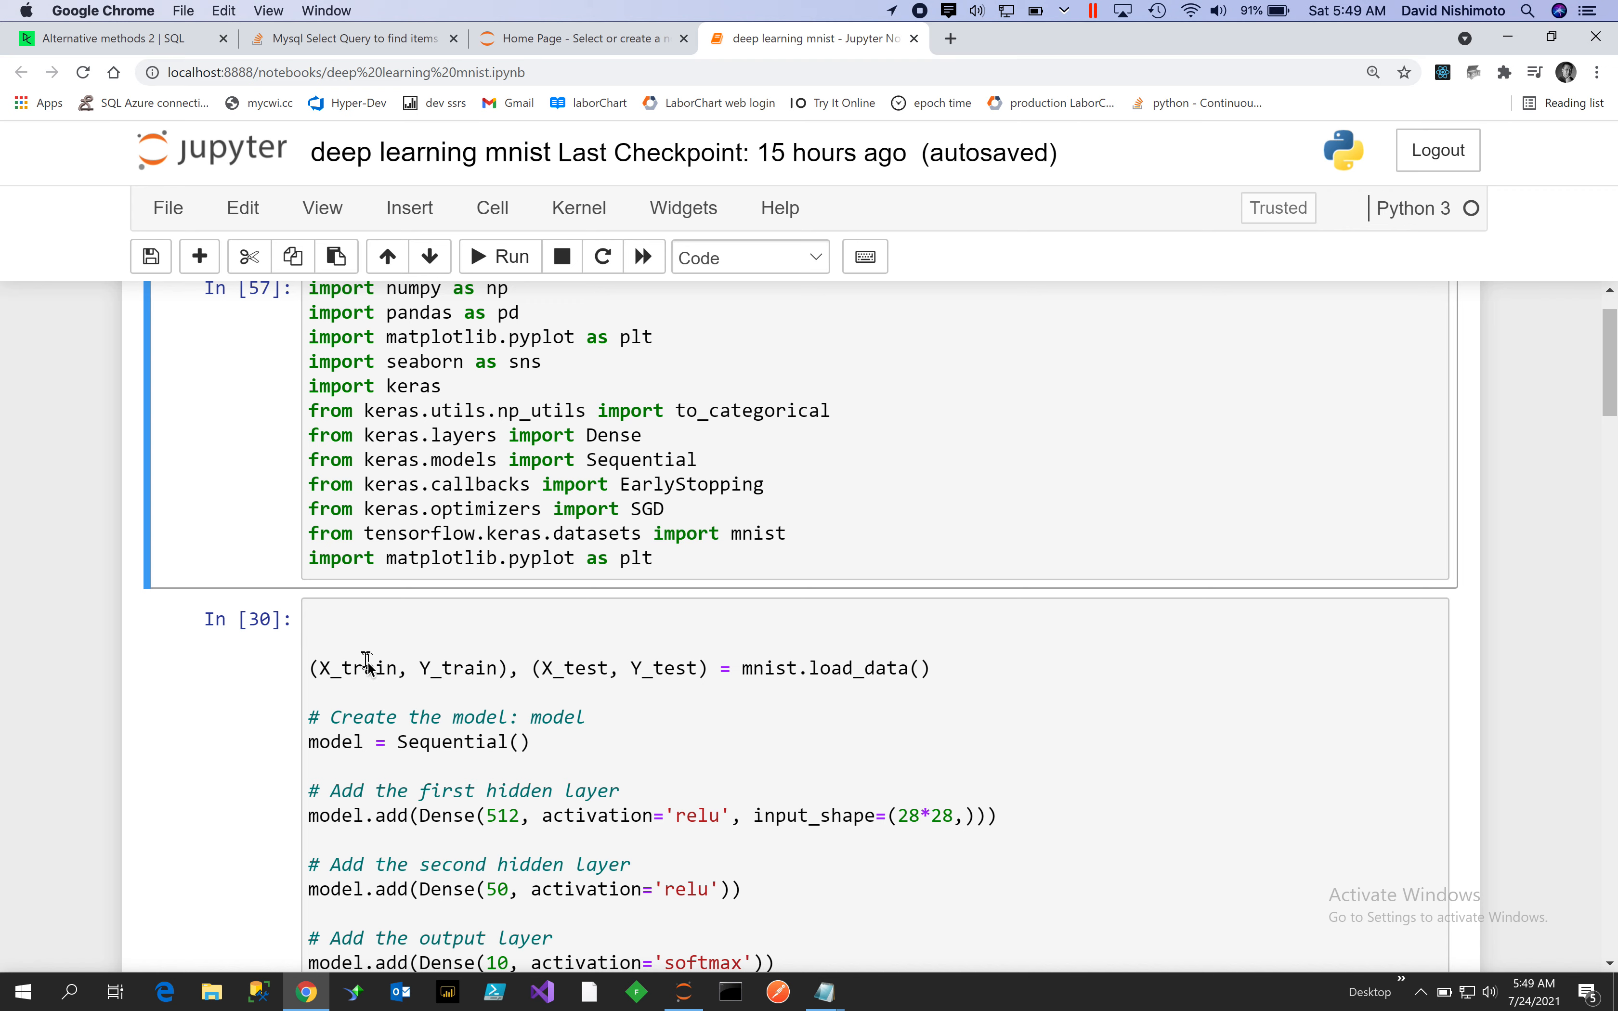
mouse_move(490, 670)
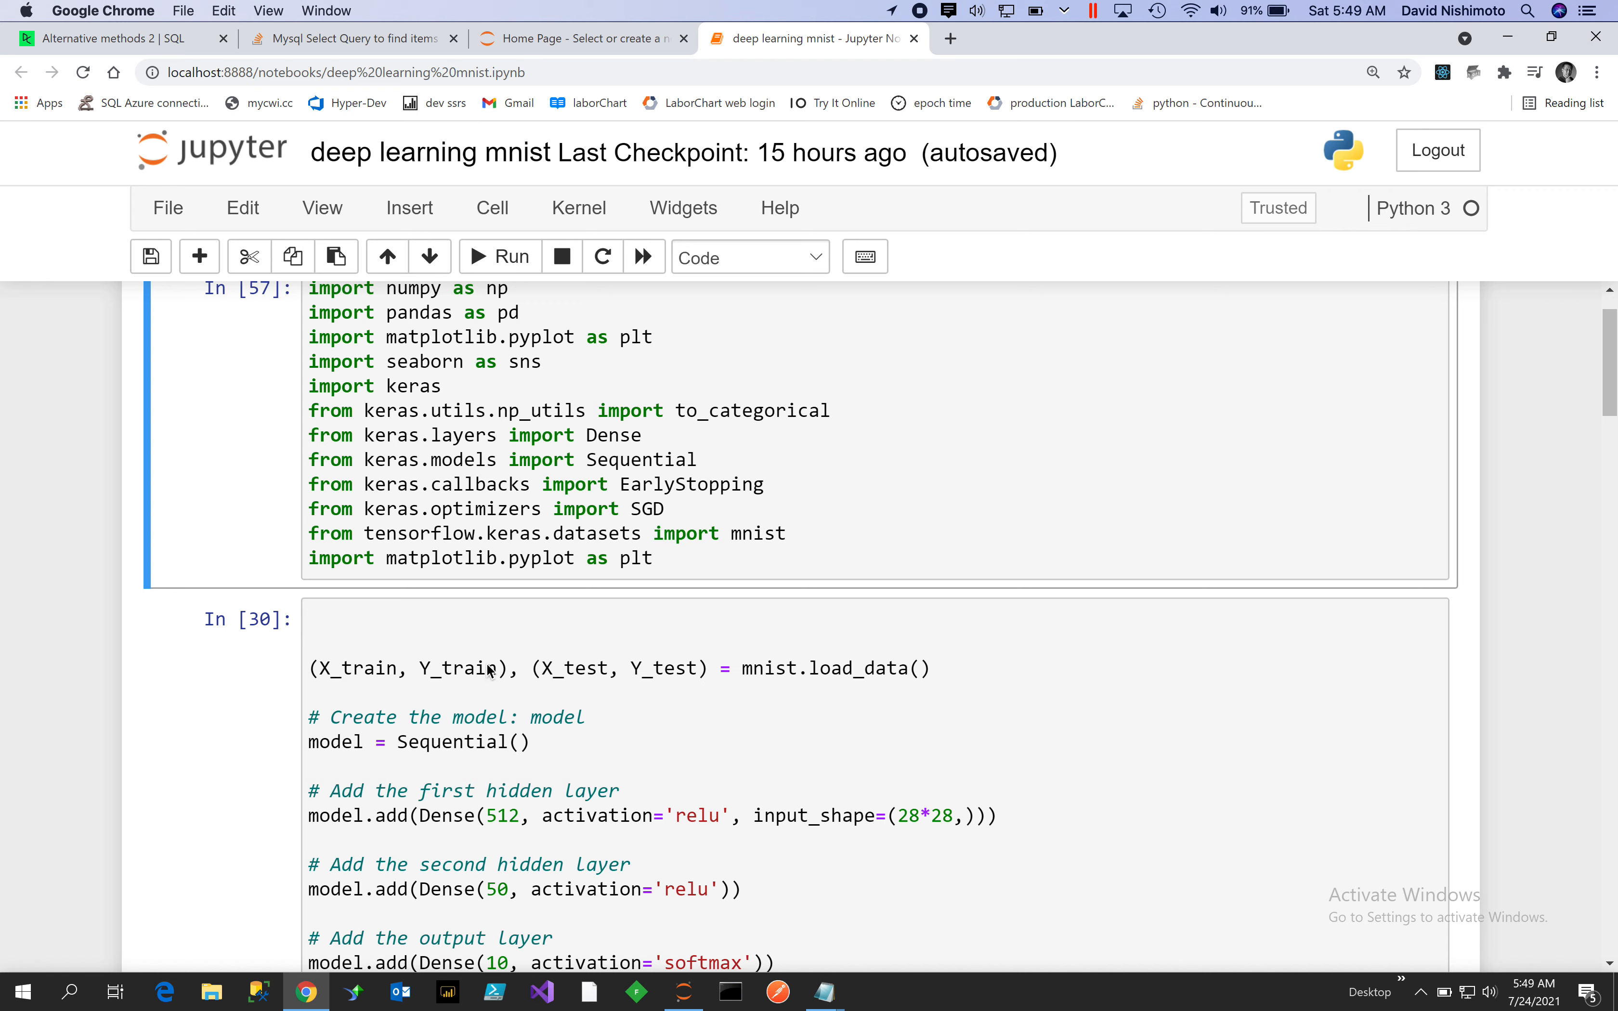
mouse_move(278, 665)
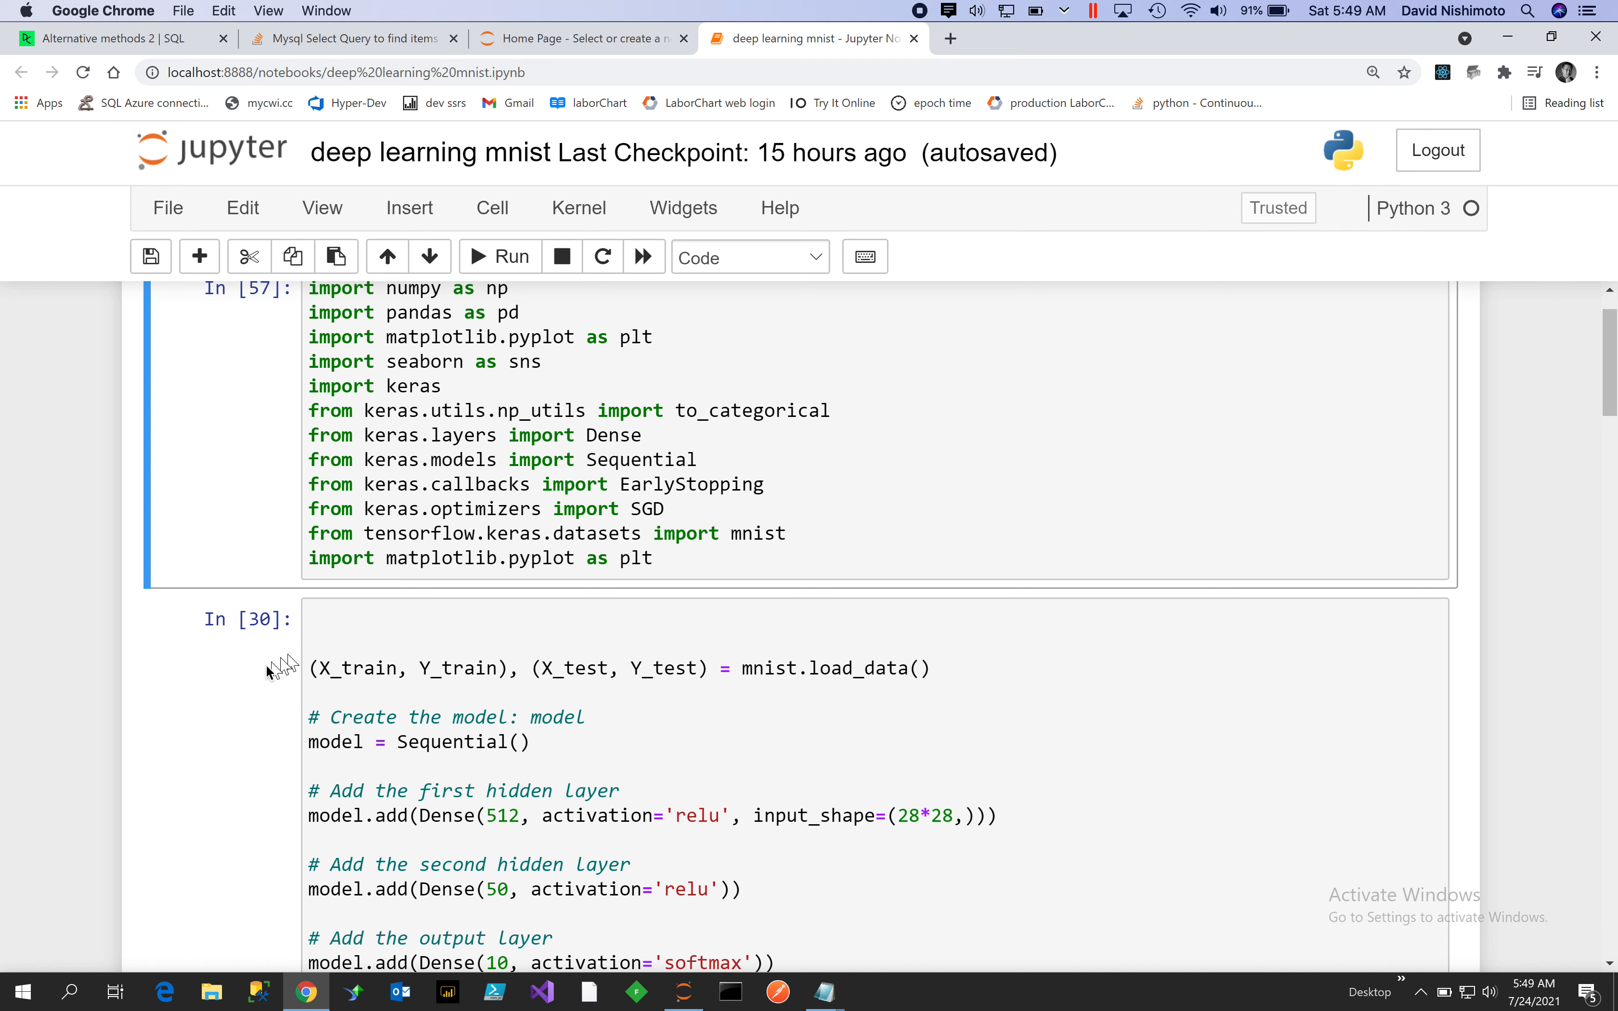
mouse_move(632, 670)
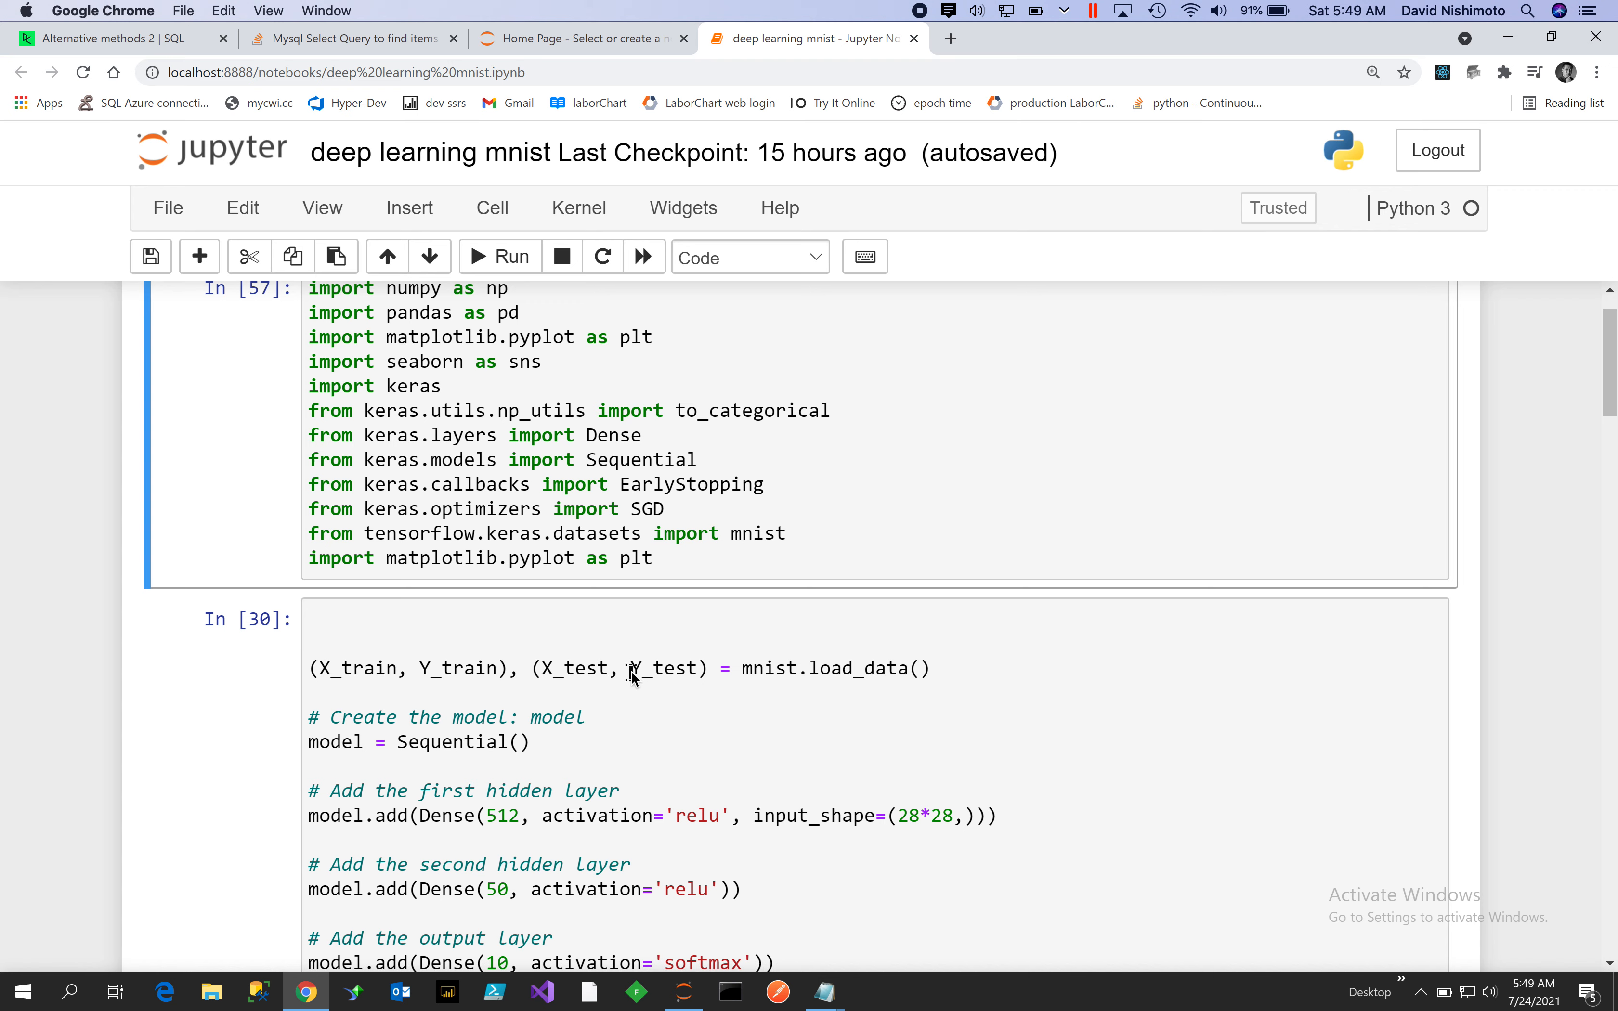
mouse_move(661, 661)
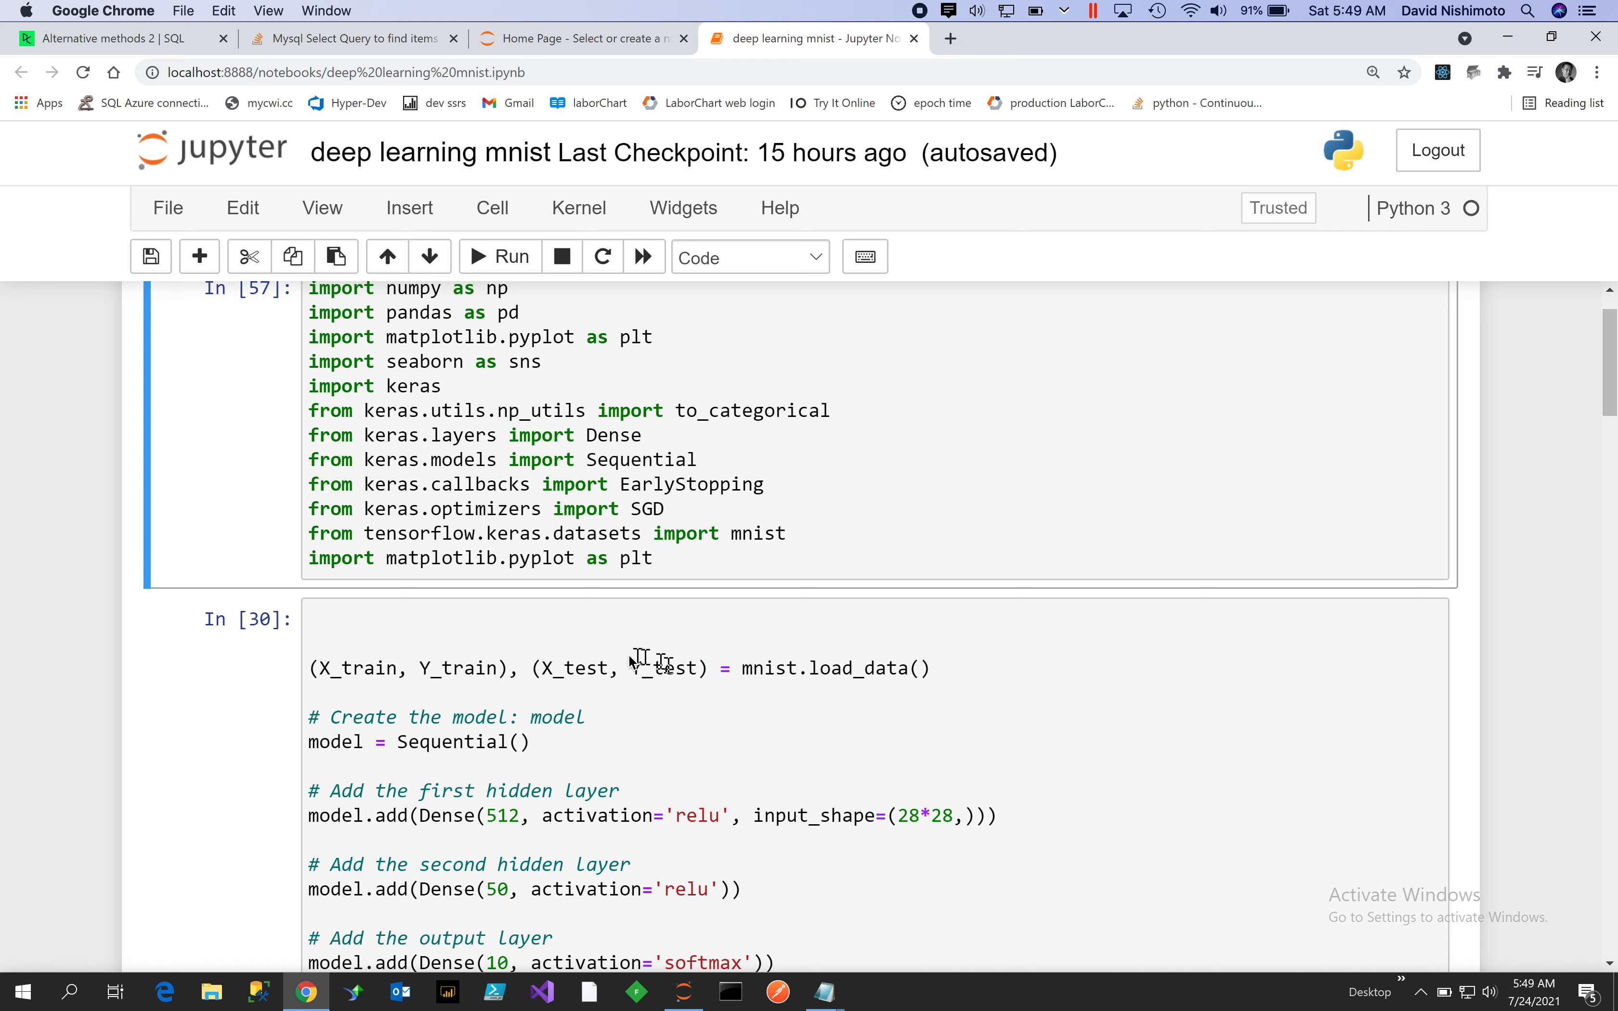
mouse_move(605, 690)
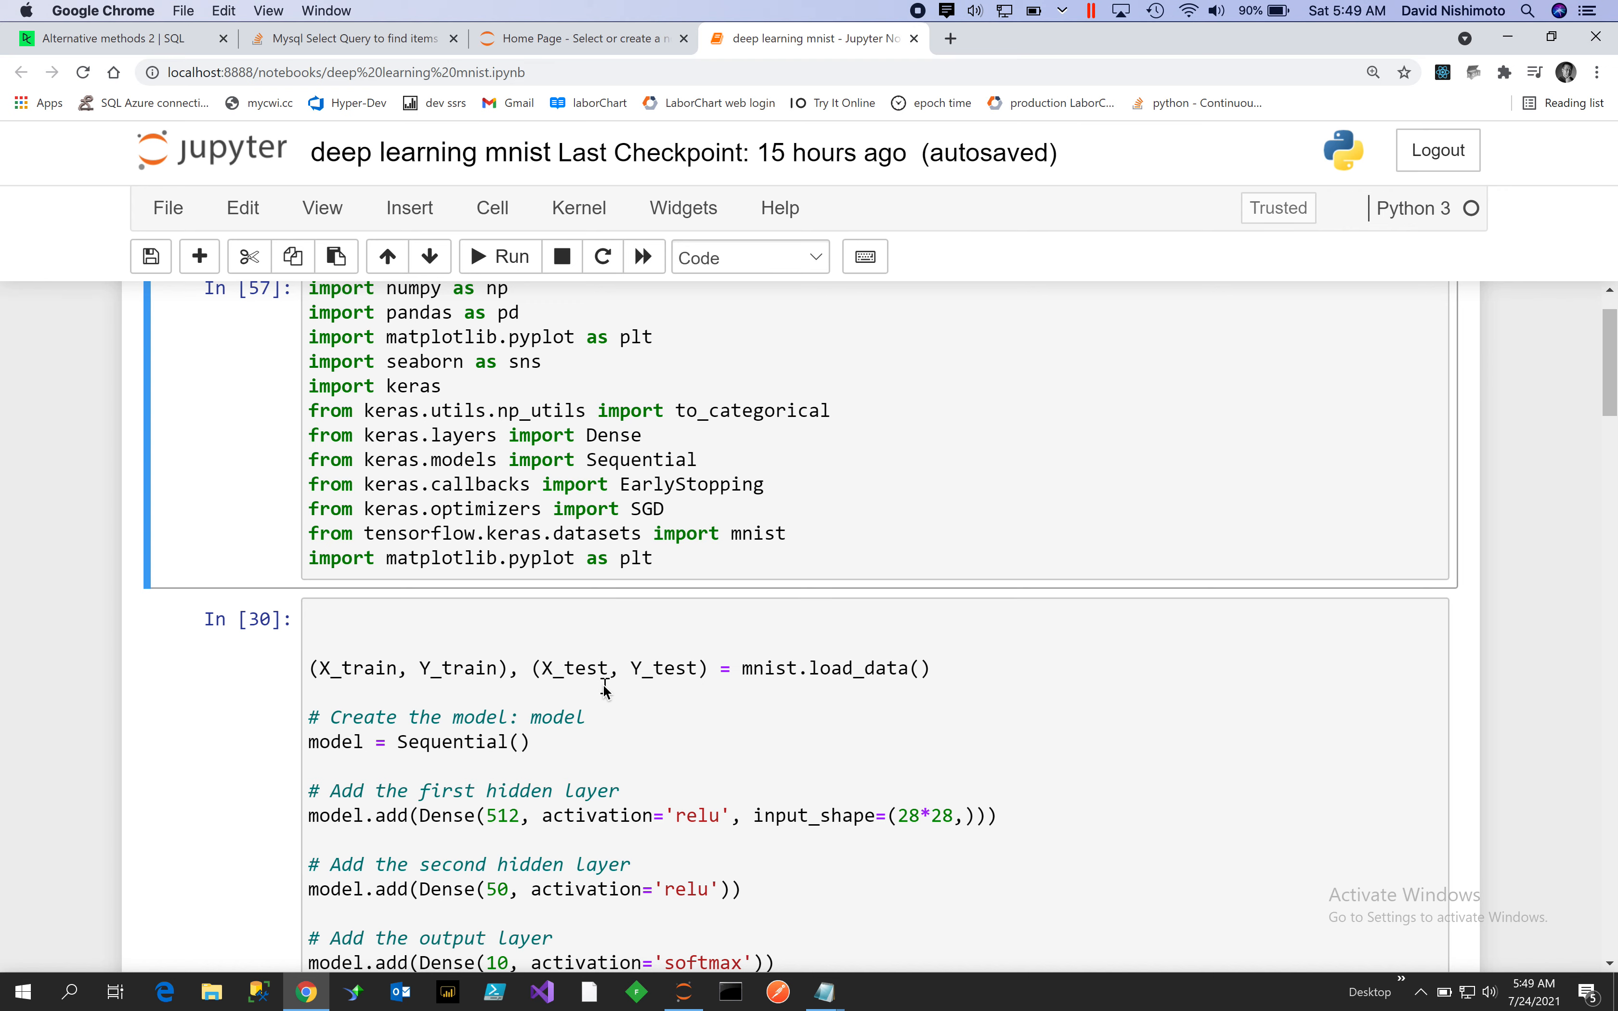
mouse_move(781, 705)
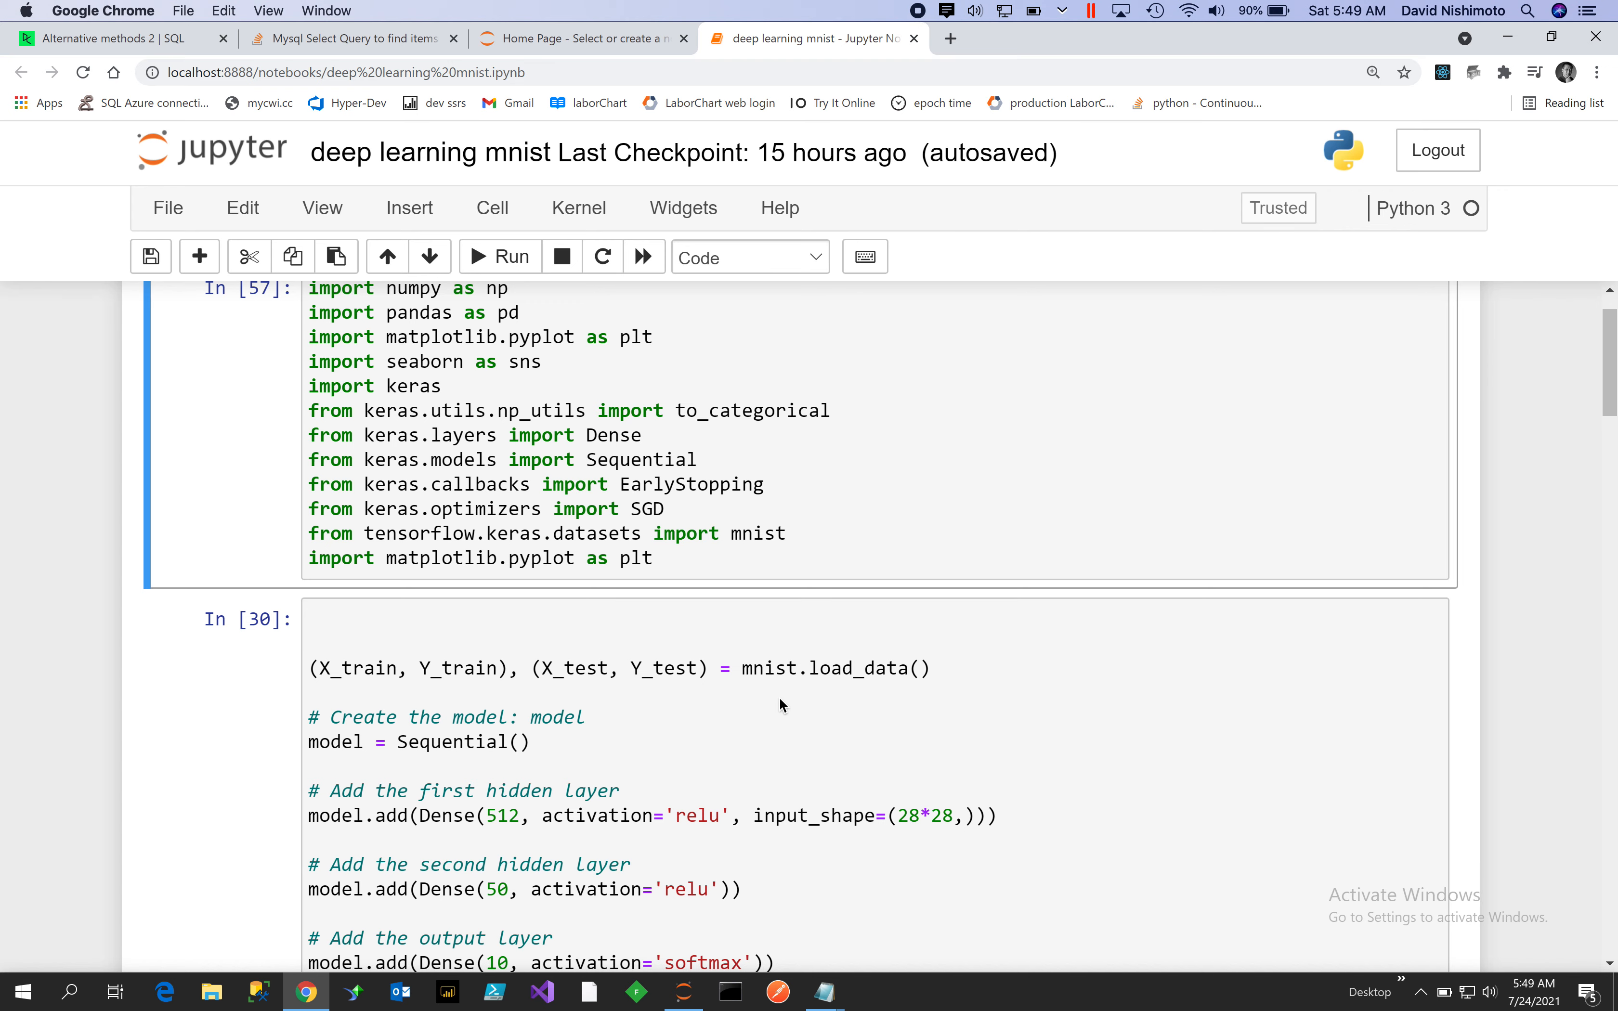
mouse_move(1584, 433)
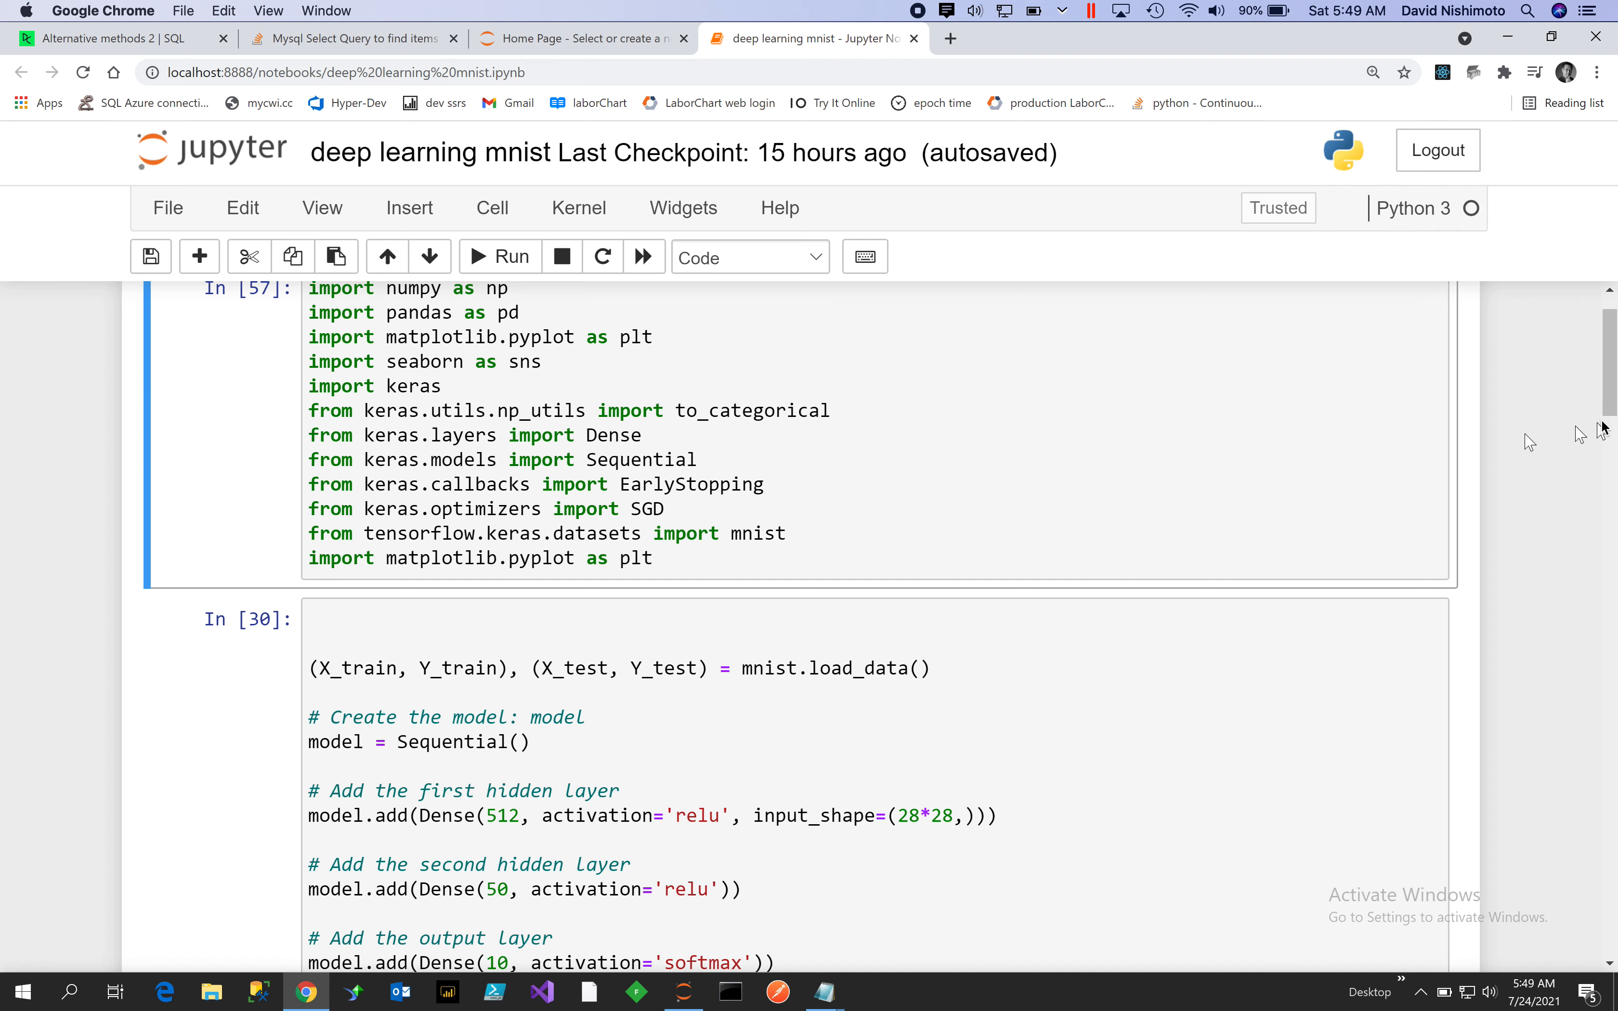
- Scroll past the model.fit output to the cell plotting nine MNIST training digits
scroll(down, 3)
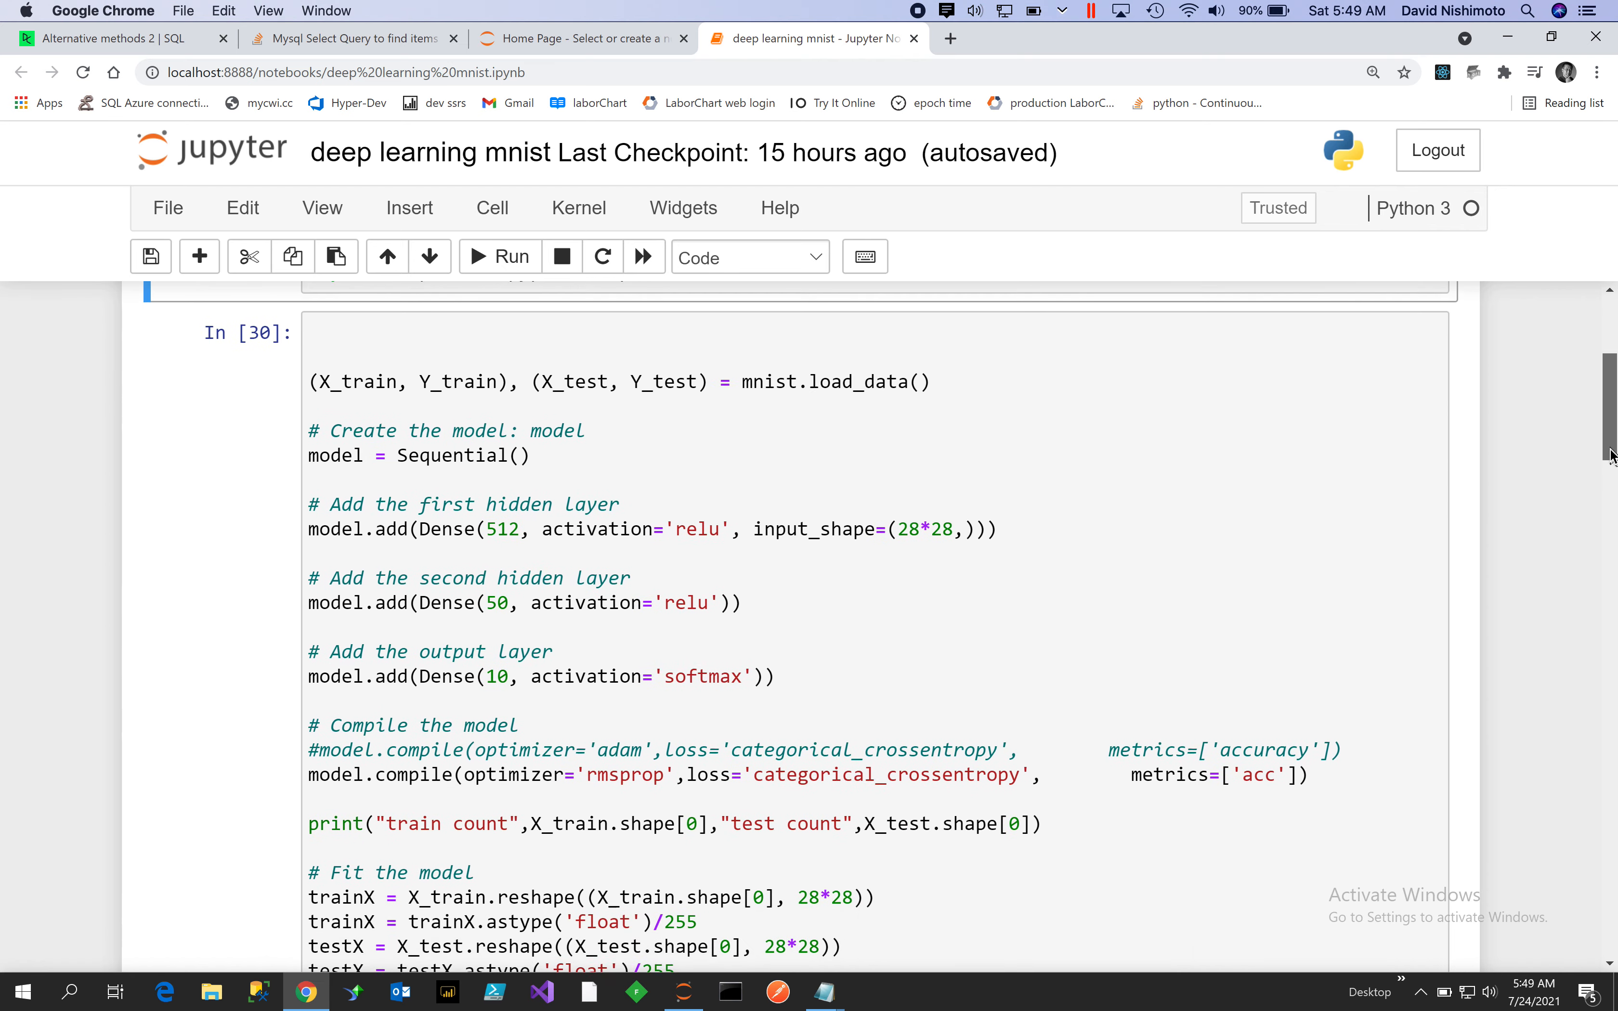
scroll(down, 3)
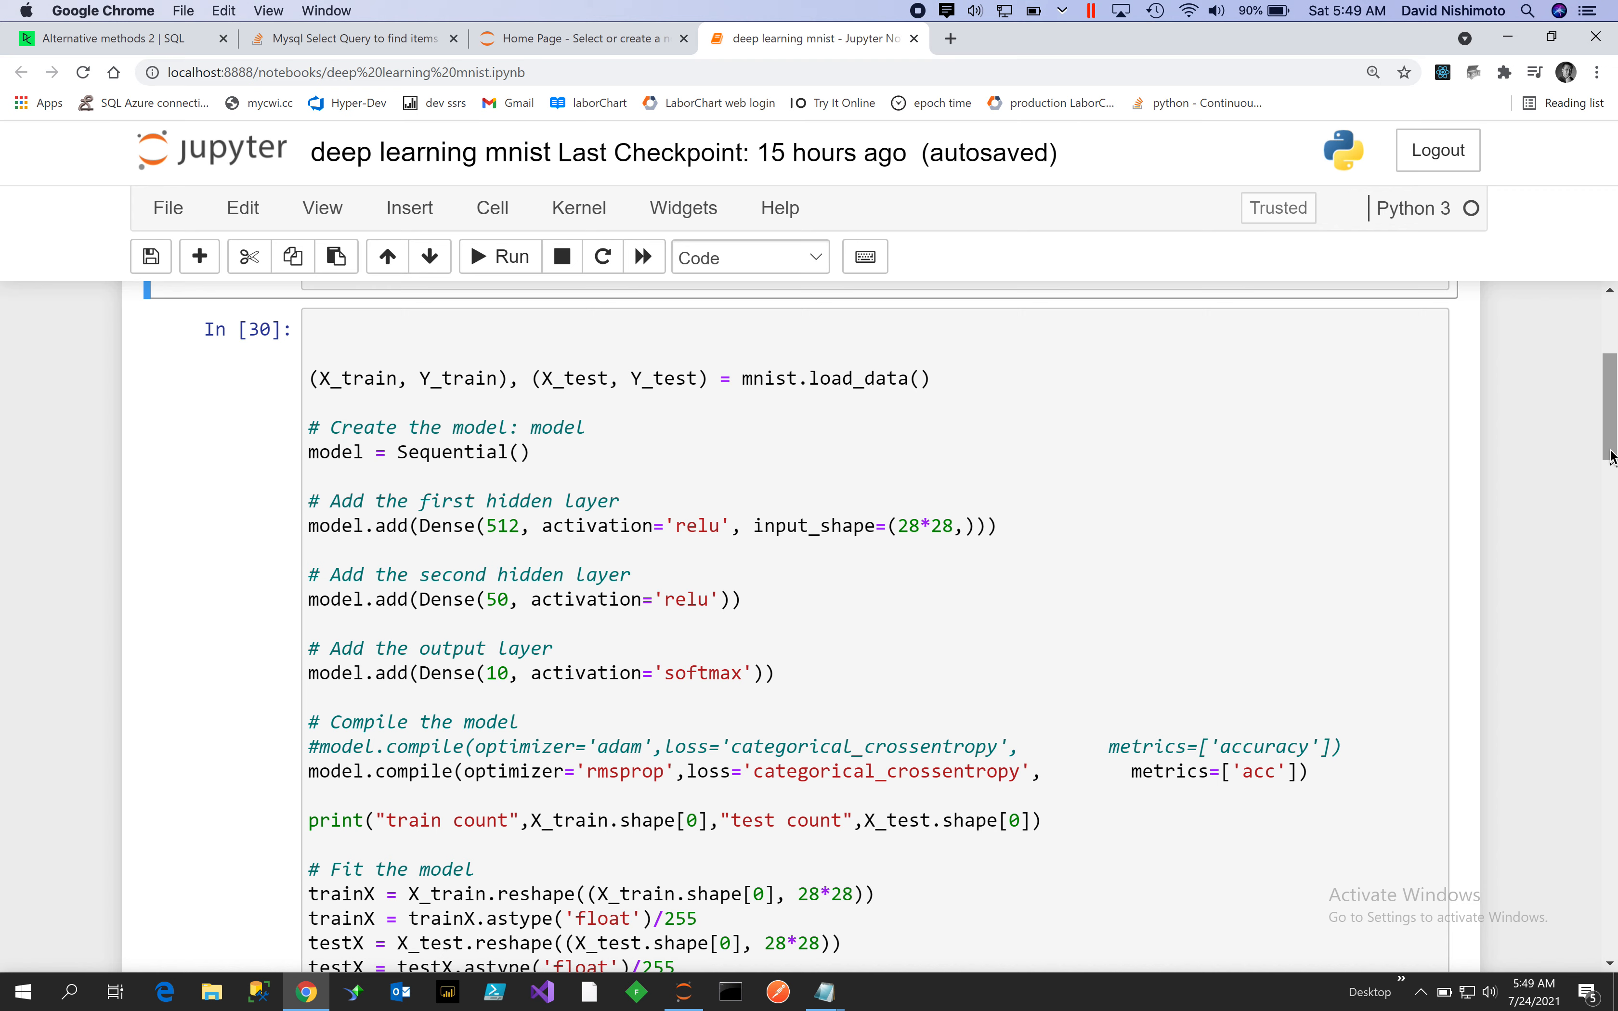
mouse_move(1049, 460)
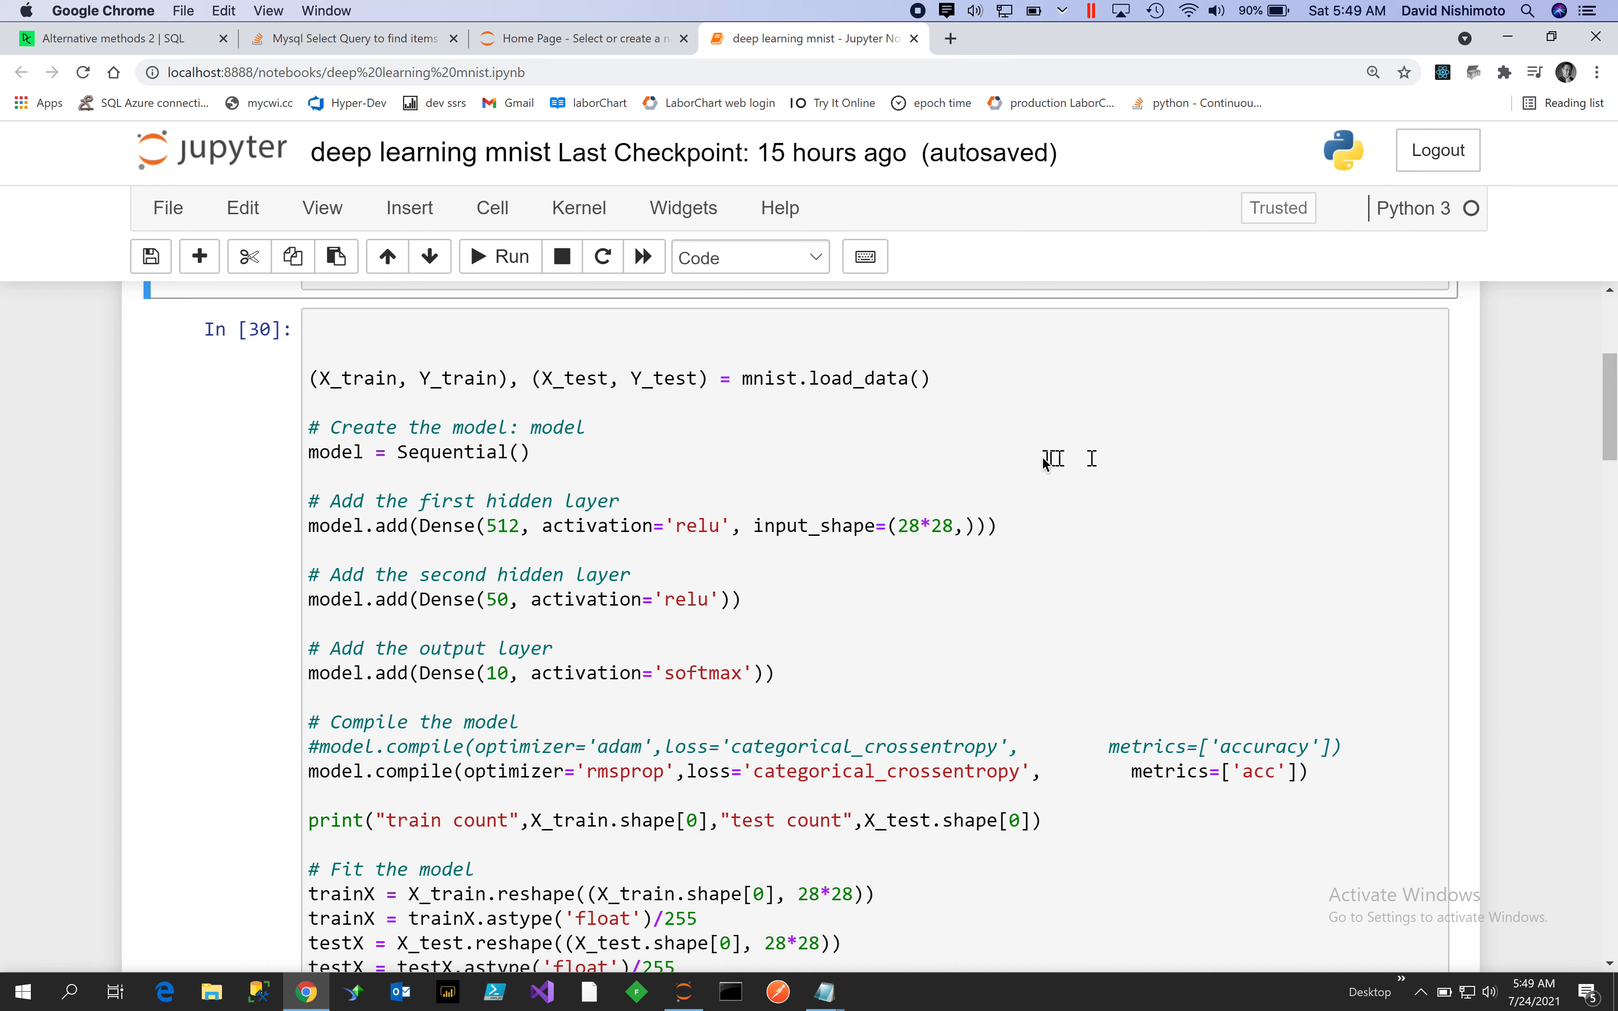
mouse_move(525, 590)
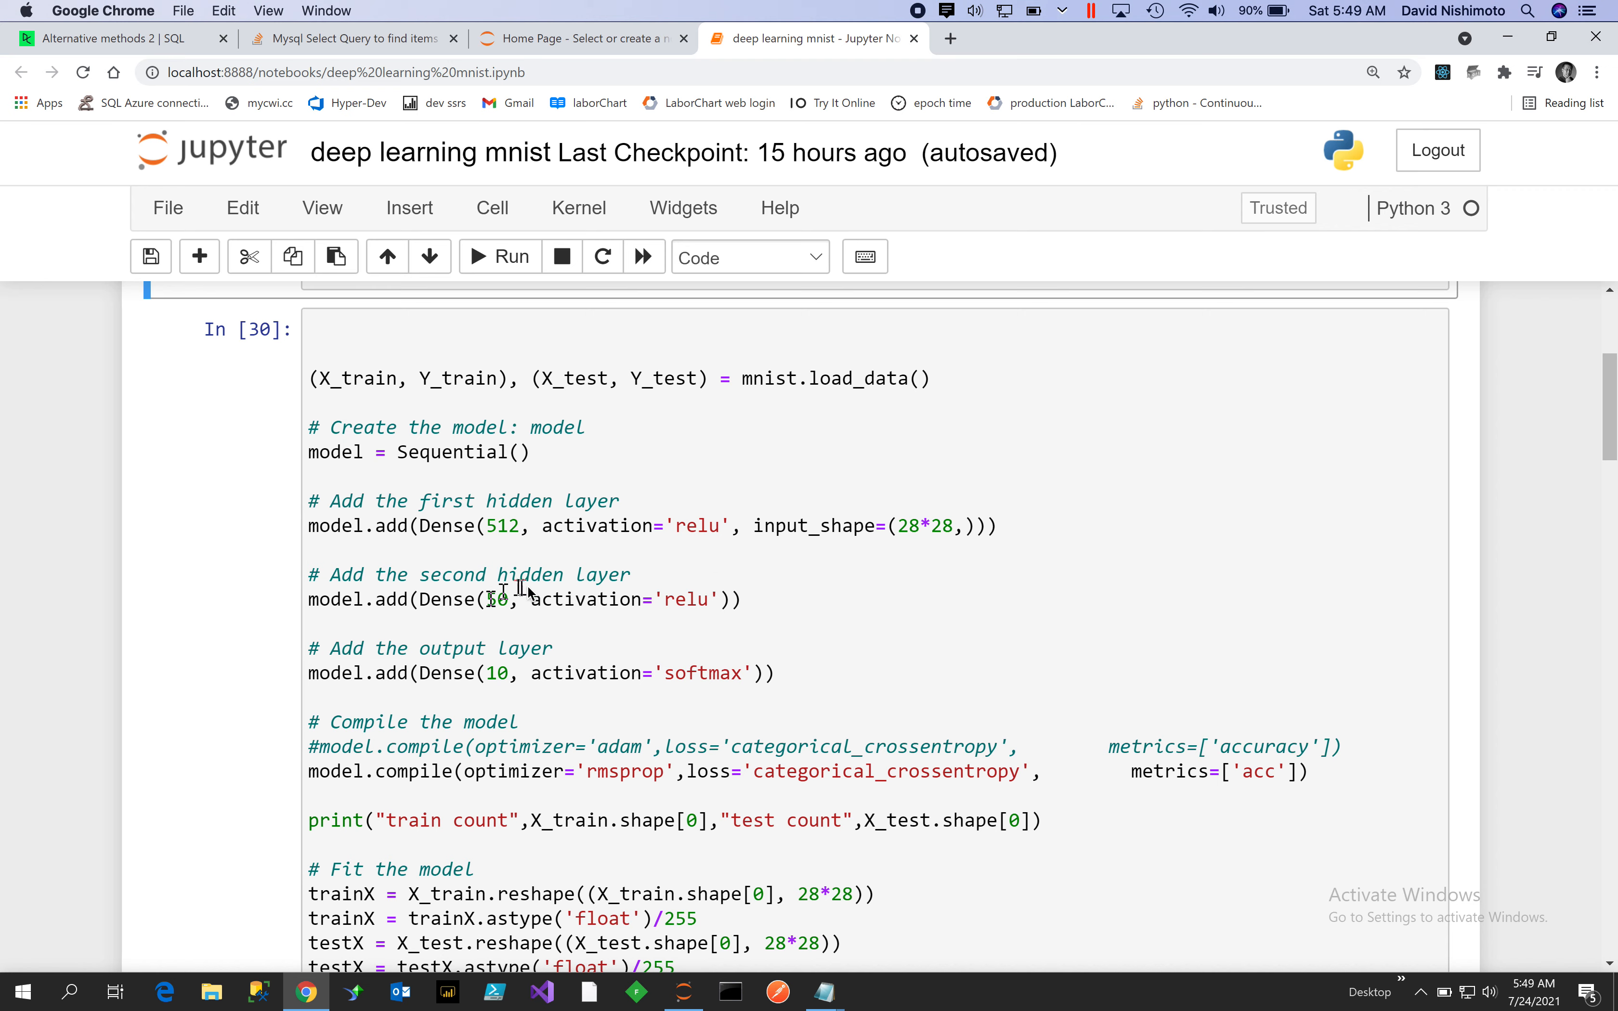
text(50)
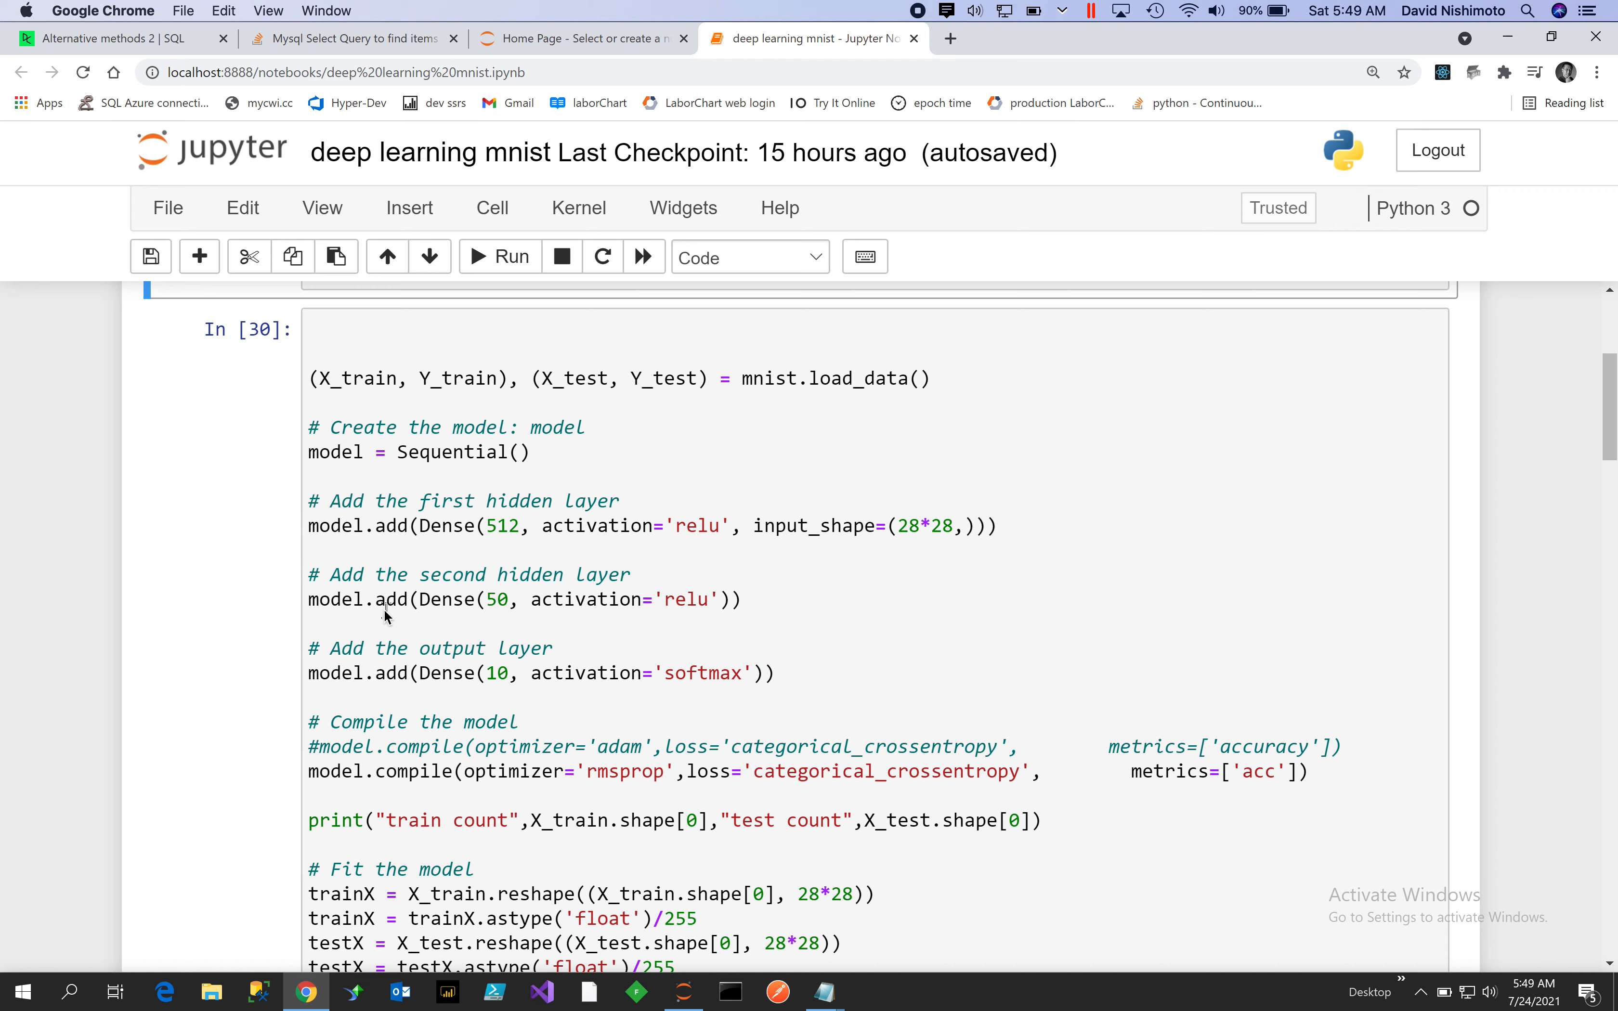
mouse_move(475, 562)
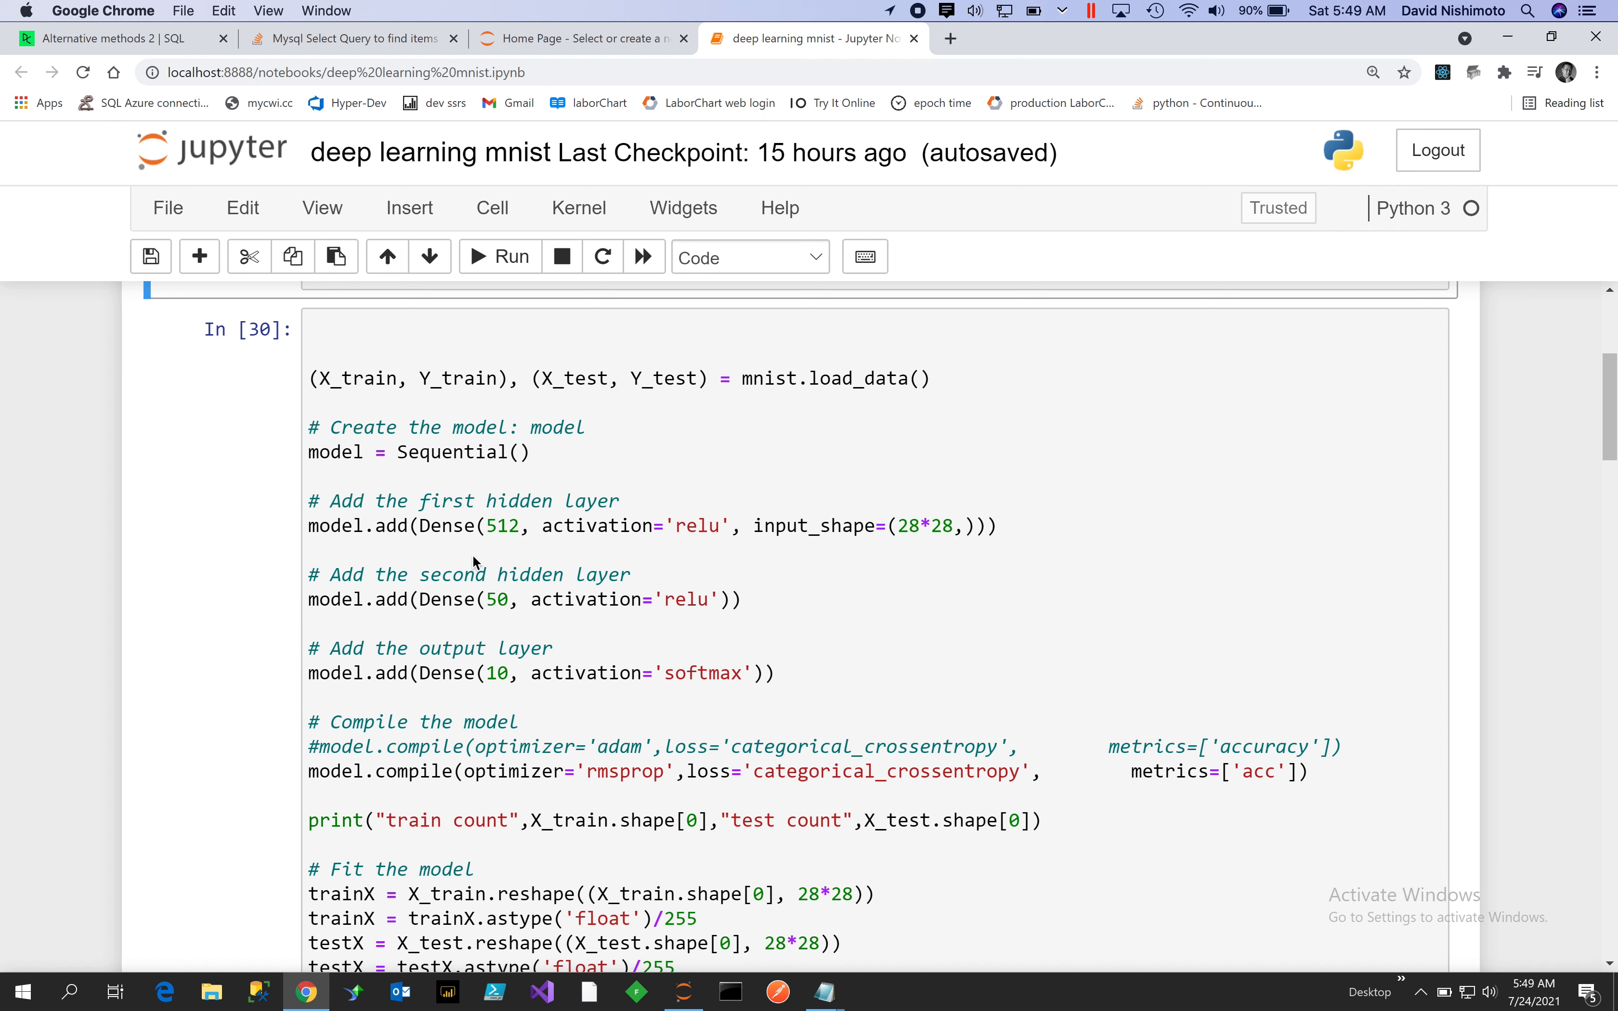
mouse_move(851, 560)
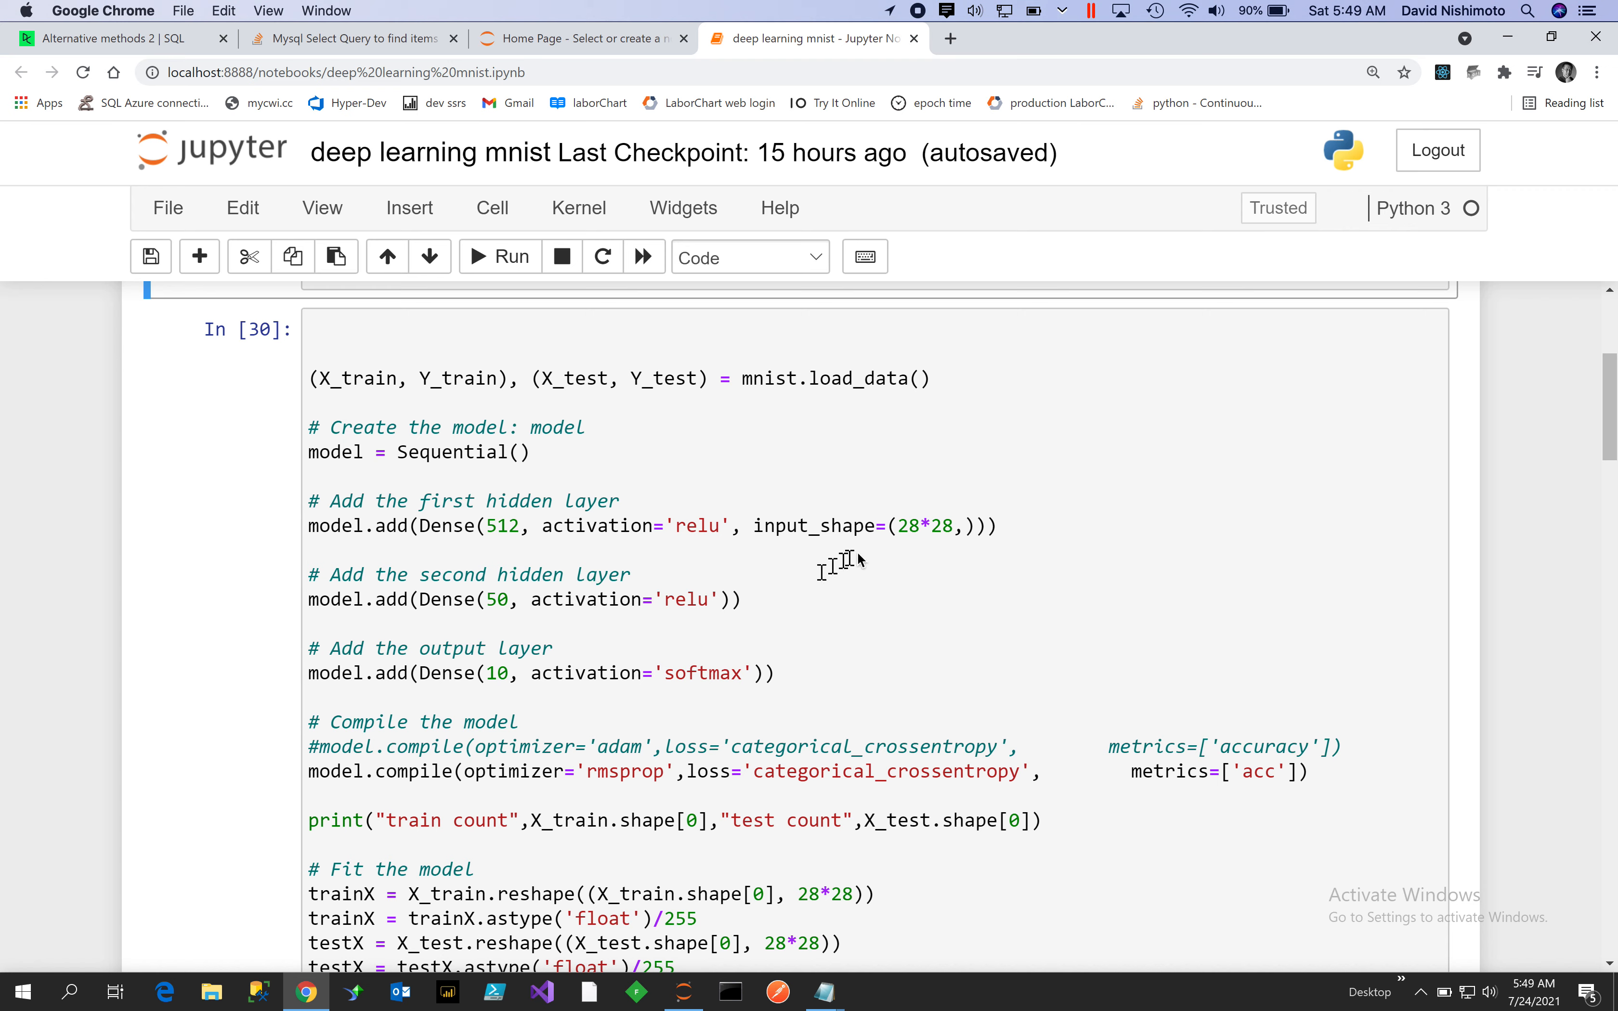
mouse_move(926, 573)
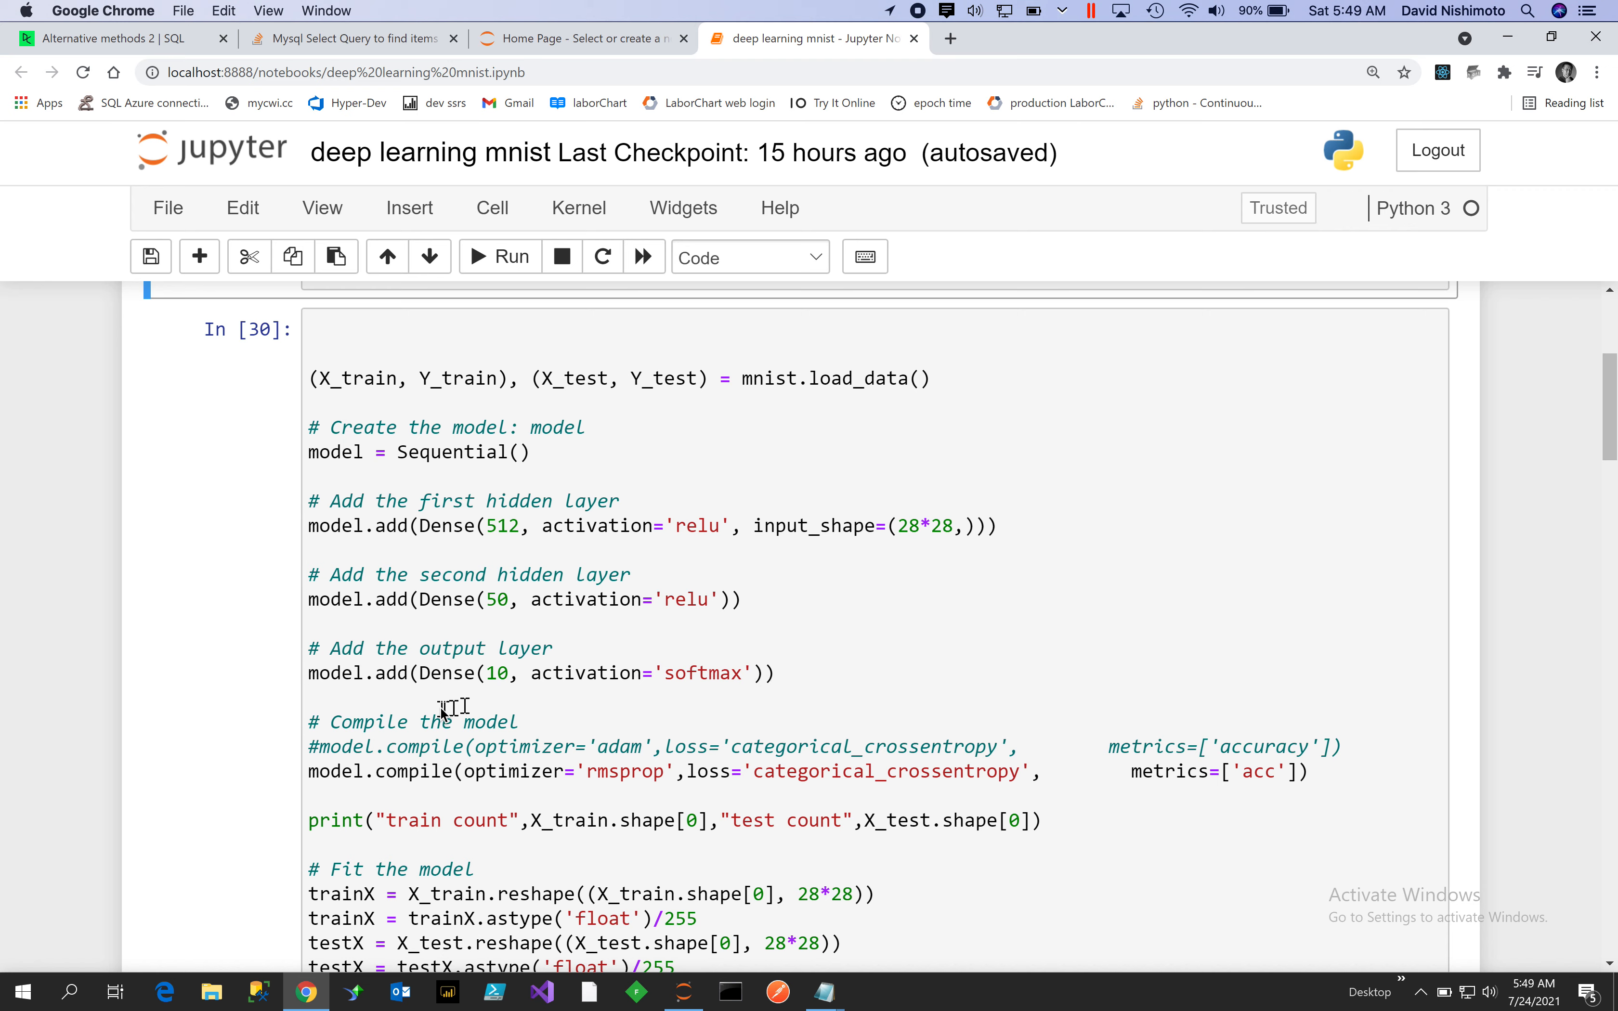
mouse_move(514, 677)
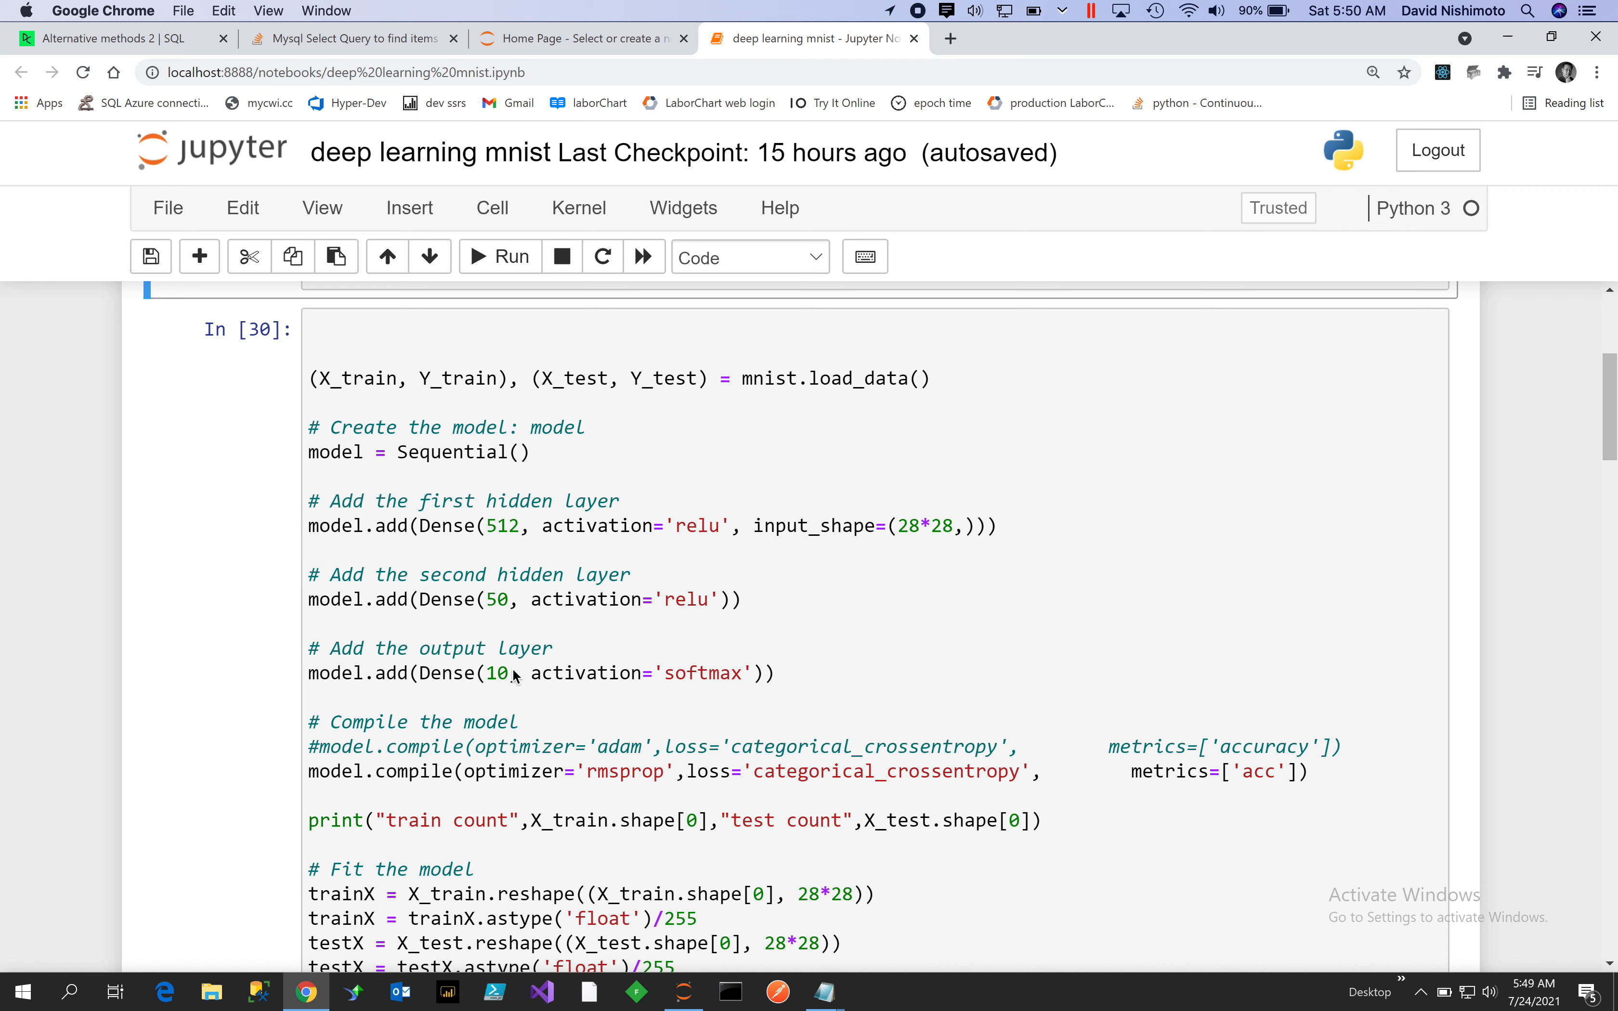
mouse_move(567, 675)
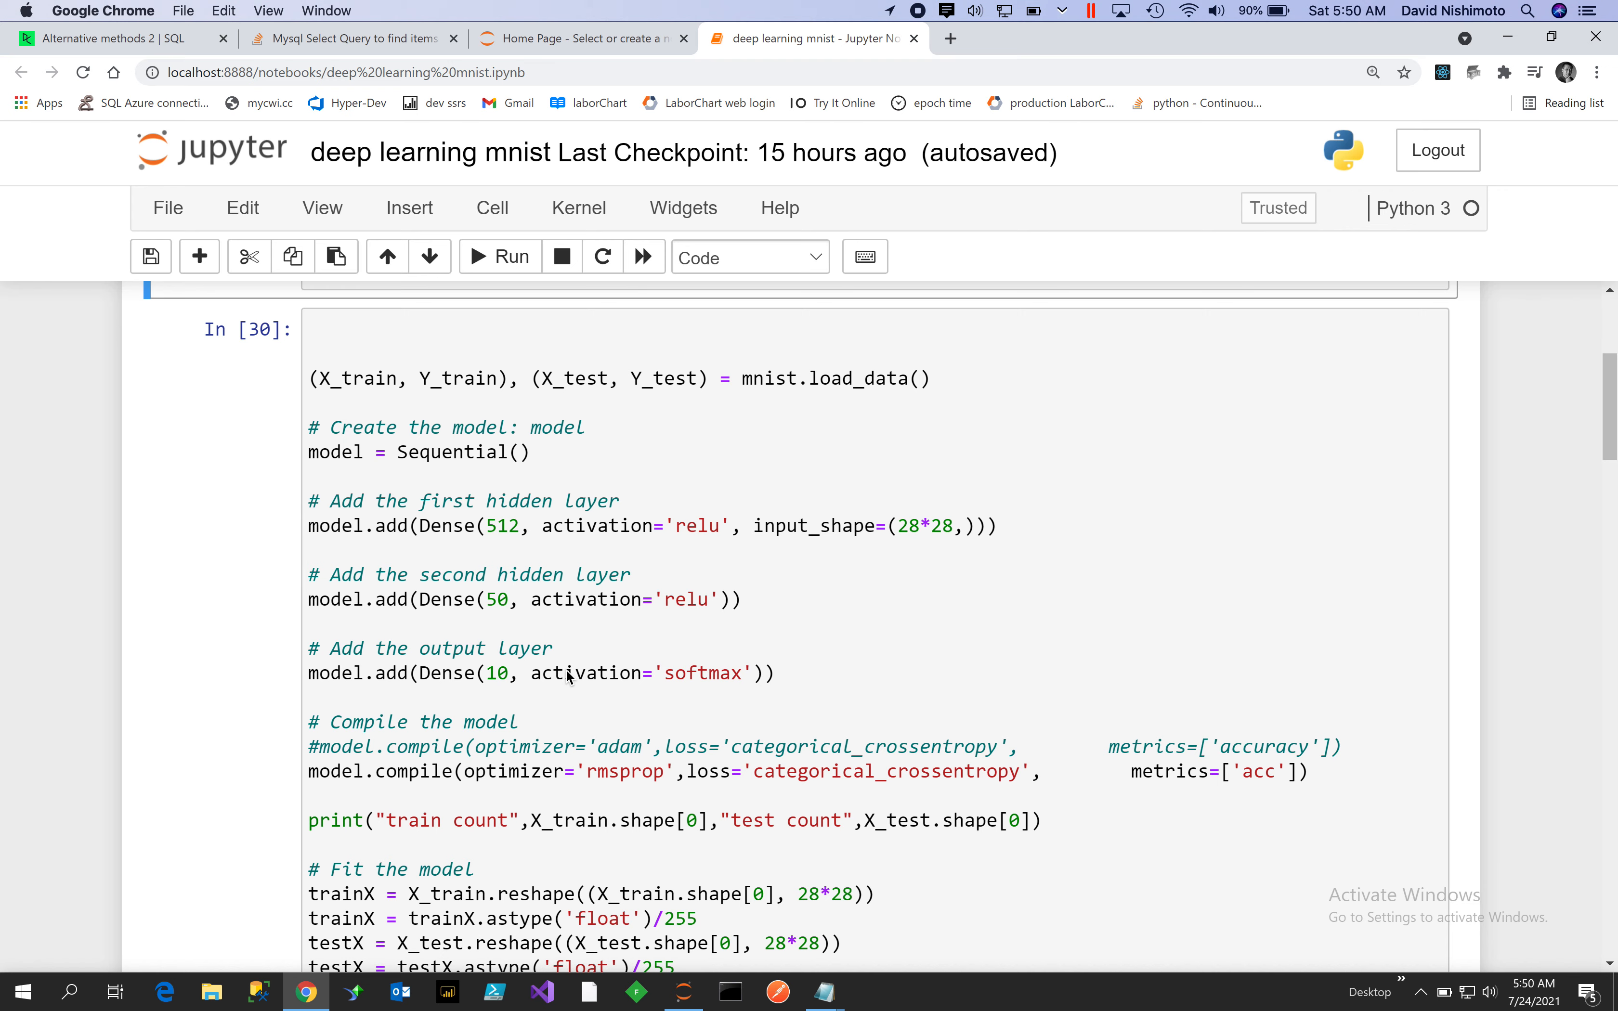
mouse_move(730, 703)
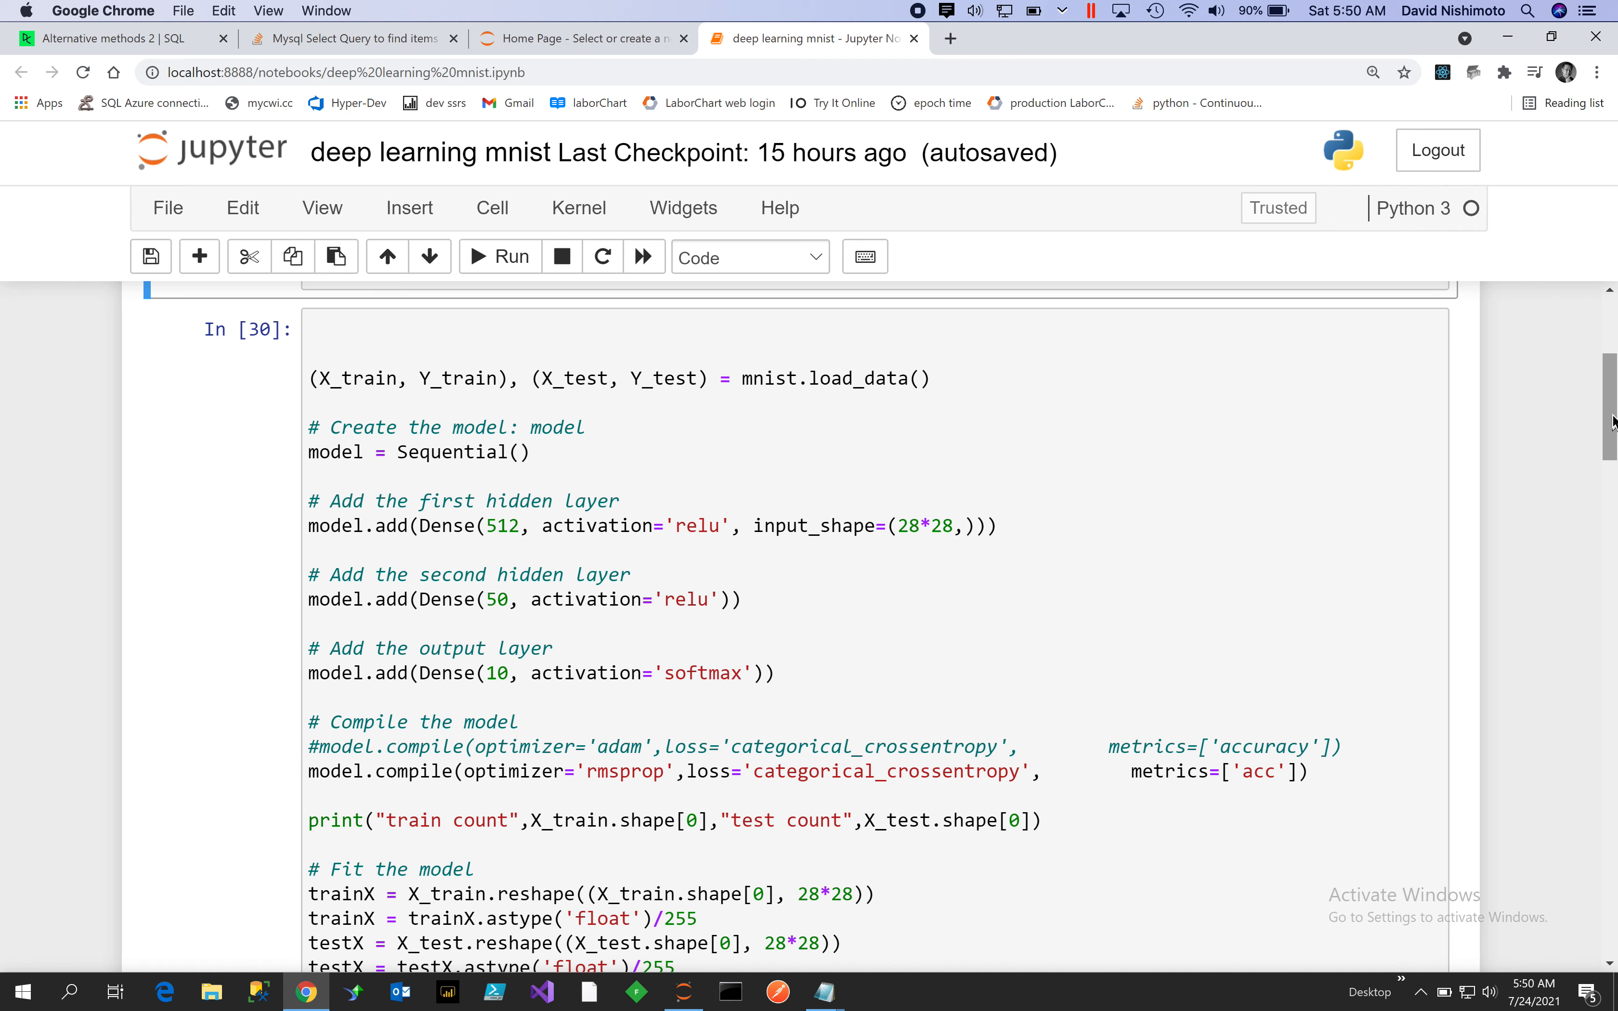
scroll(down, 3)
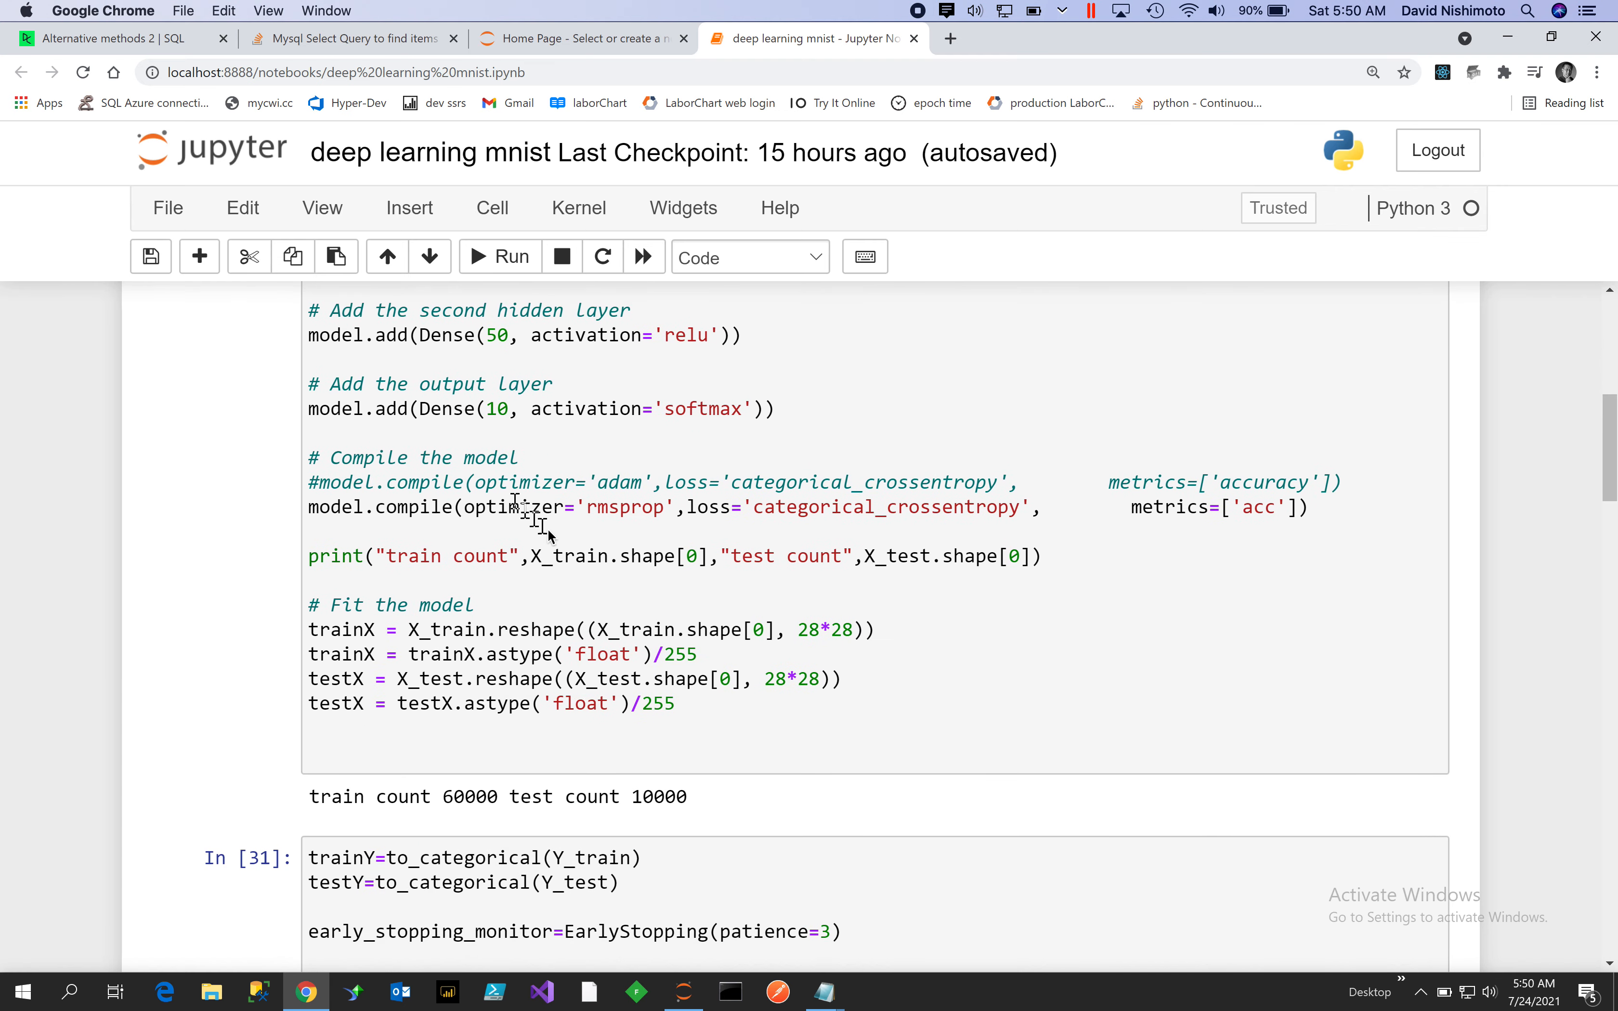
mouse_move(646, 531)
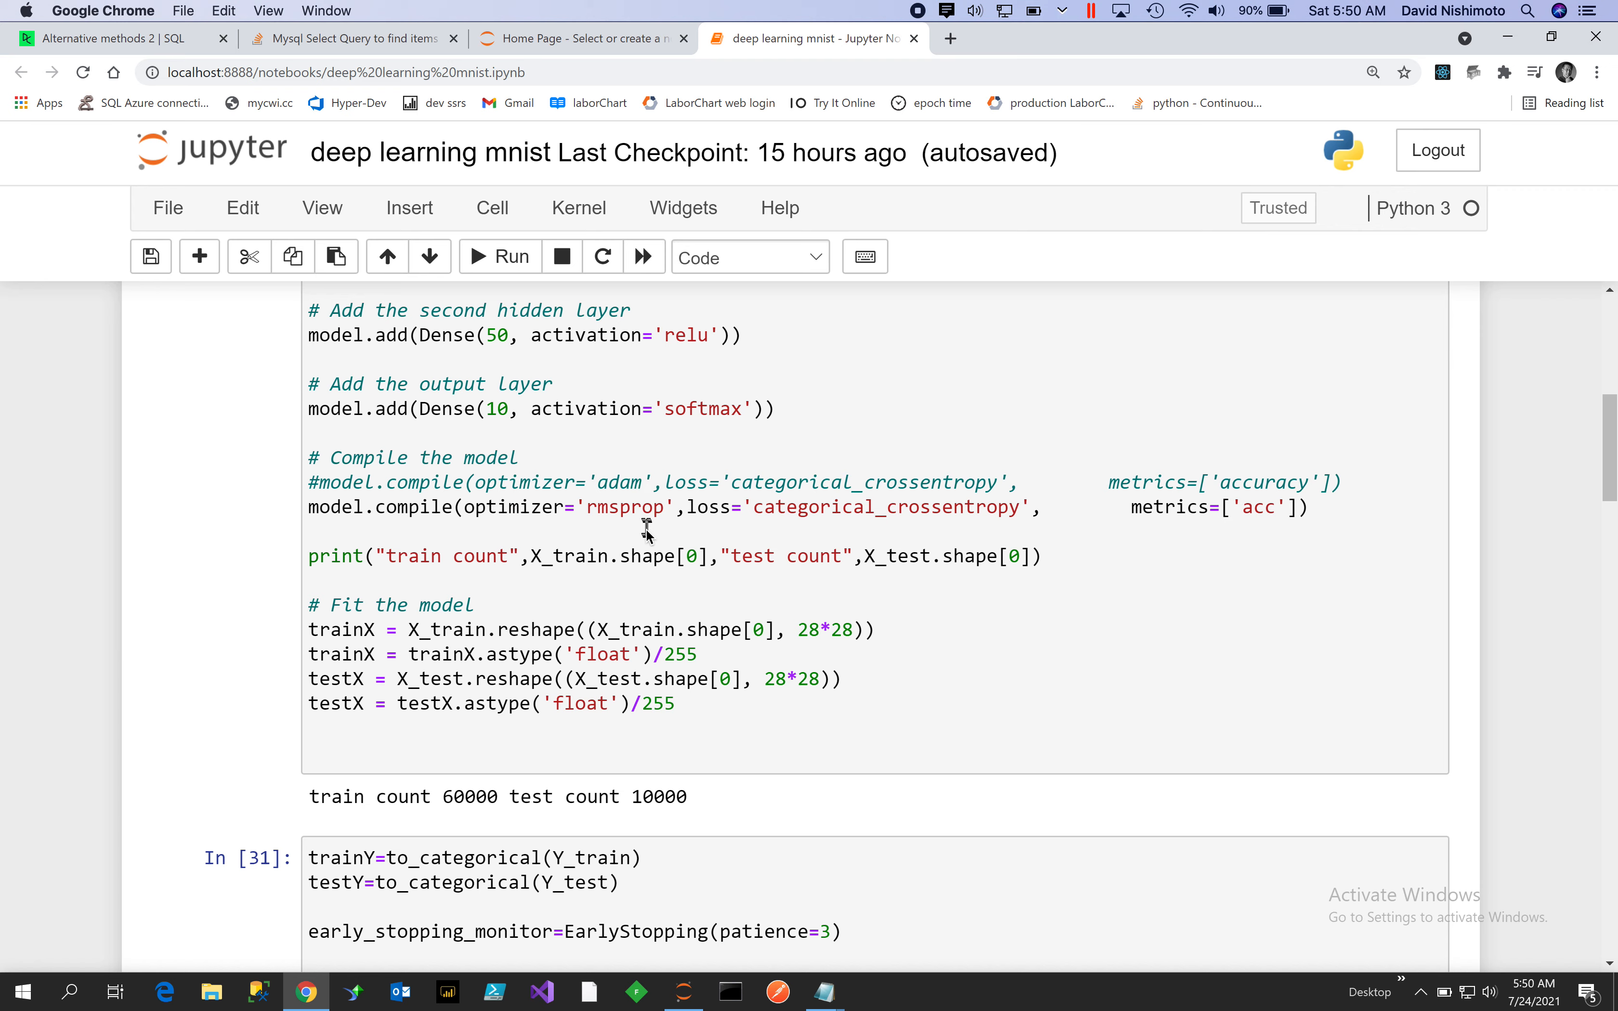
mouse_move(640, 506)
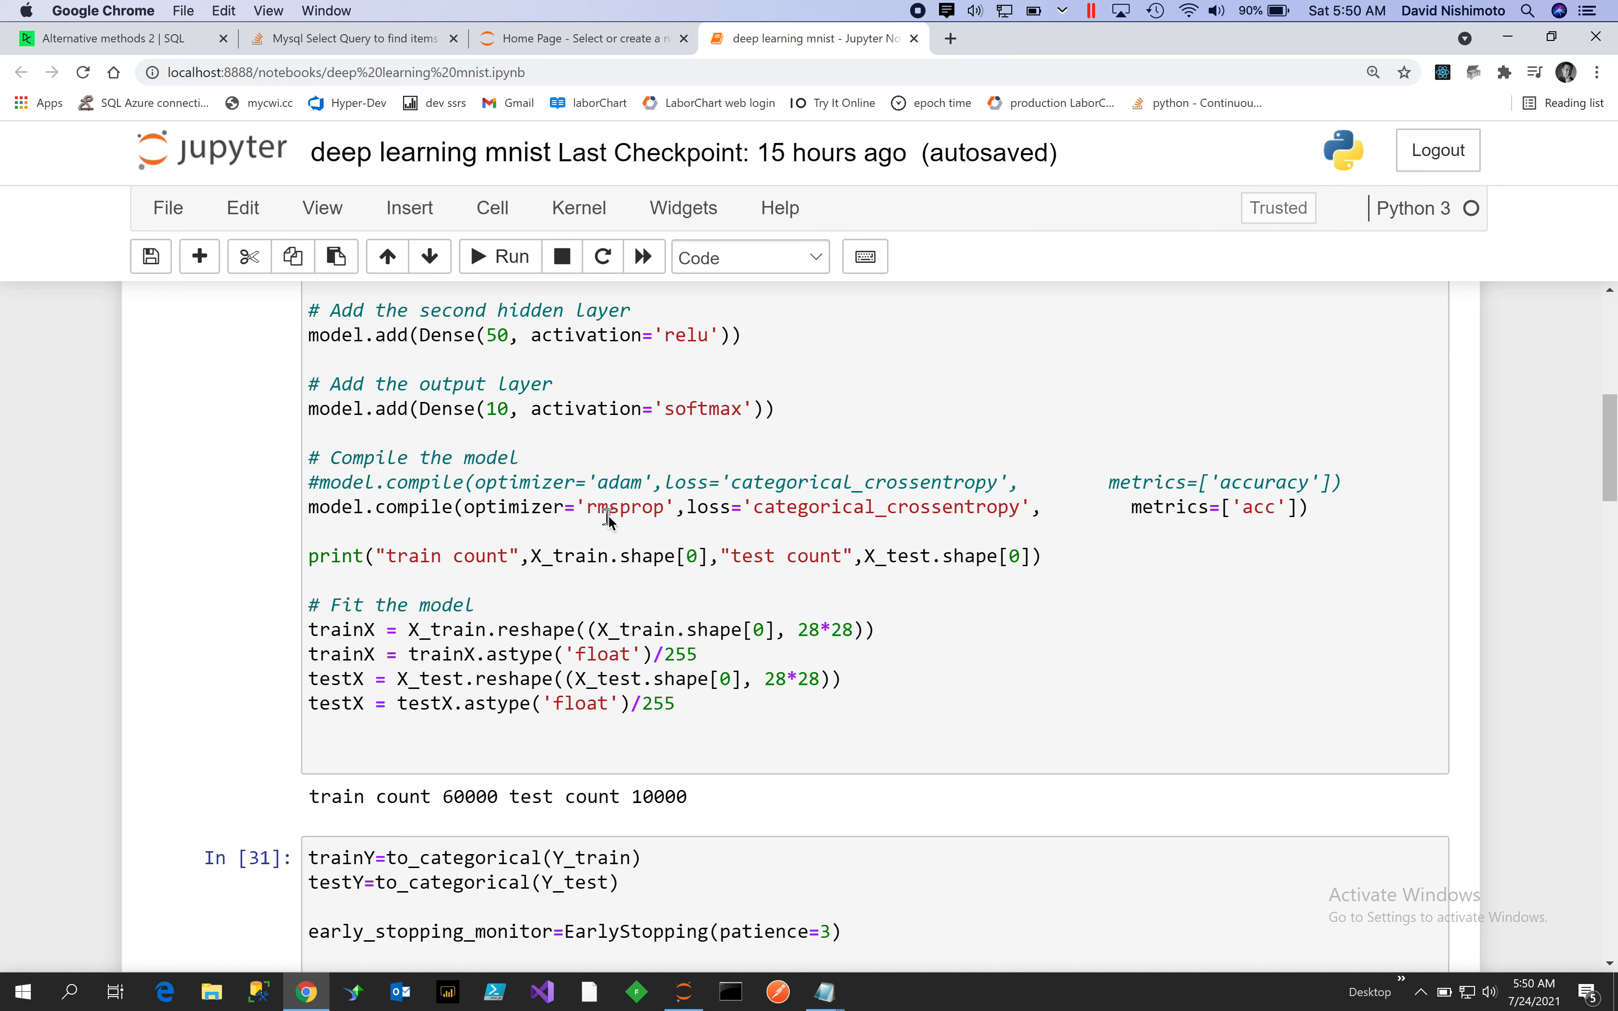
mouse_move(689, 527)
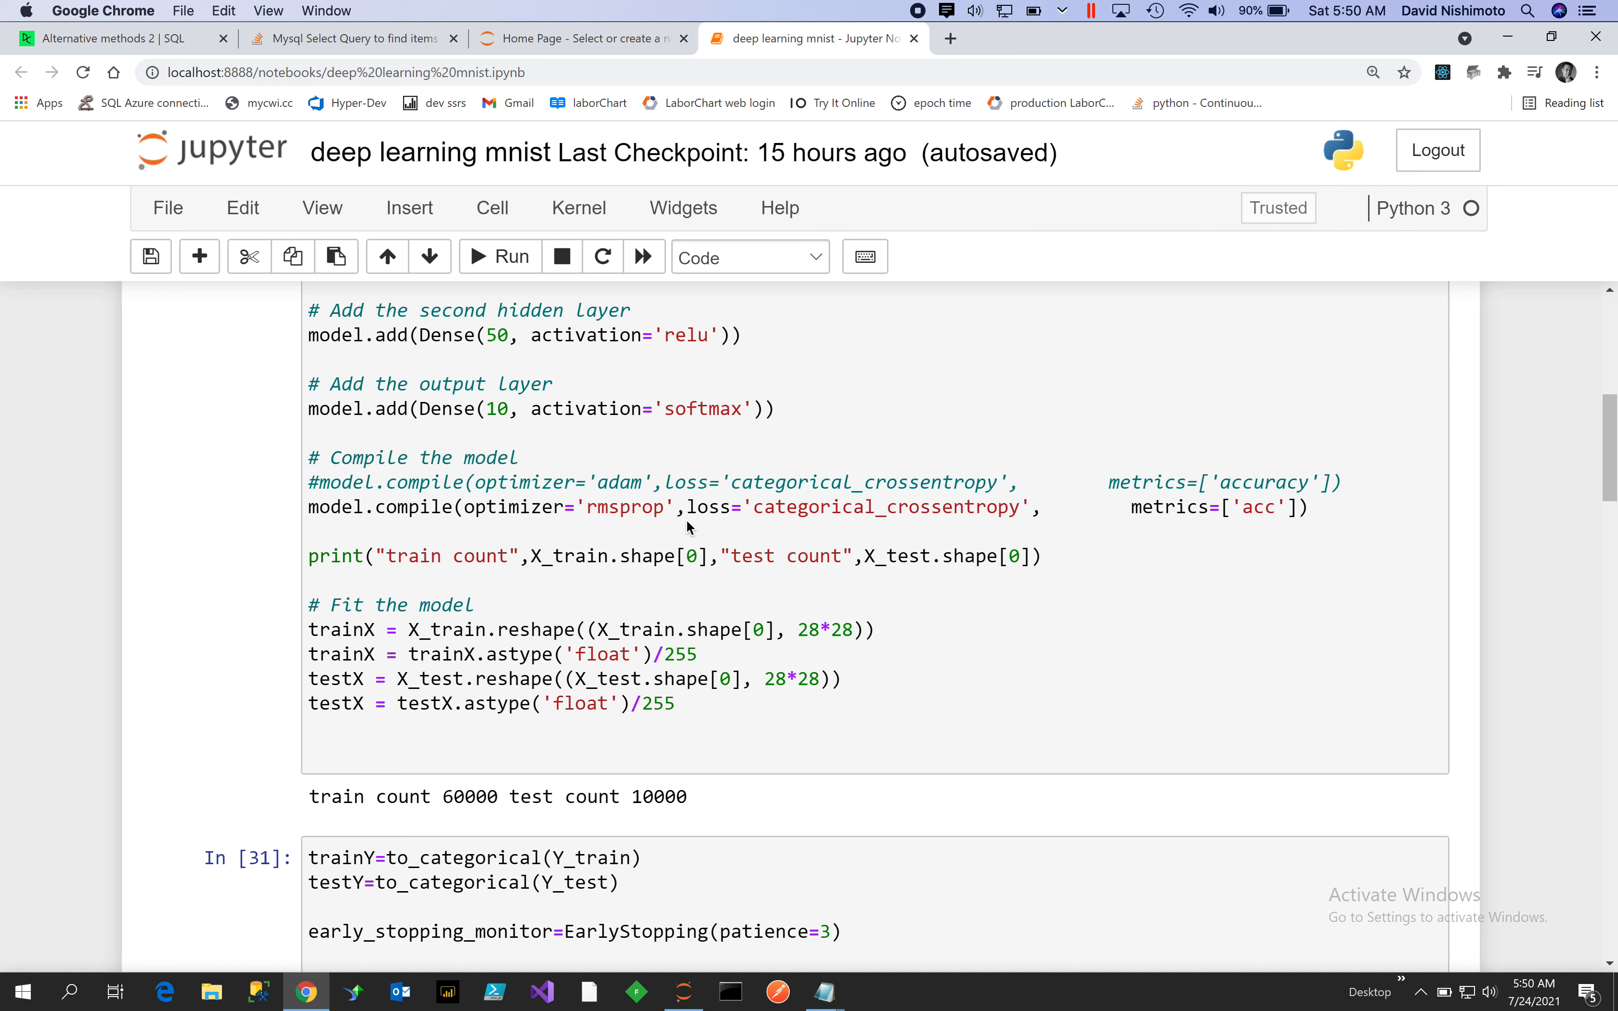
mouse_move(805, 550)
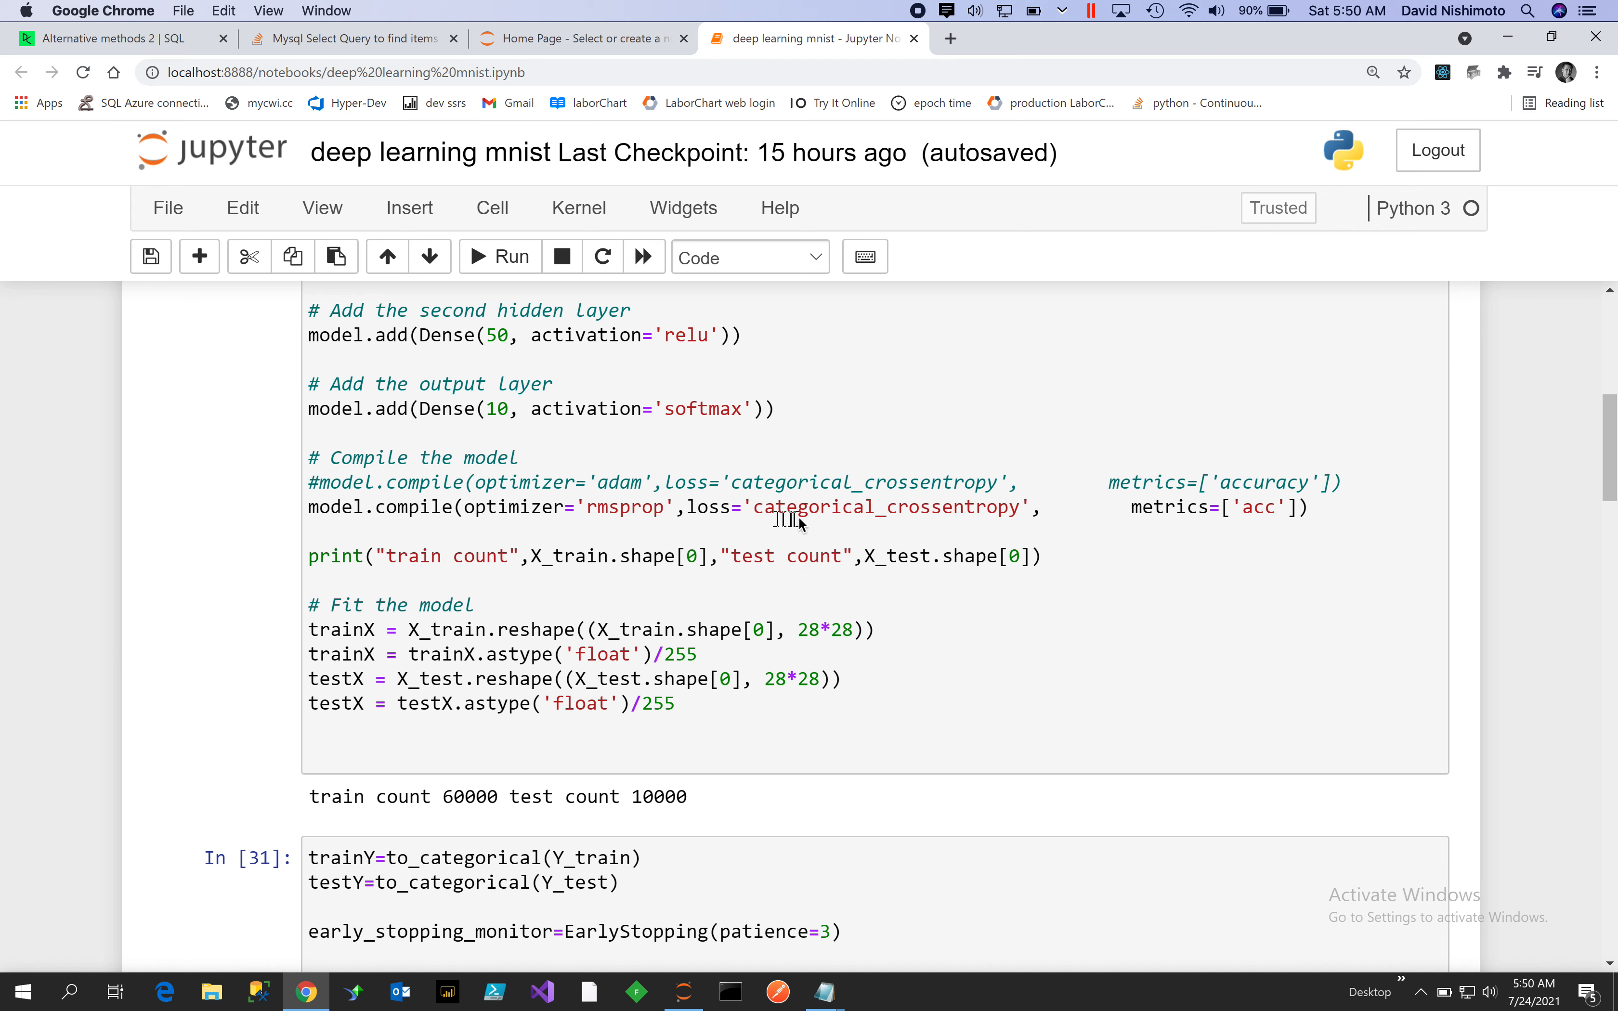
mouse_move(1287, 515)
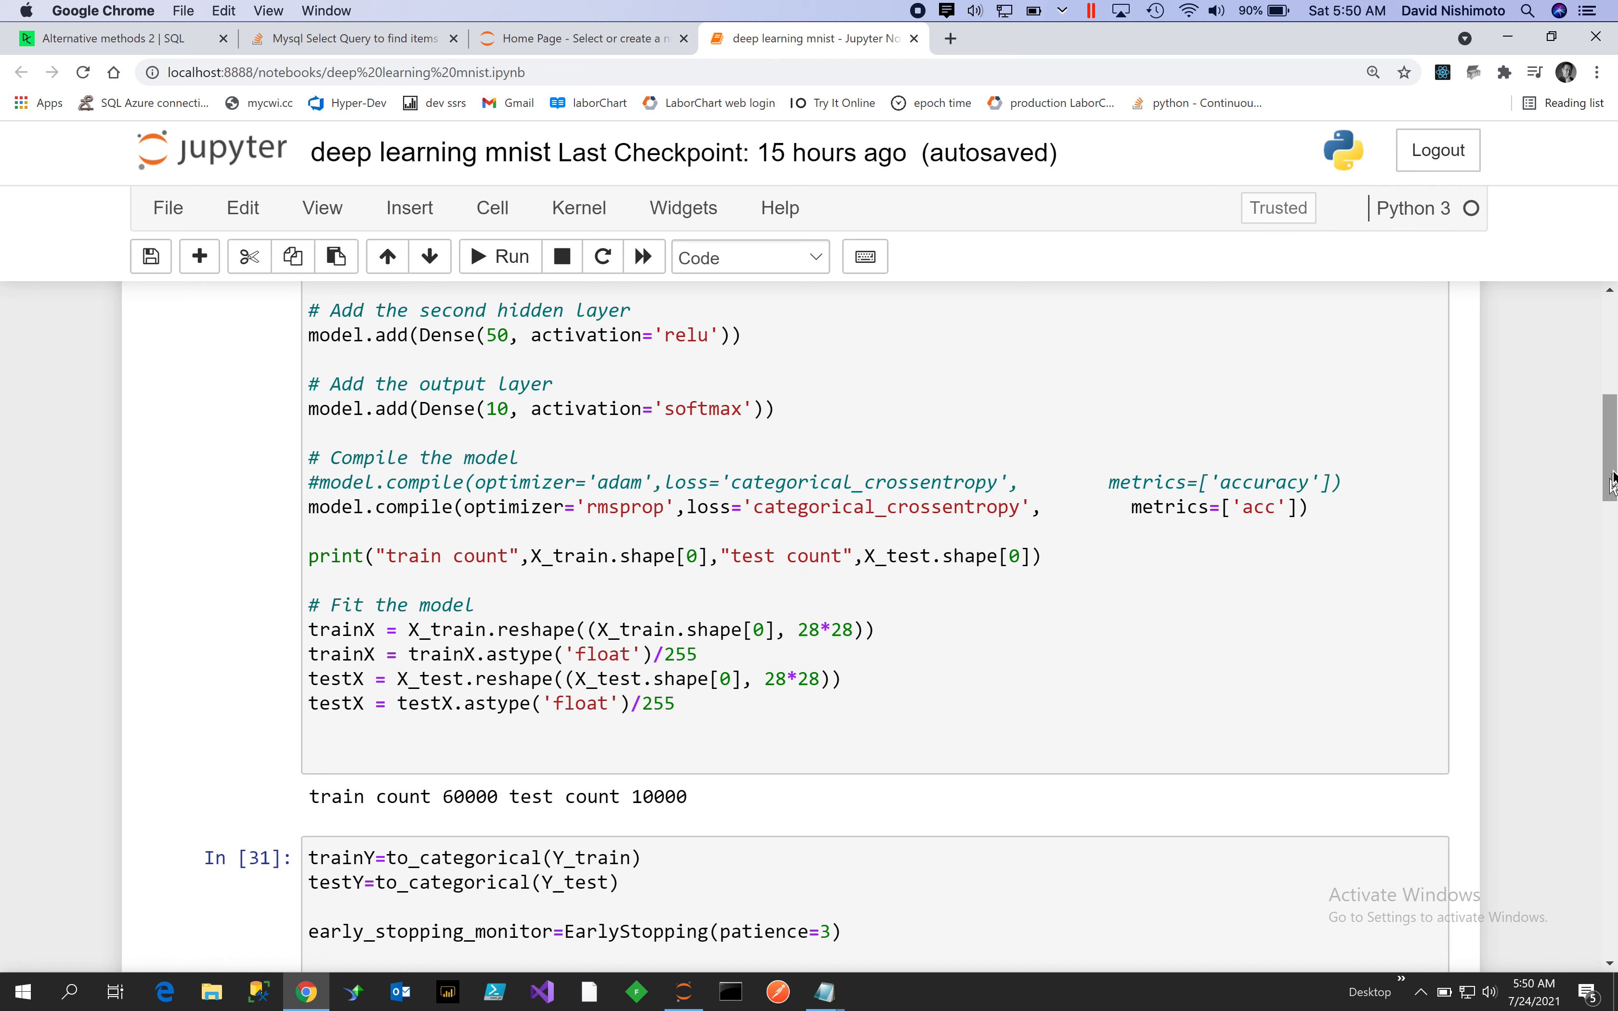
scroll(down, 3)
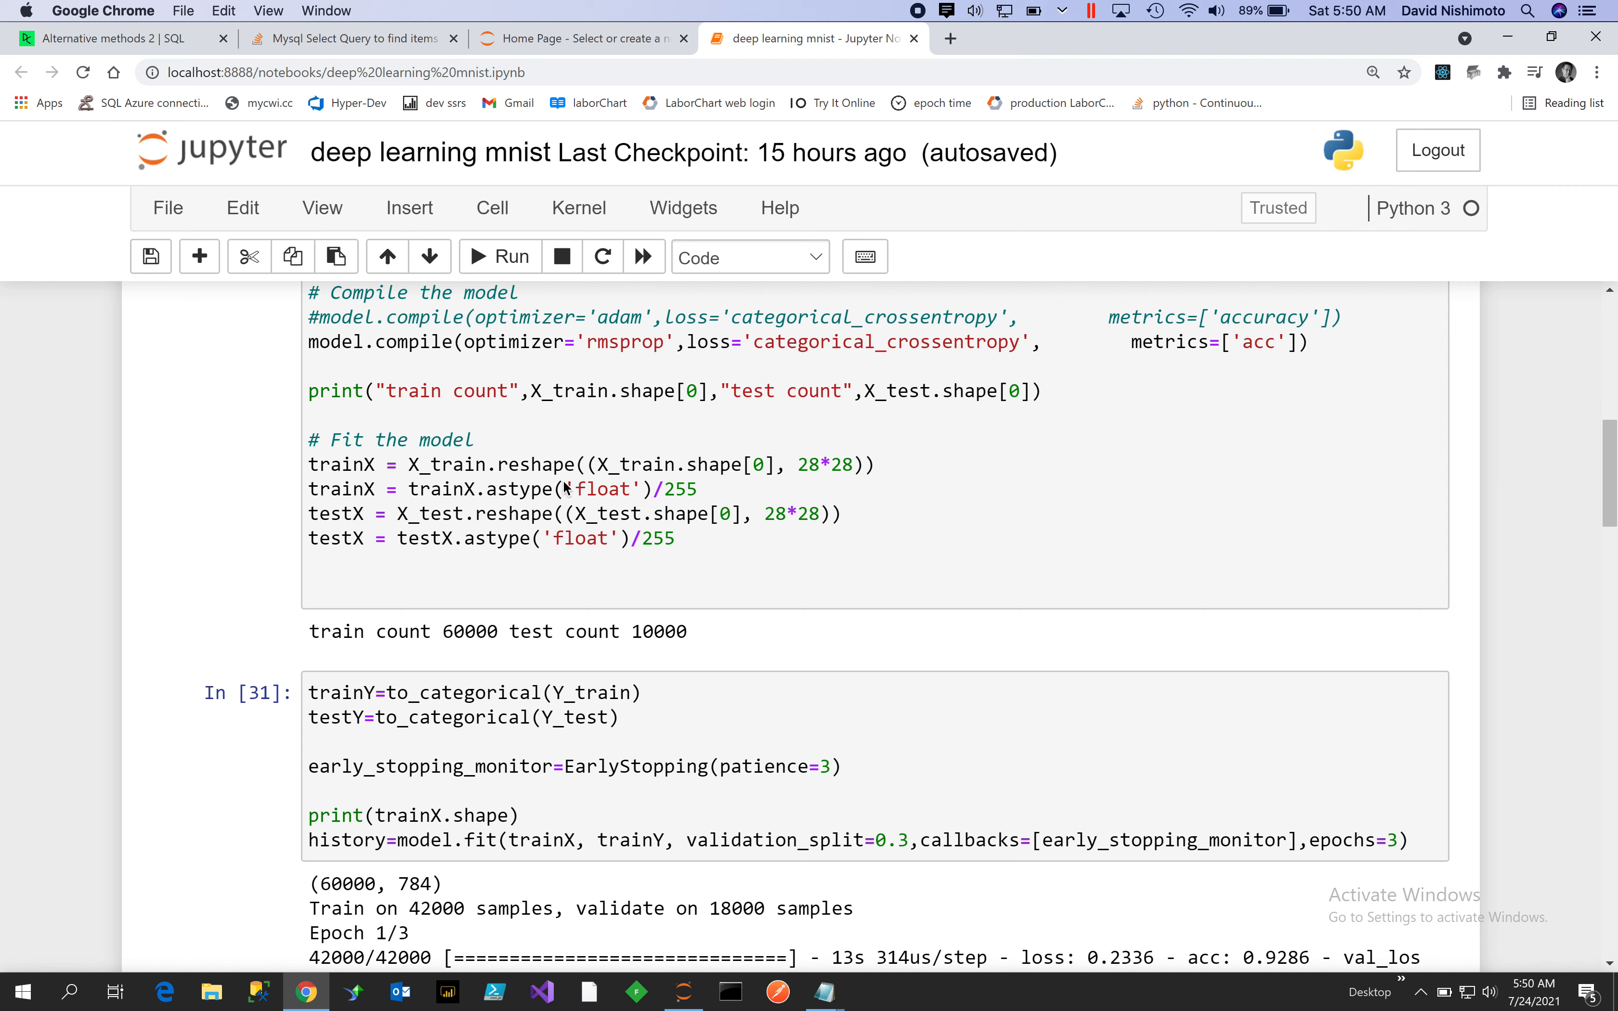
mouse_move(668, 473)
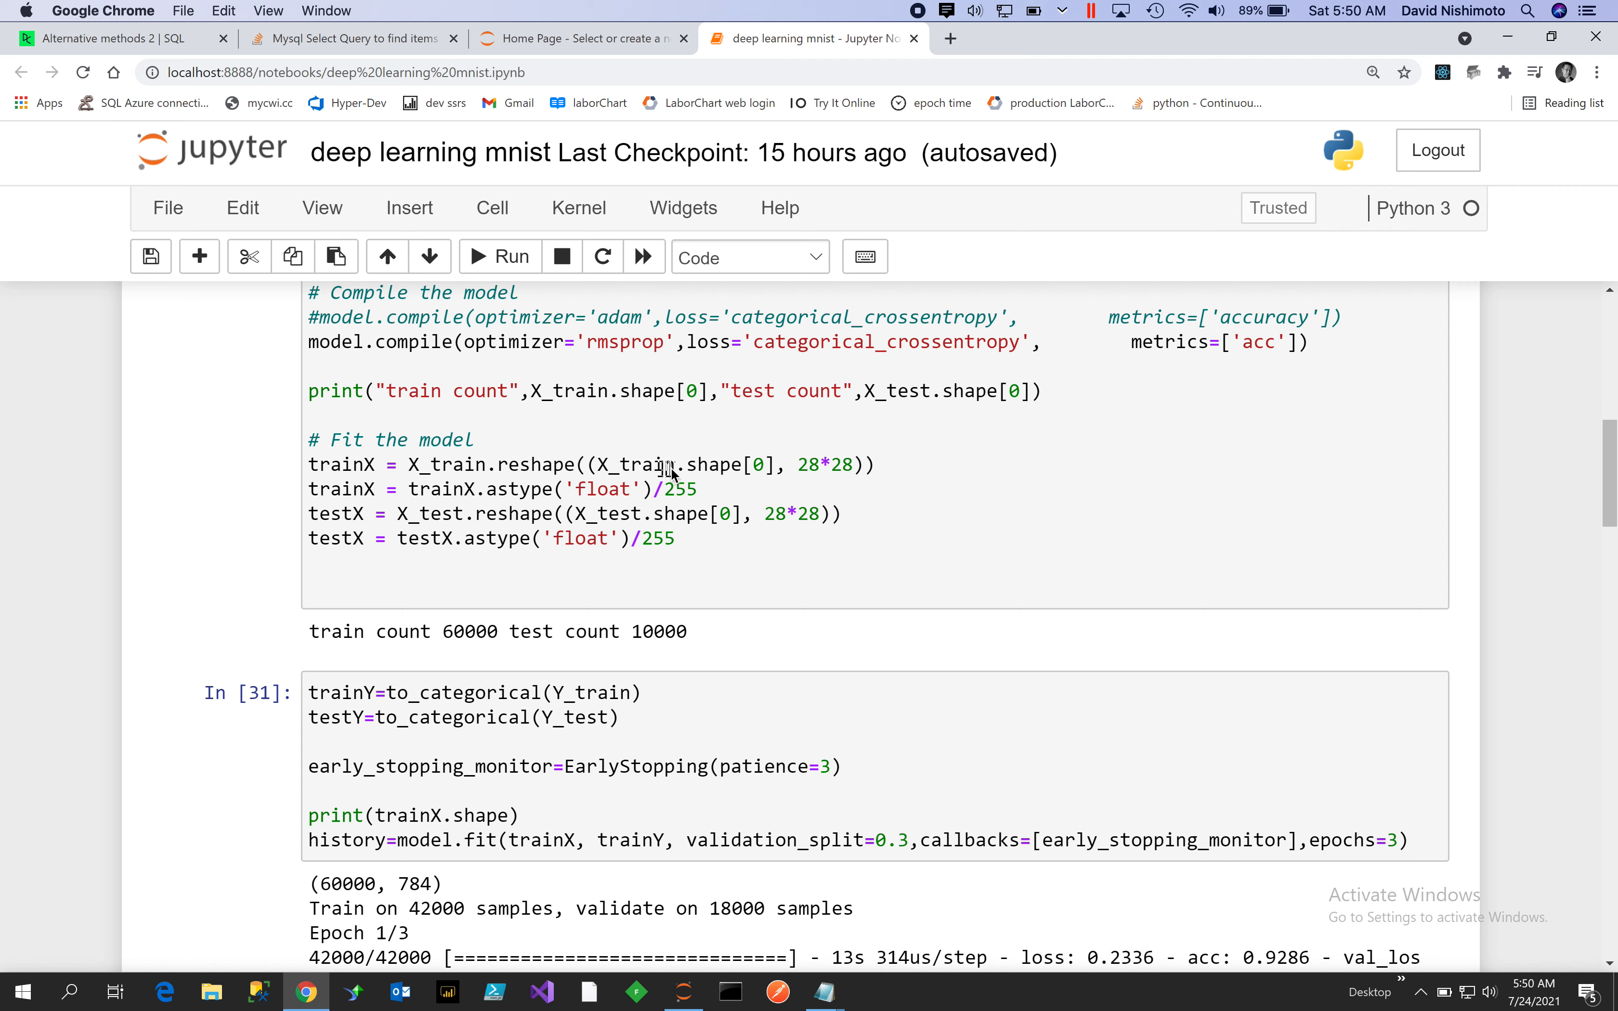
mouse_move(717, 479)
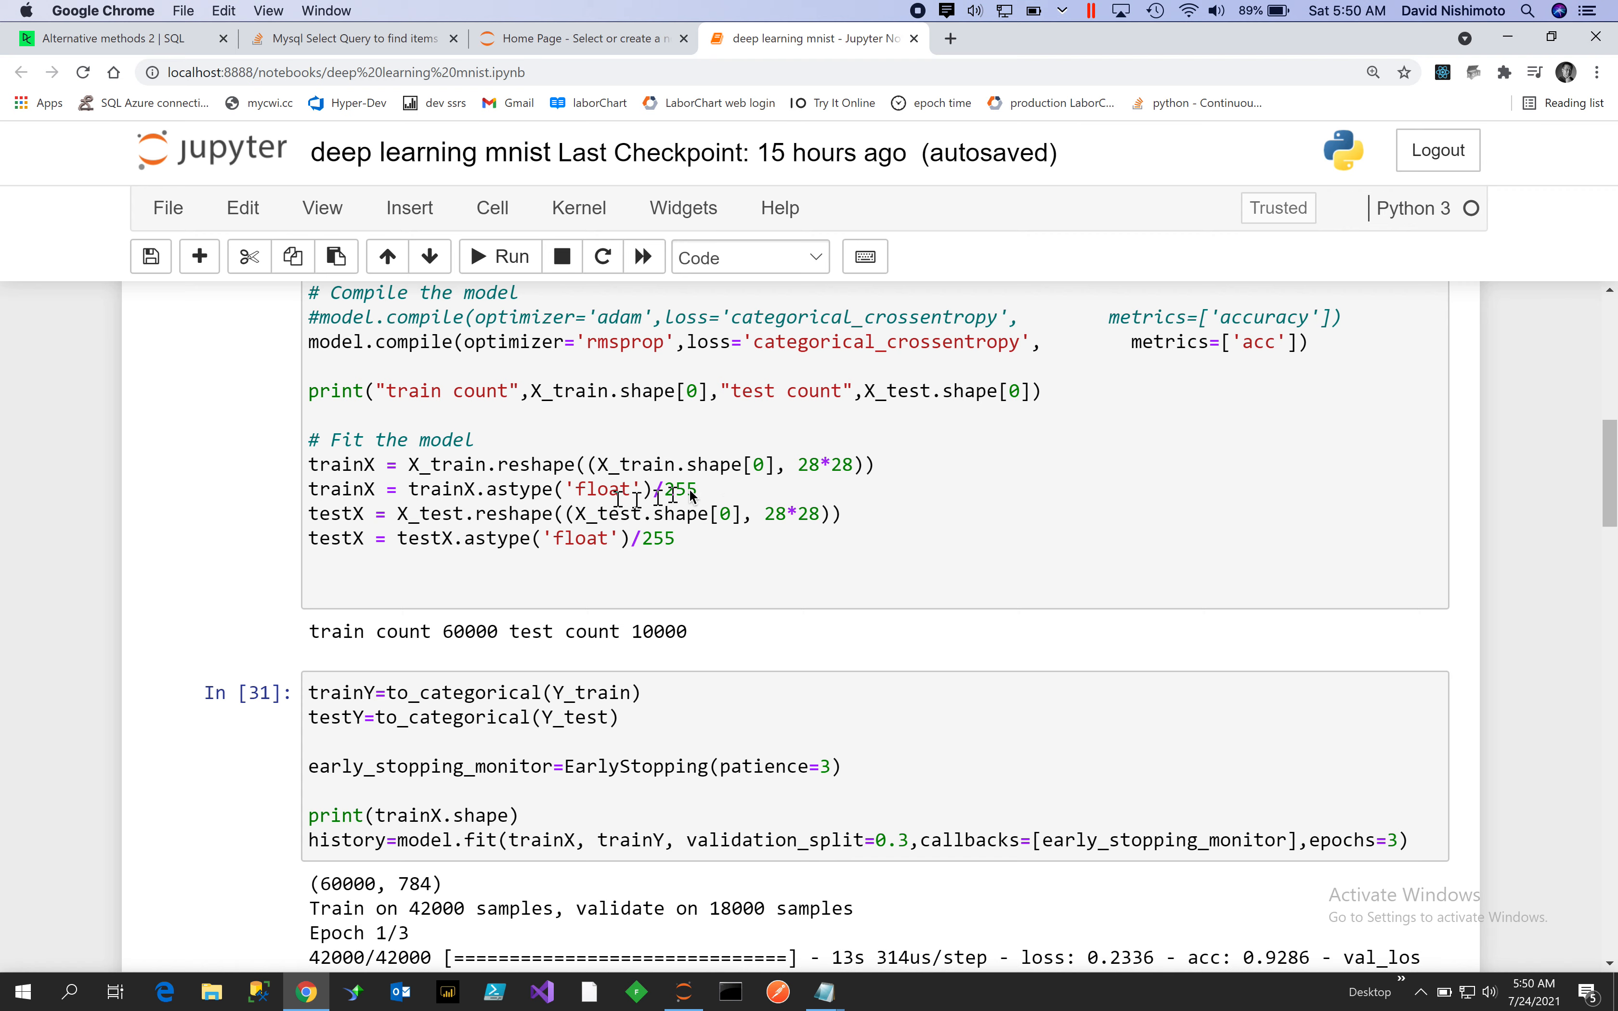
mouse_move(577, 463)
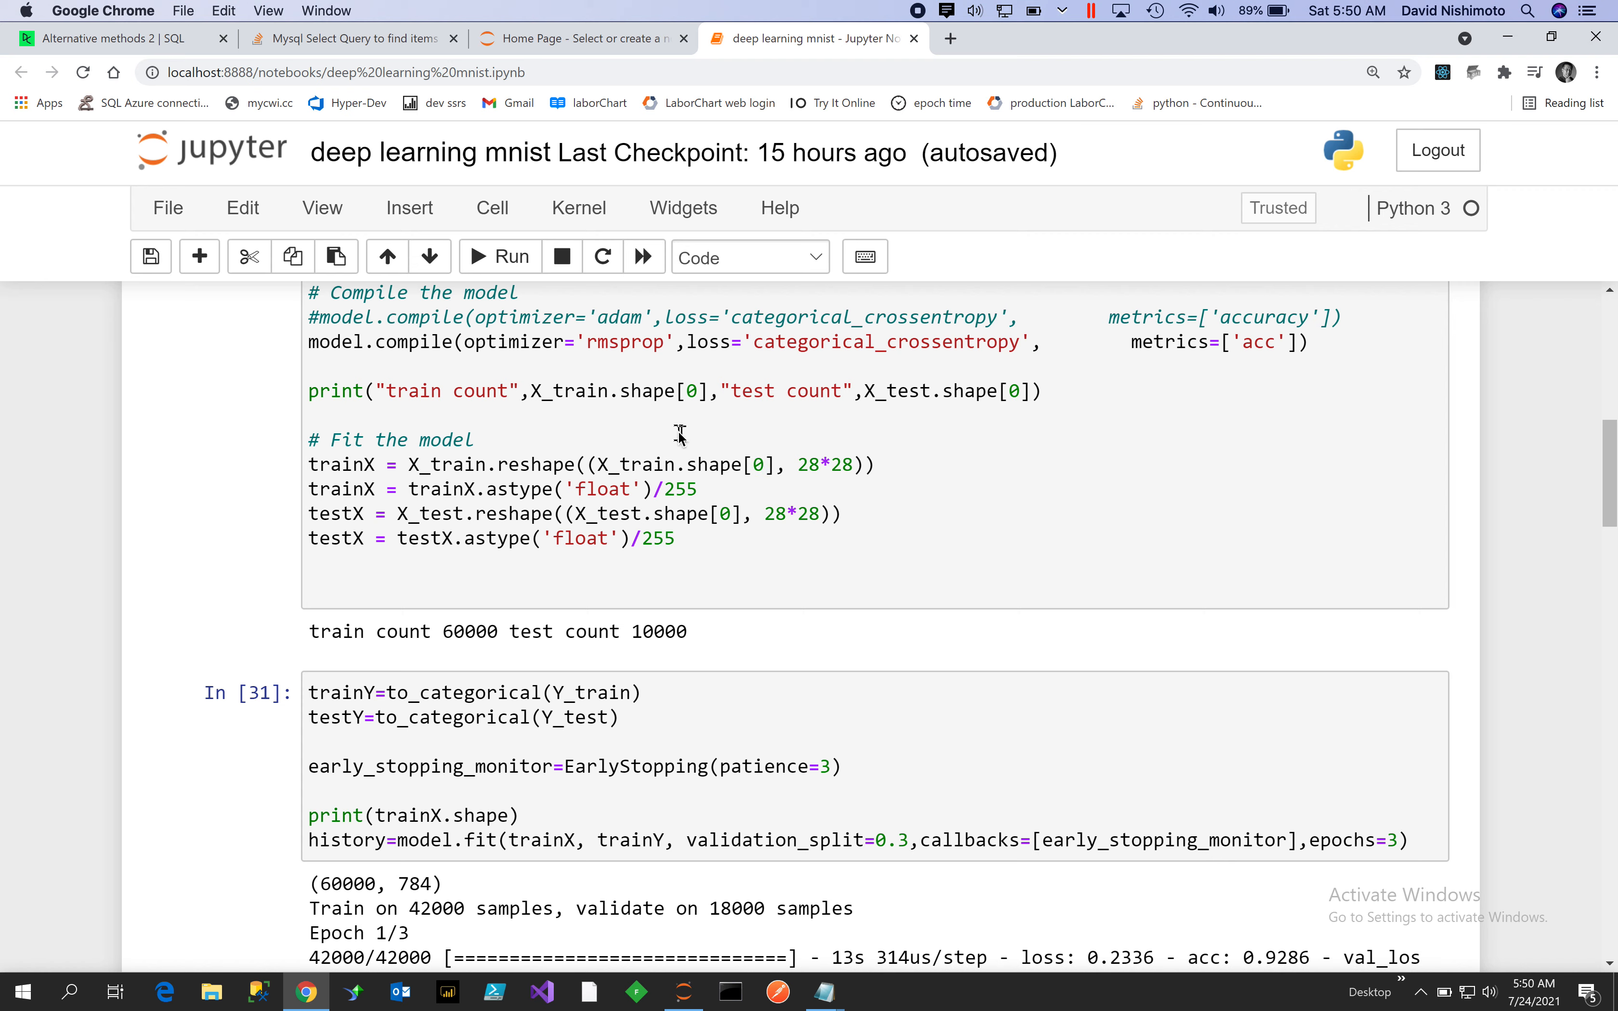
mouse_move(710, 464)
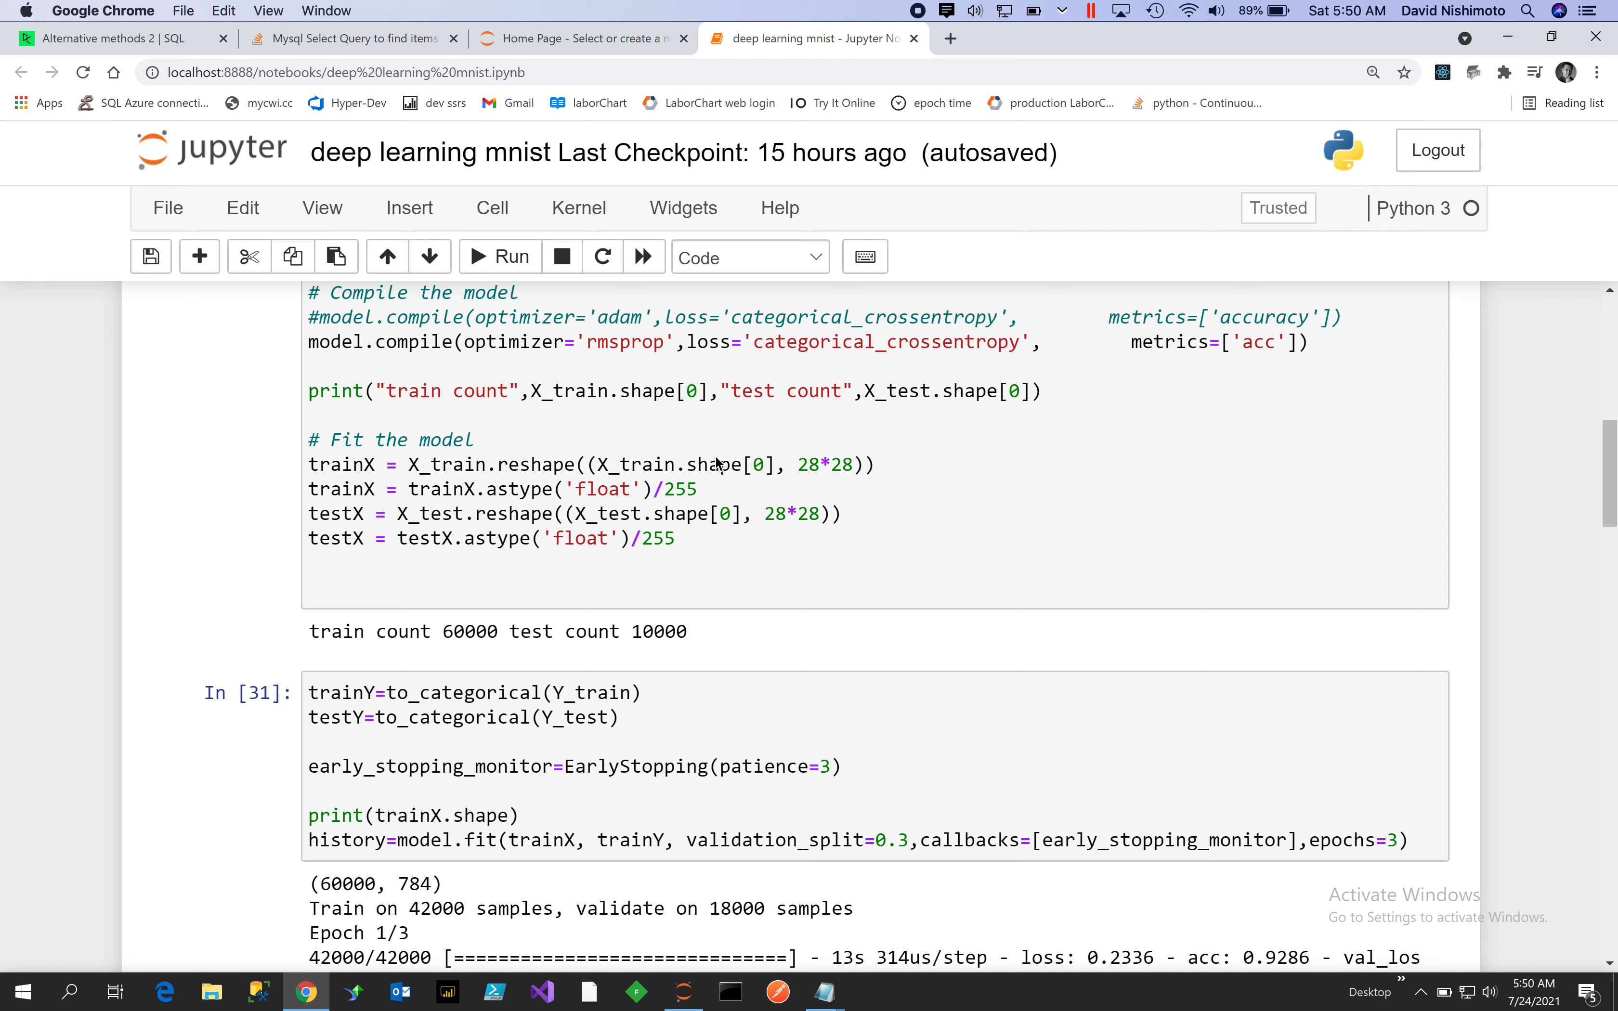
mouse_move(686, 423)
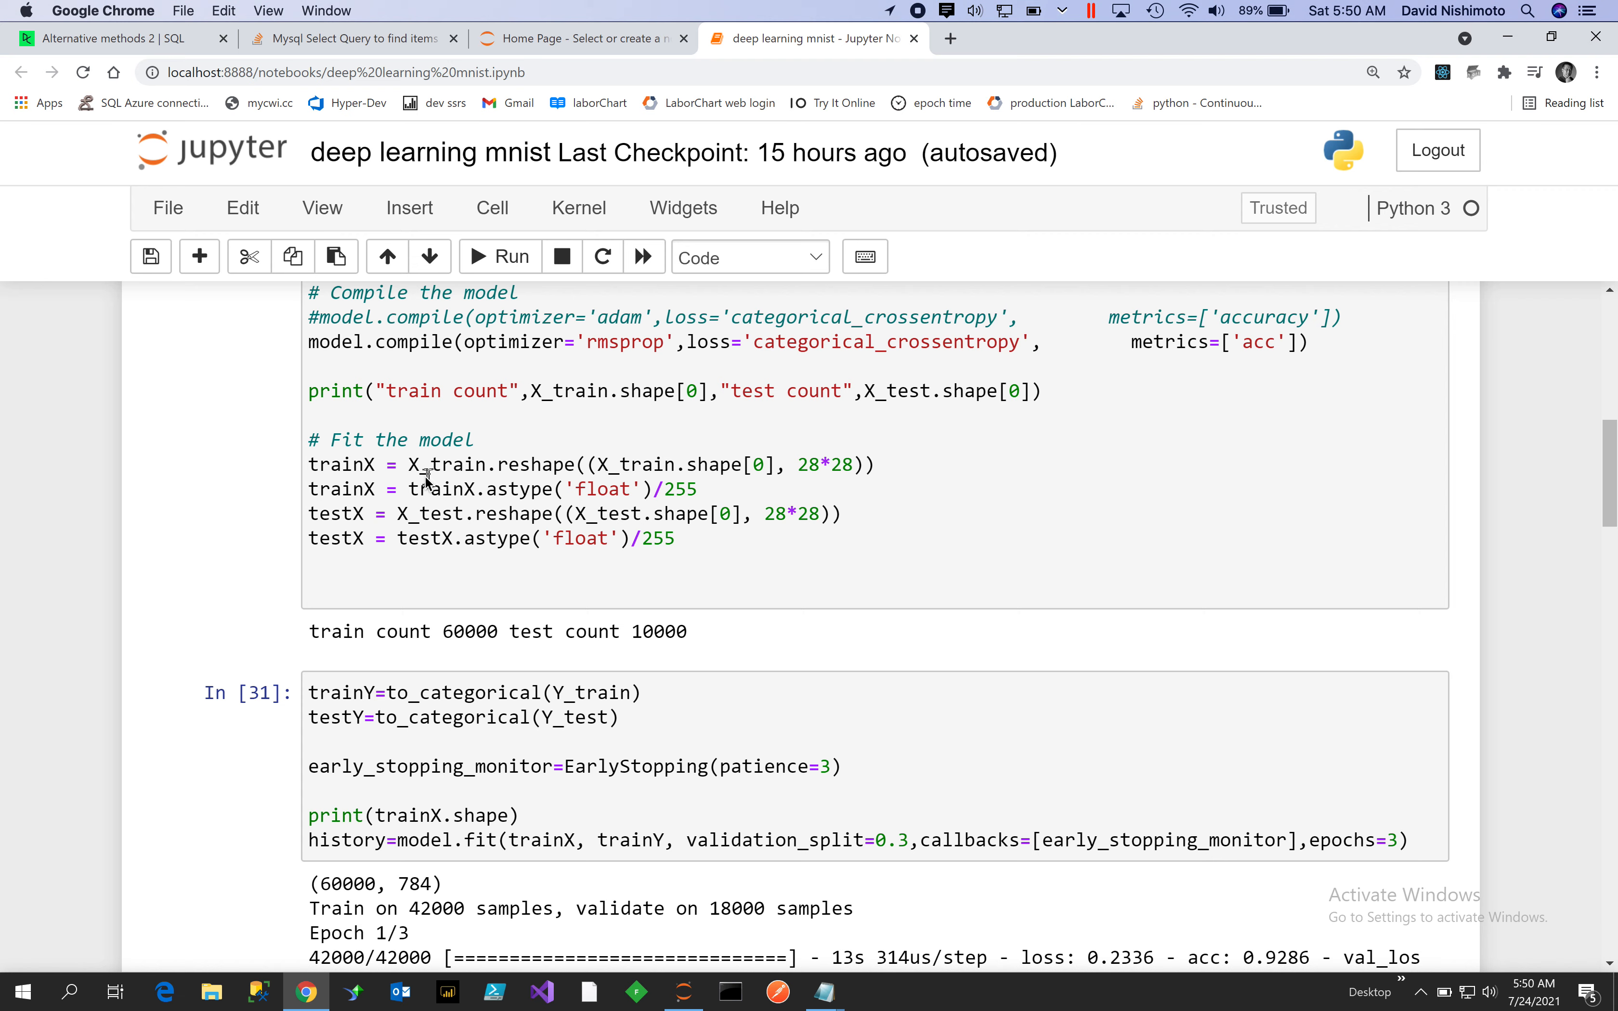
mouse_move(699, 487)
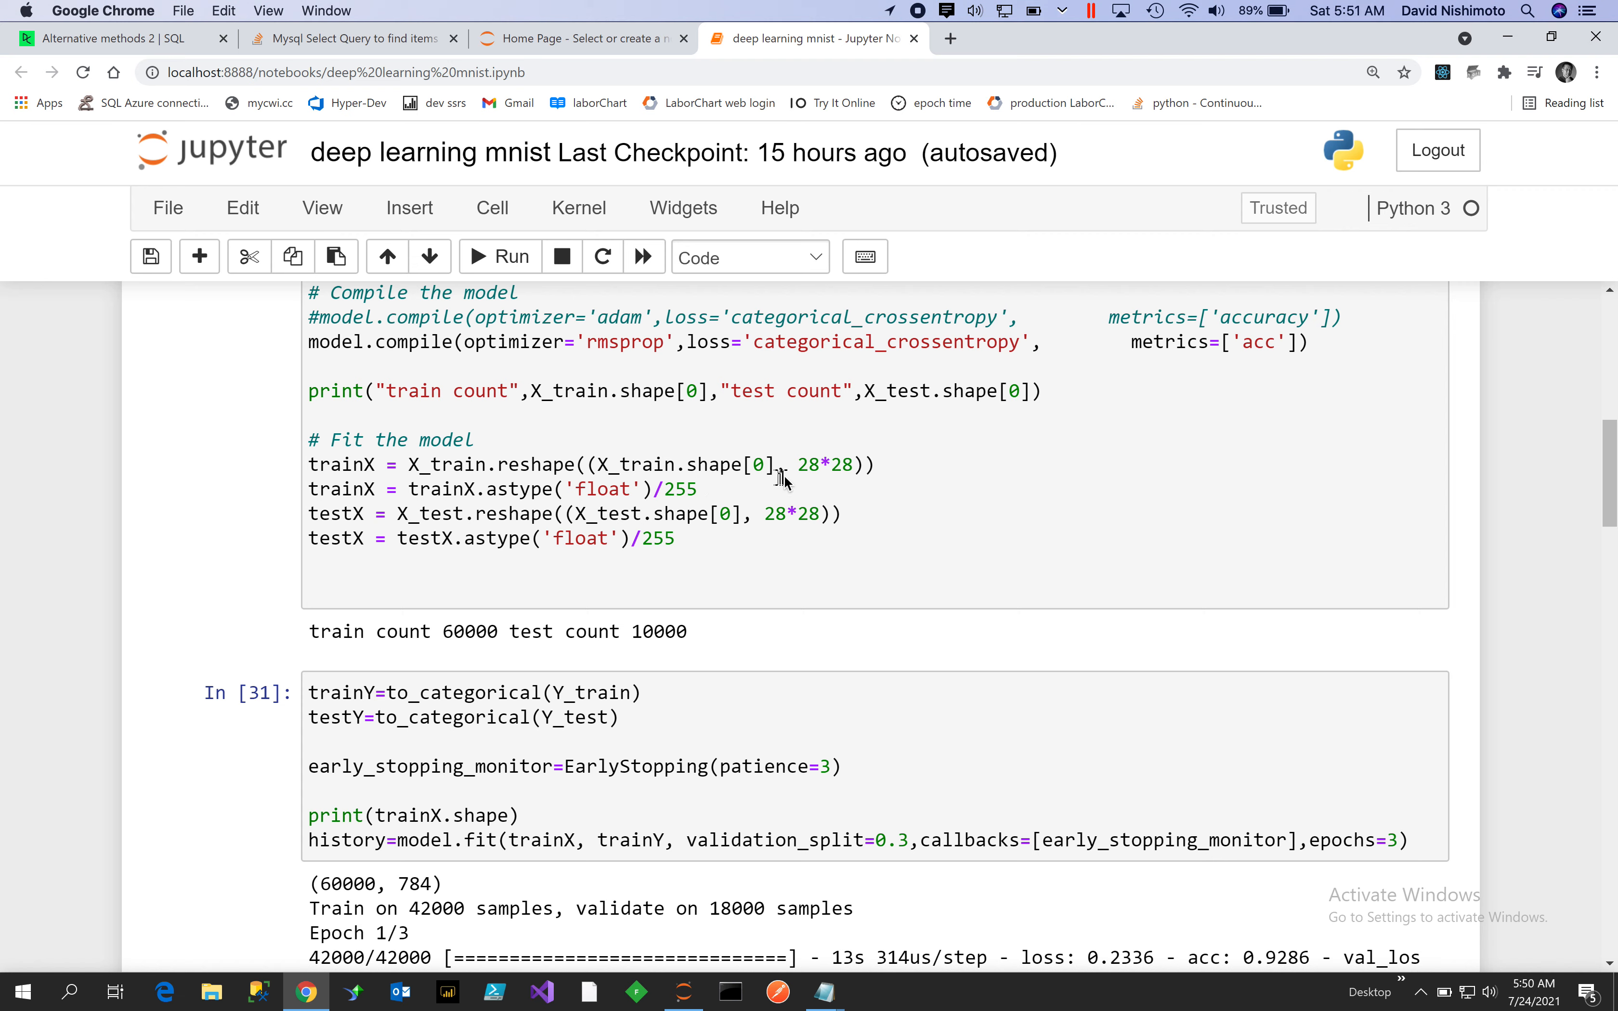
mouse_move(846, 471)
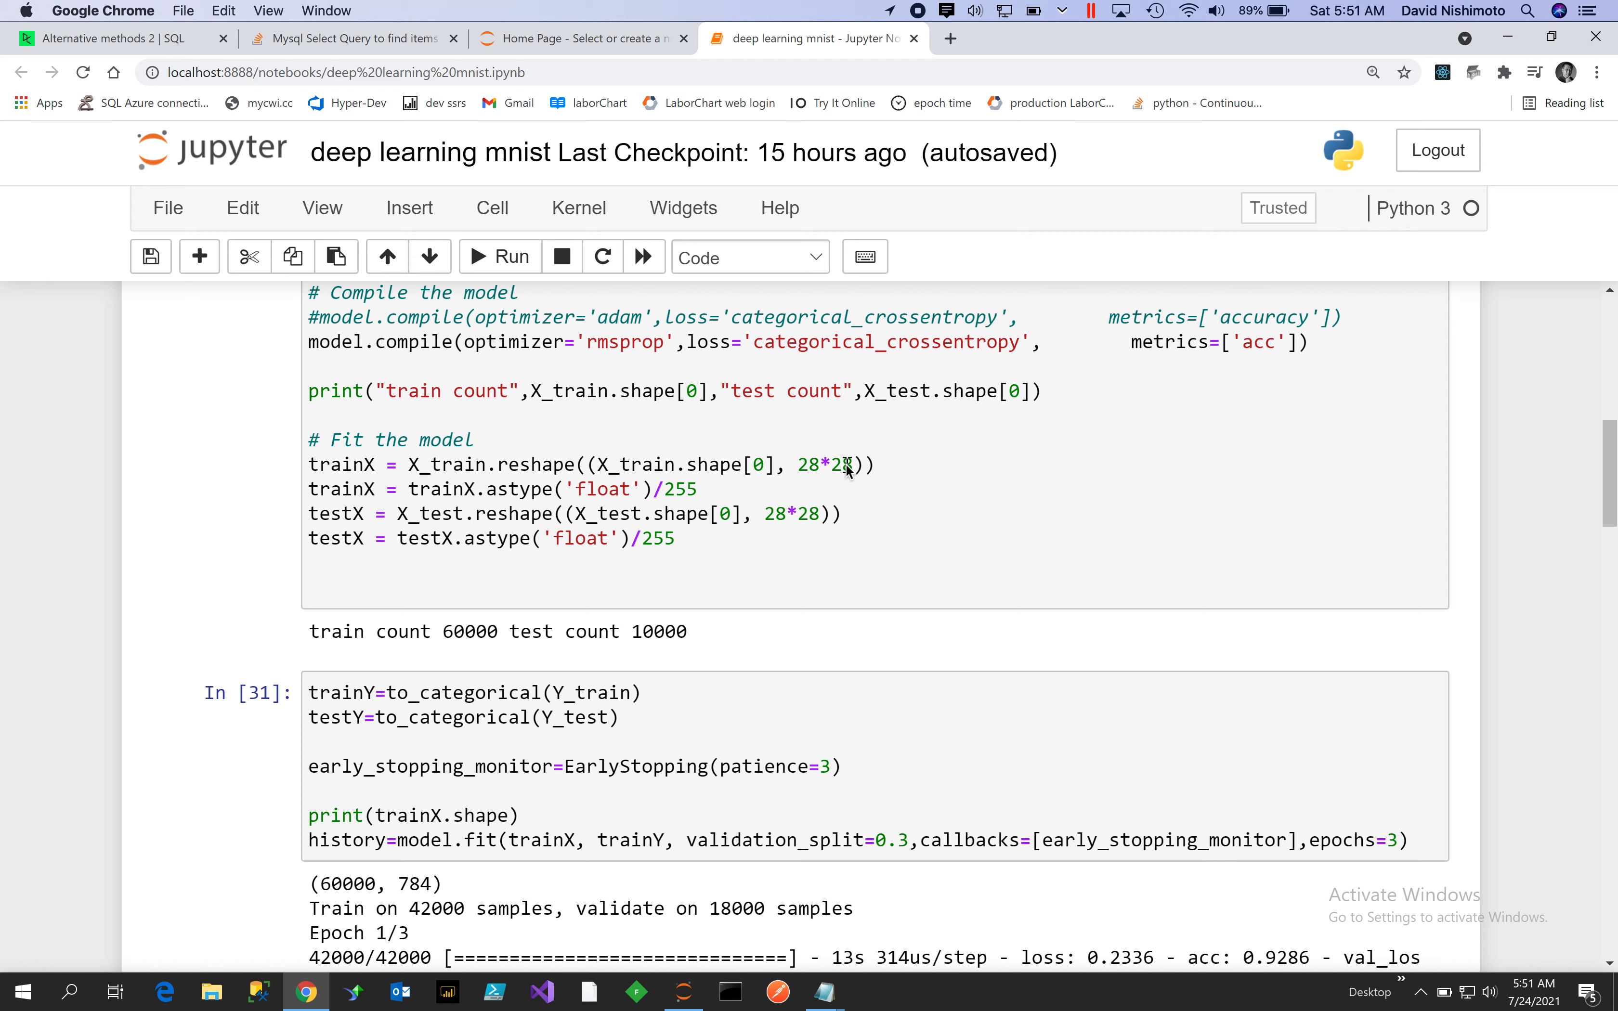
mouse_move(841, 477)
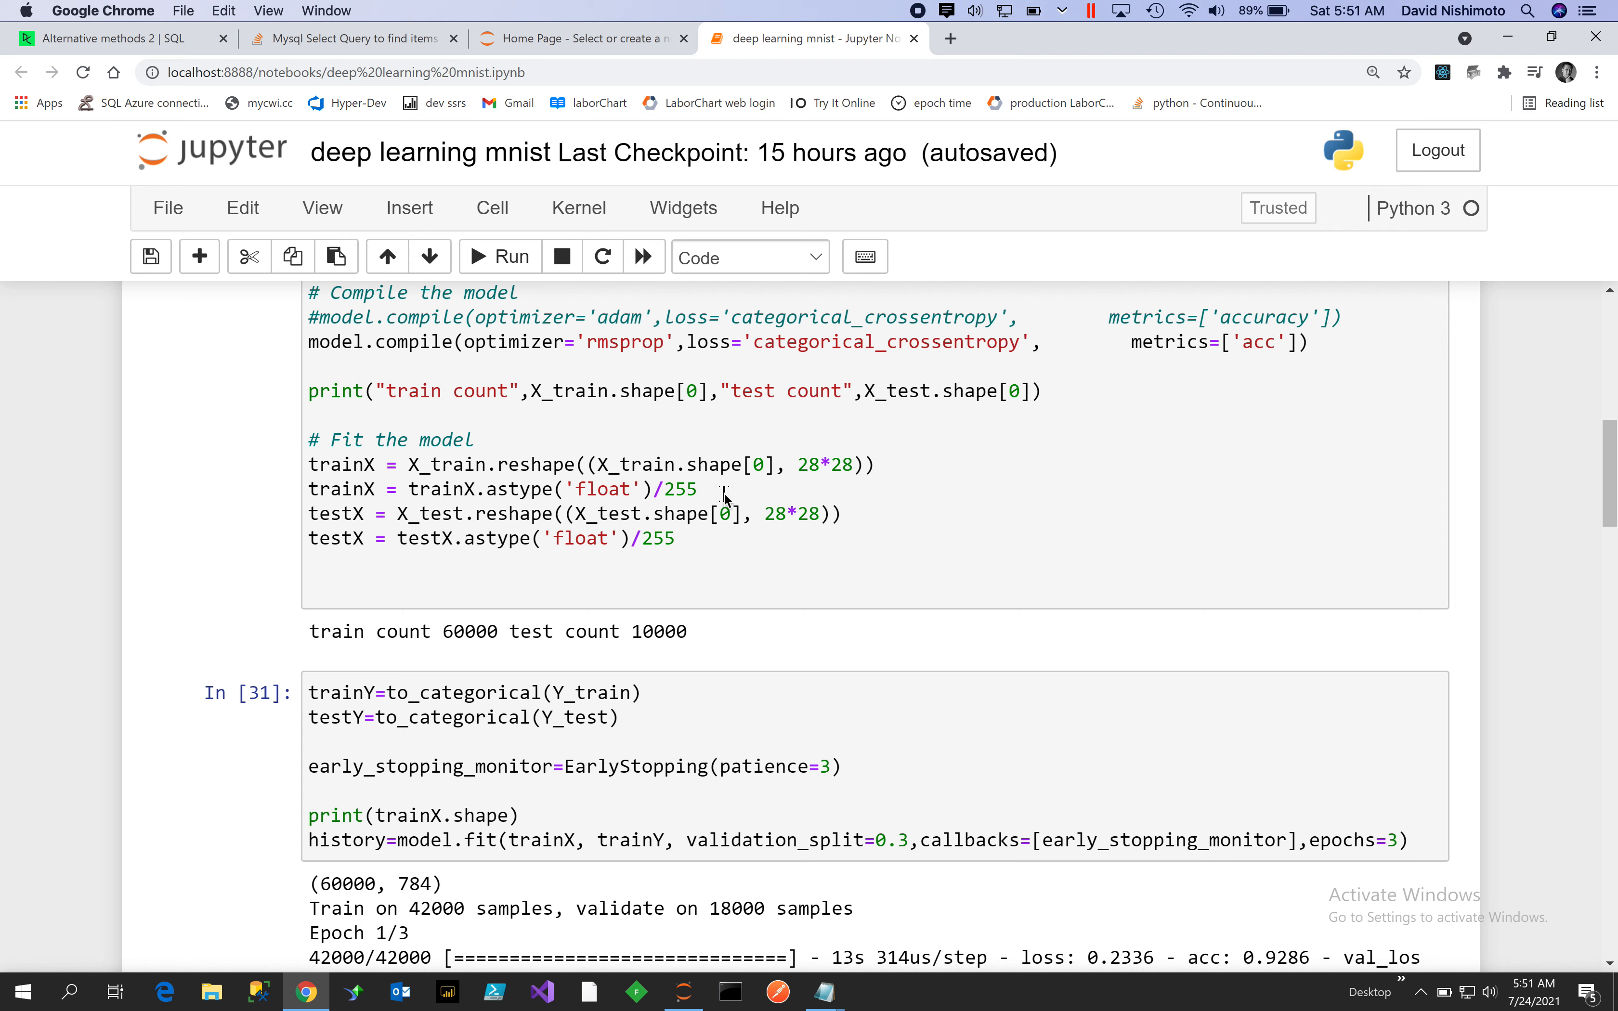
mouse_move(521, 490)
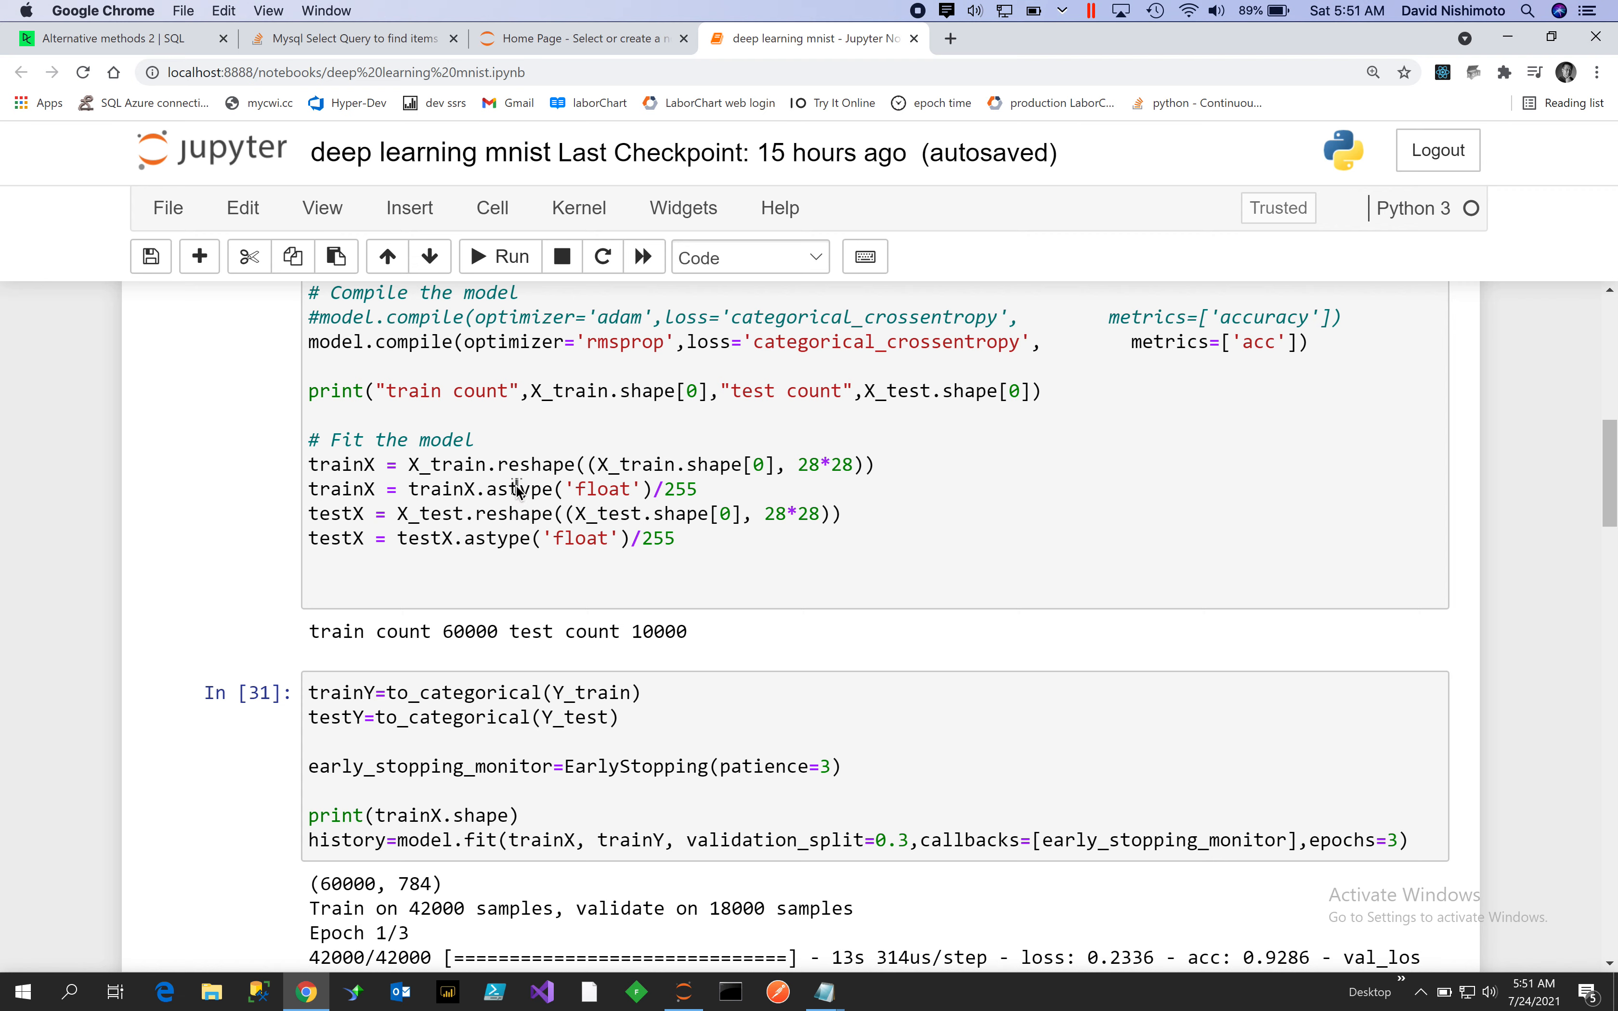
mouse_move(707, 493)
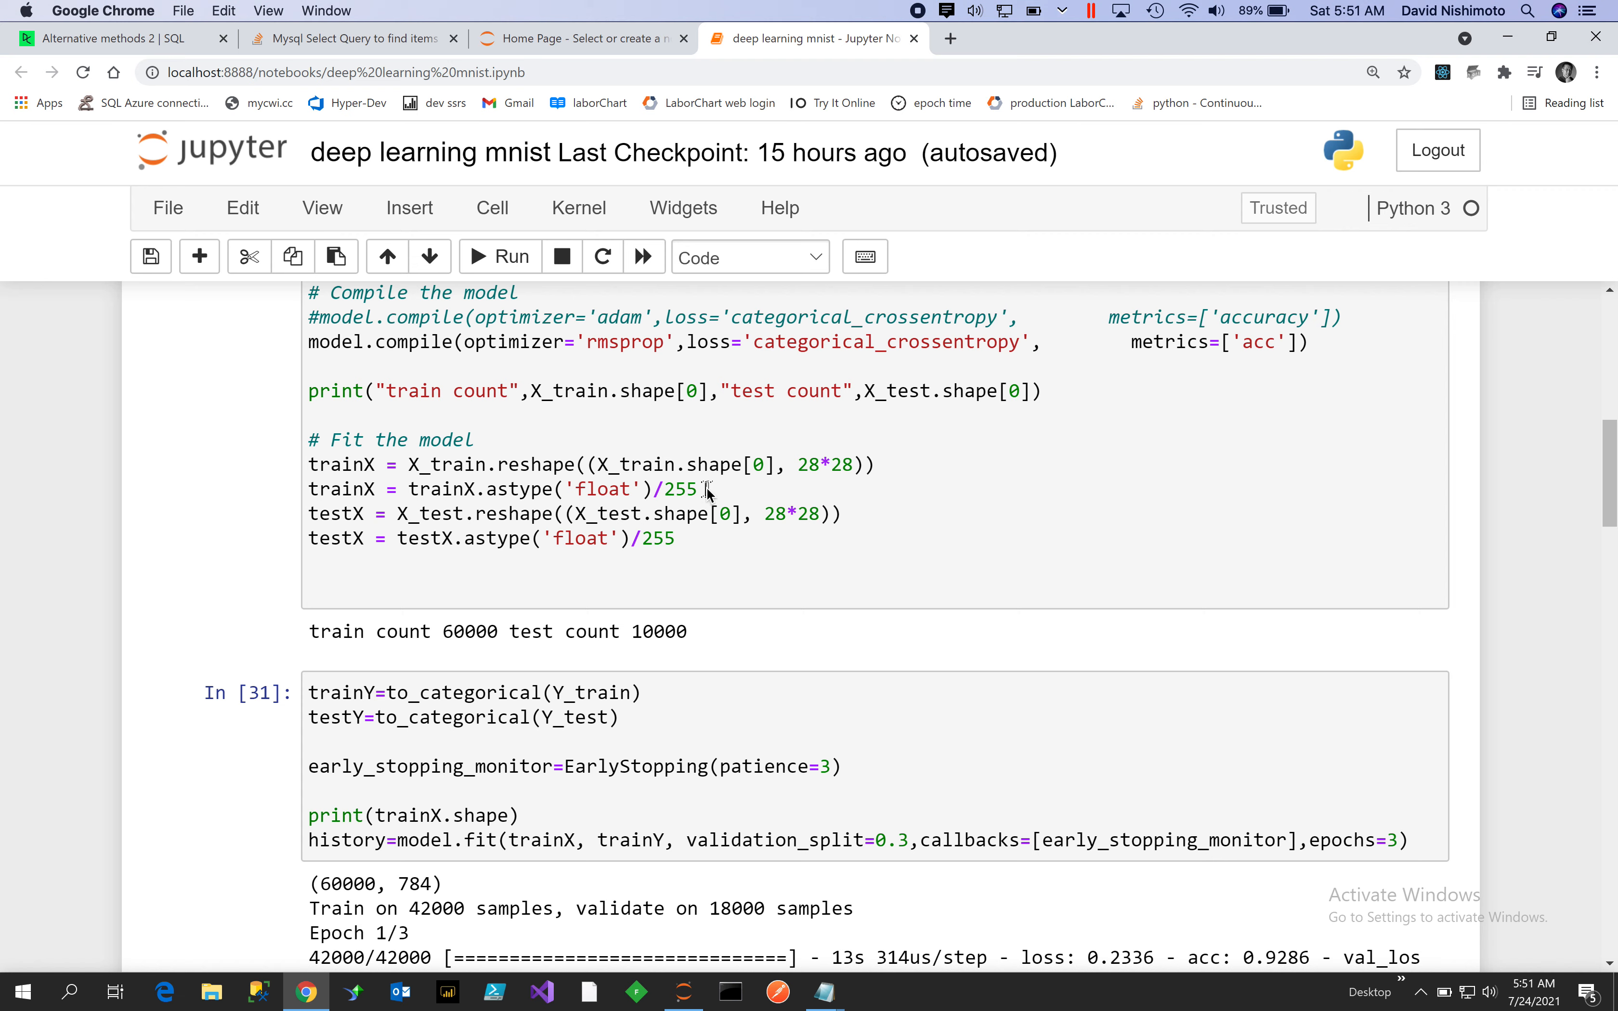
mouse_move(717, 495)
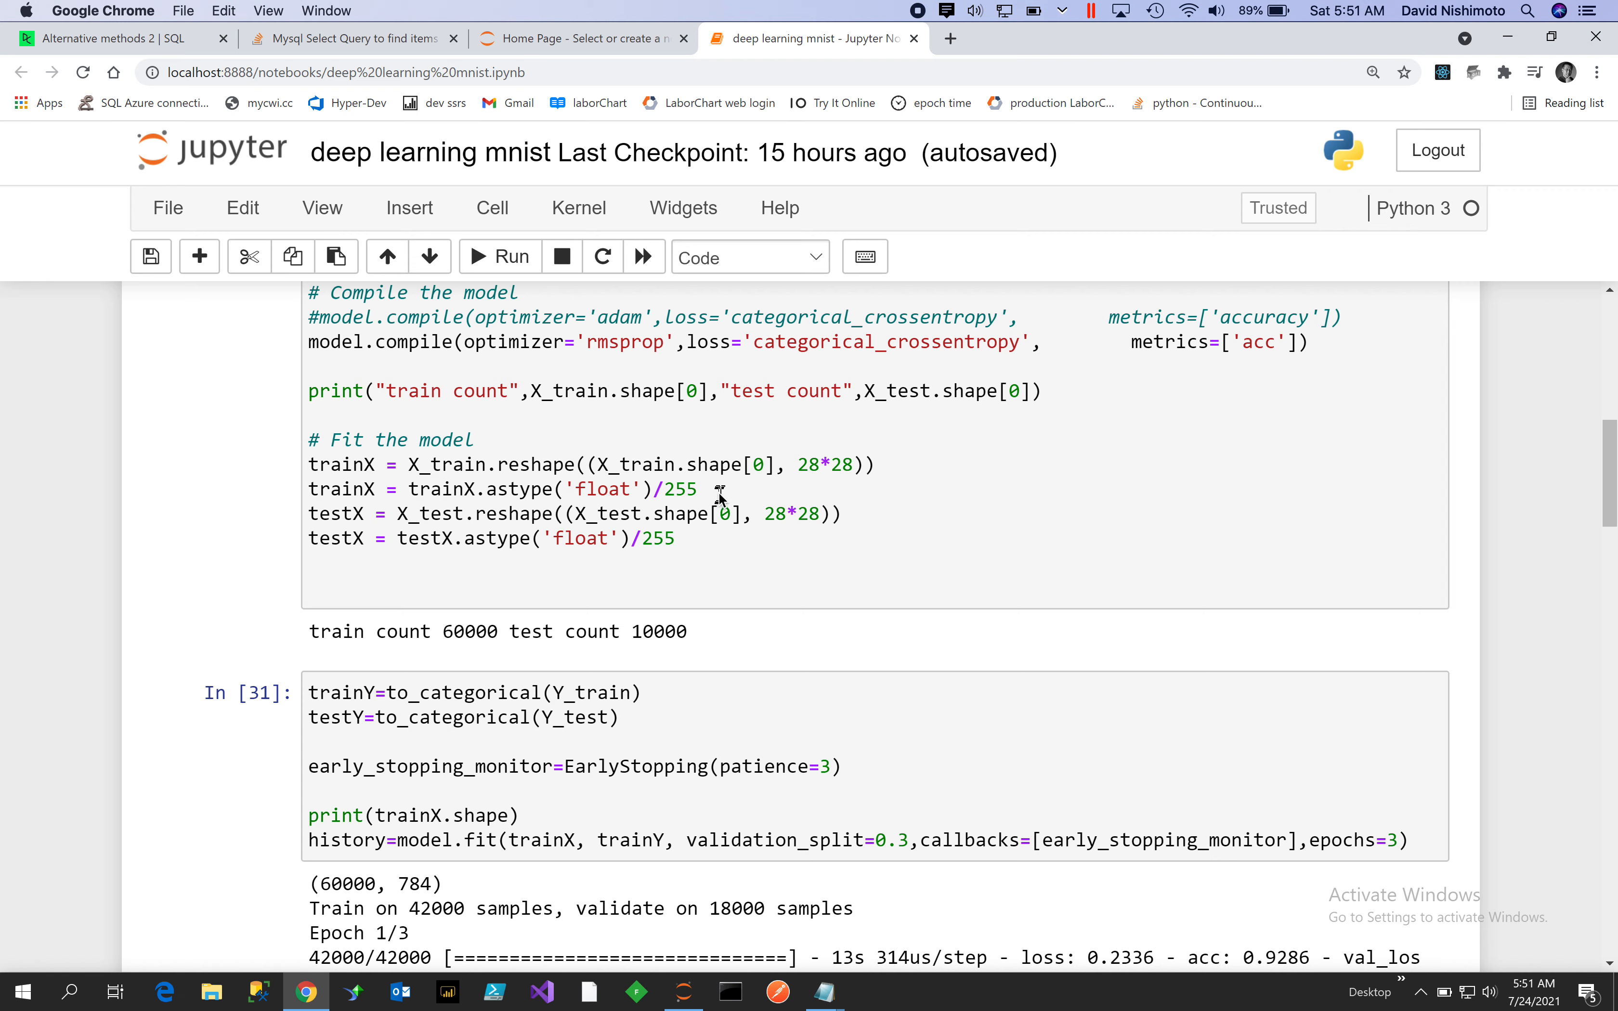
mouse_move(1158, 491)
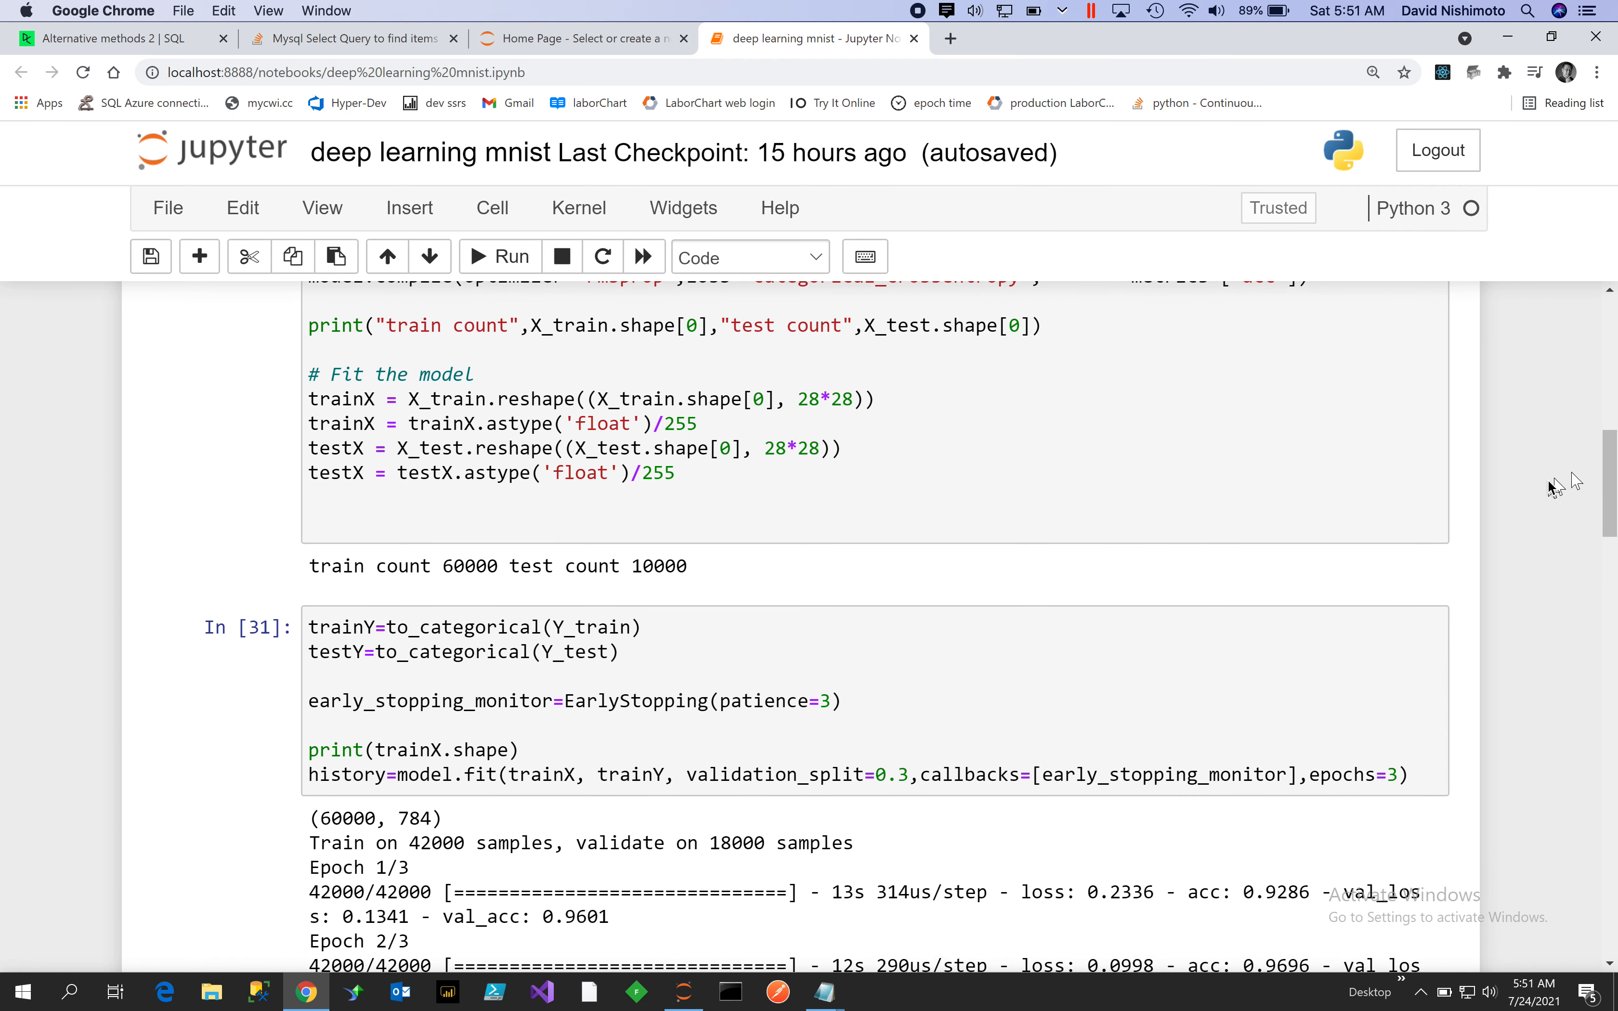
mouse_move(598, 457)
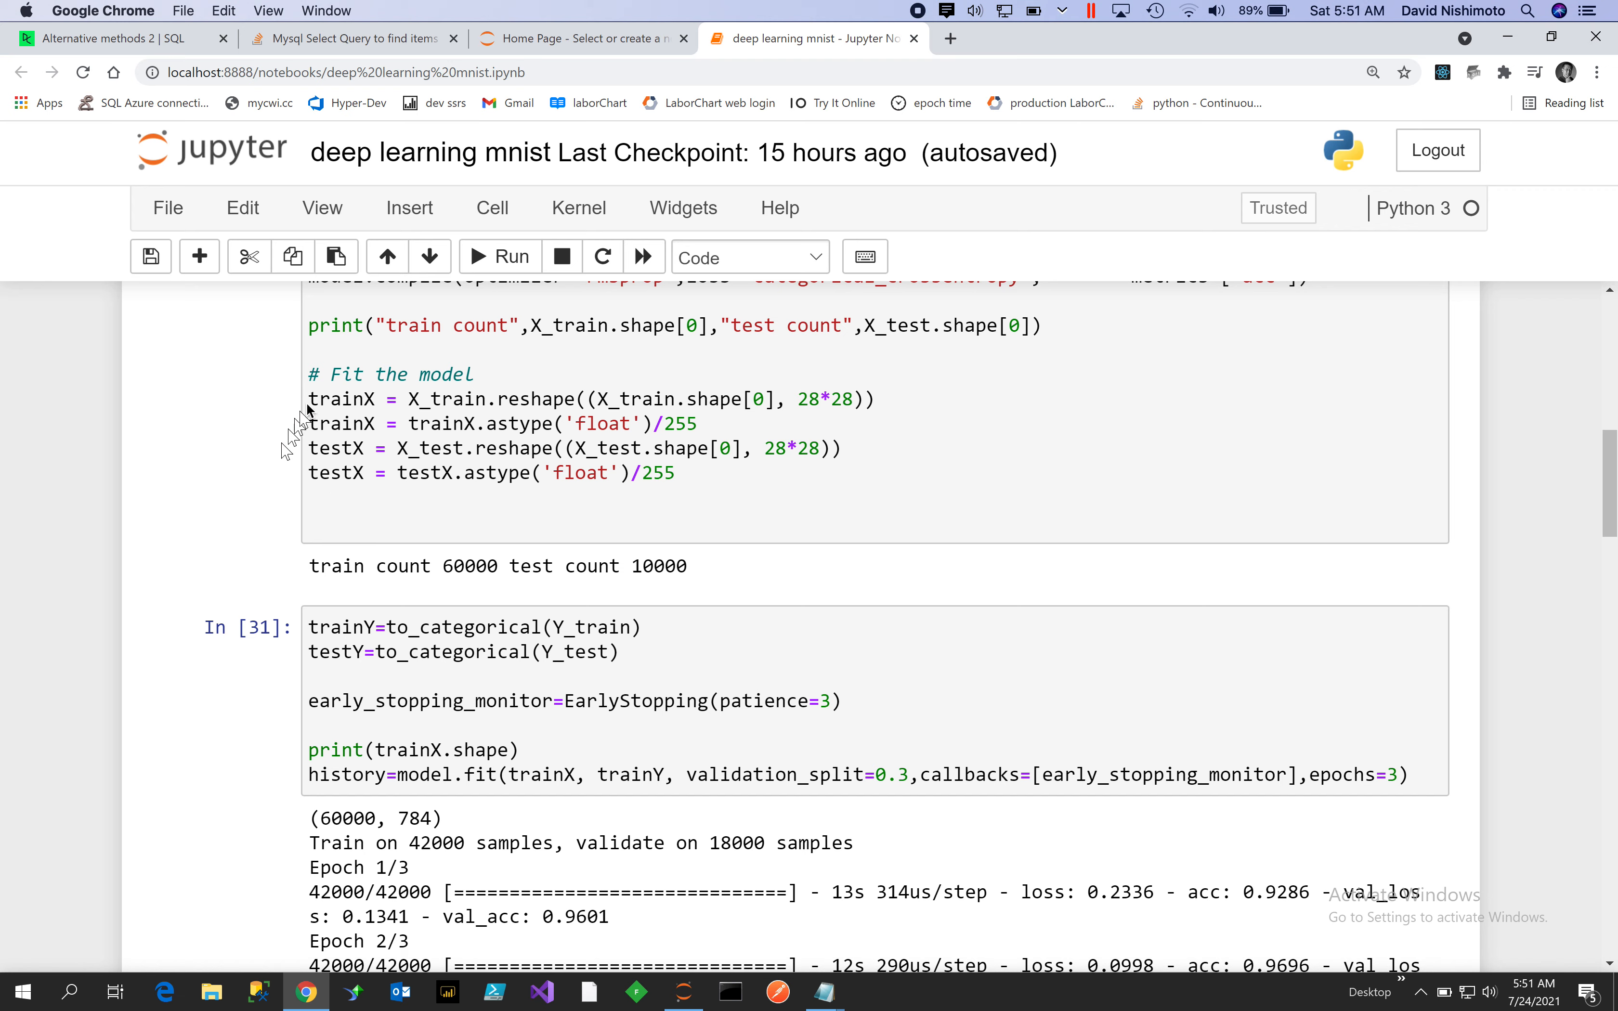
mouse_move(412, 530)
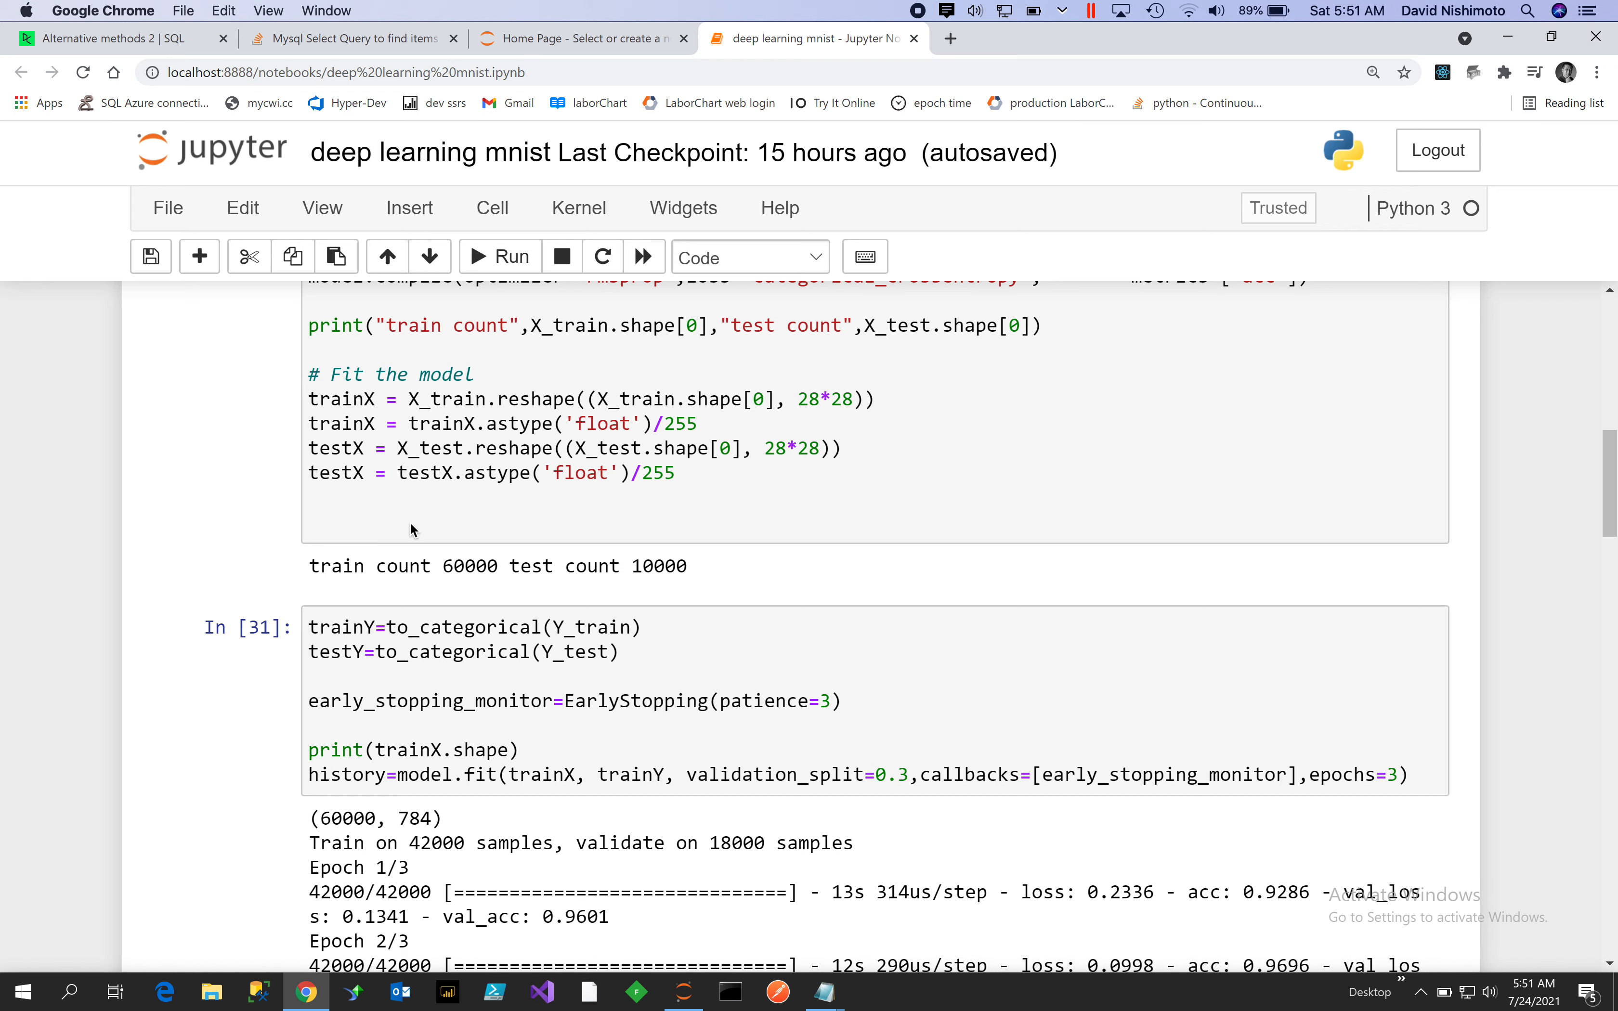
mouse_move(790, 485)
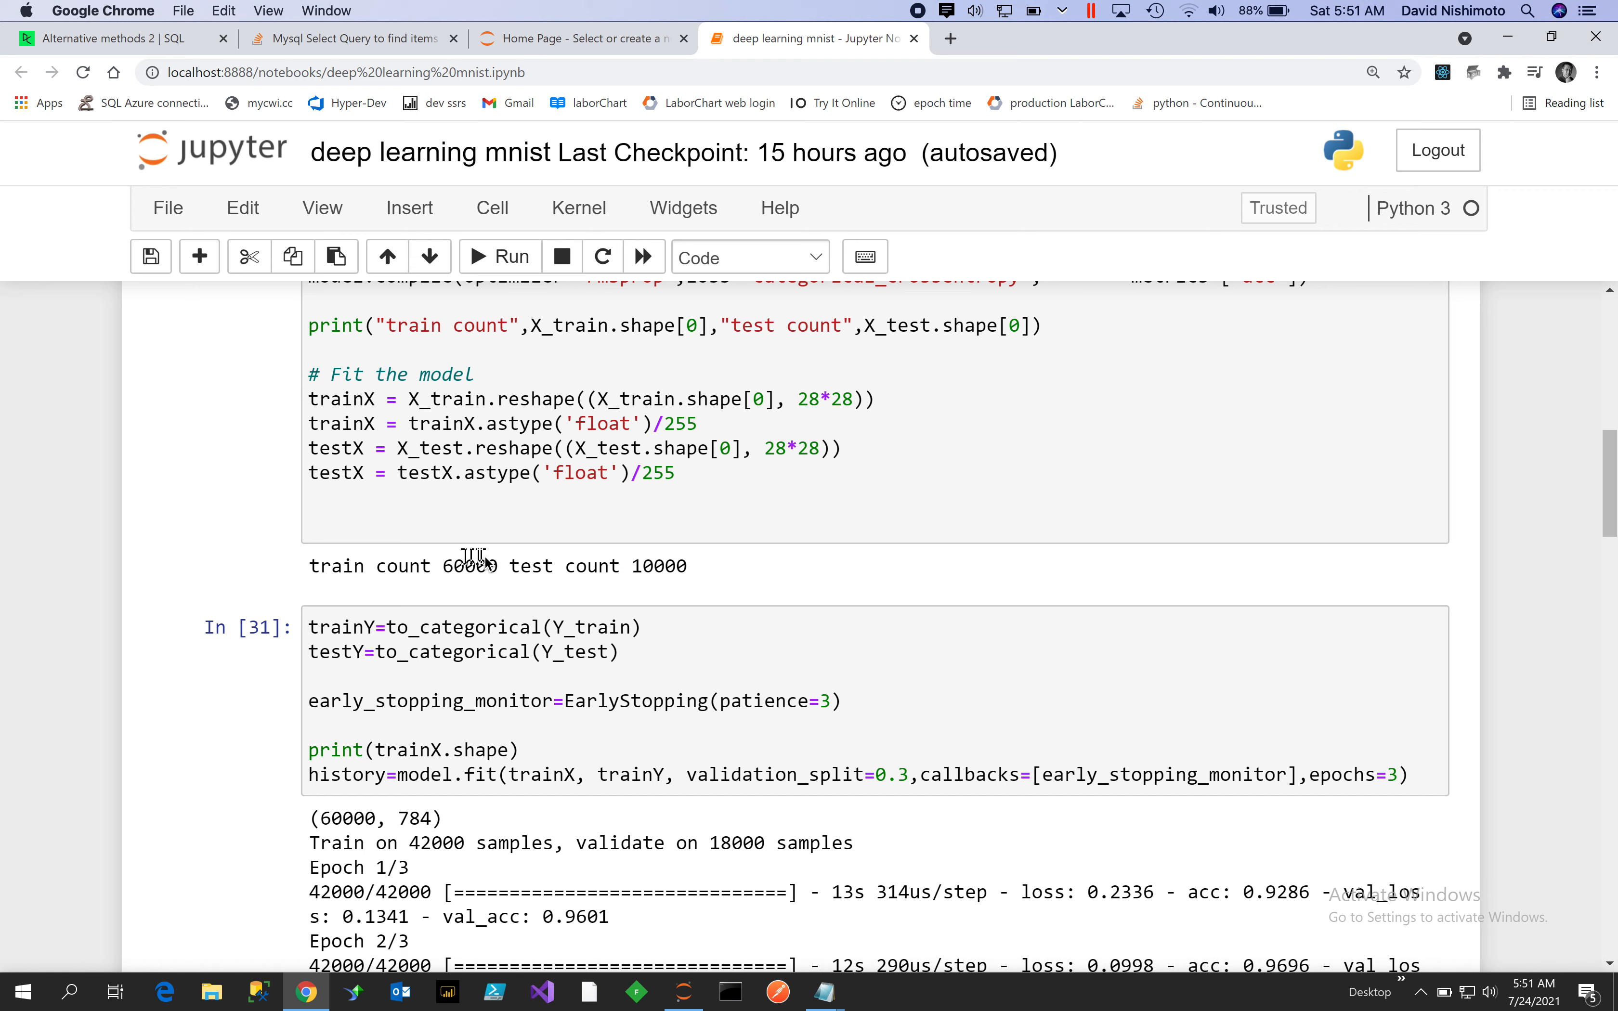
mouse_move(970, 532)
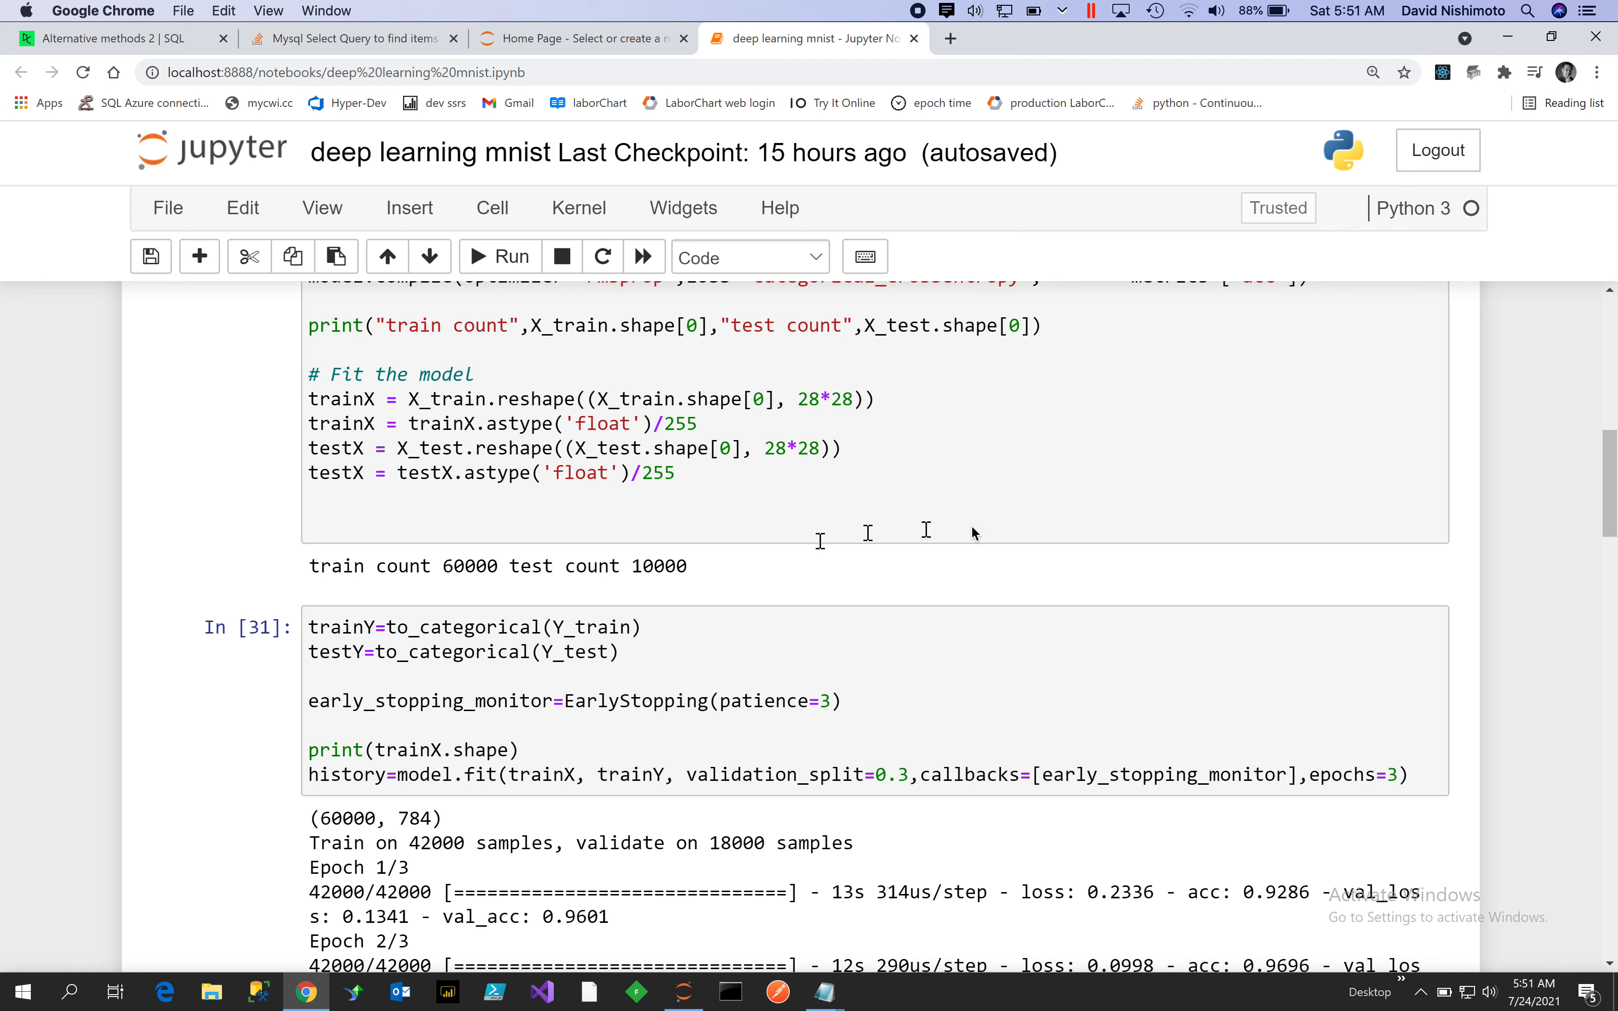
scroll(down, 3)
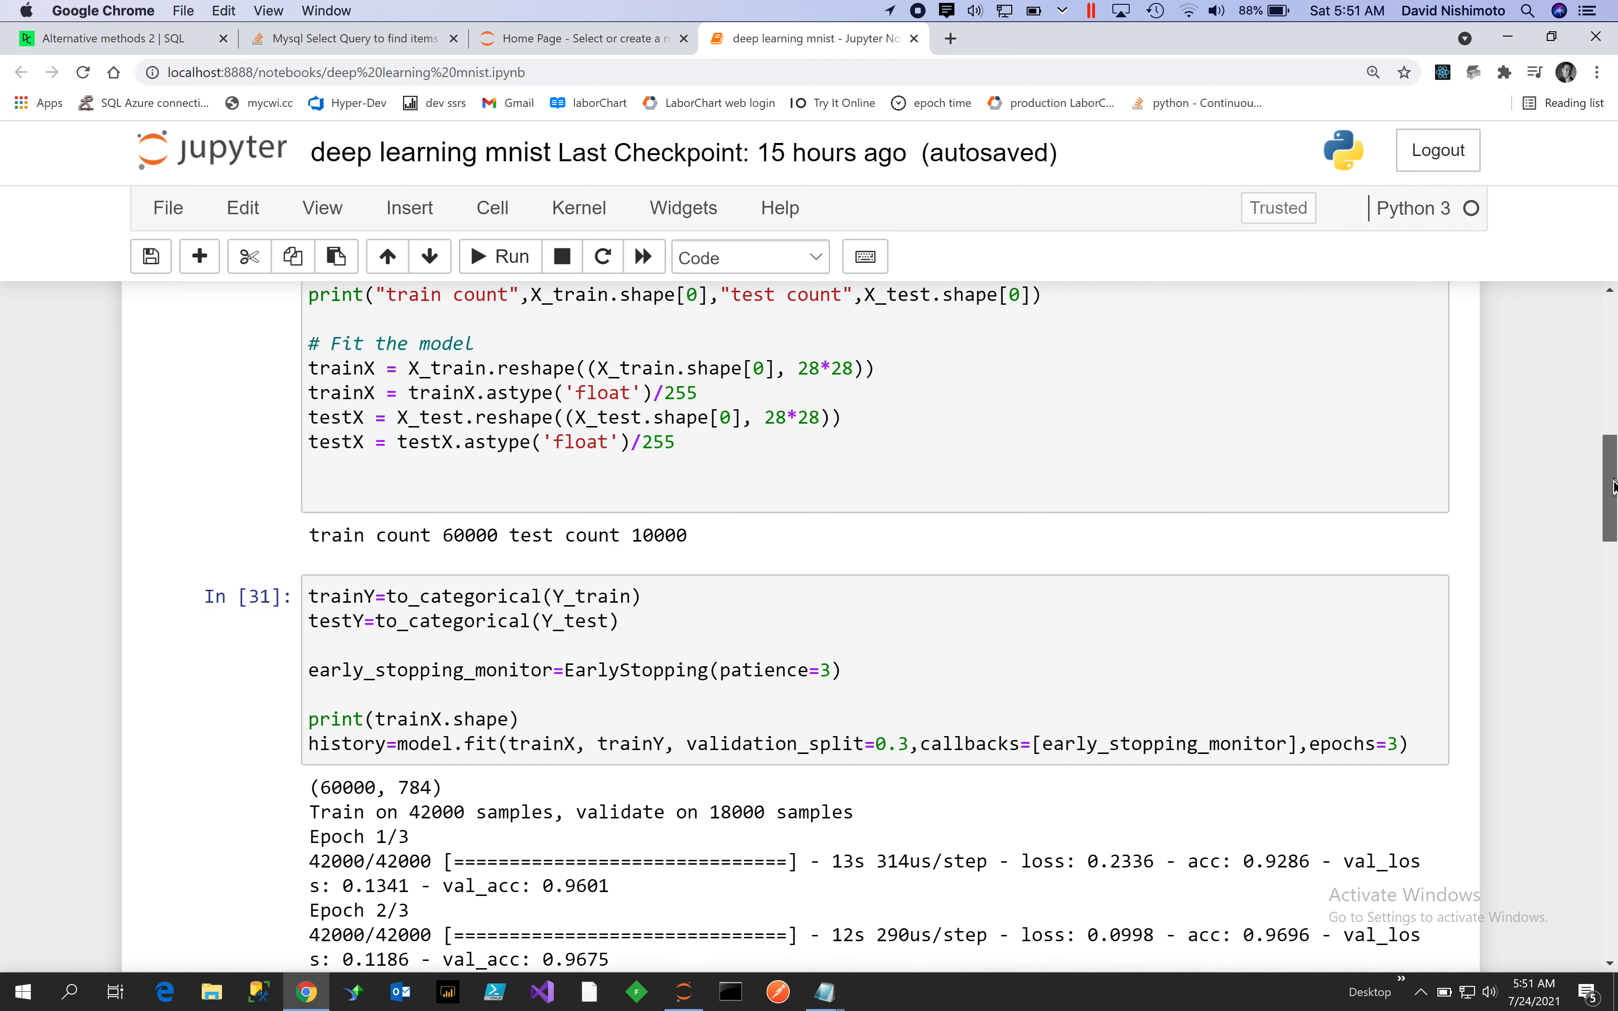
scroll(down, 3)
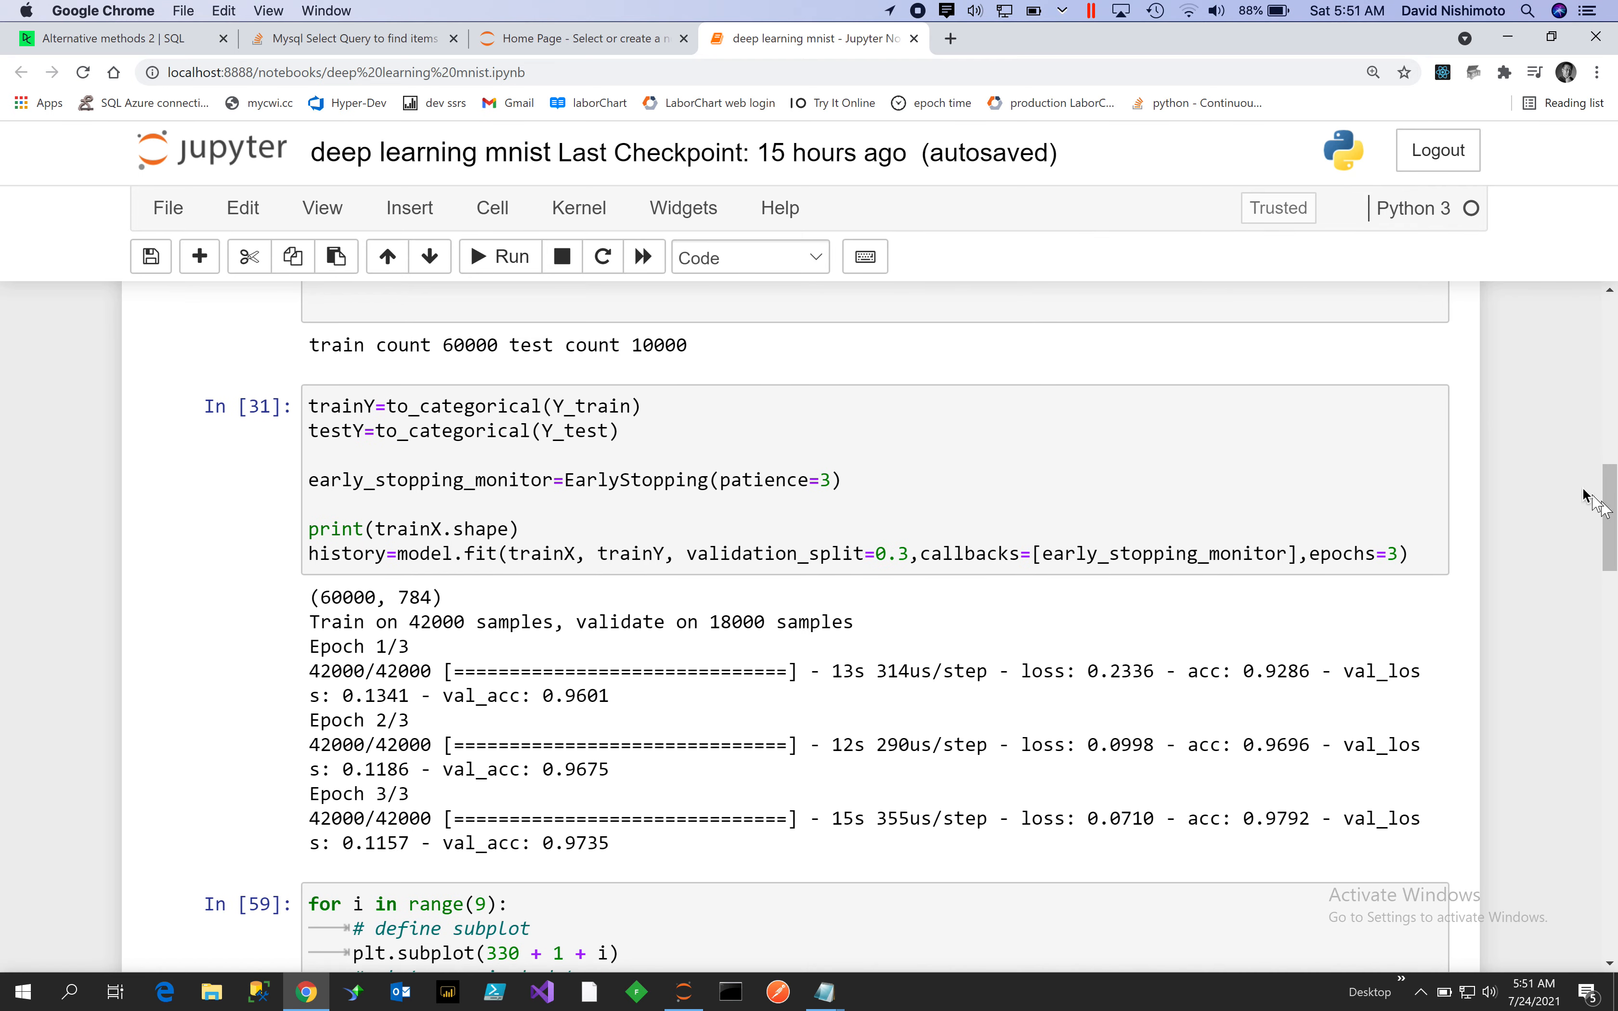
mouse_move(496, 423)
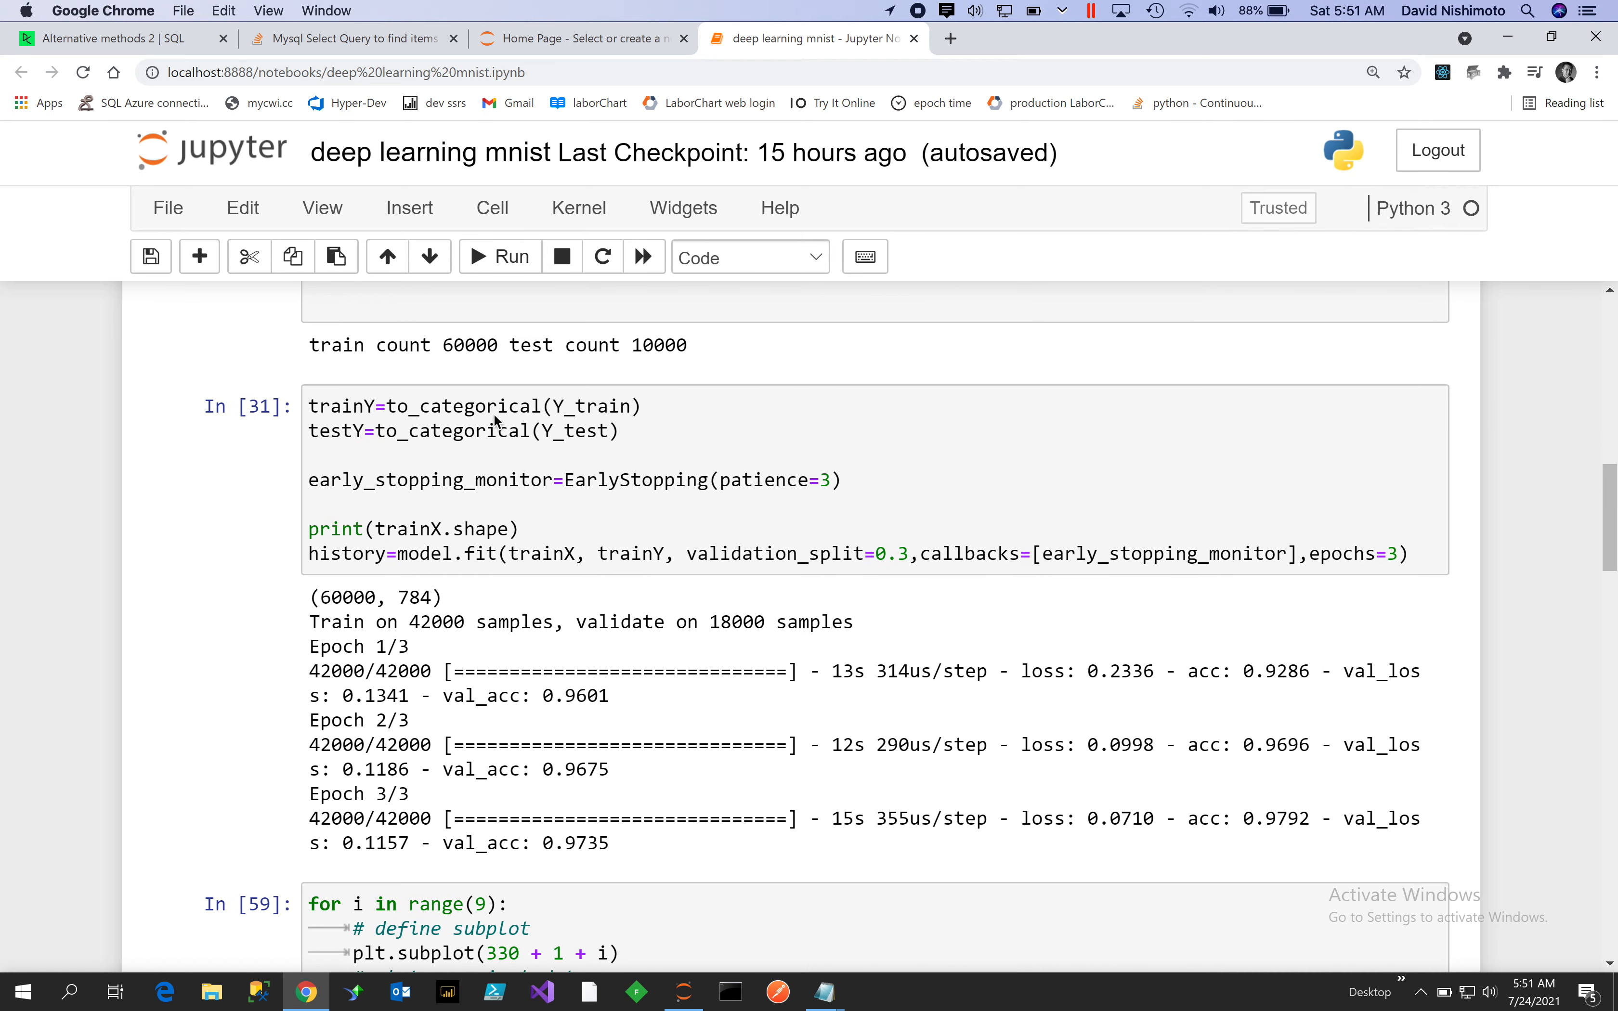
mouse_move(416, 417)
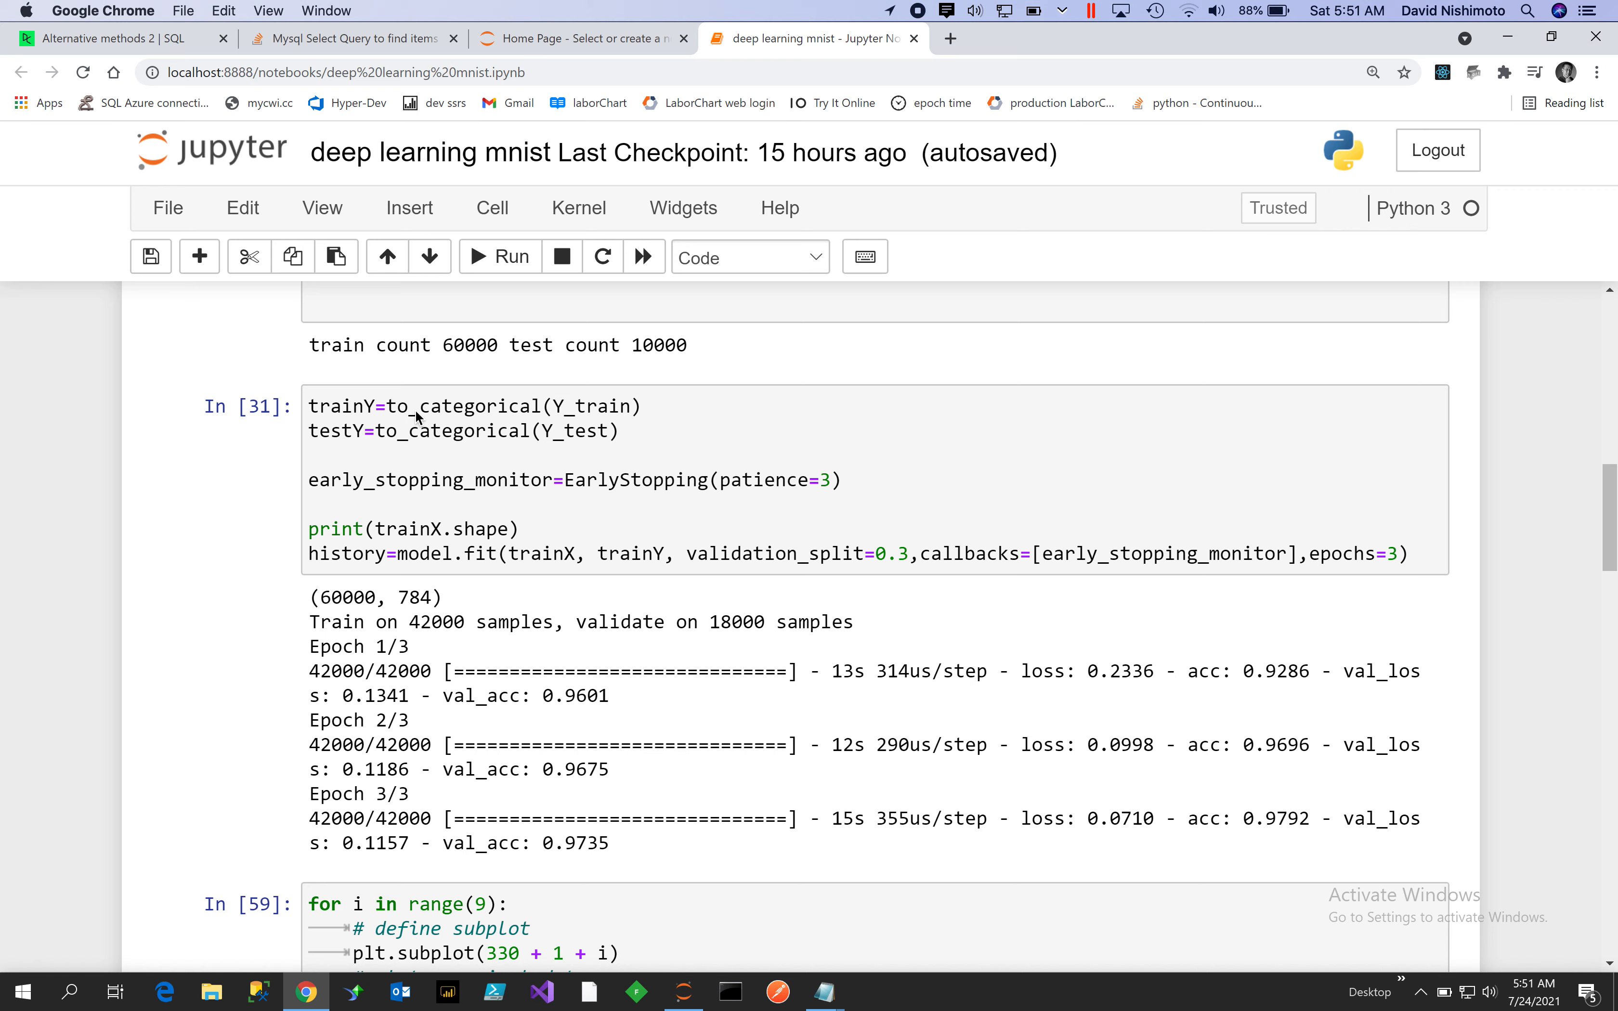
mouse_move(361, 423)
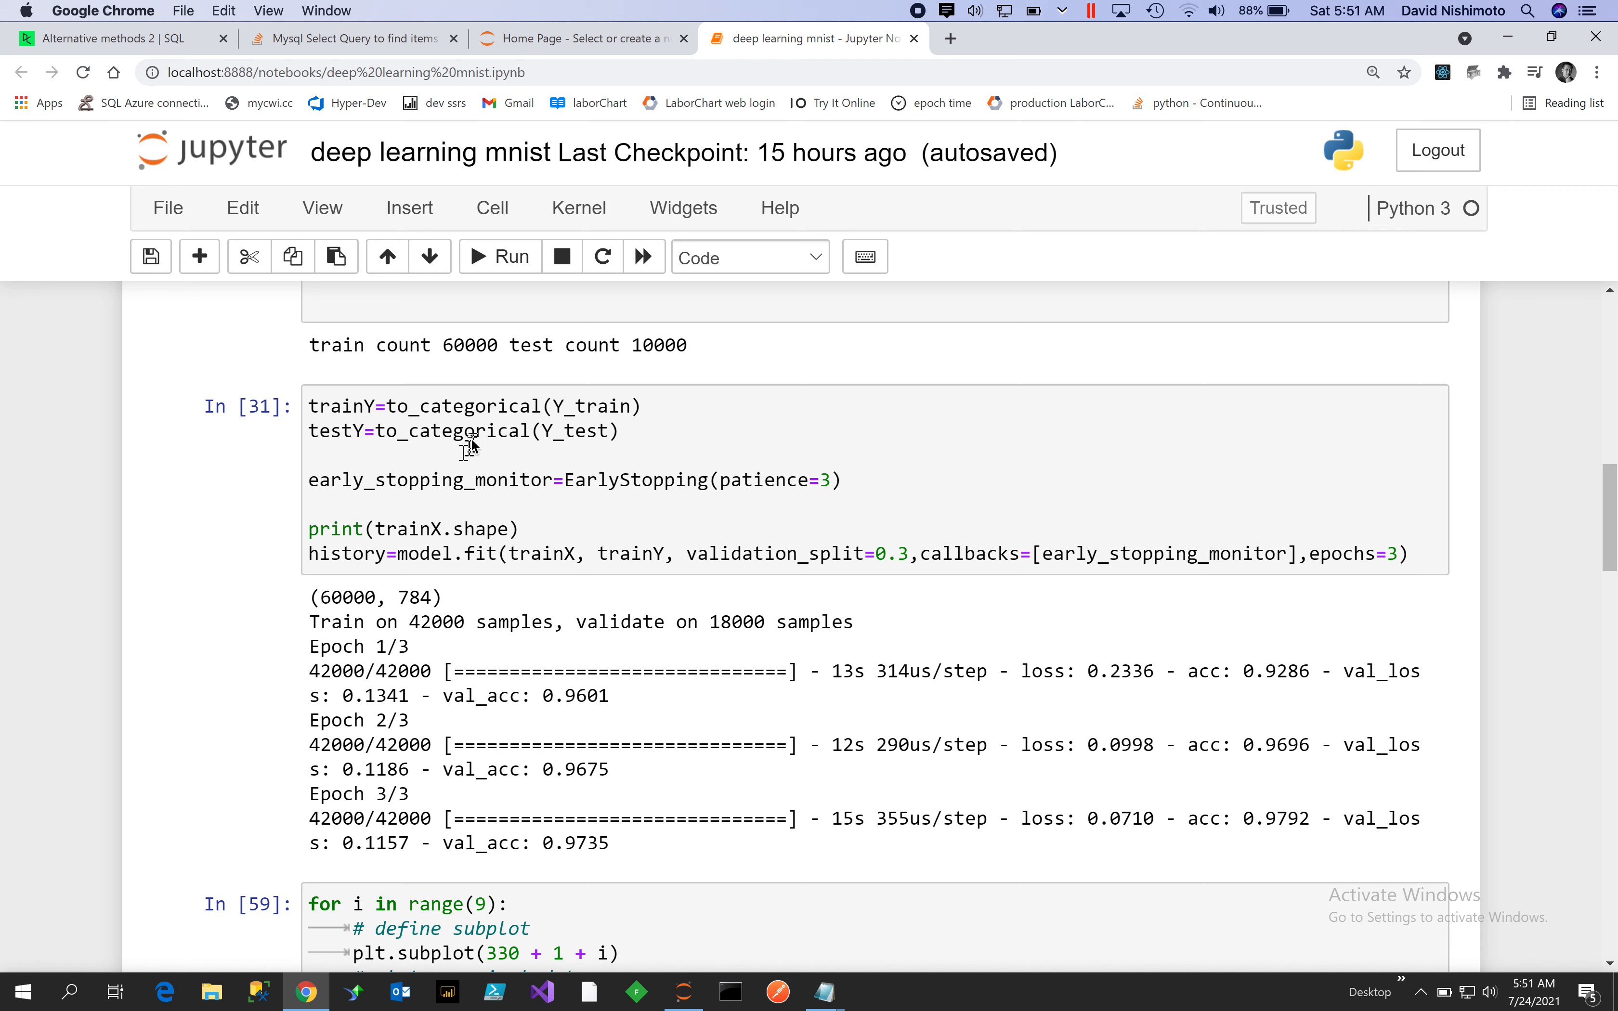
mouse_move(489, 418)
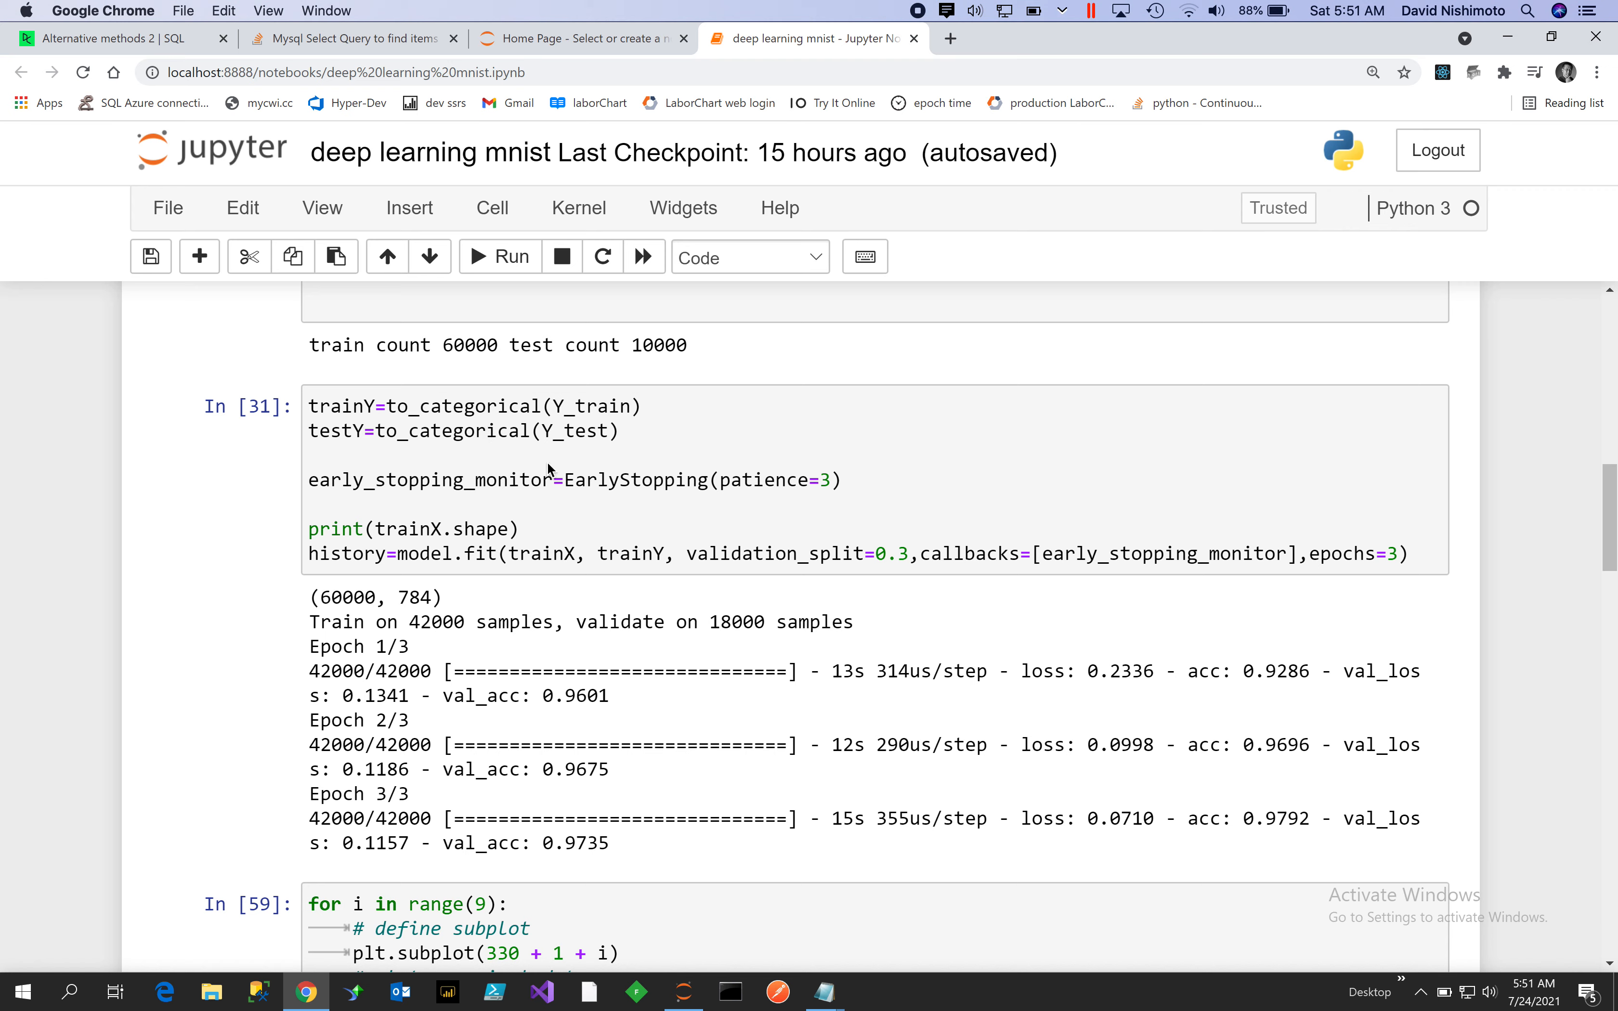
mouse_move(446, 463)
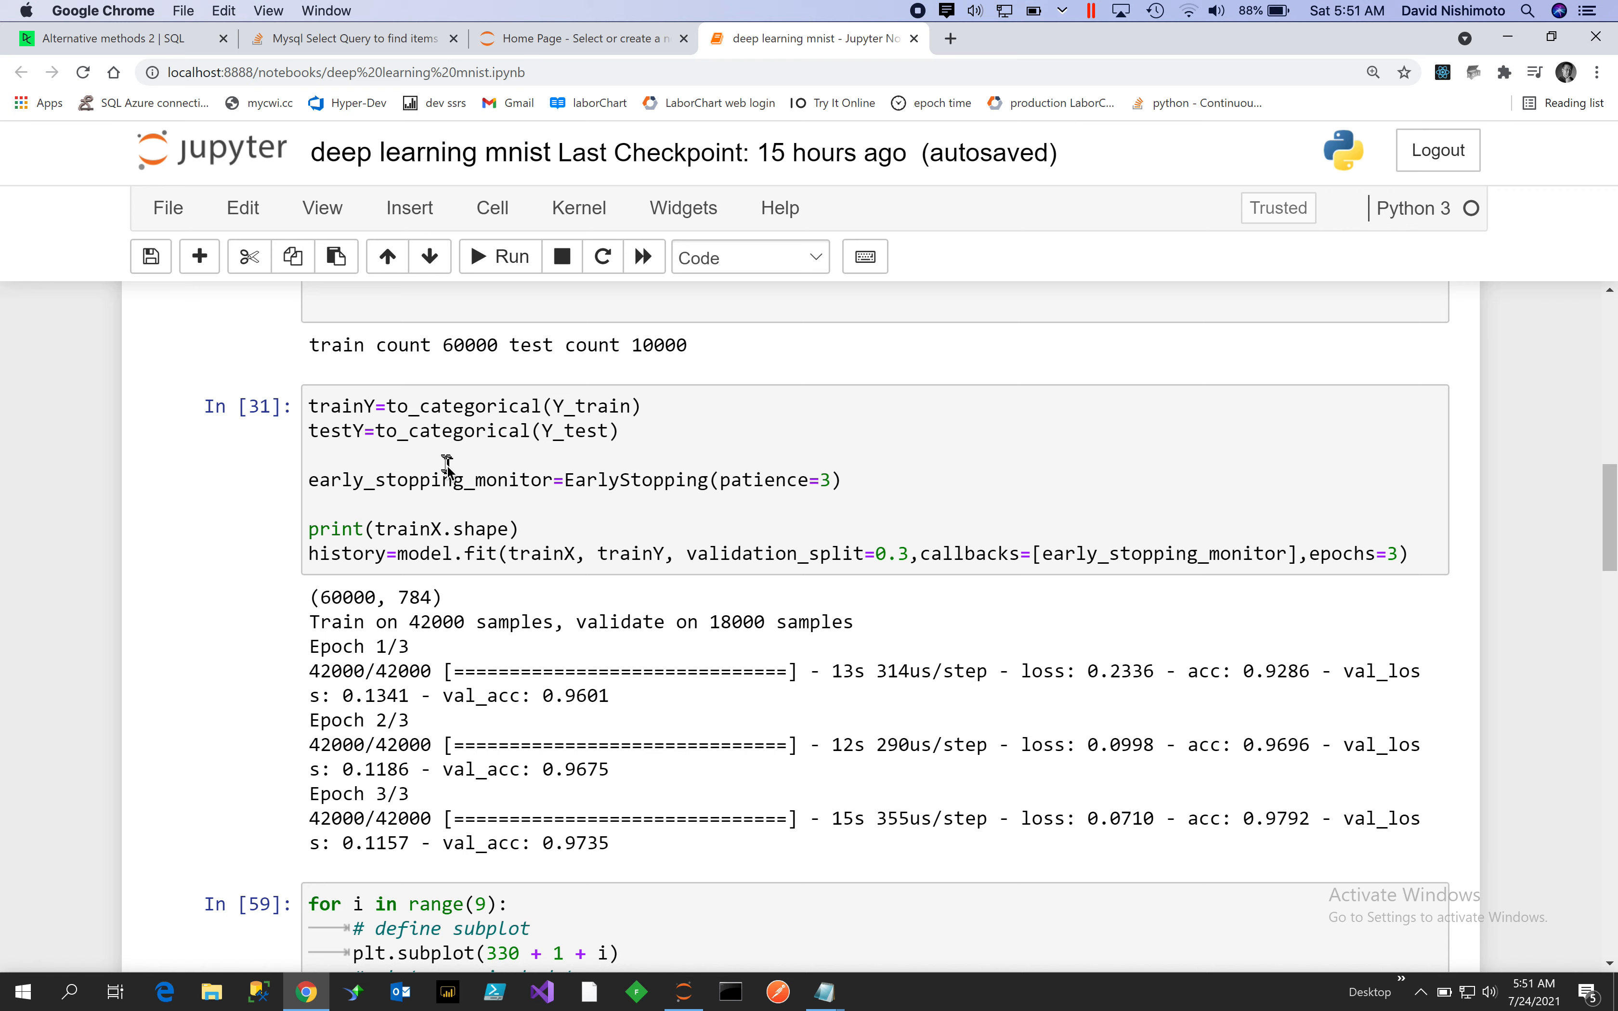
mouse_move(722, 491)
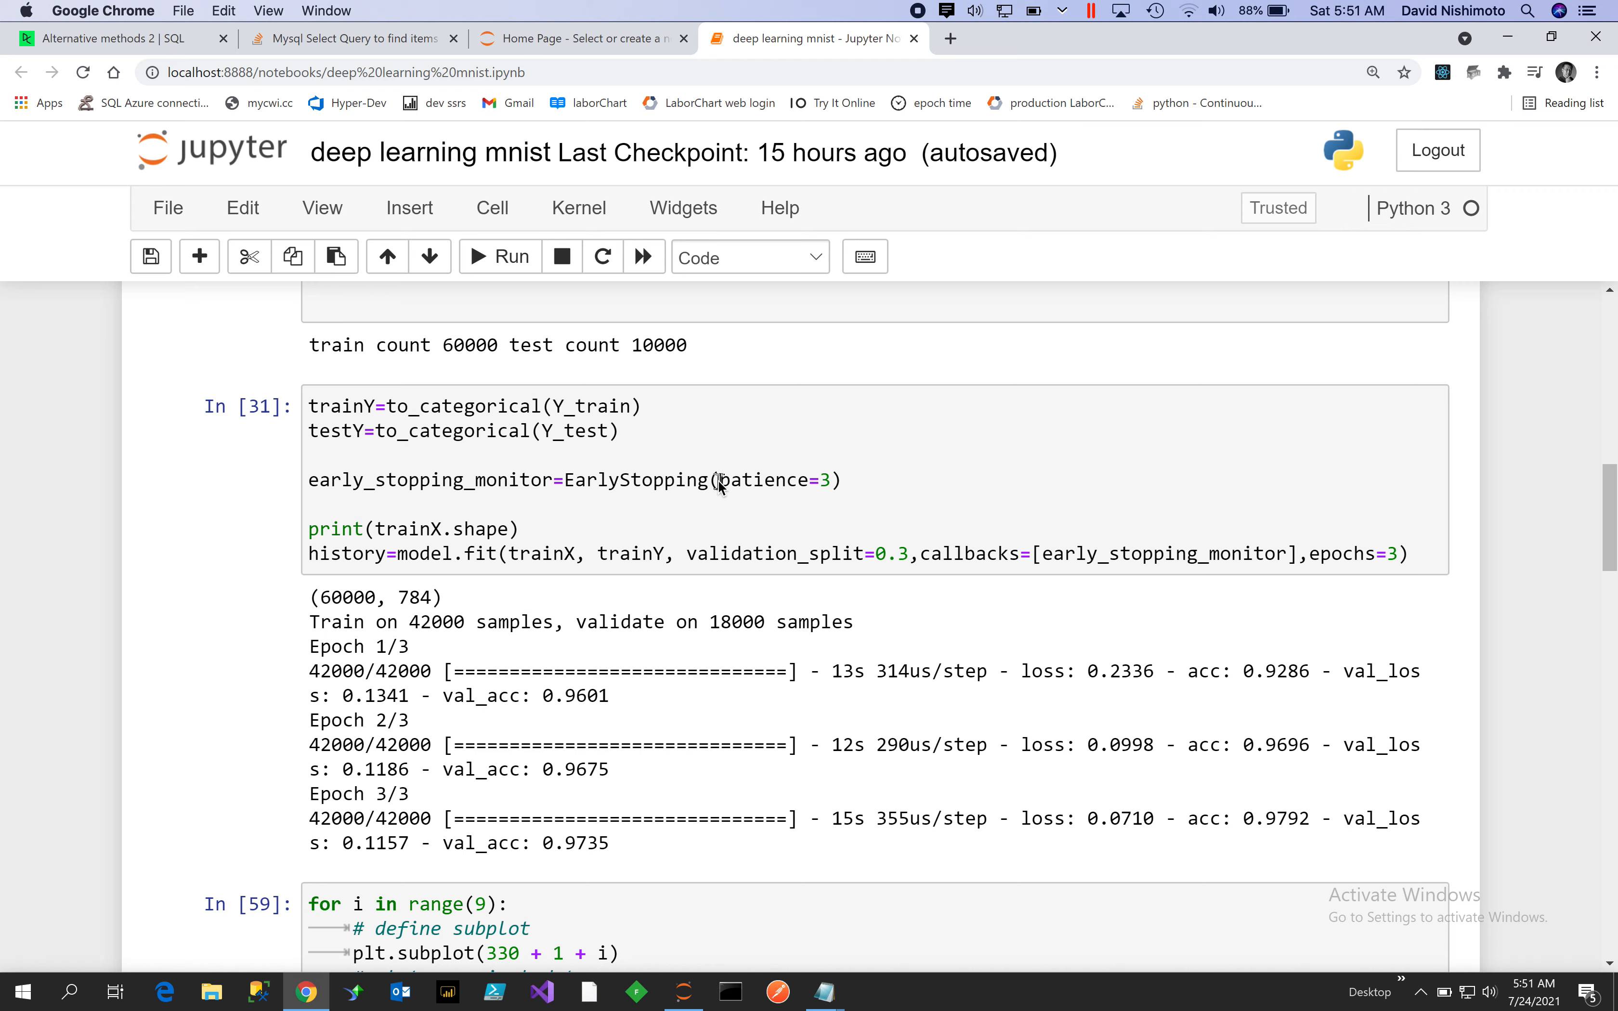
mouse_move(836, 490)
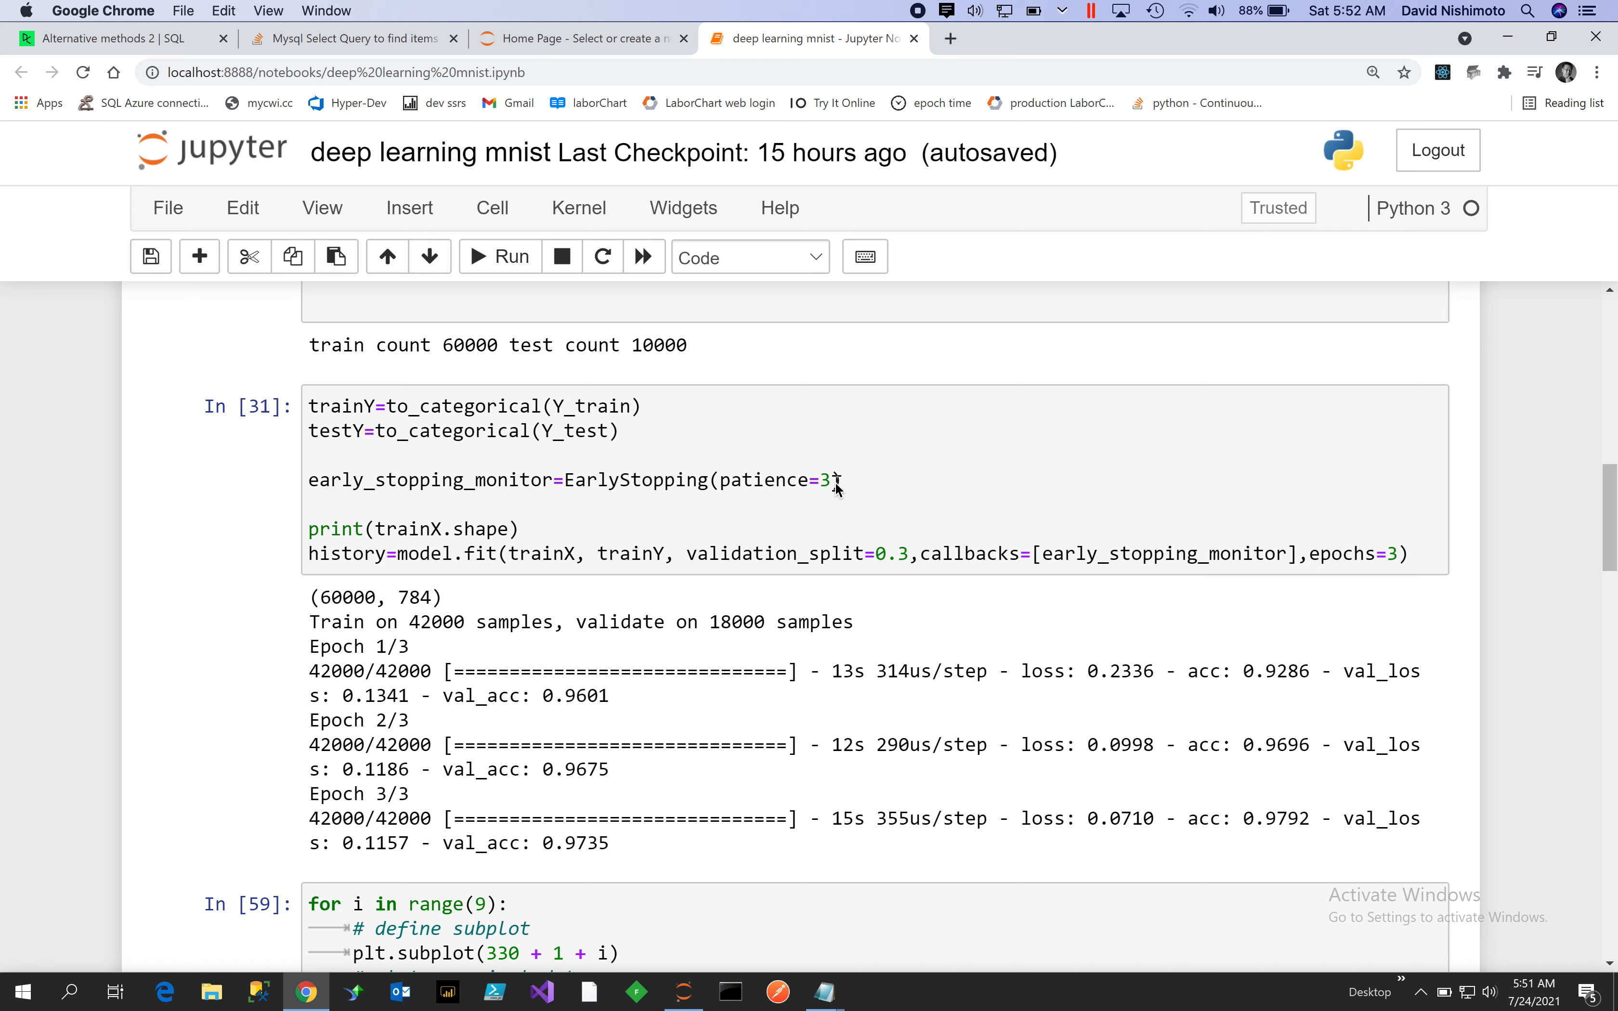
mouse_move(929, 531)
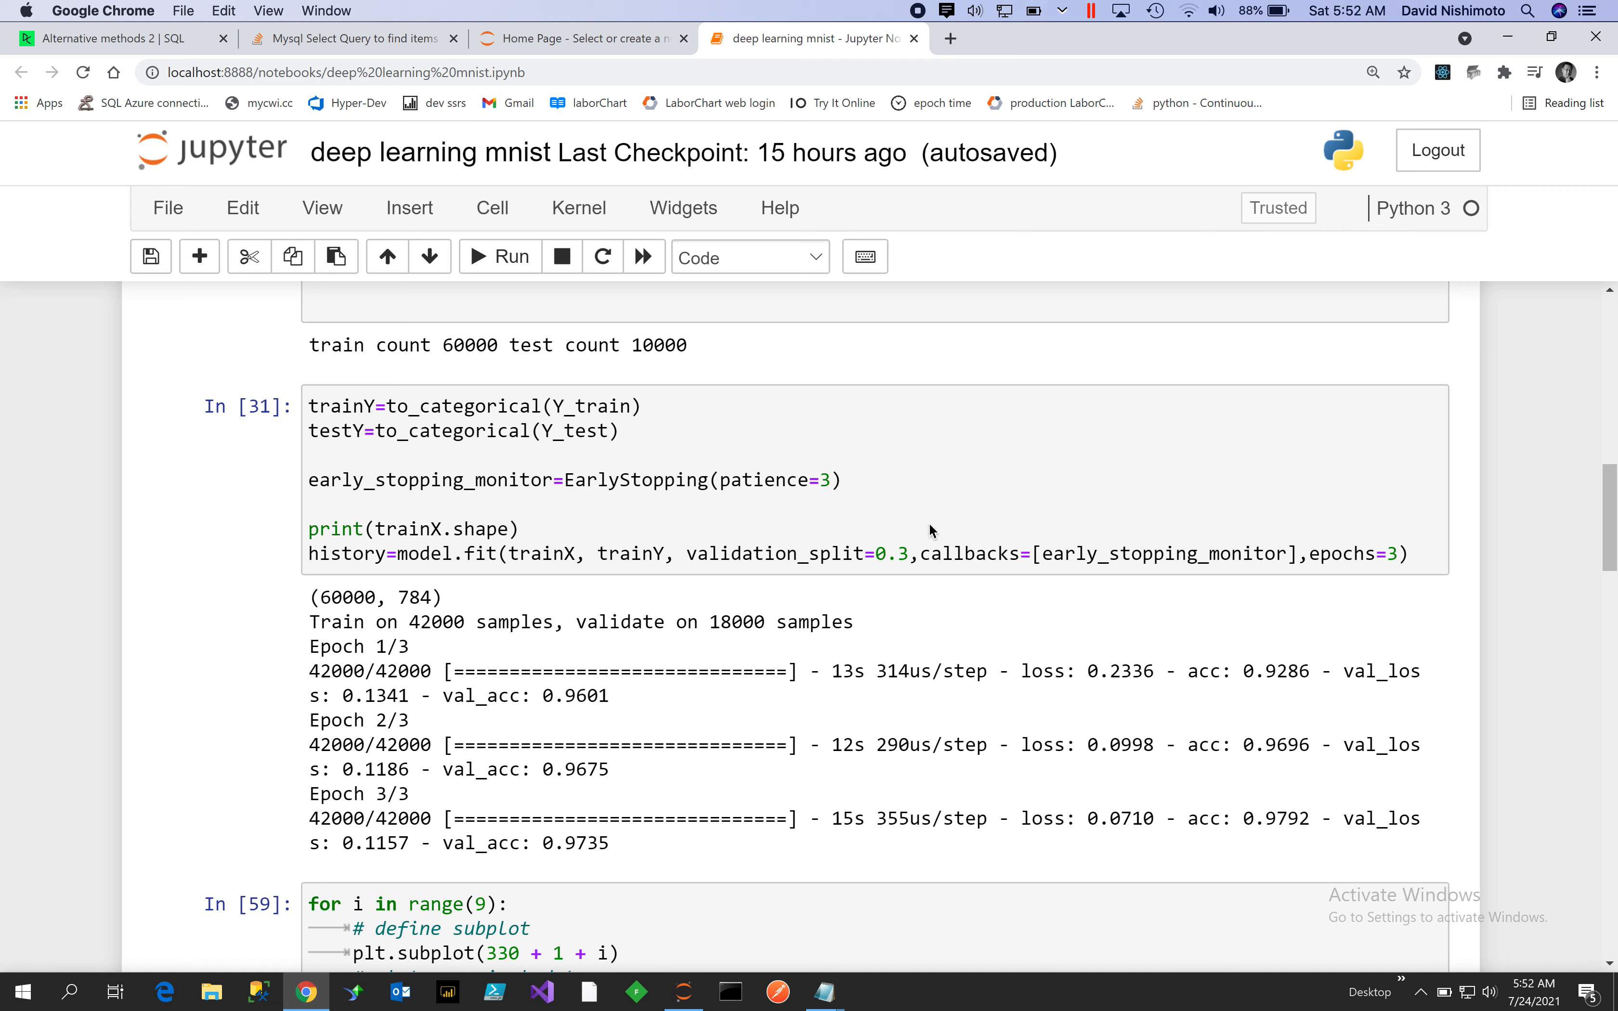
mouse_move(1144, 616)
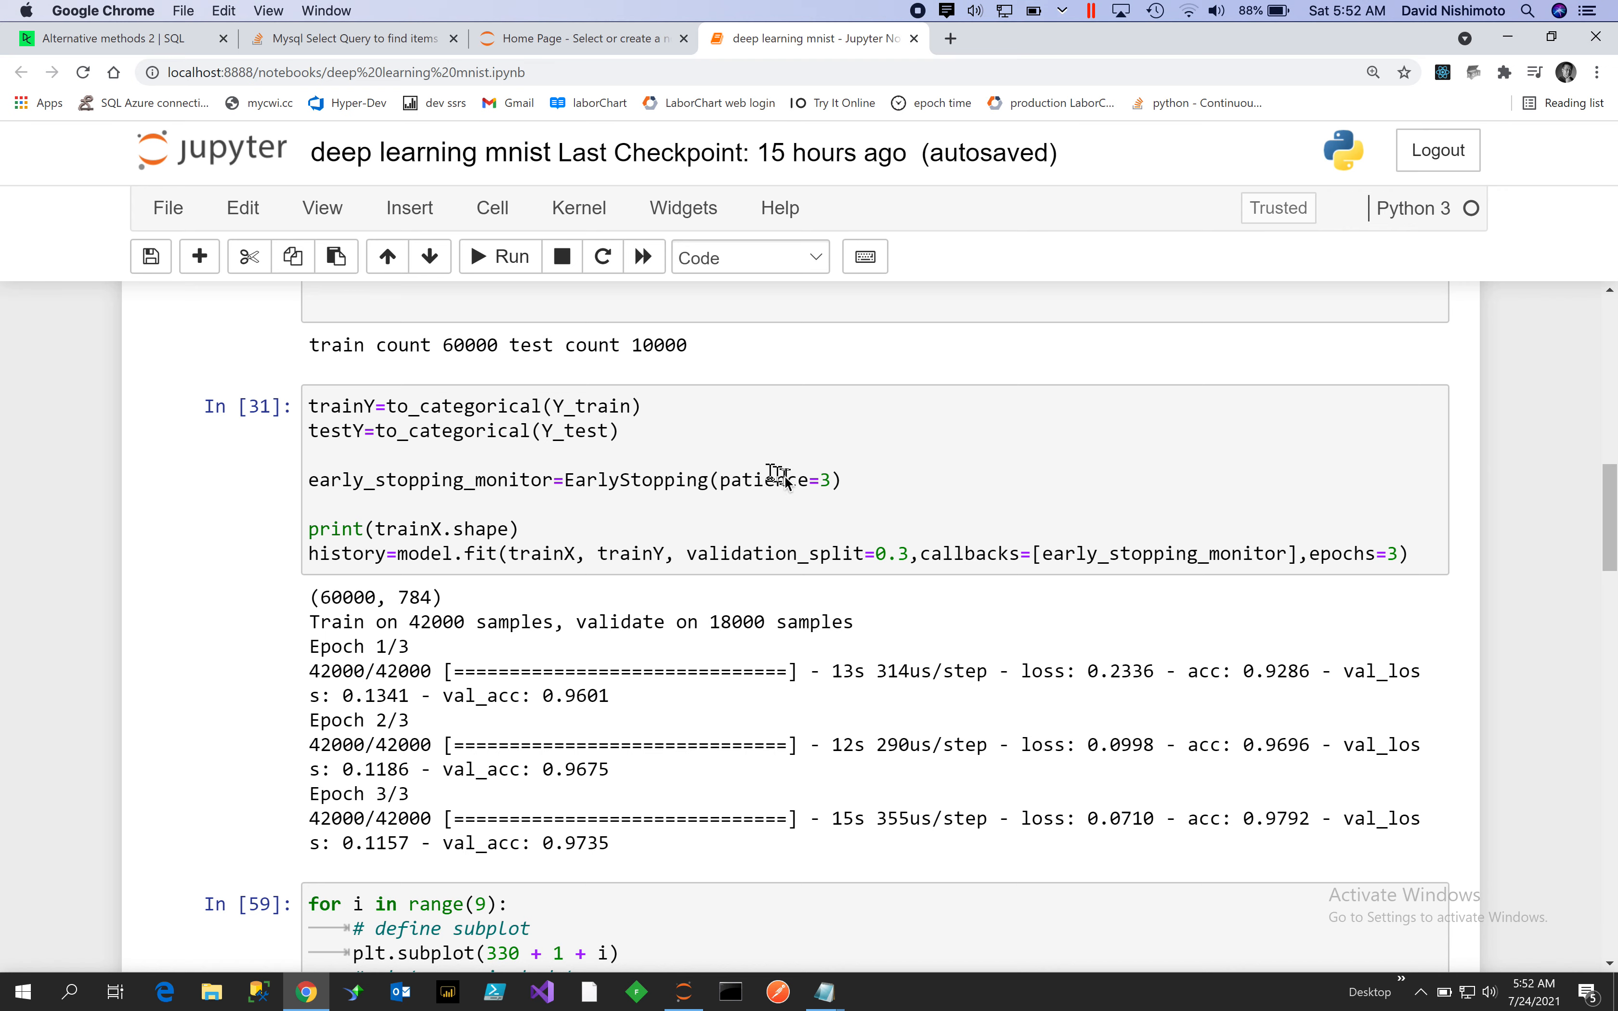
mouse_move(1080, 565)
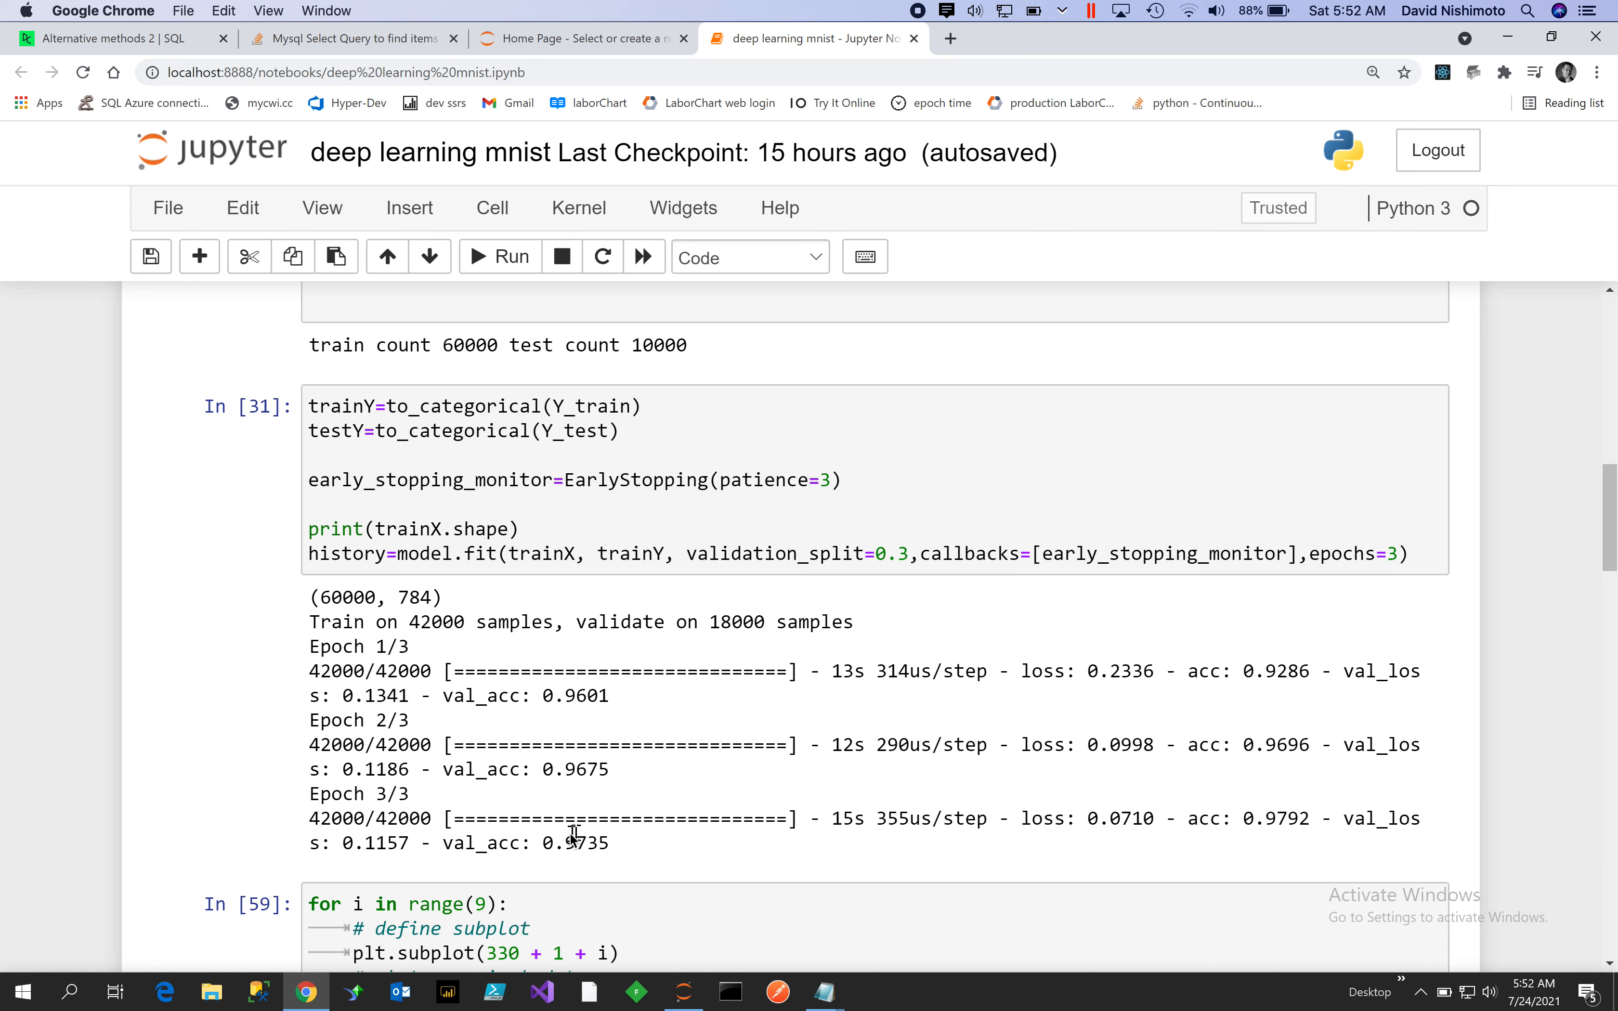
mouse_move(1228, 621)
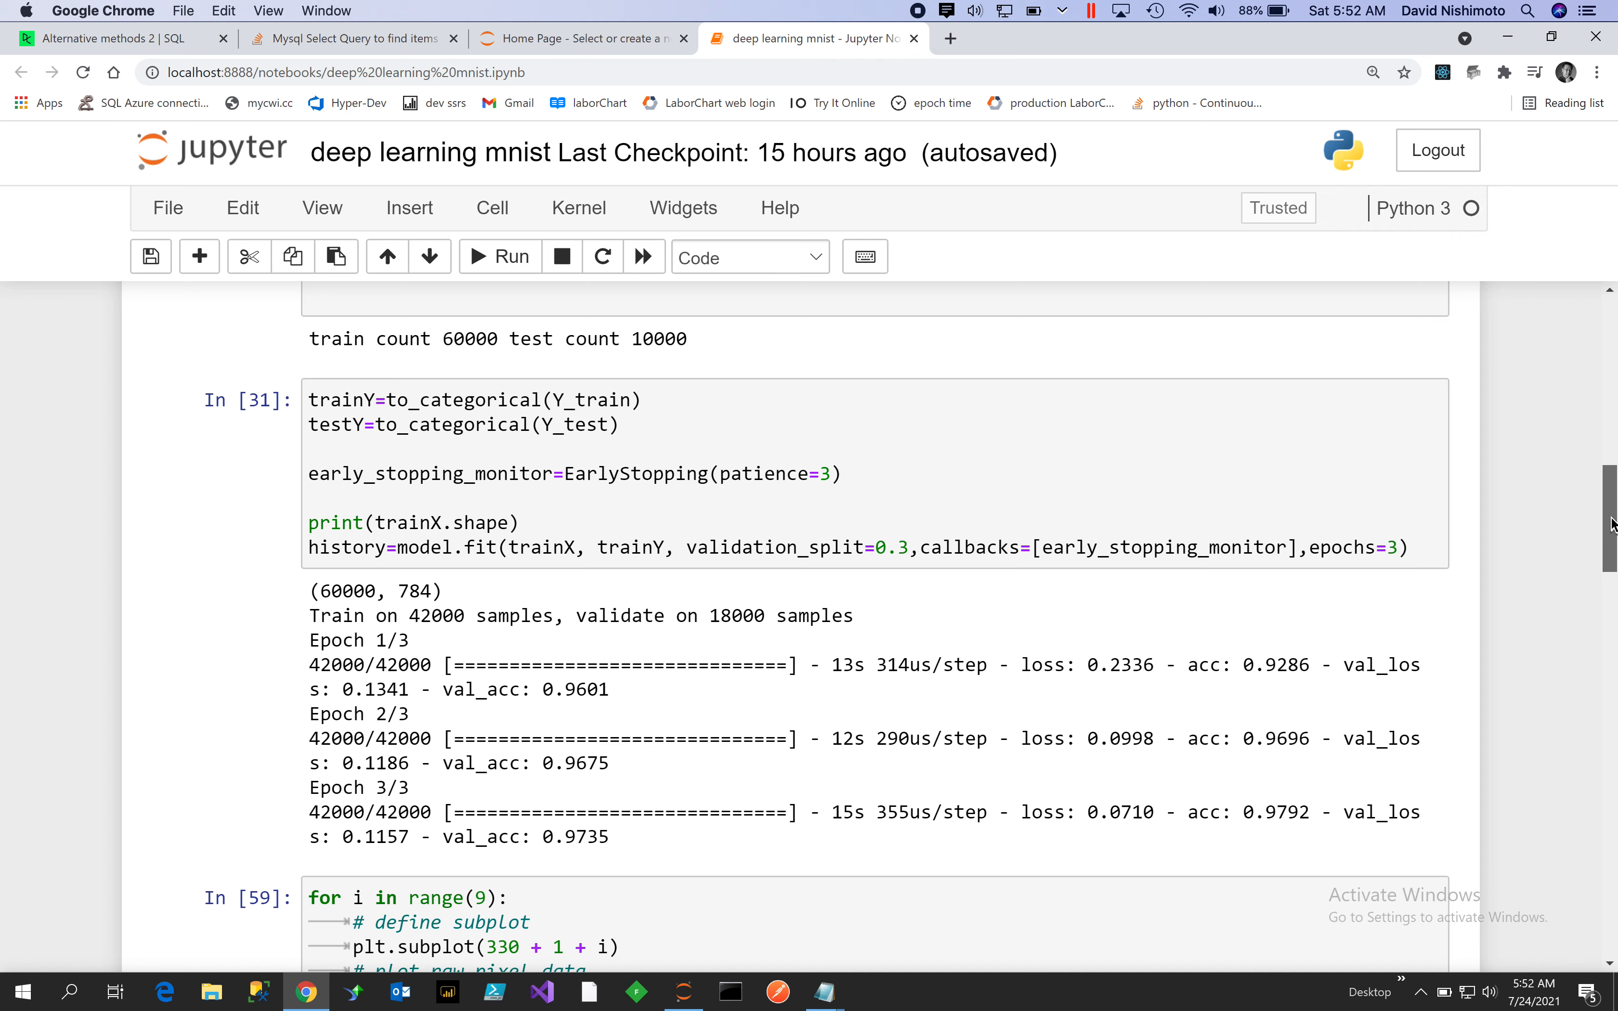
scroll(down, 3)
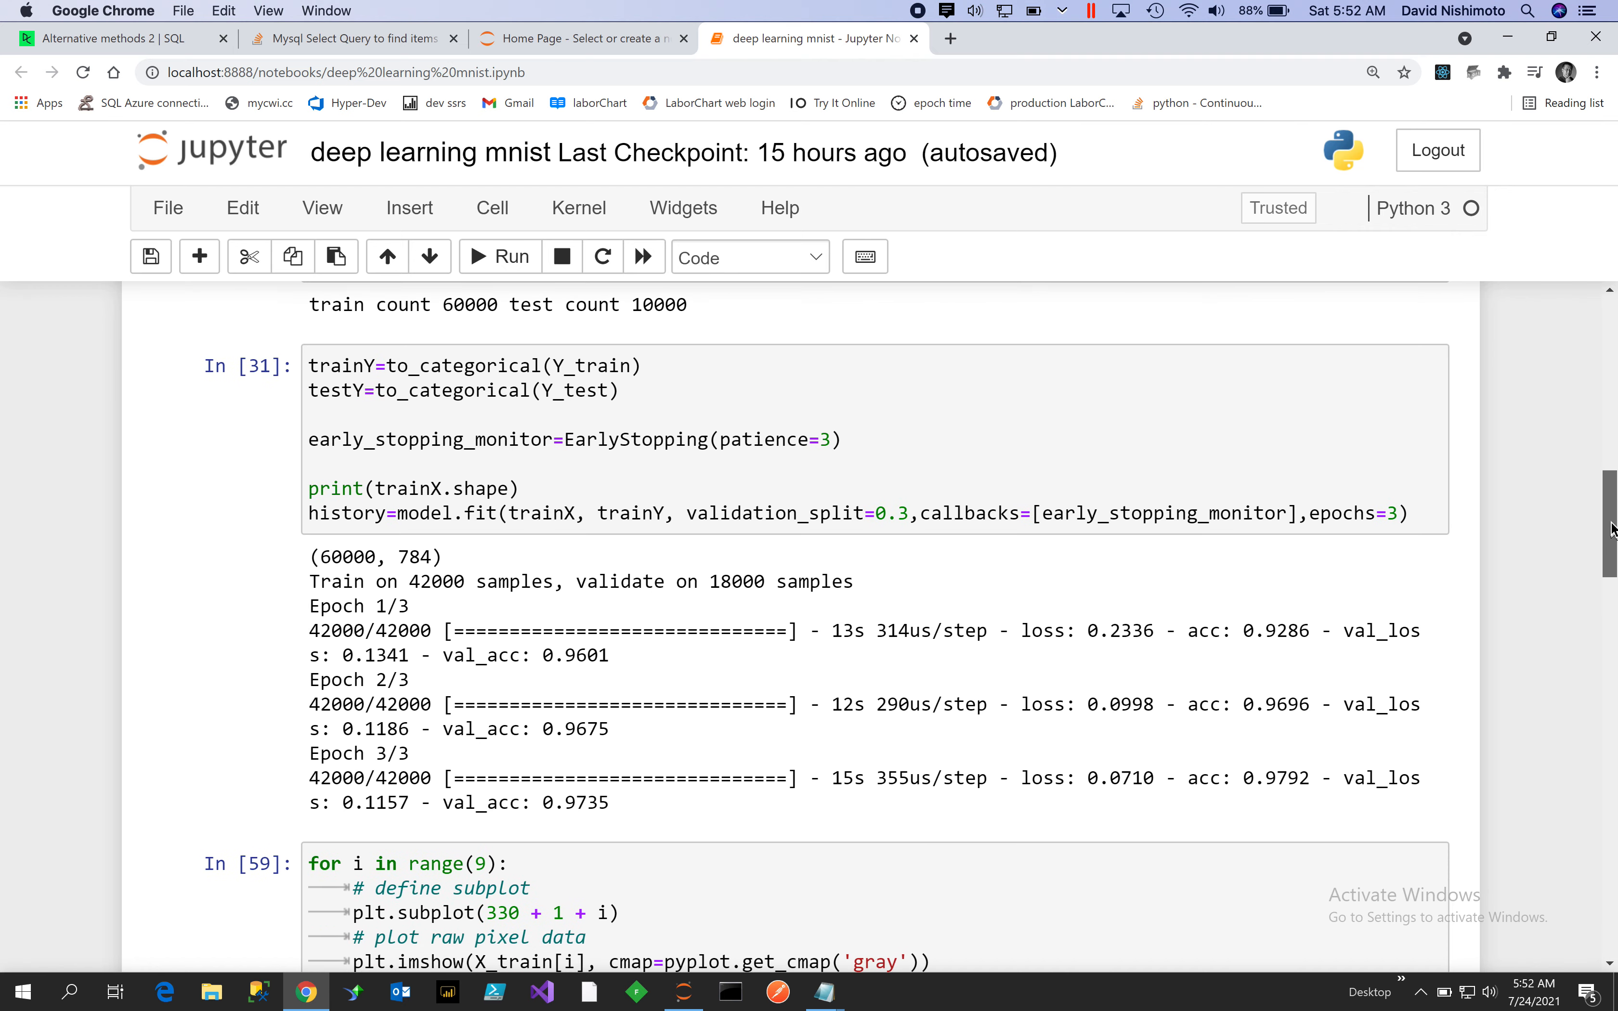
scroll(down, 3)
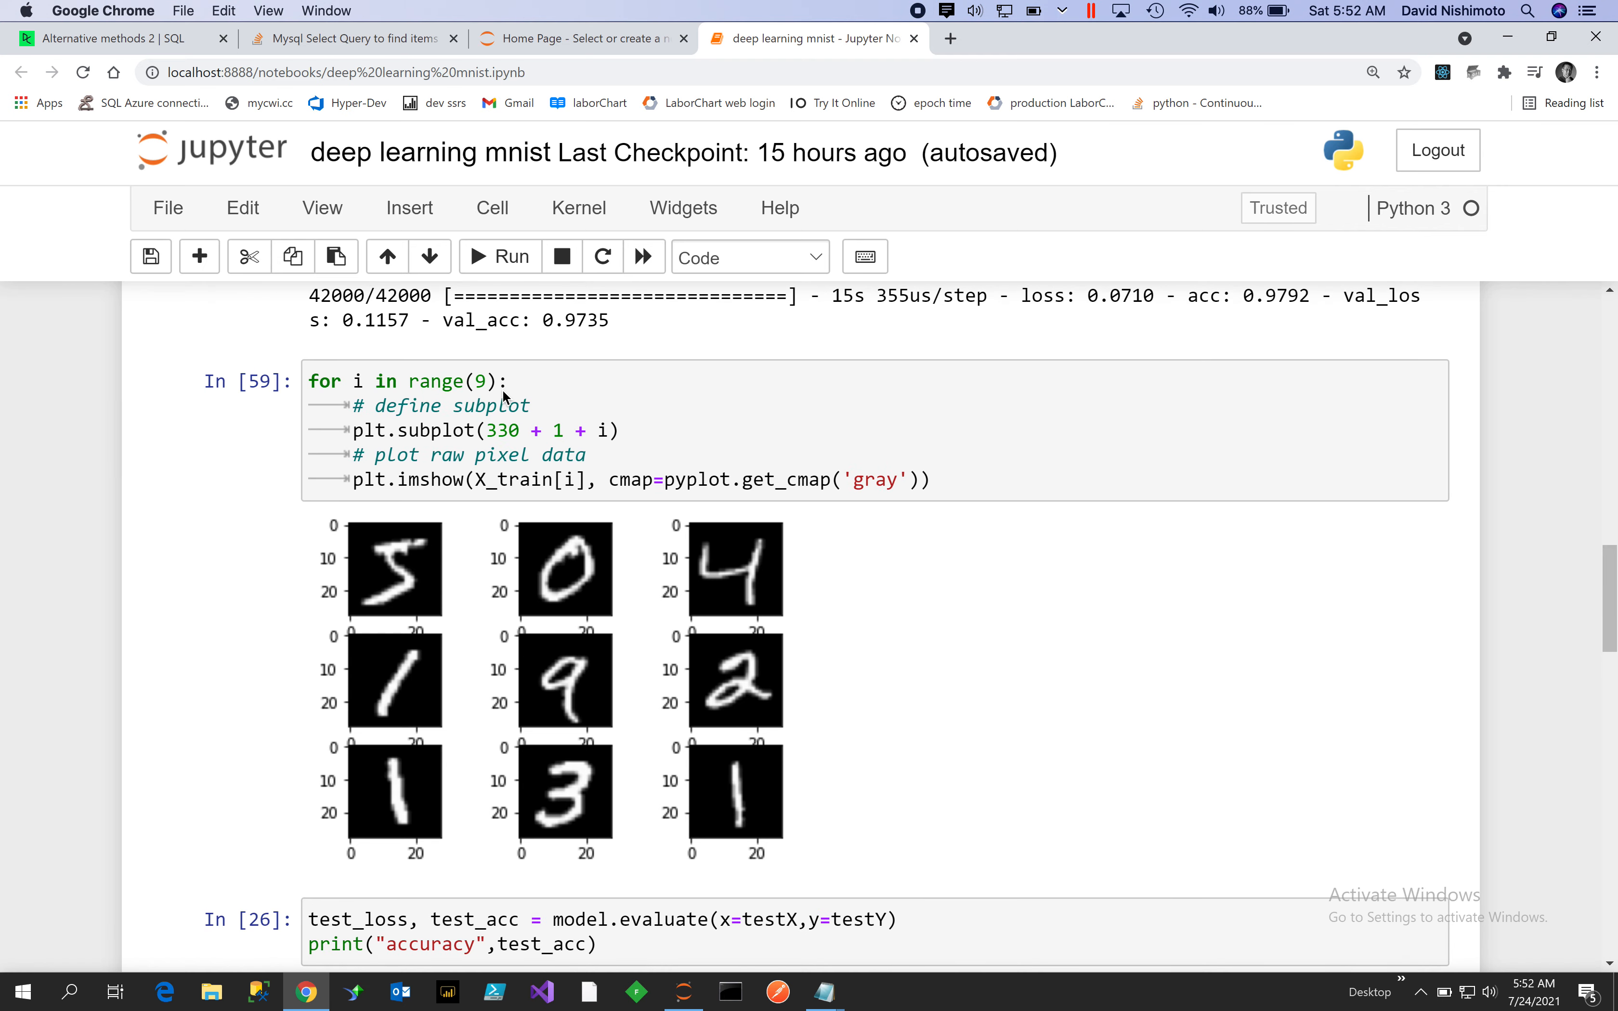
mouse_move(490, 388)
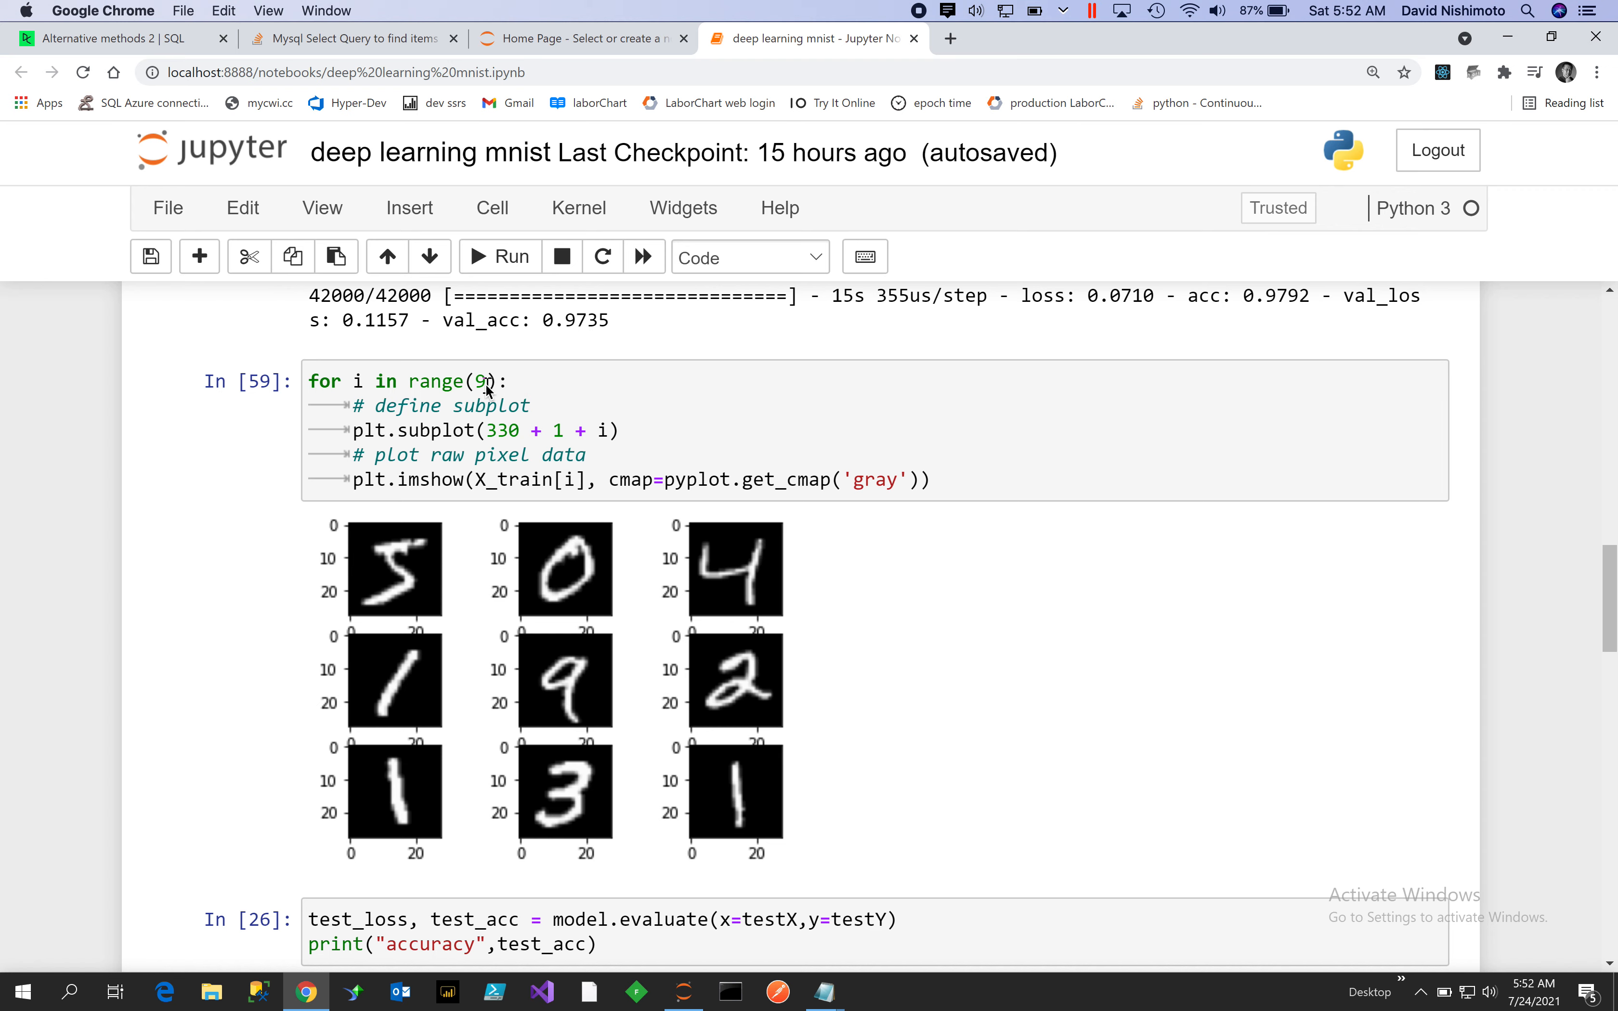
mouse_move(451, 381)
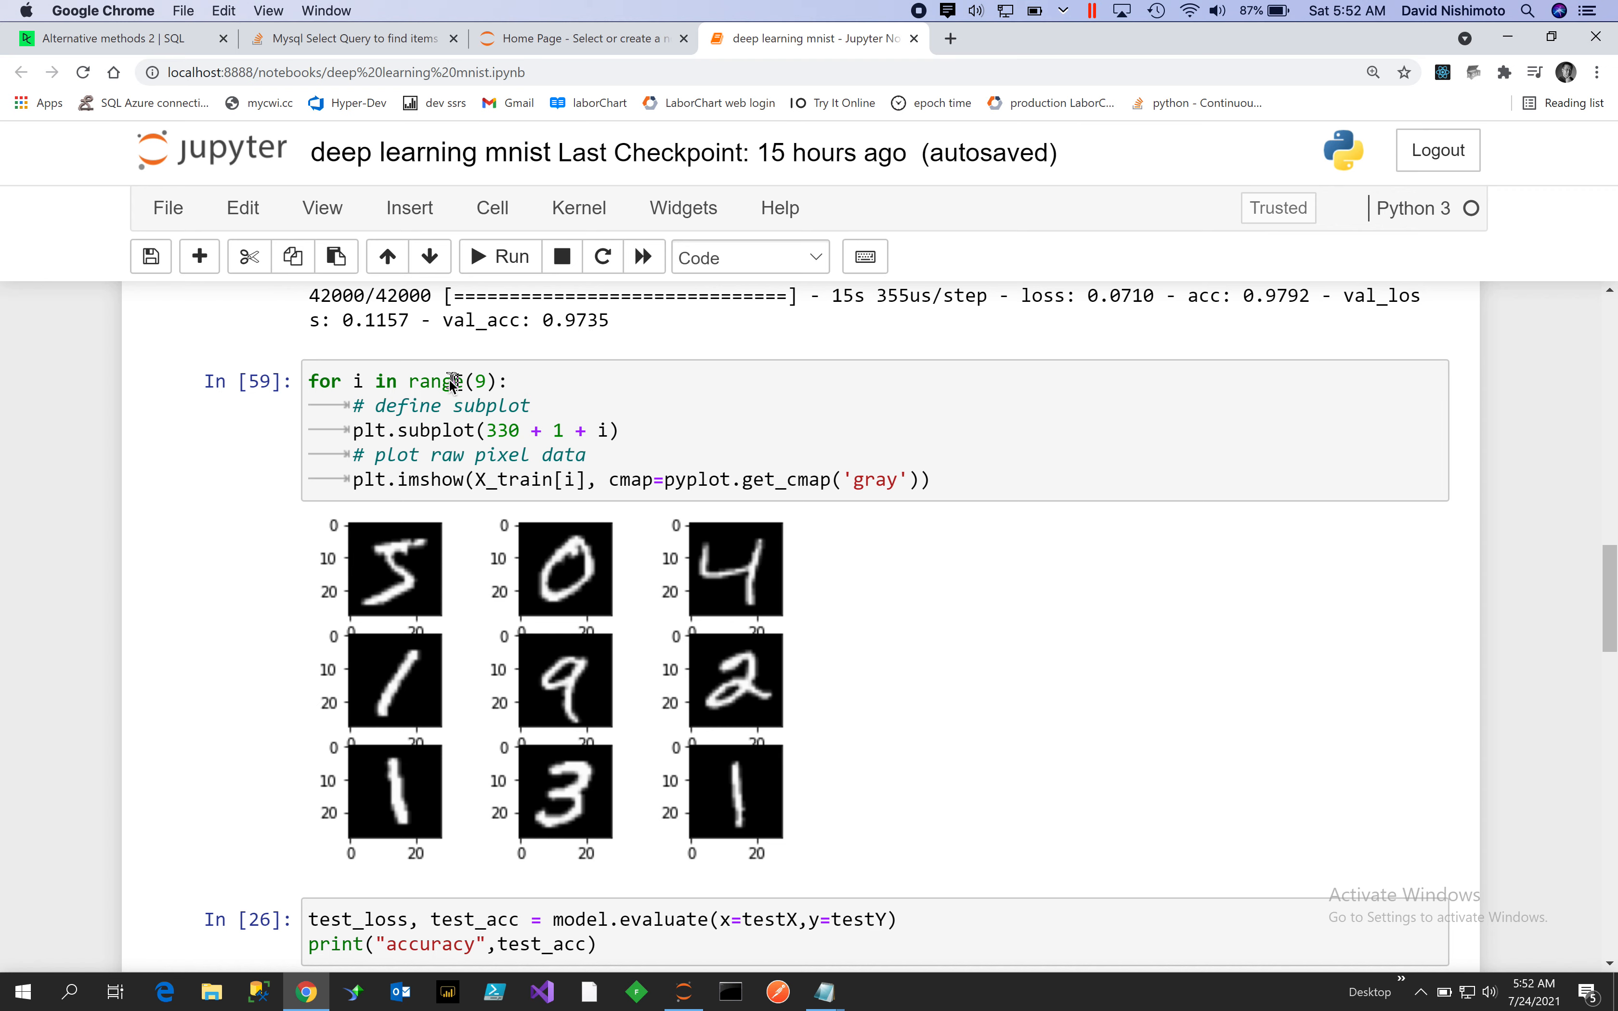
mouse_move(474, 388)
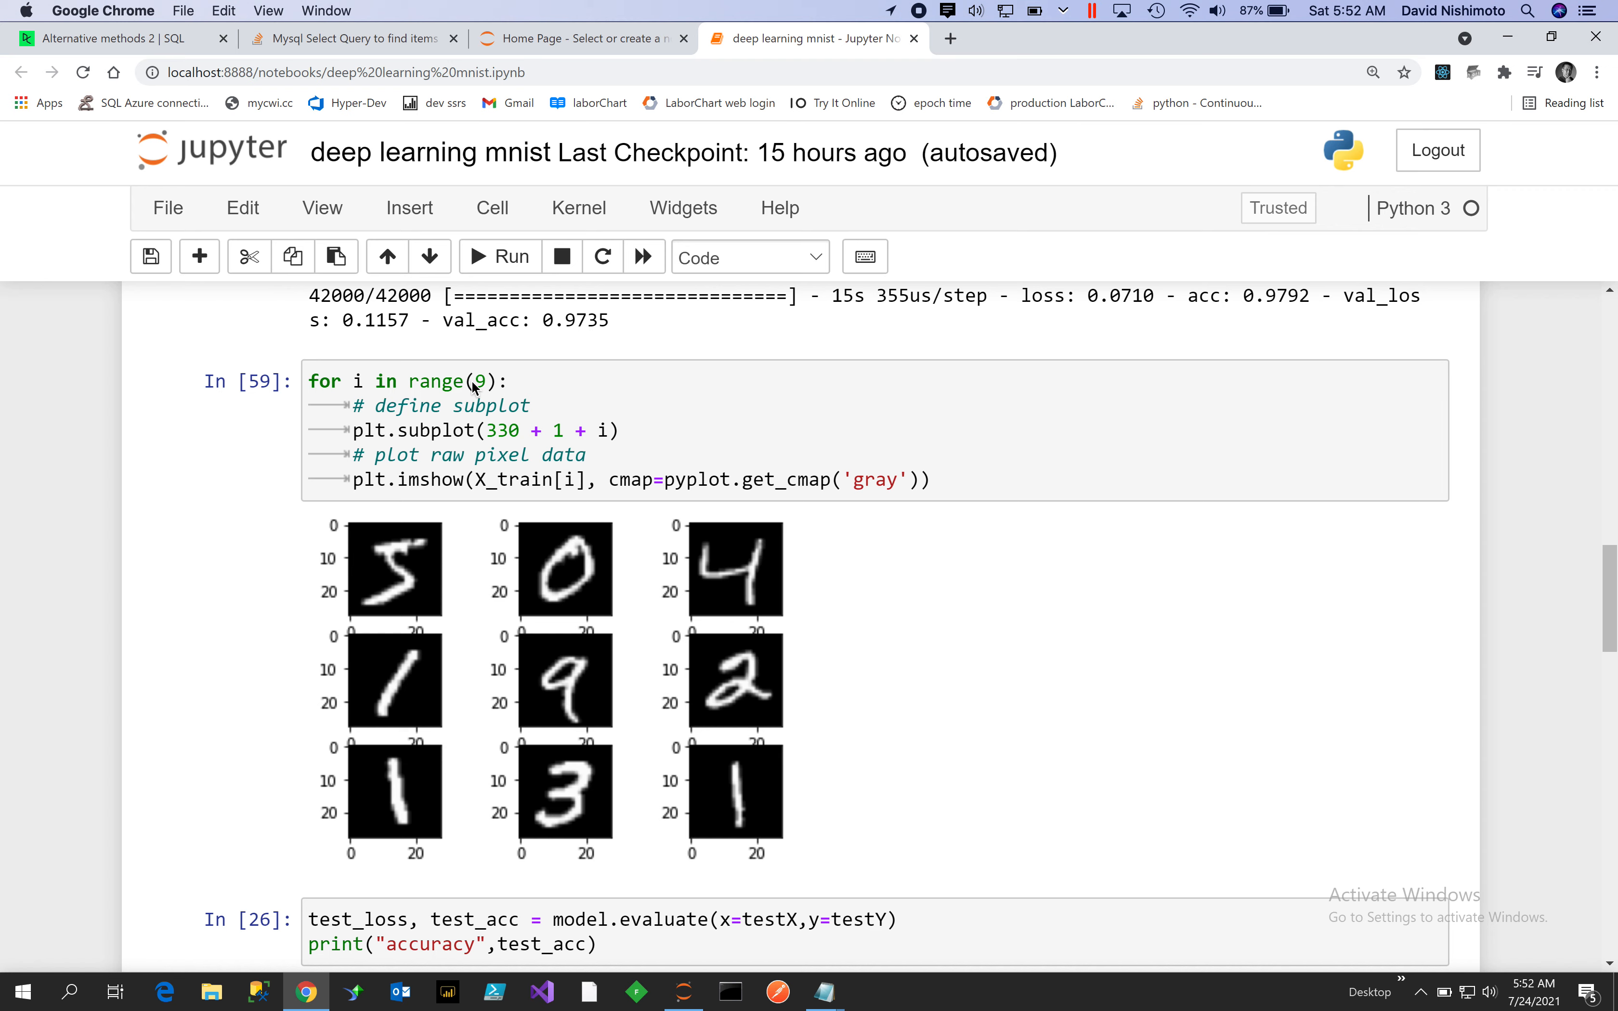
mouse_move(377, 608)
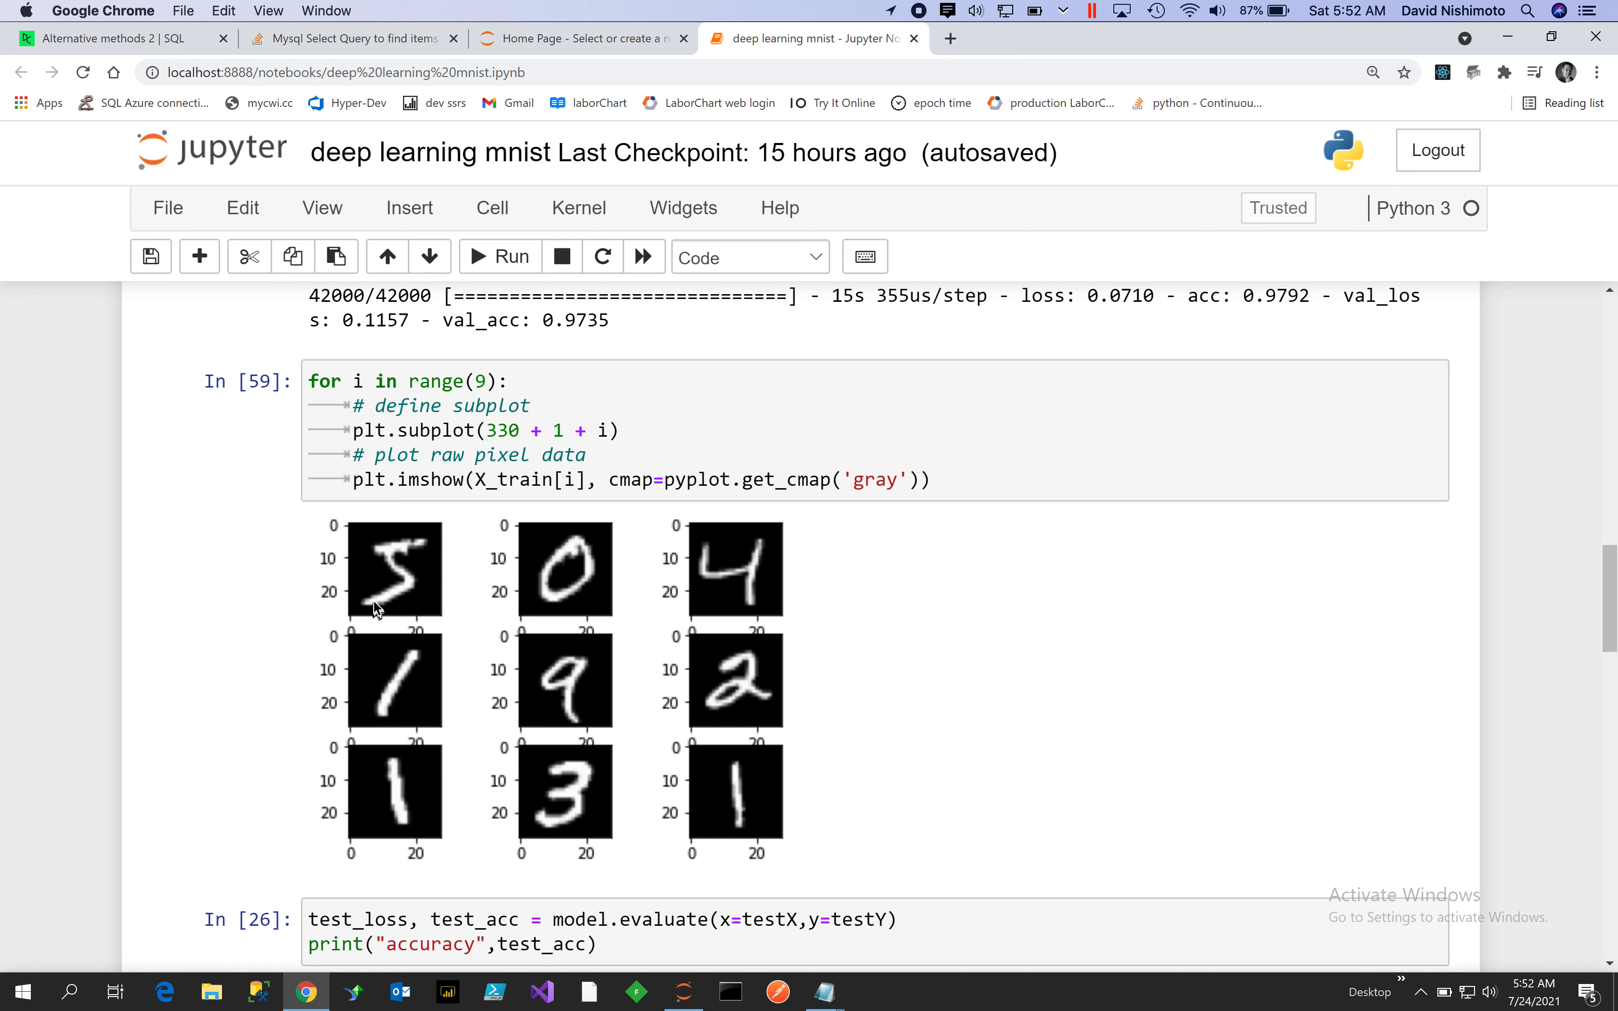
mouse_move(413, 547)
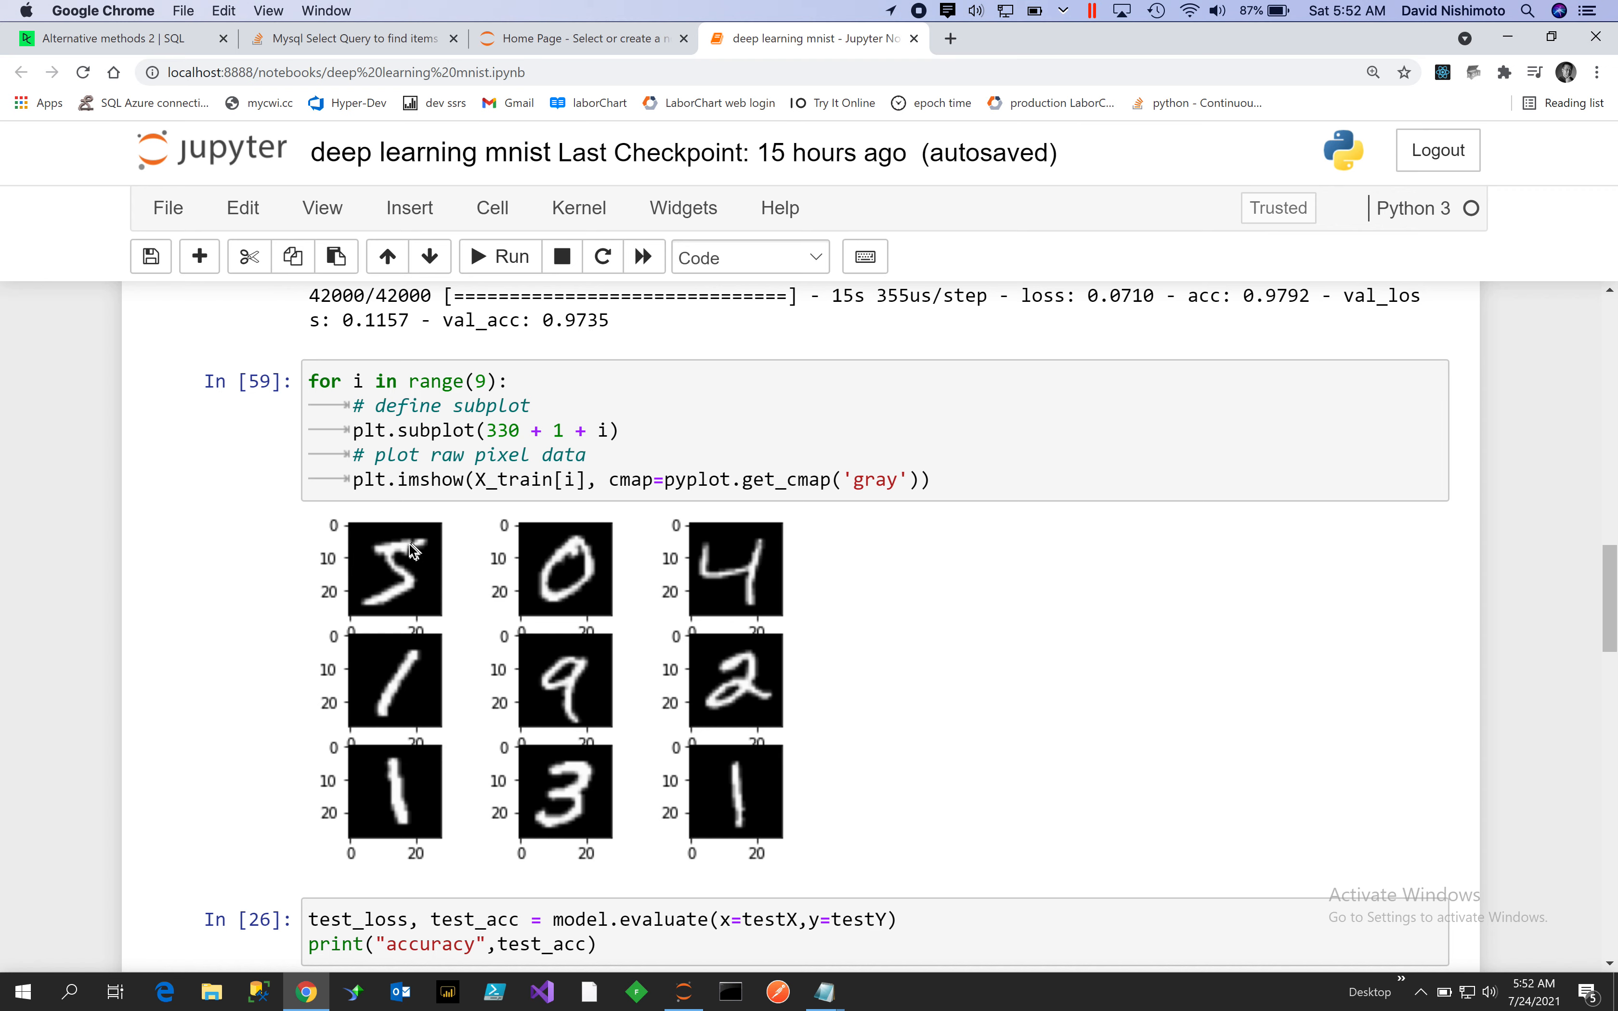
mouse_move(411, 550)
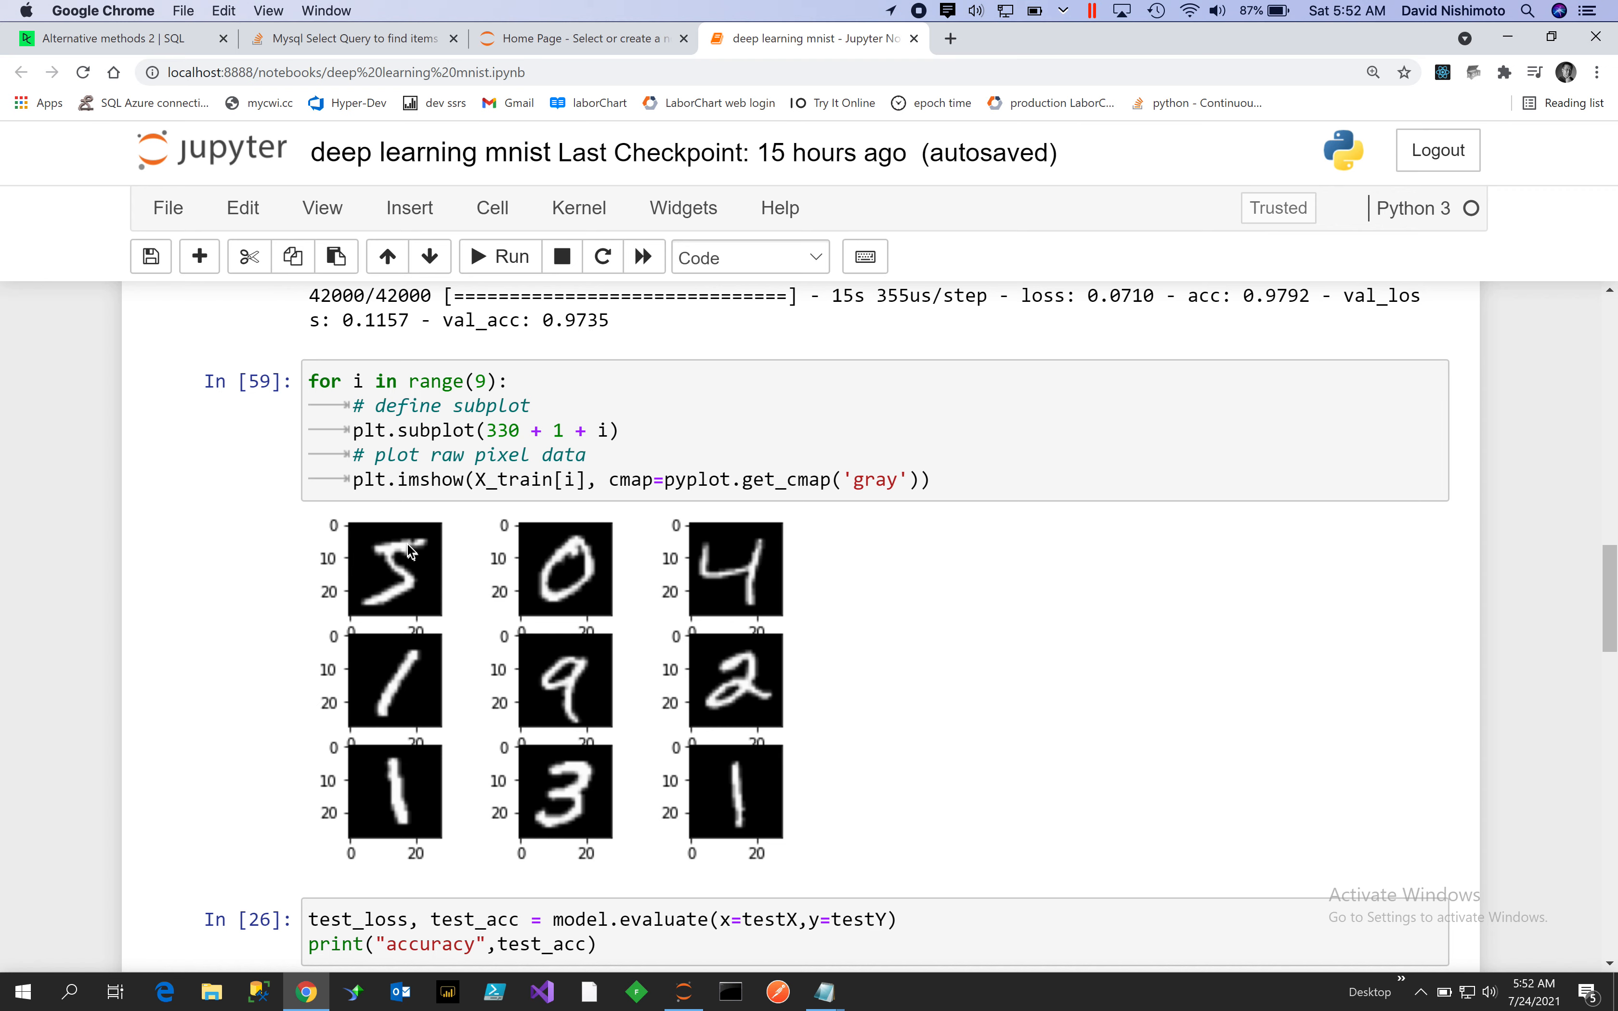
mouse_move(411, 551)
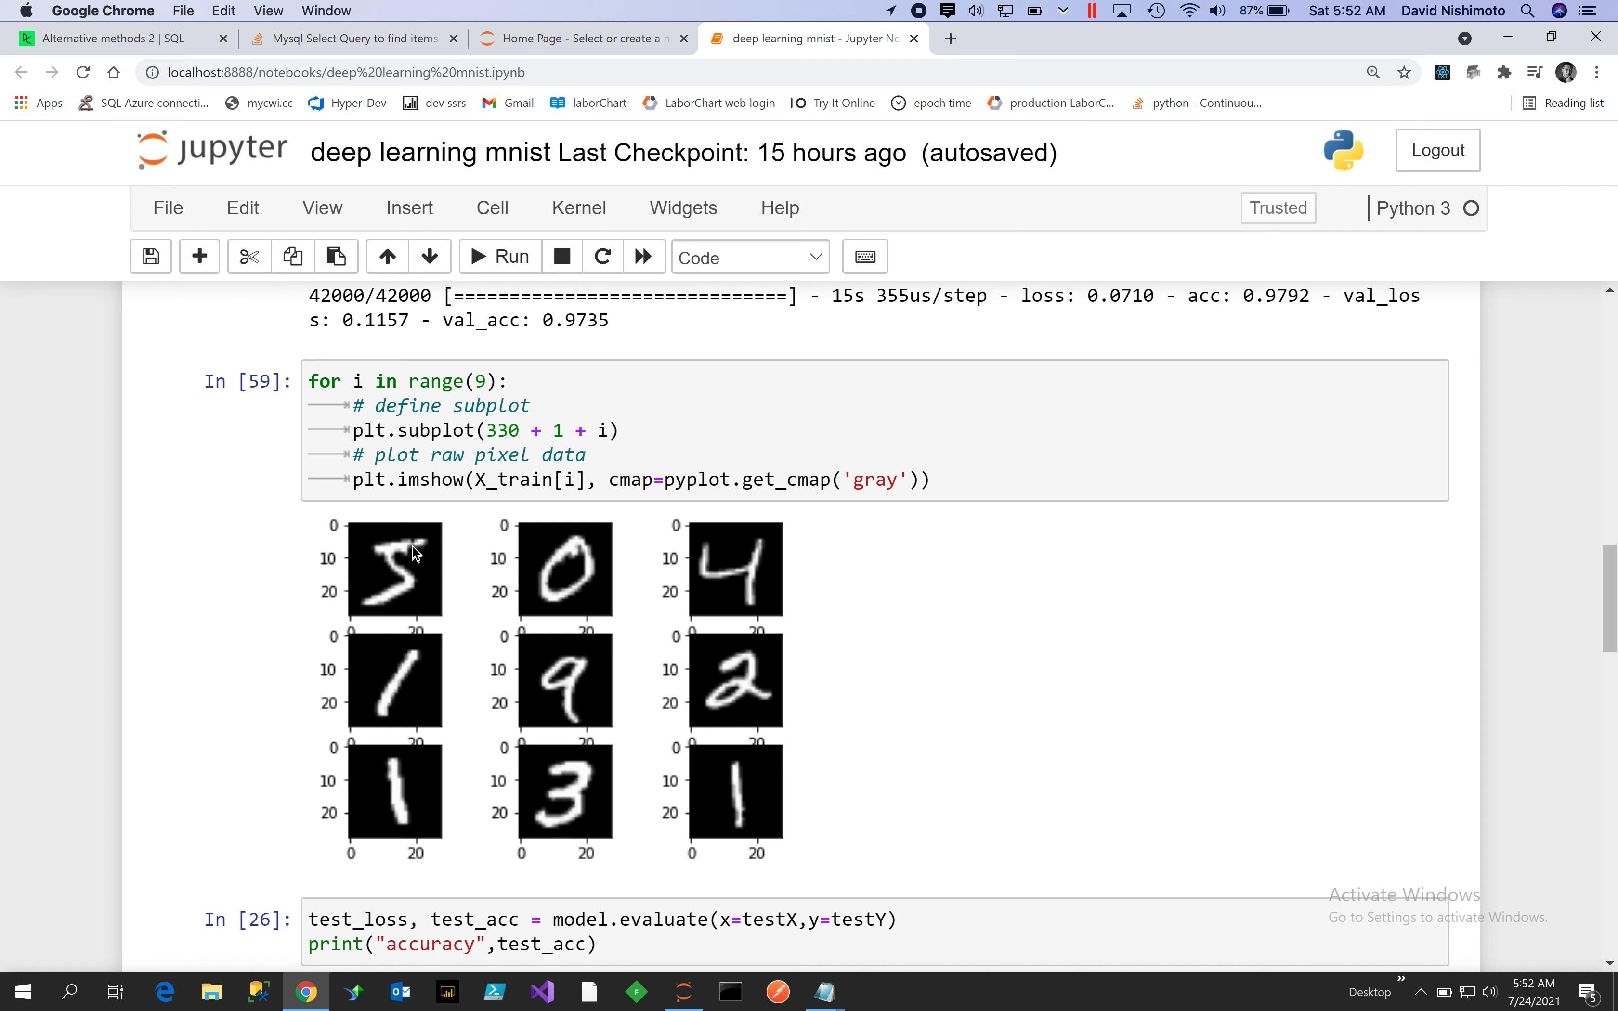
mouse_move(665, 606)
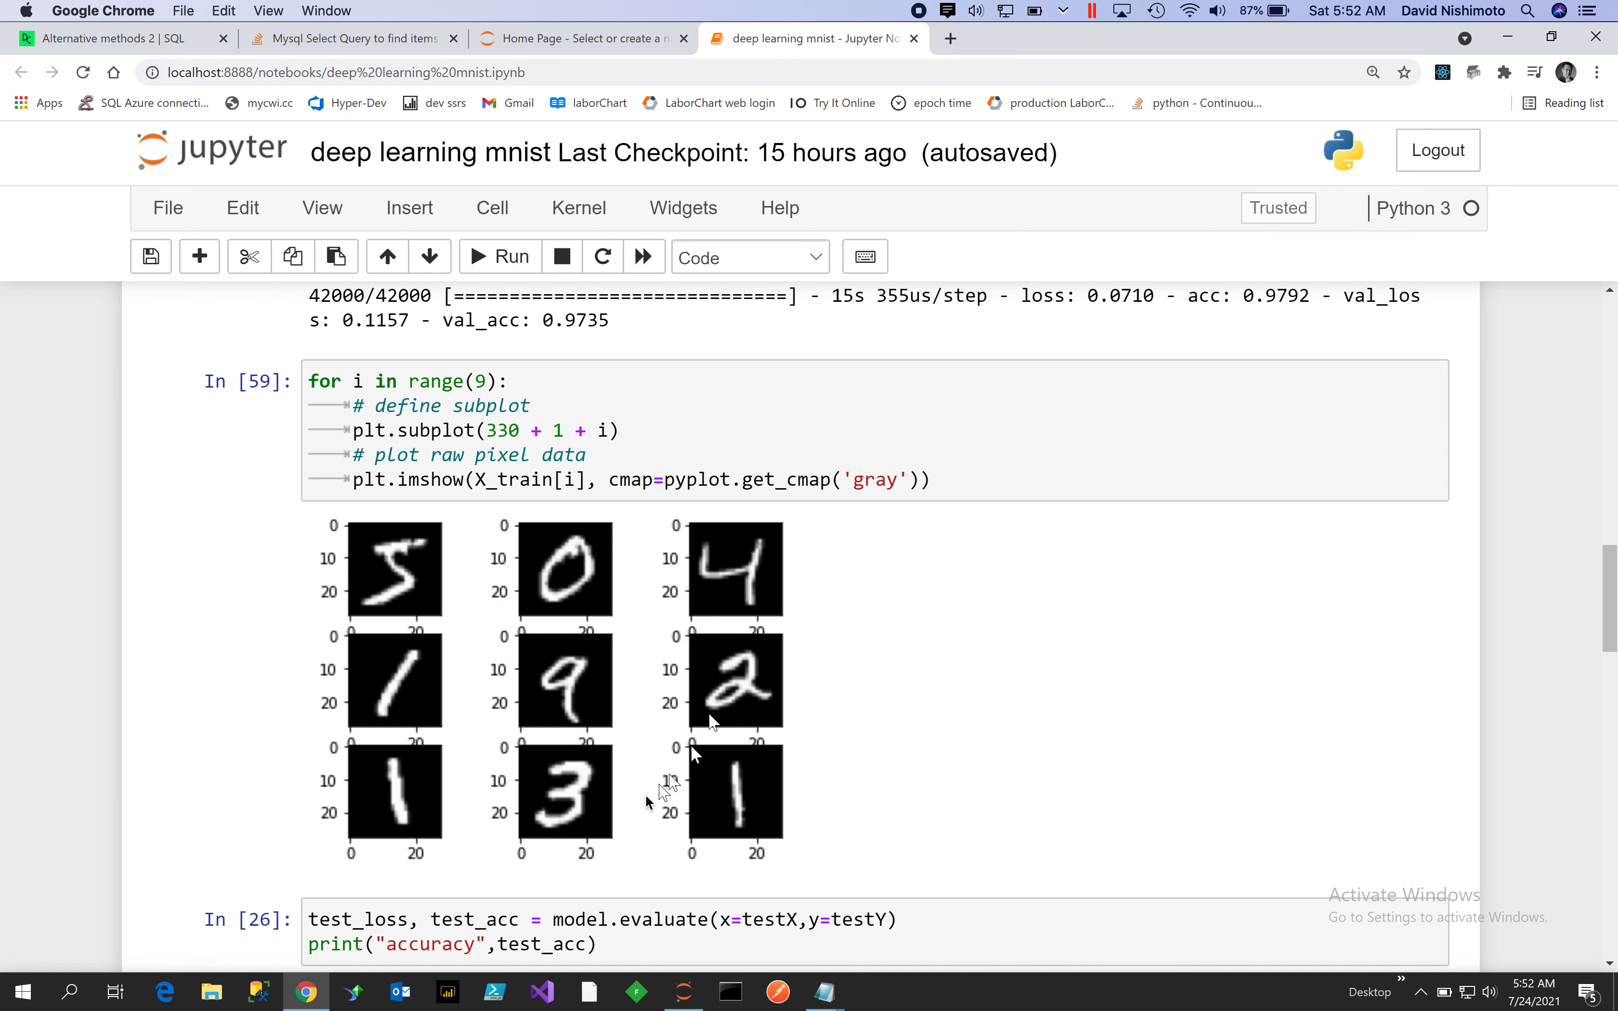
mouse_move(921, 788)
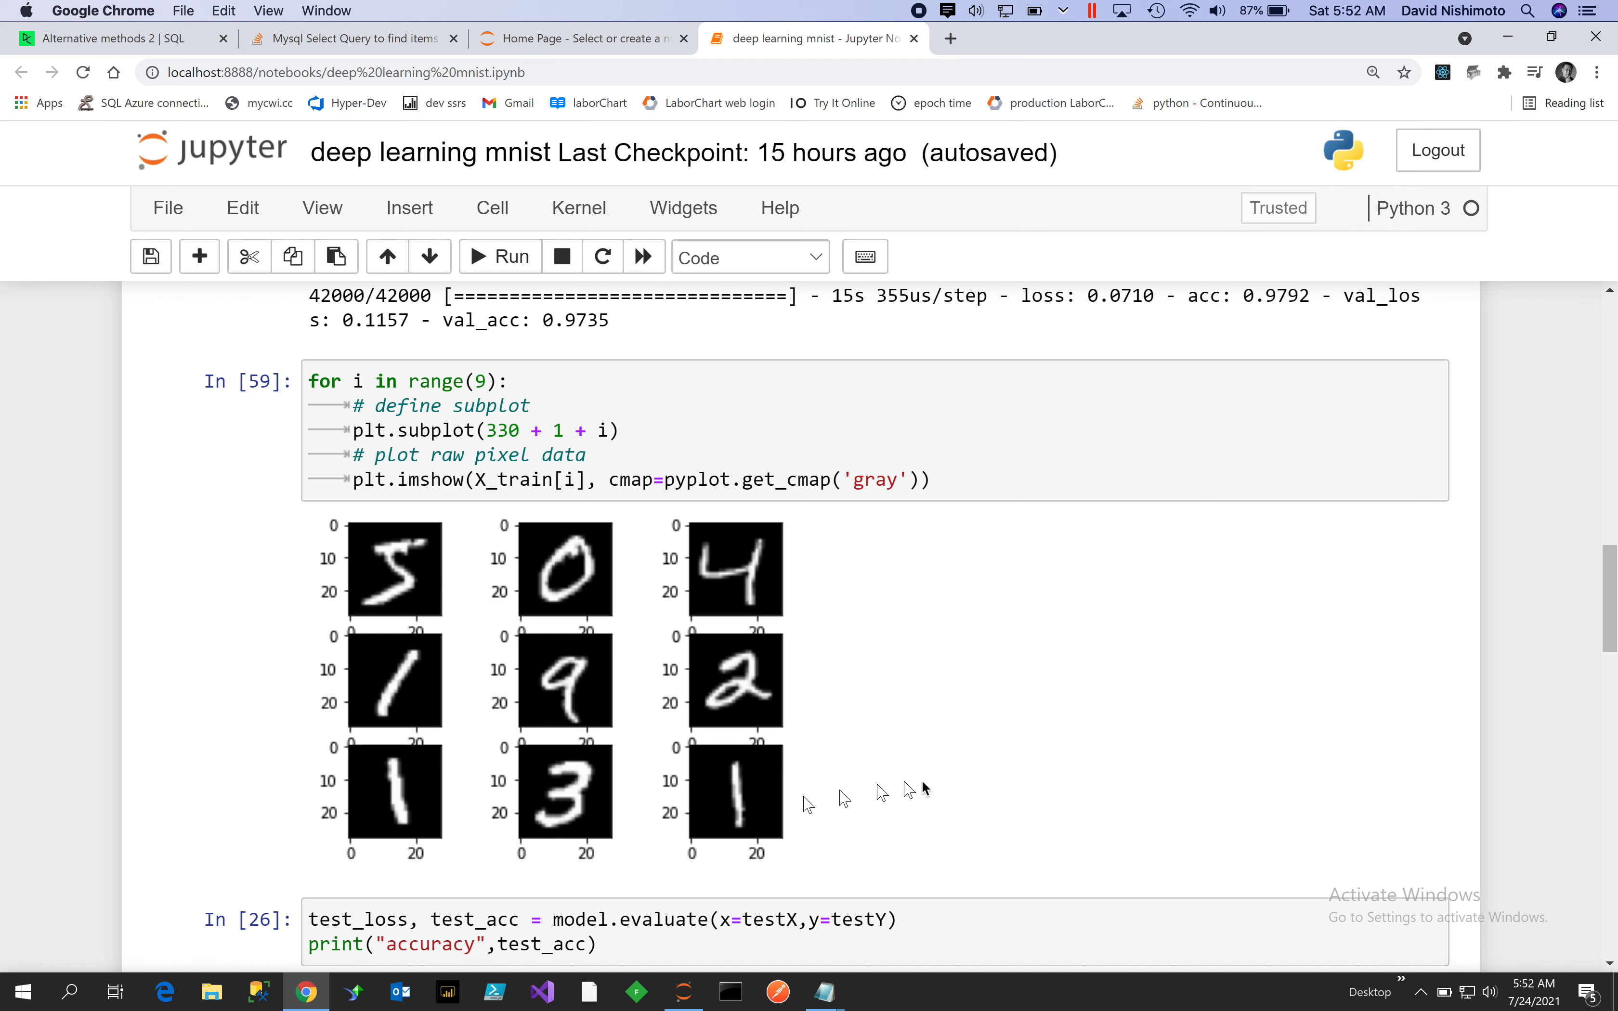
mouse_move(993, 790)
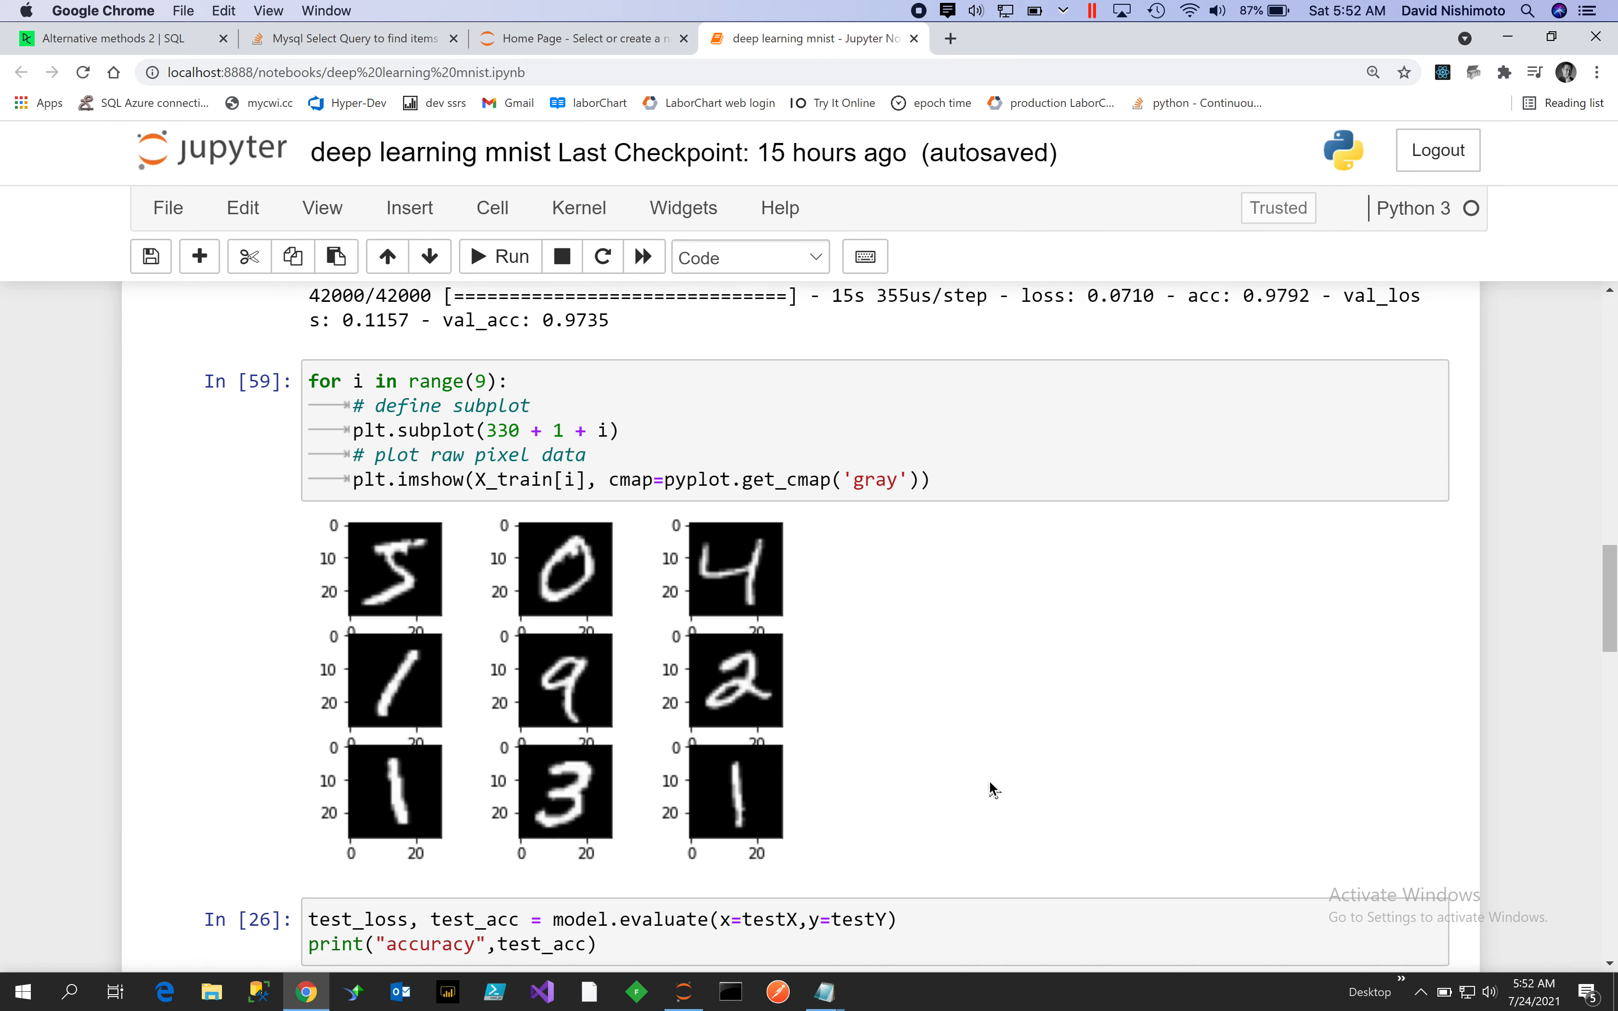
mouse_move(1224, 558)
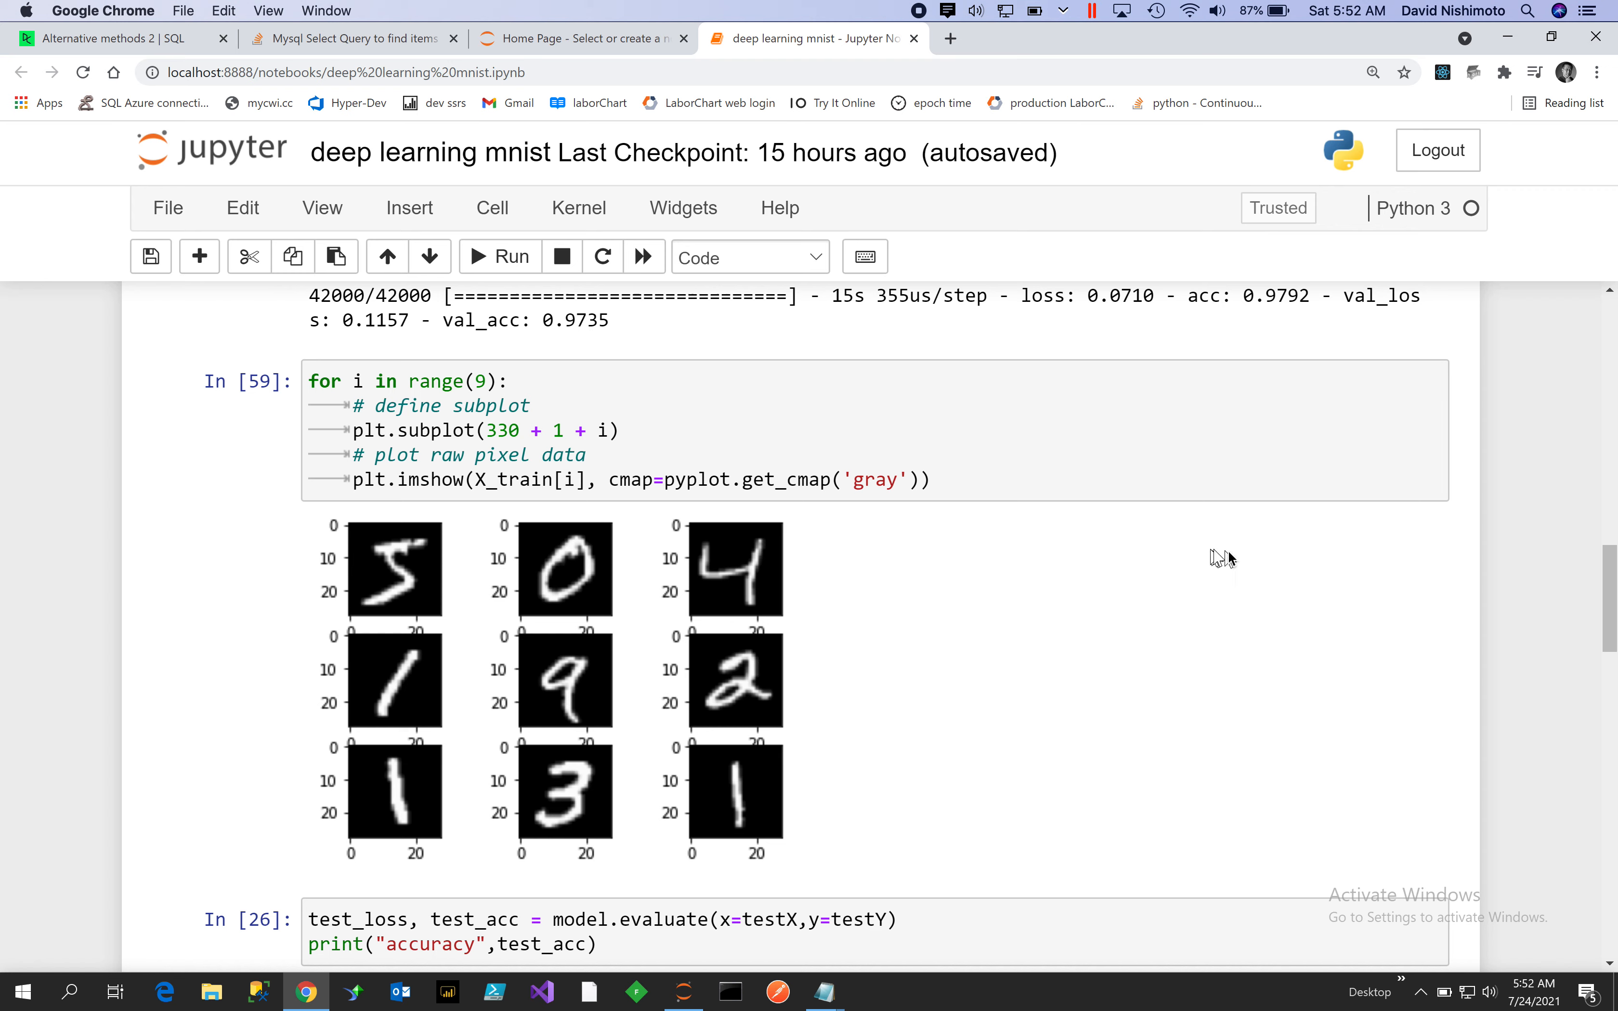
mouse_move(564, 607)
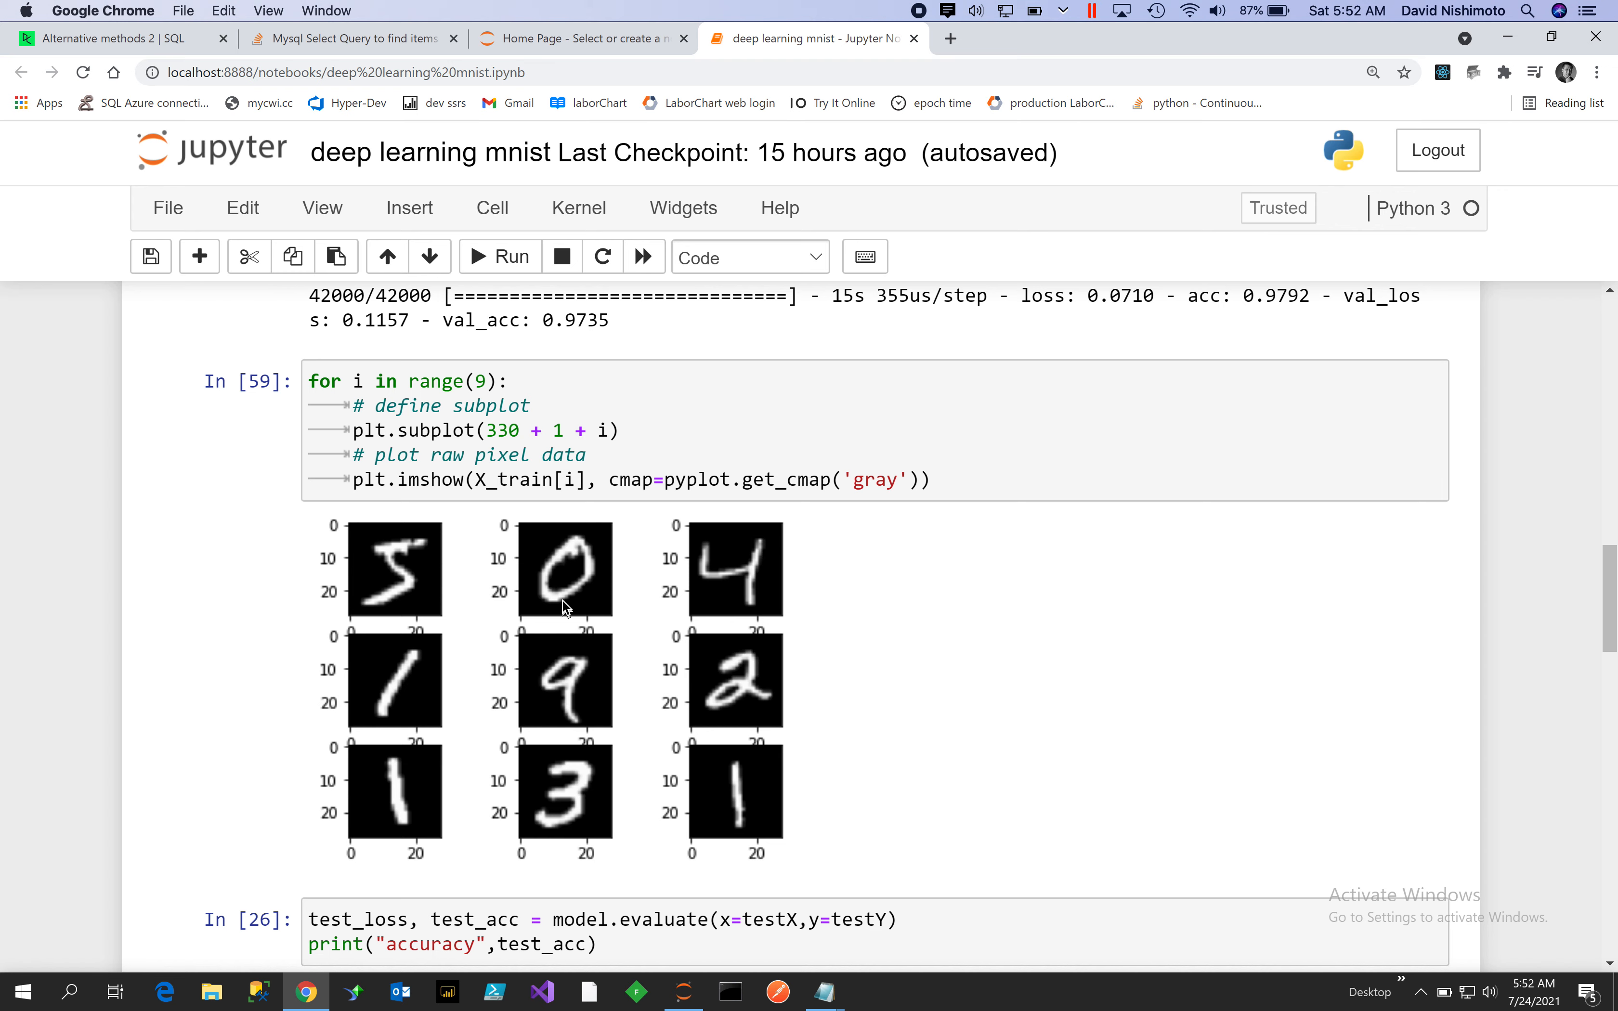
mouse_move(423, 602)
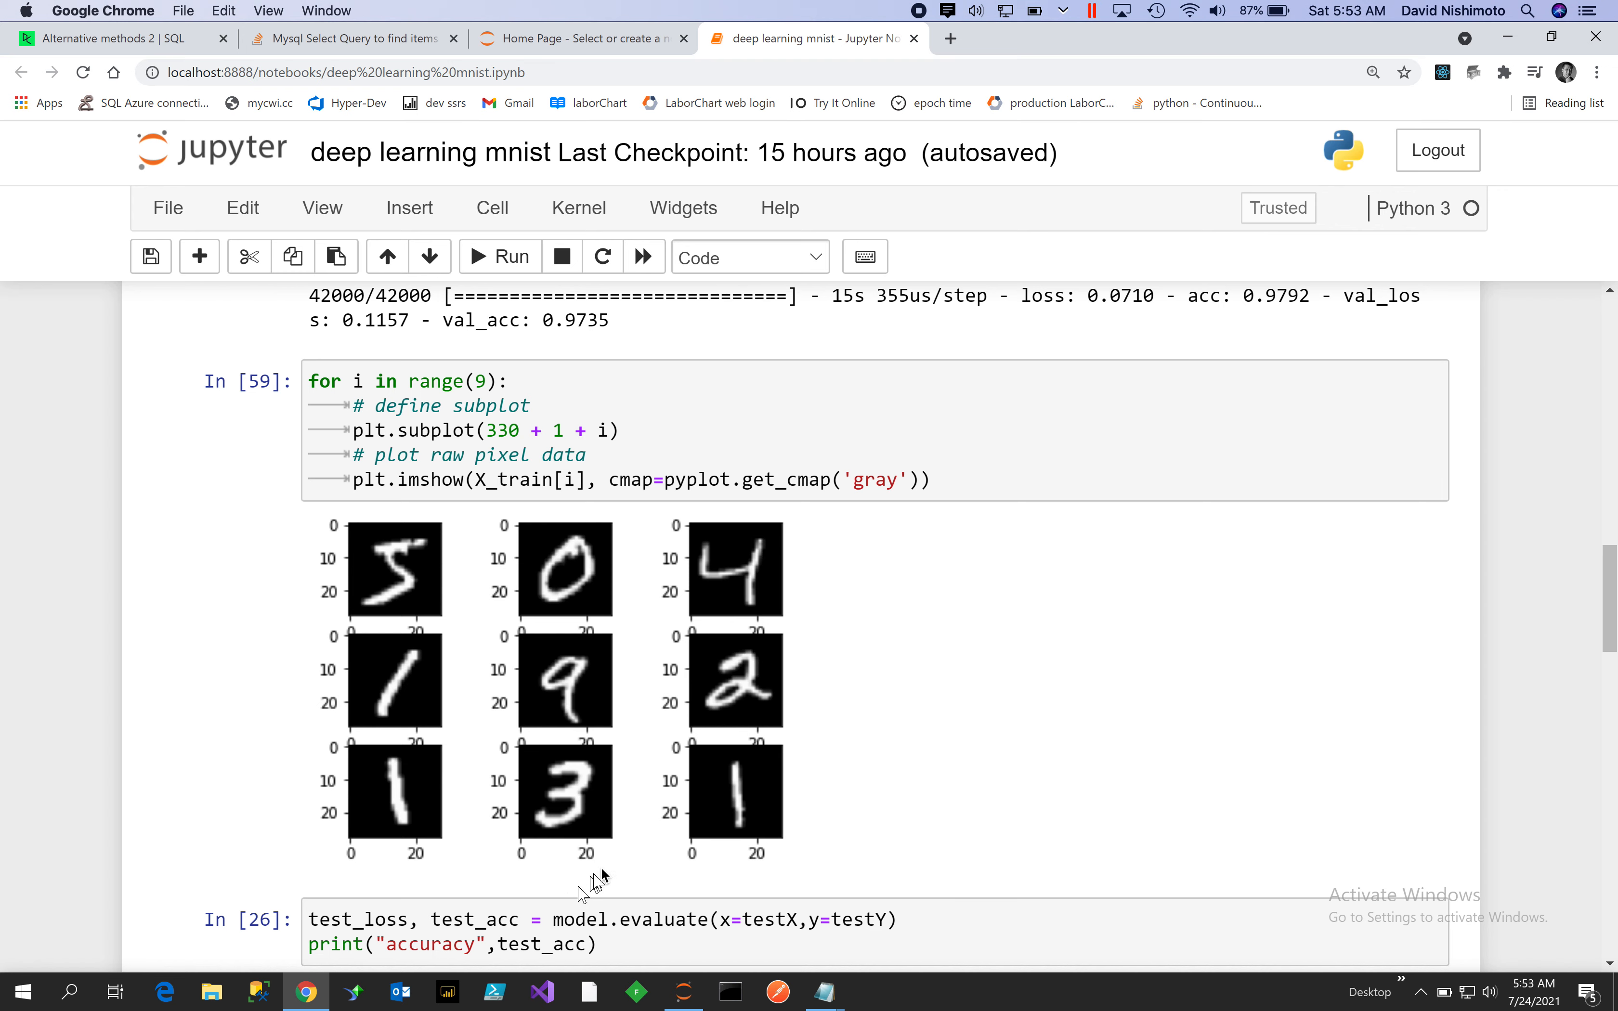
mouse_move(735, 709)
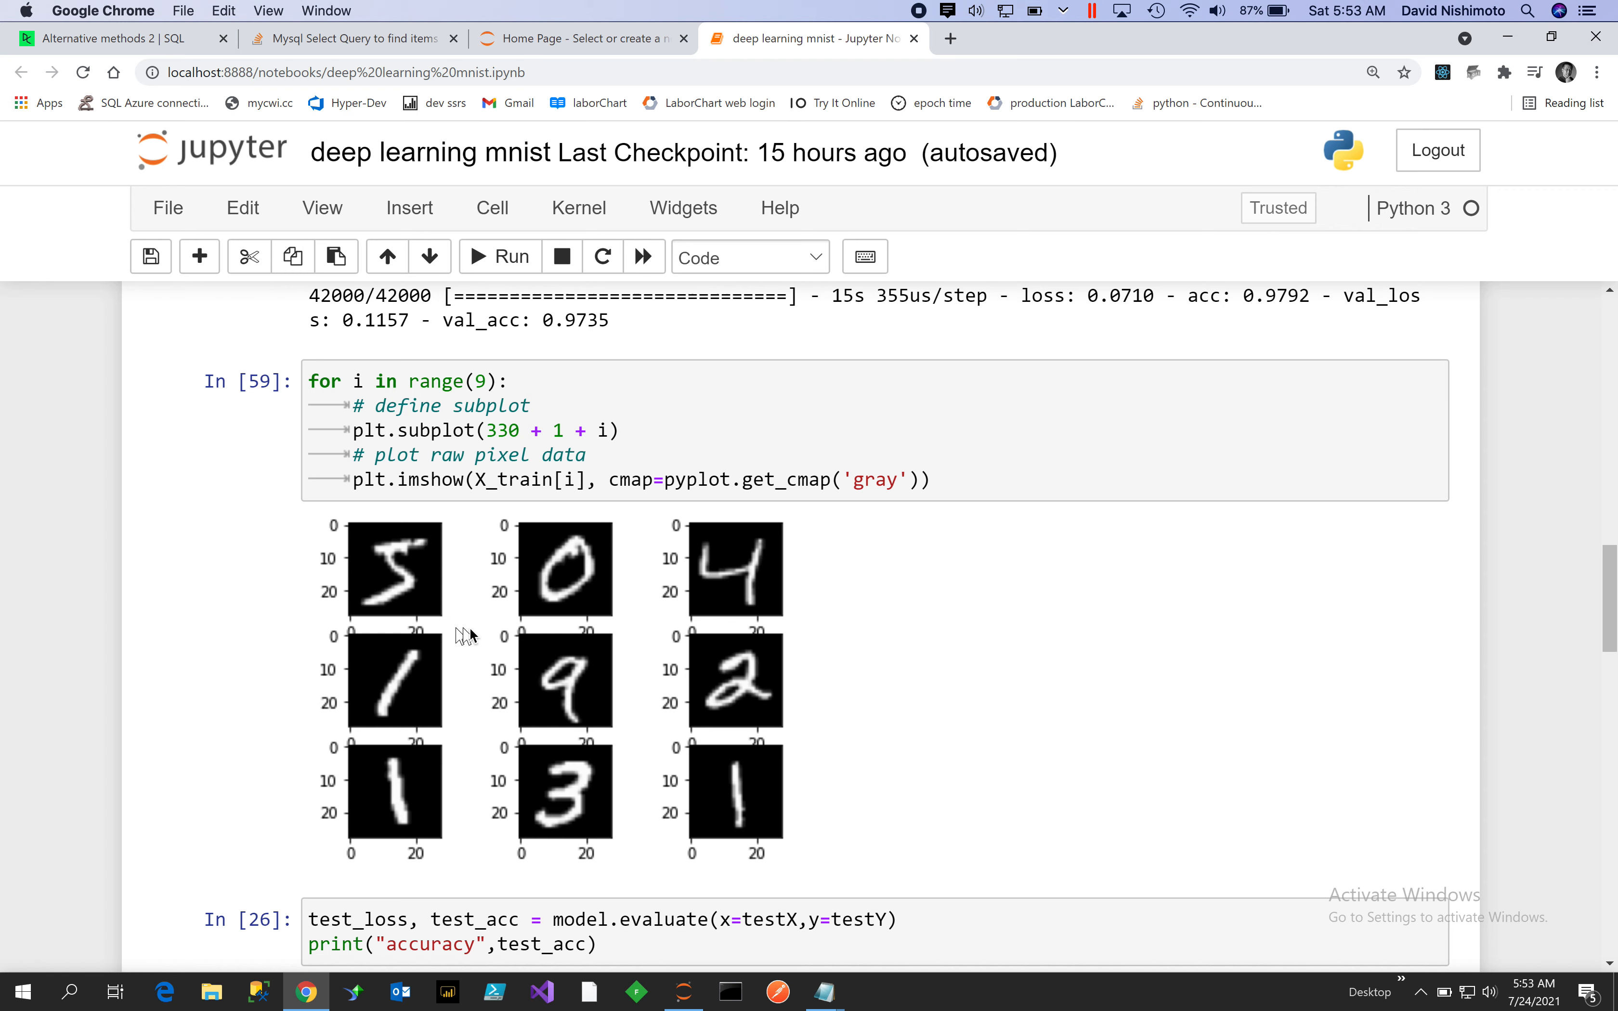
mouse_move(1253, 598)
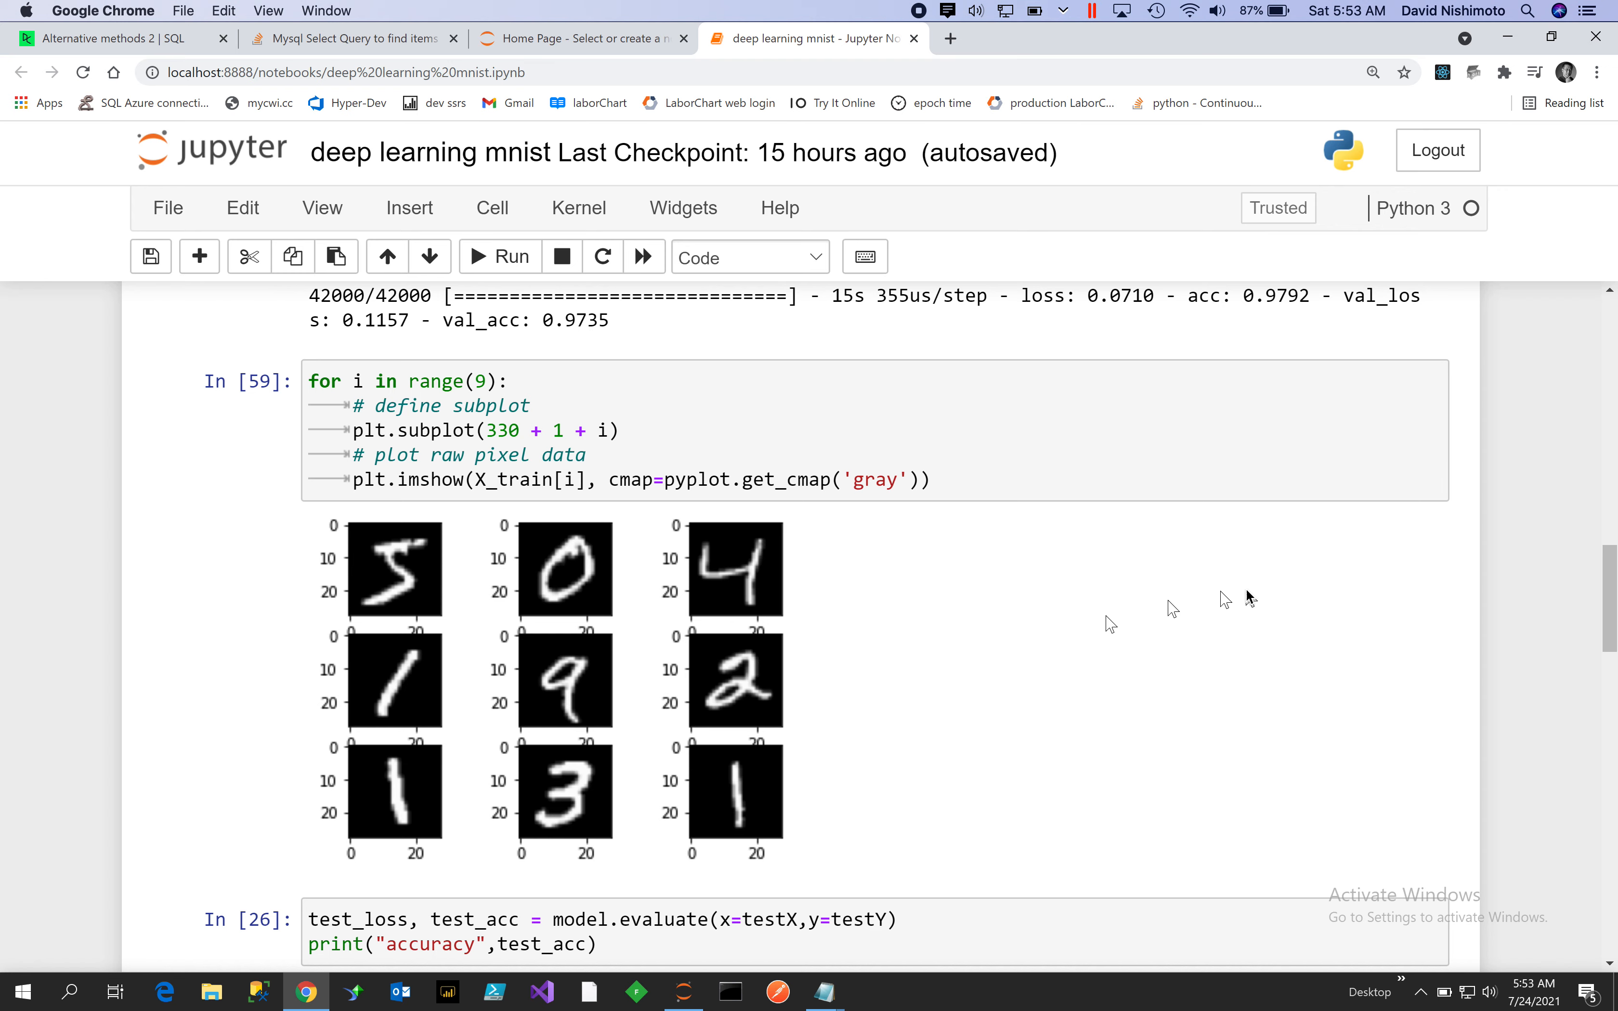
- Scroll through the accuracy plot back to the In [31] model.fit training cell
scroll(down, 3)
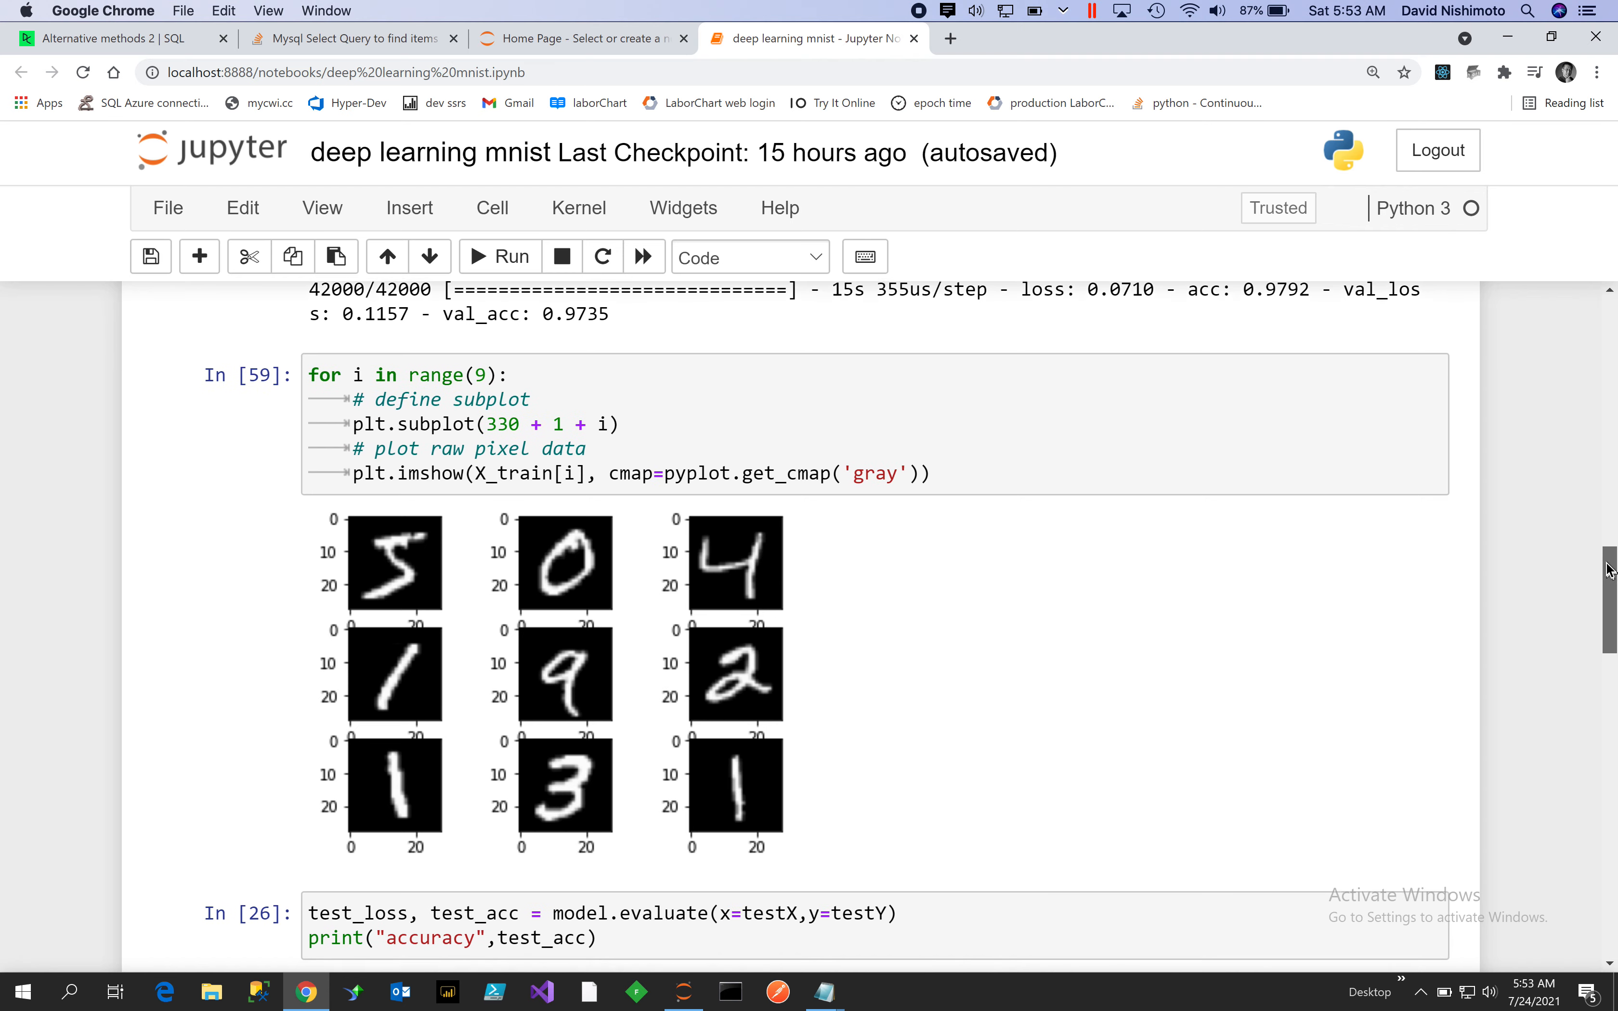
scroll(down, 3)
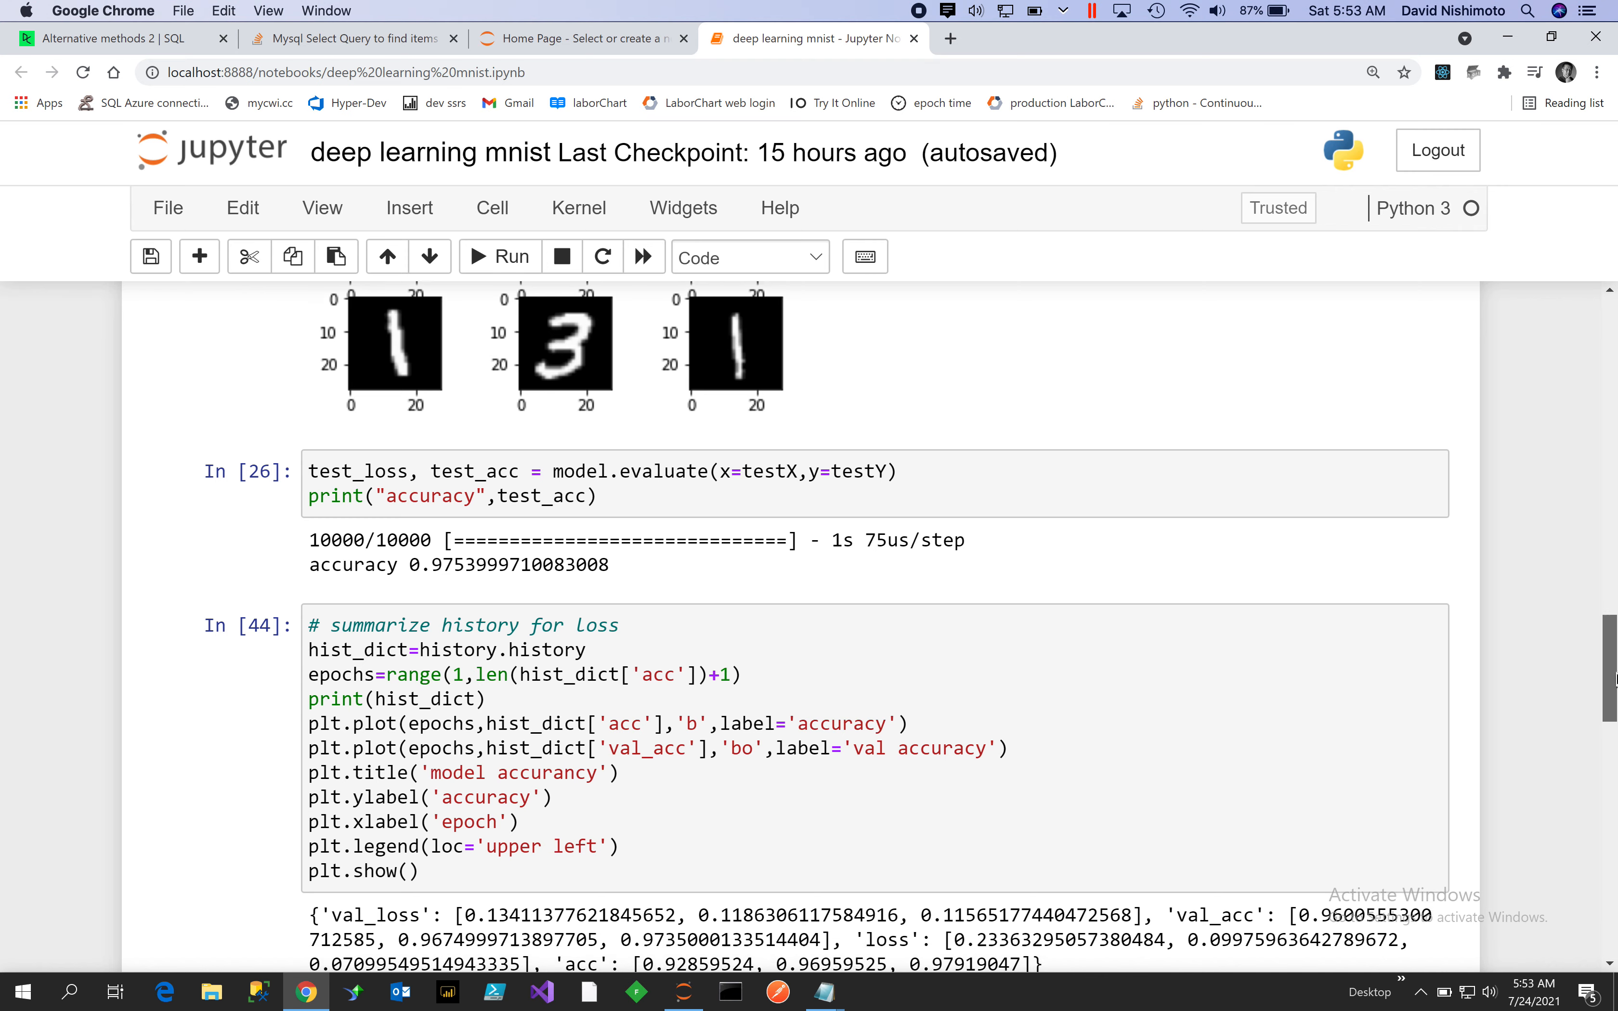
scroll(down, 3)
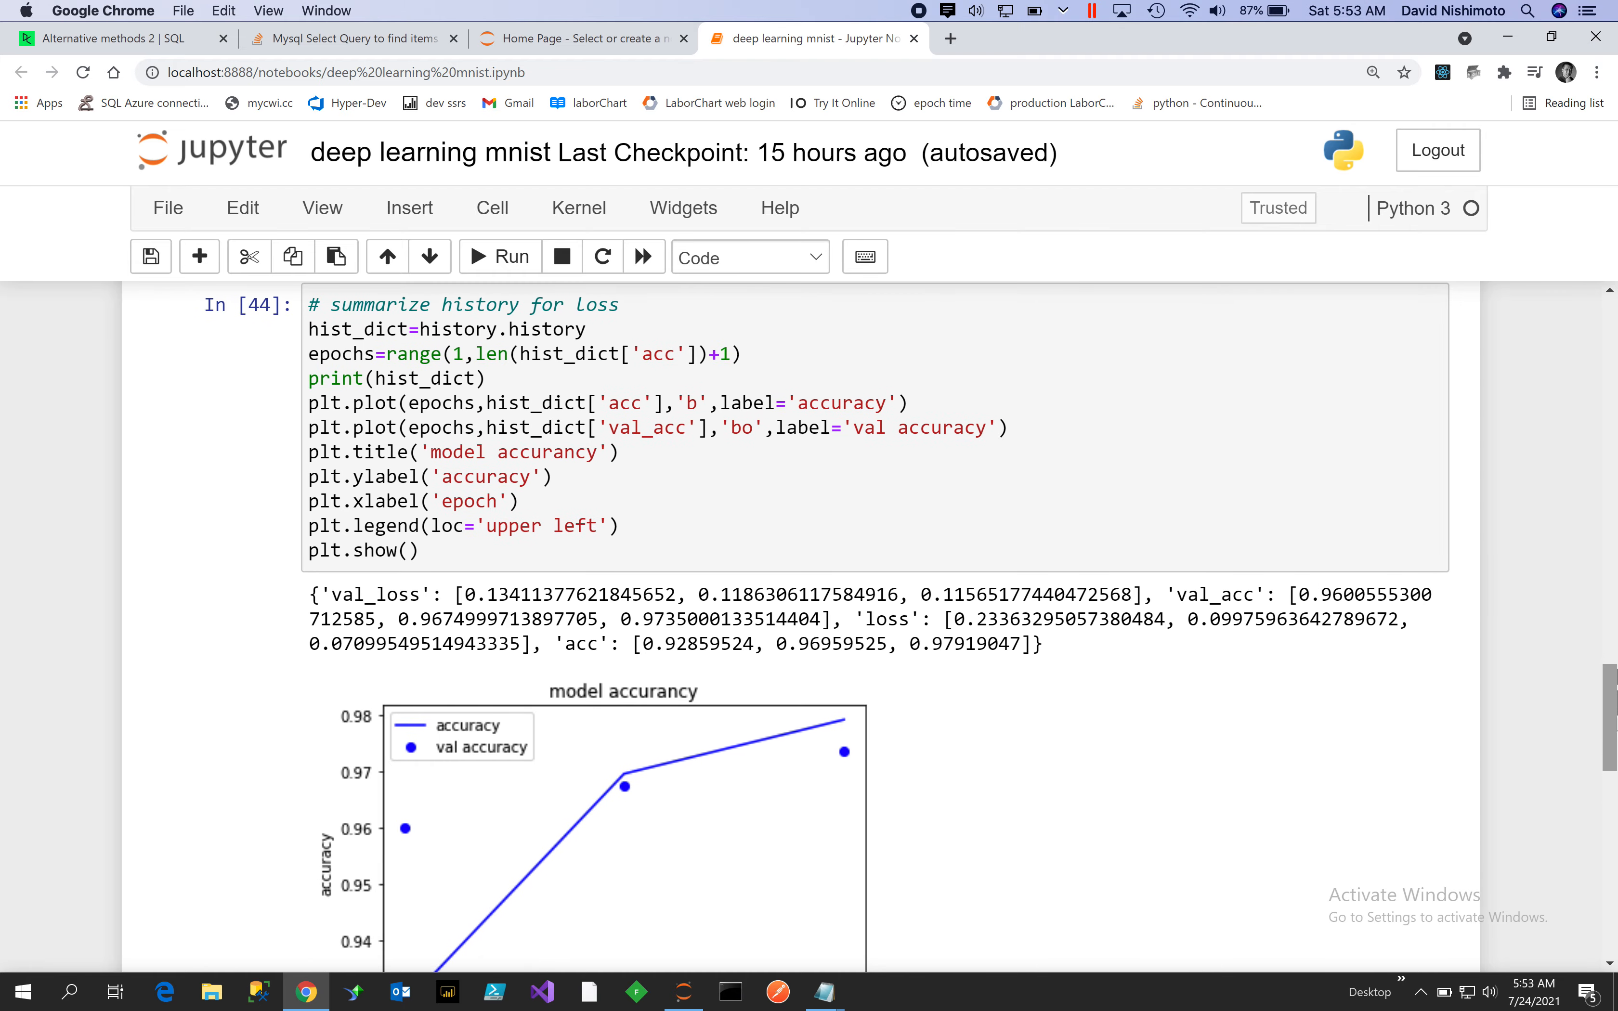
scroll(down, 3)
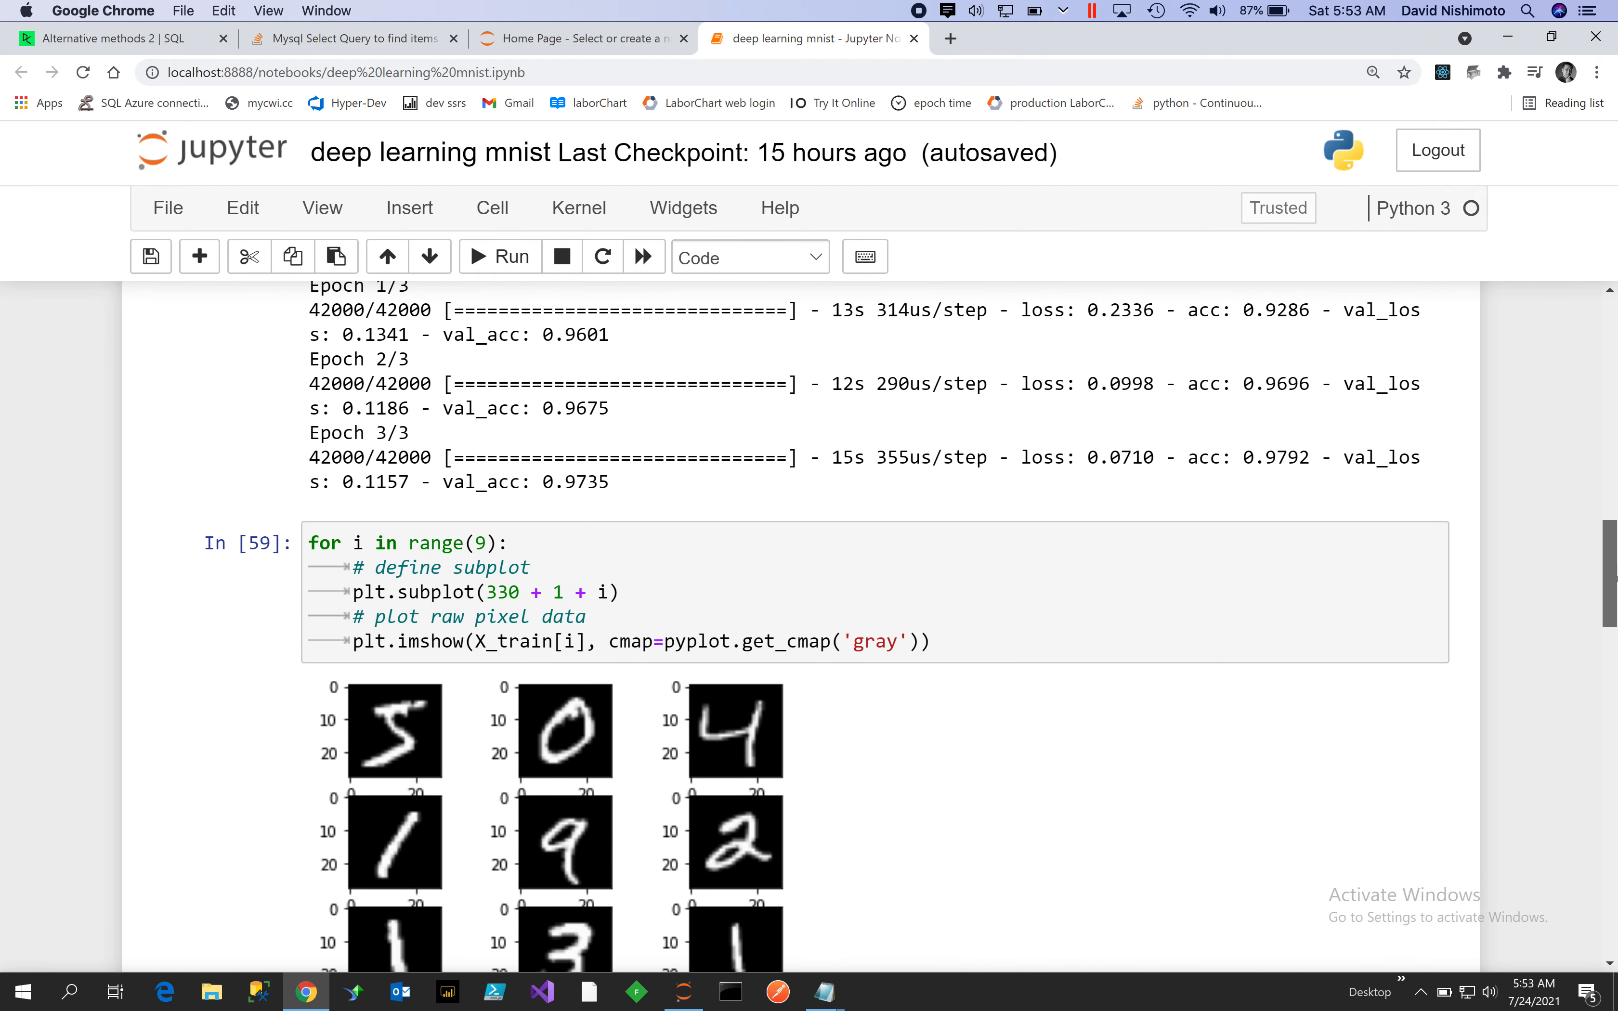
scroll(up, 3)
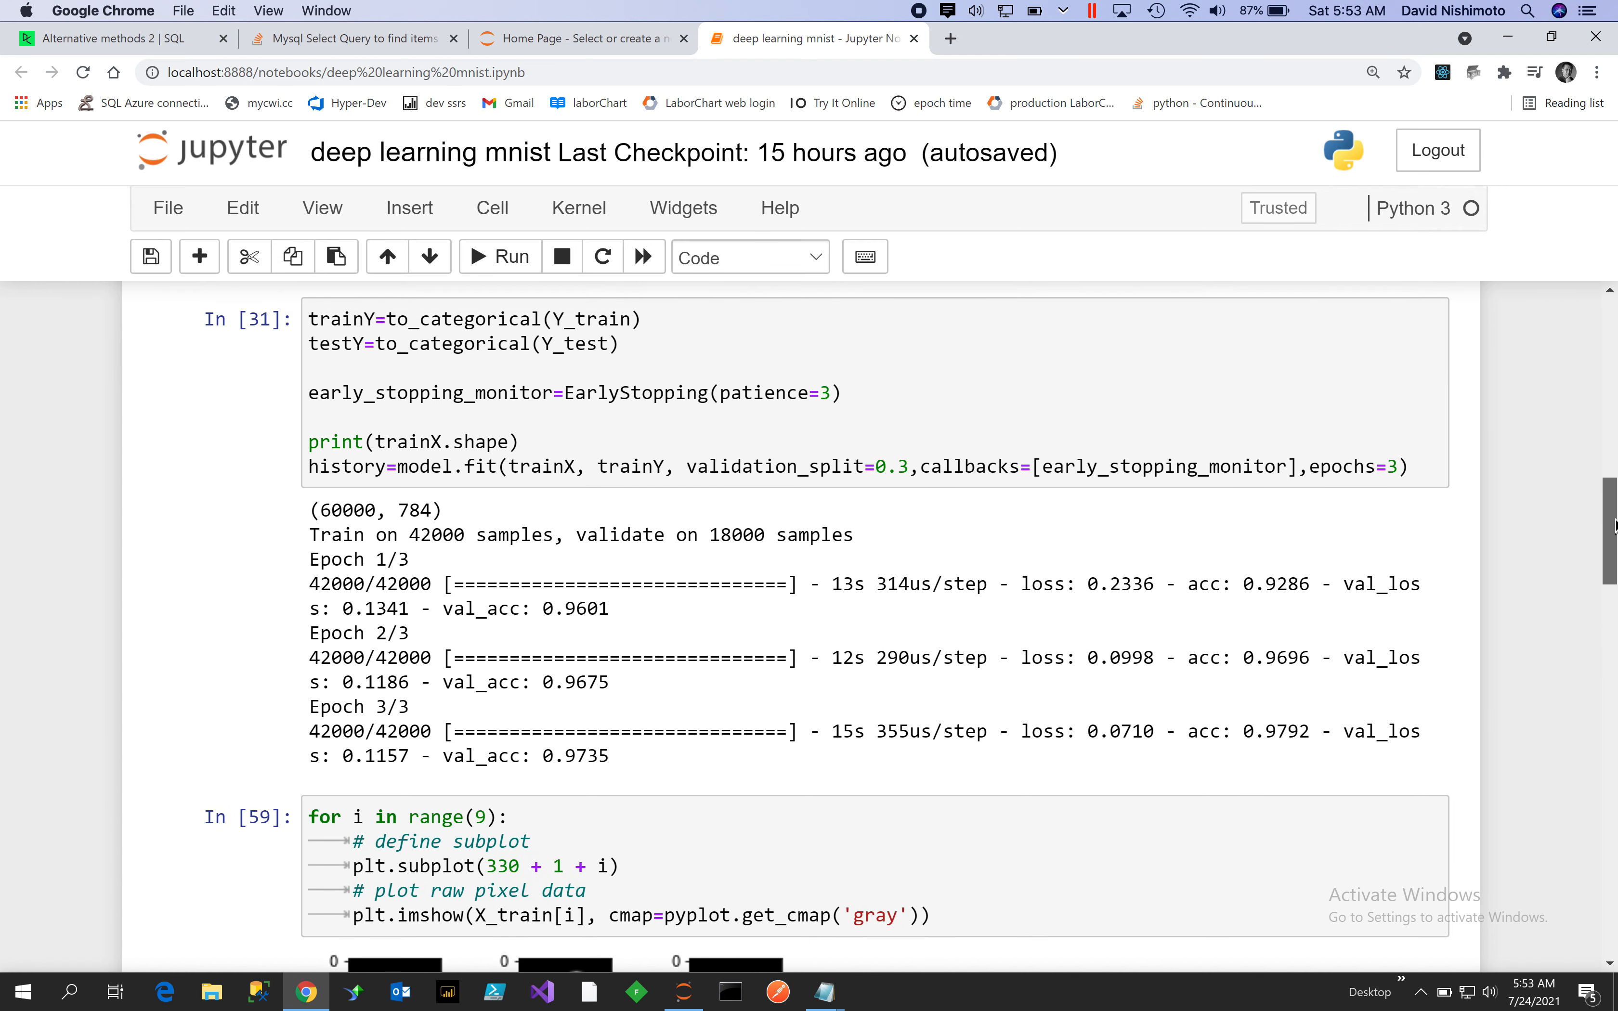
scroll(down, 3)
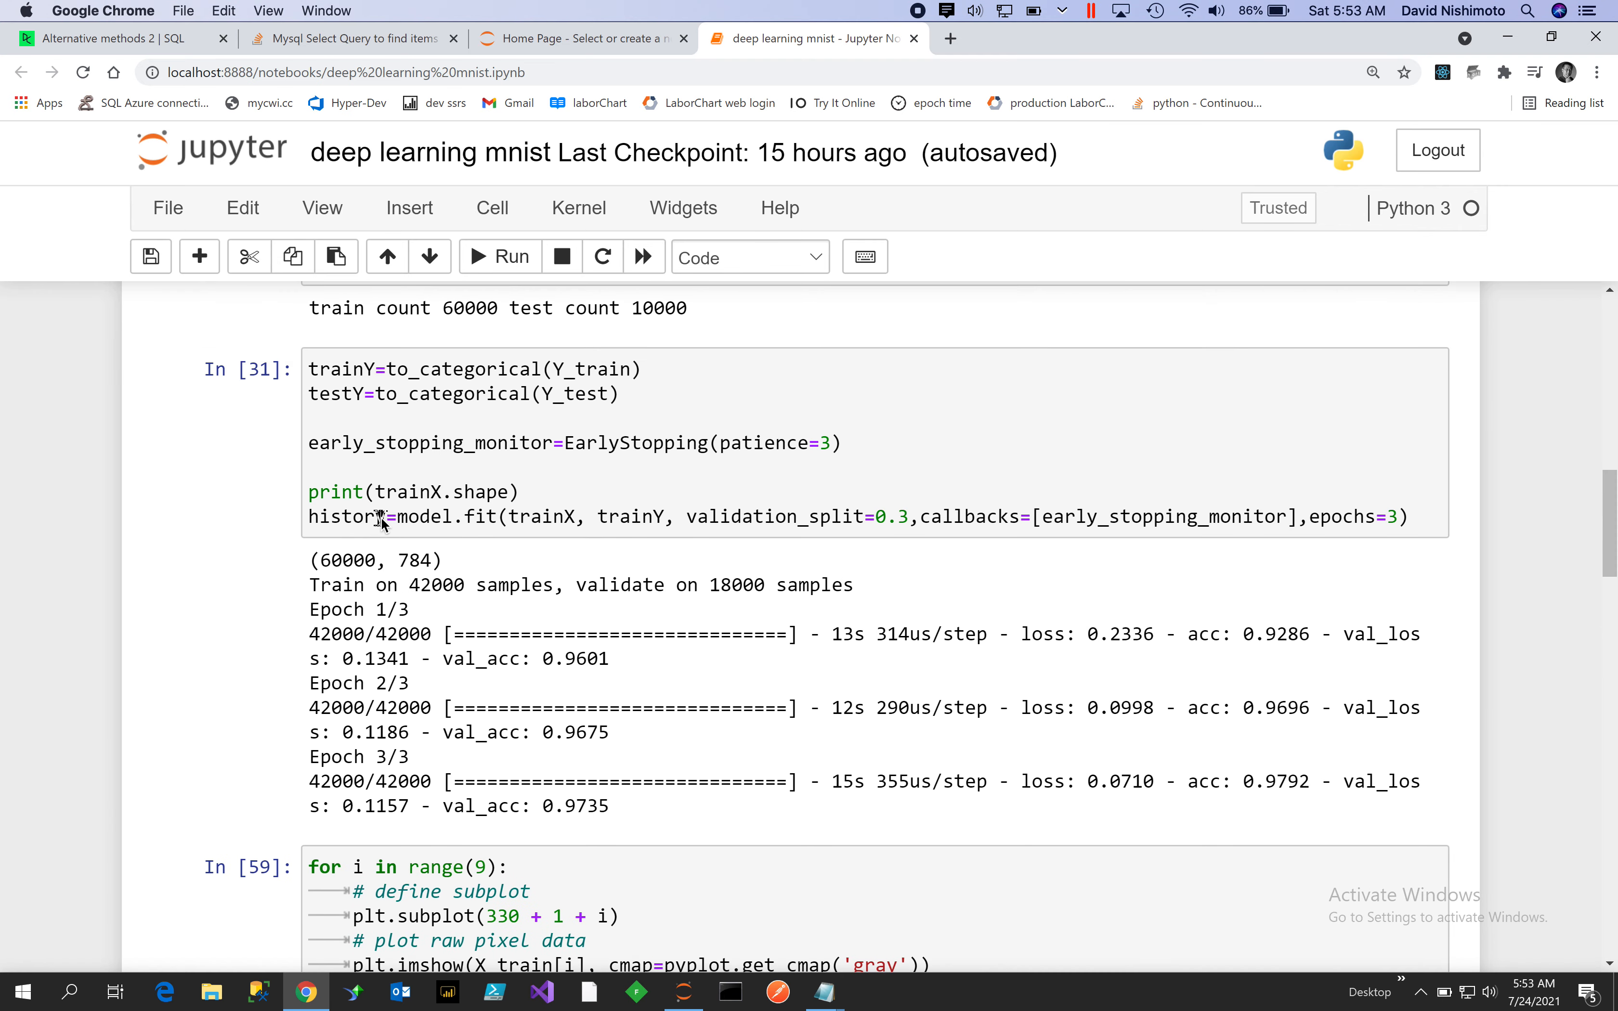
mouse_move(649, 523)
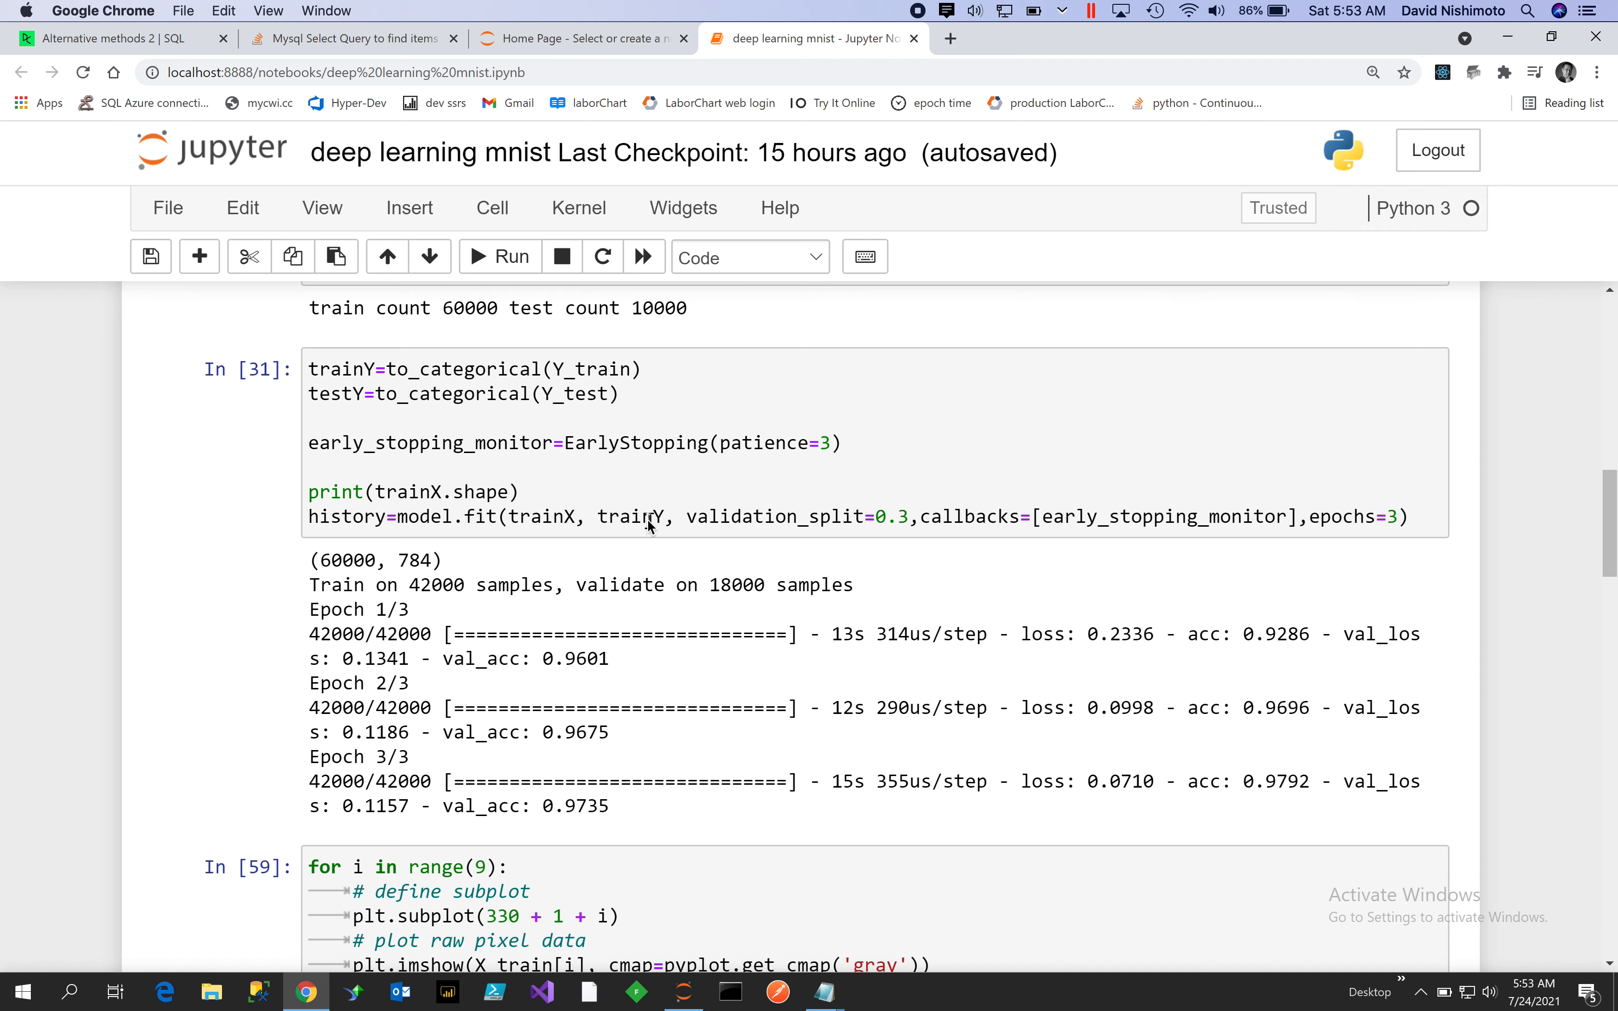
mouse_move(1318, 504)
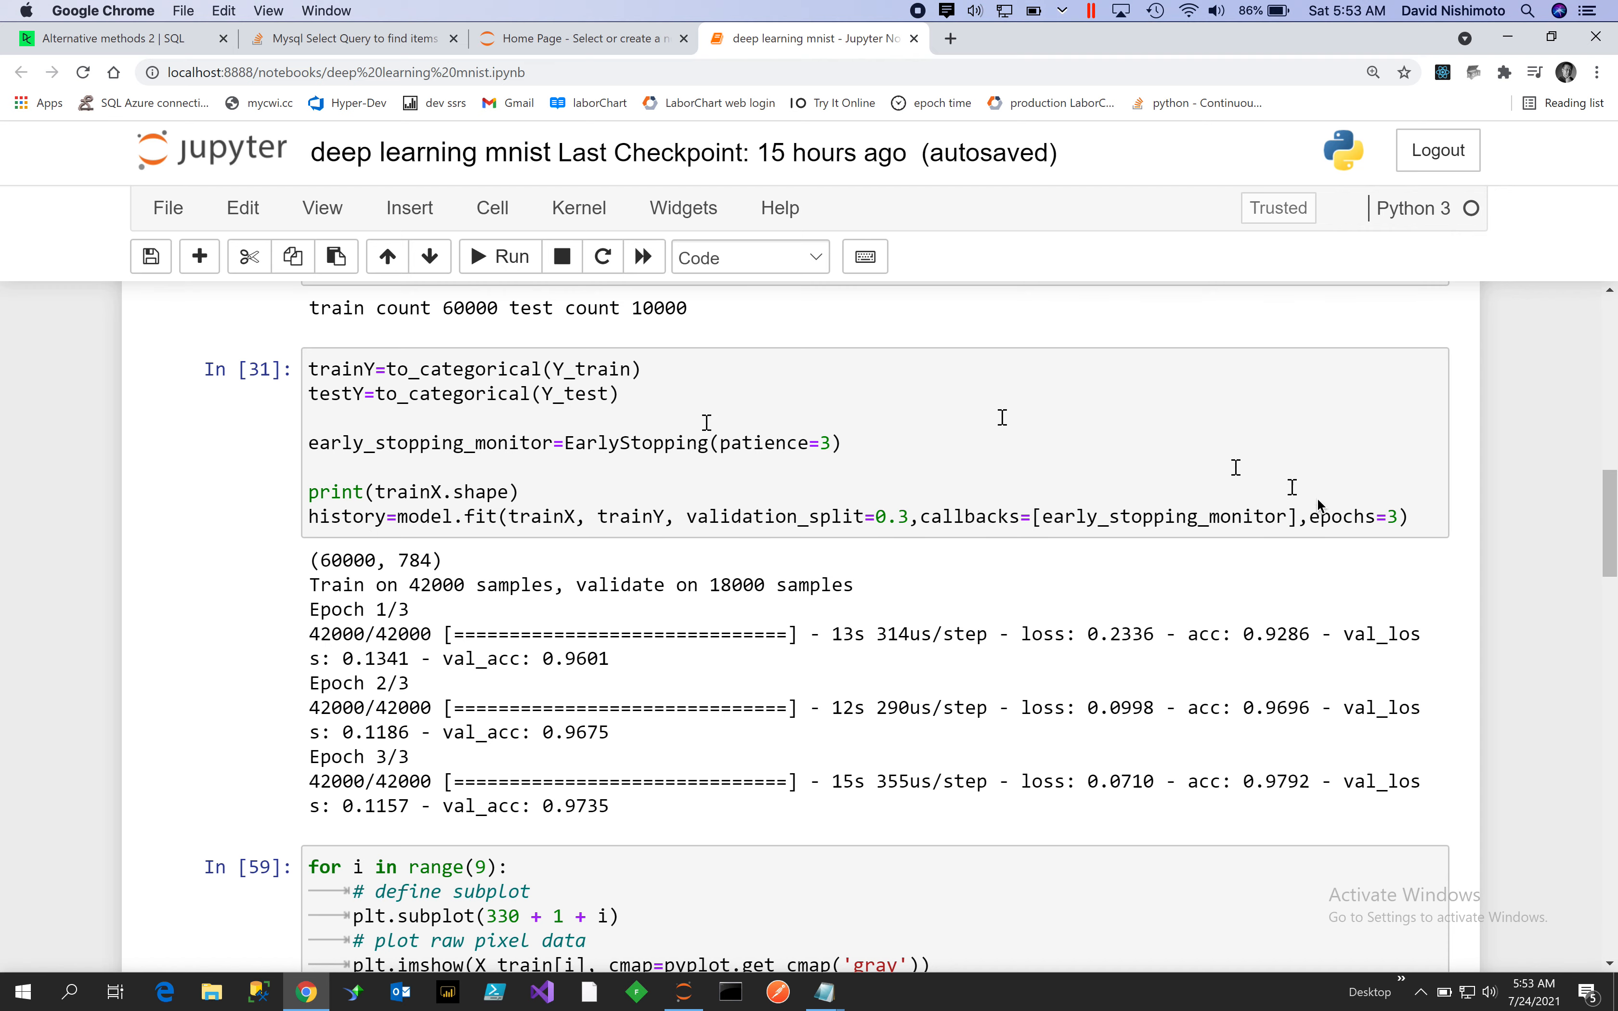
scroll(down, 3)
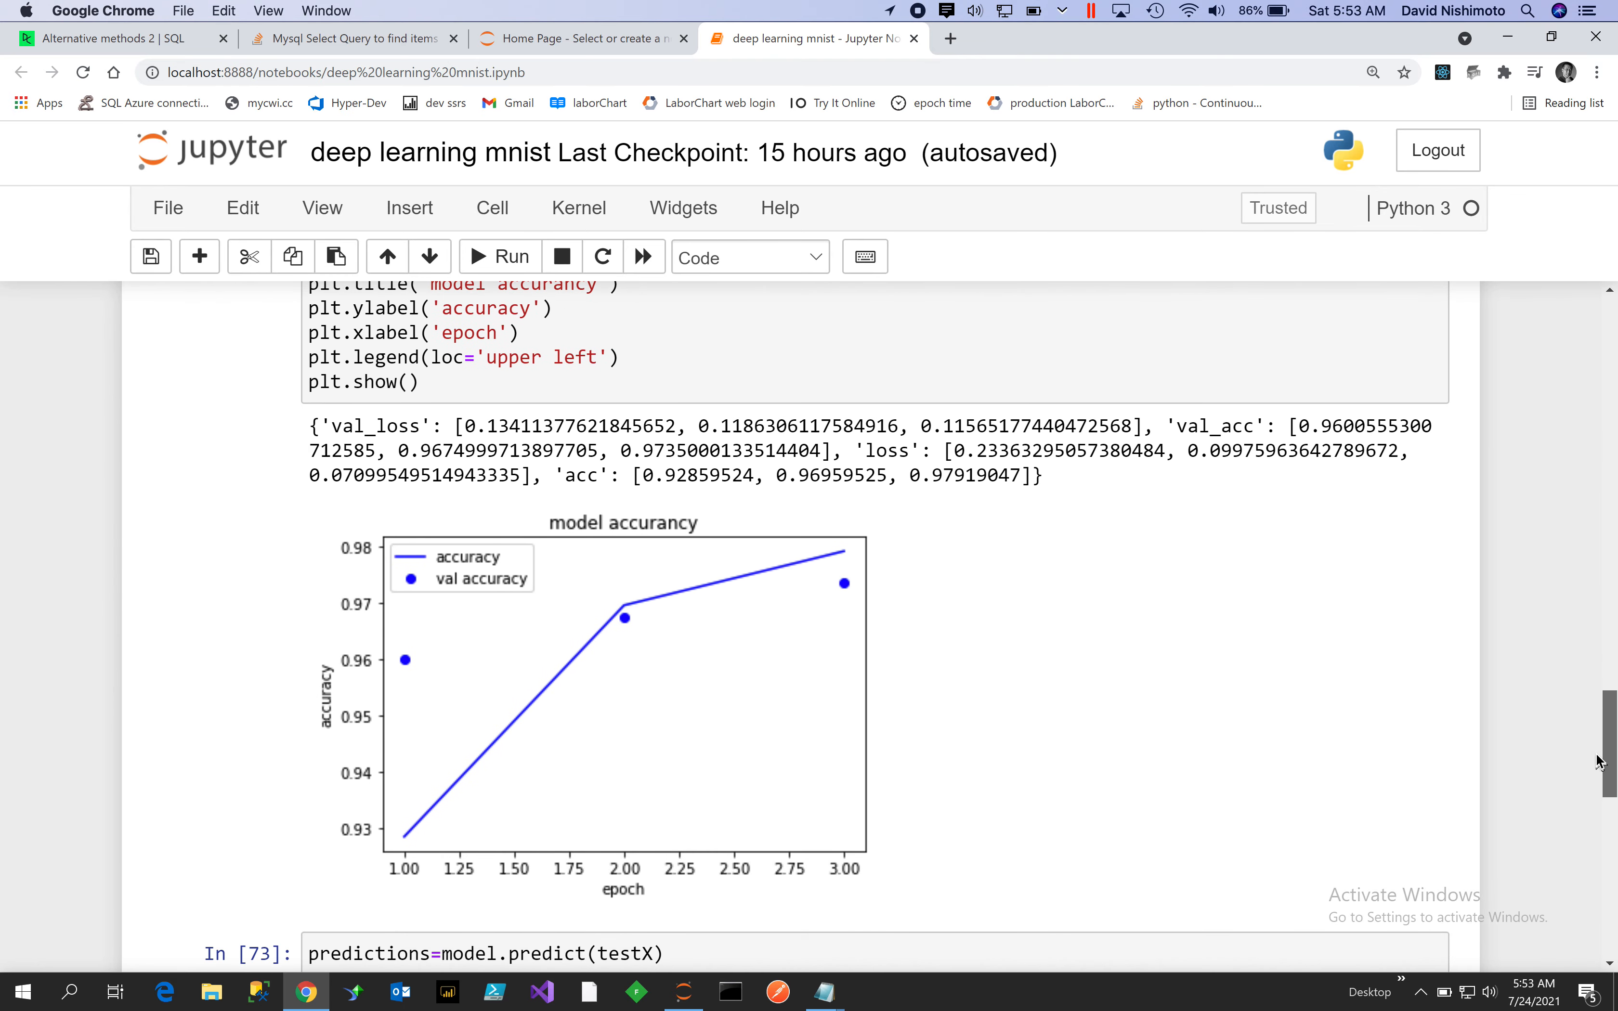
mouse_move(712, 835)
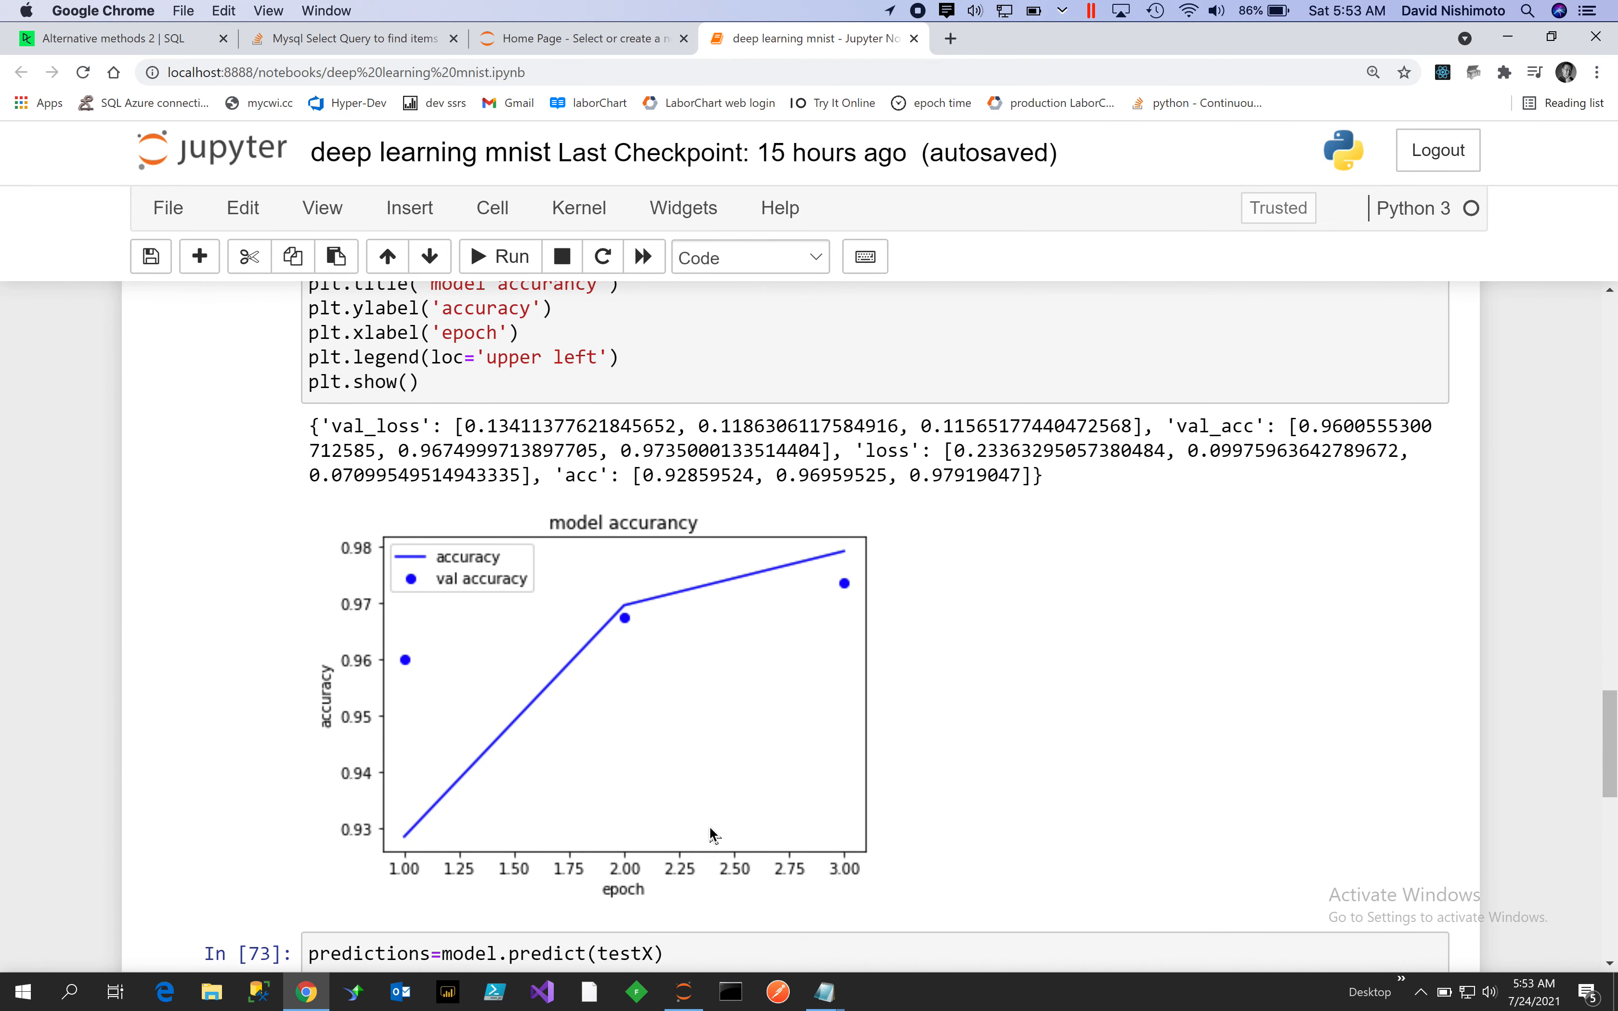
mouse_move(394, 840)
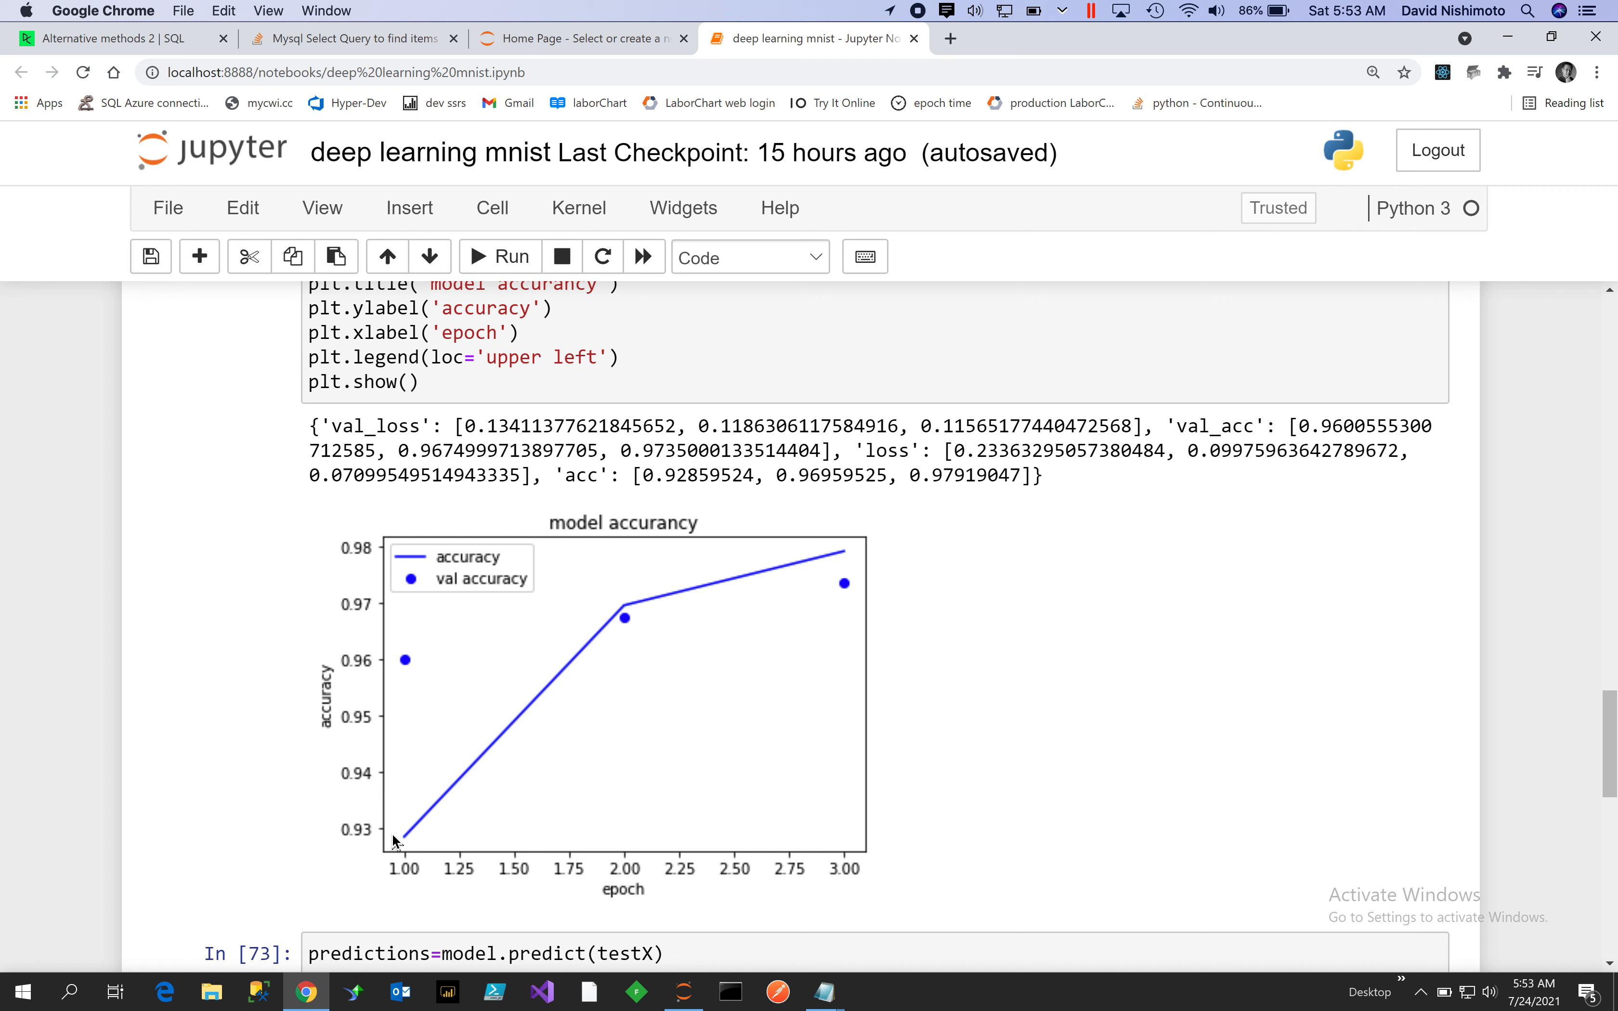
mouse_move(759, 615)
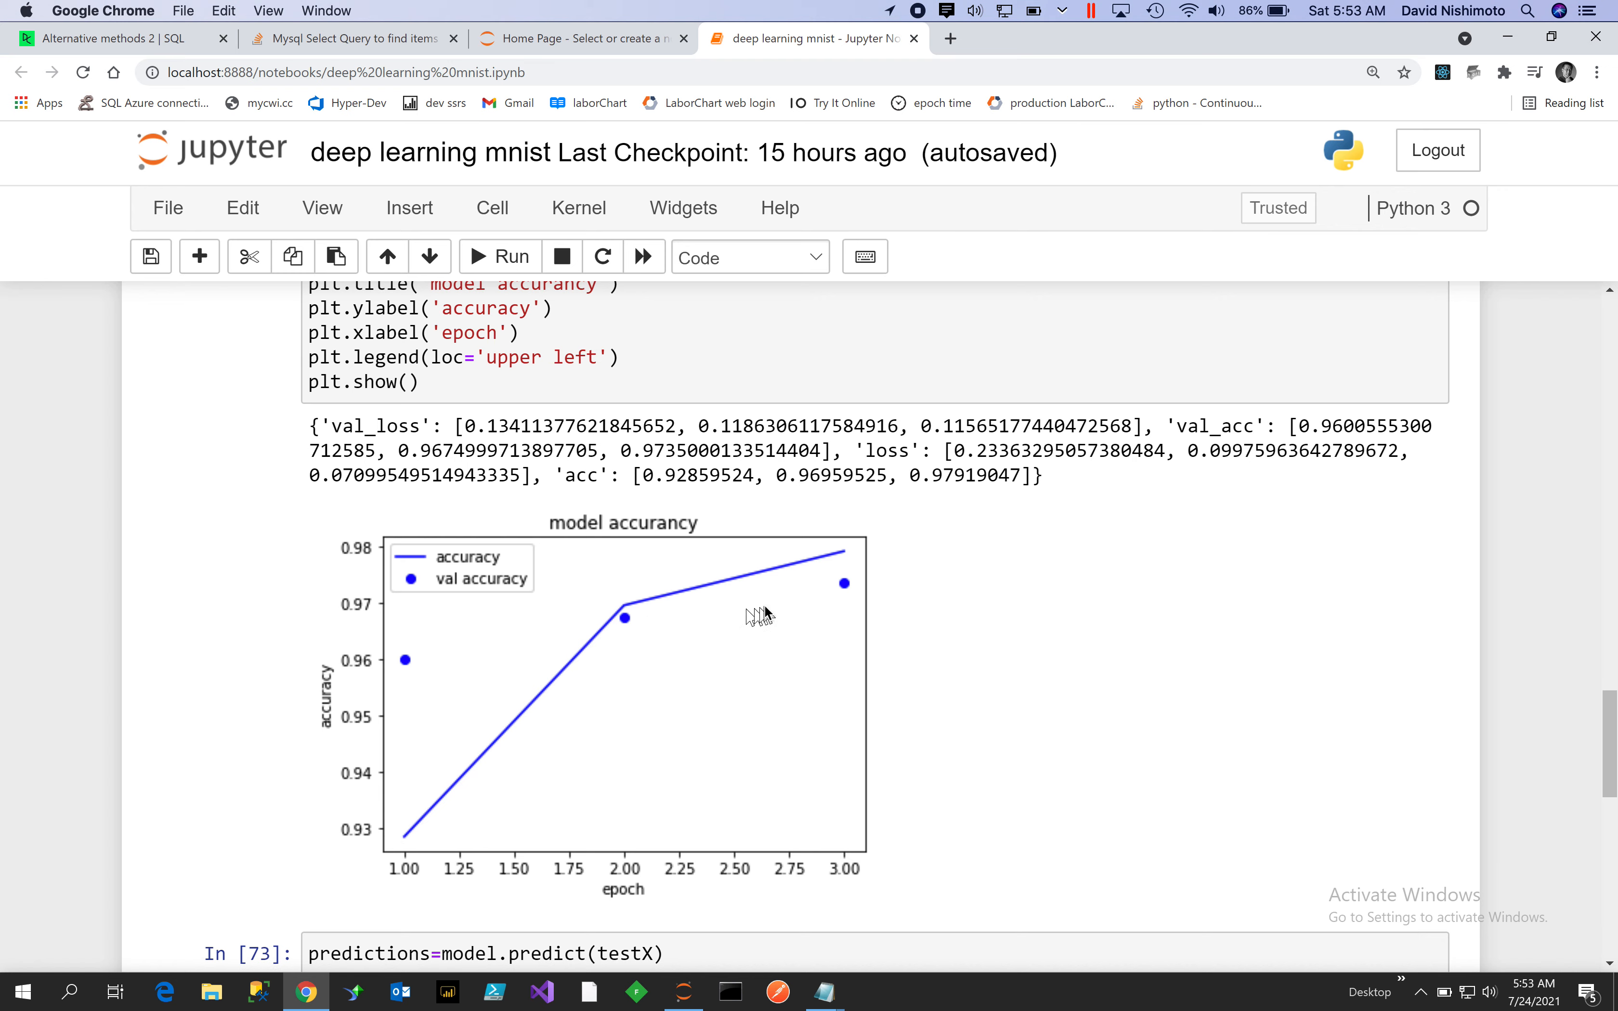
mouse_move(869, 547)
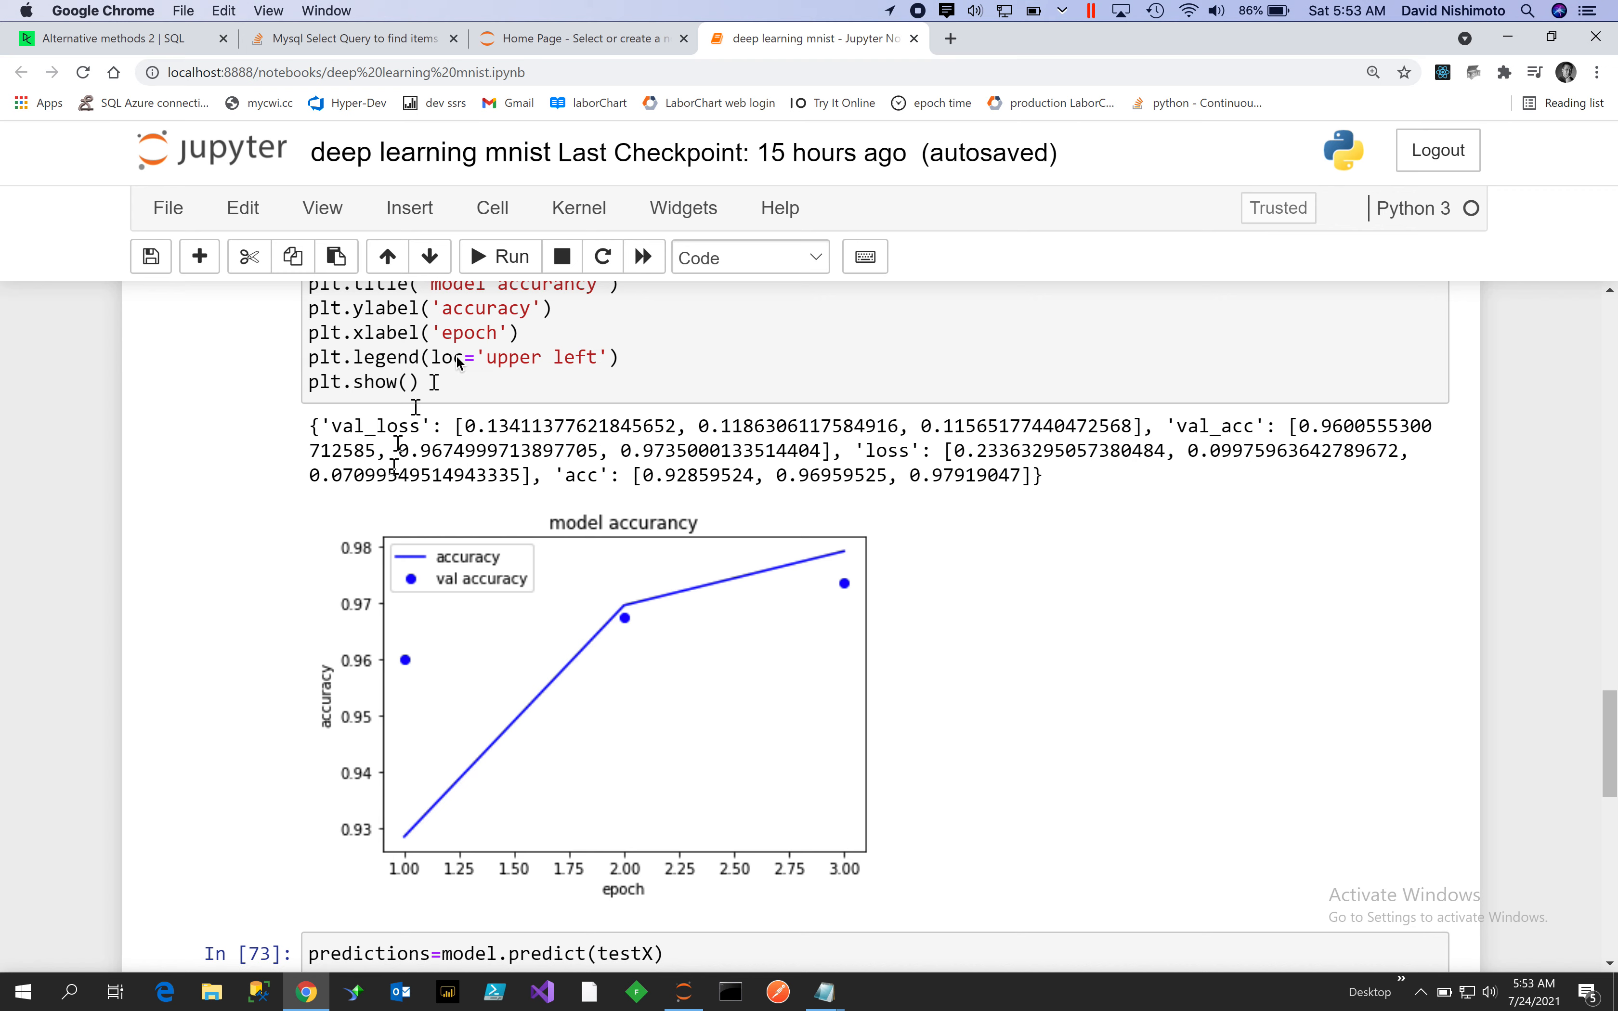
mouse_move(555, 521)
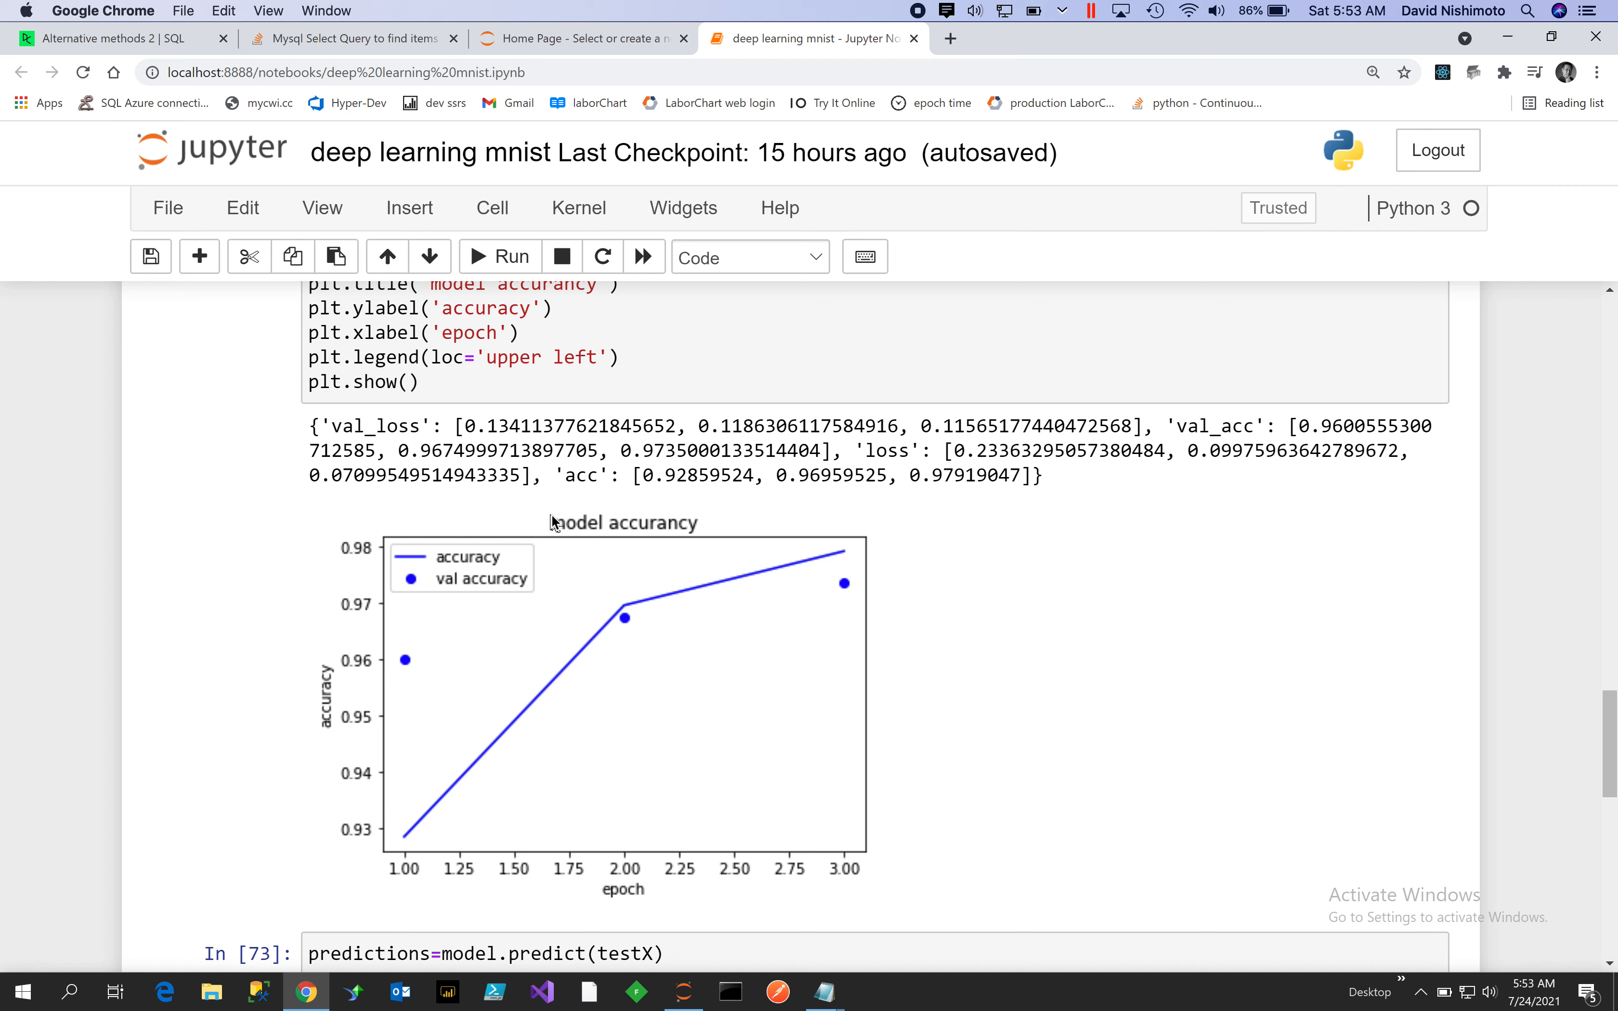
mouse_move(1410, 632)
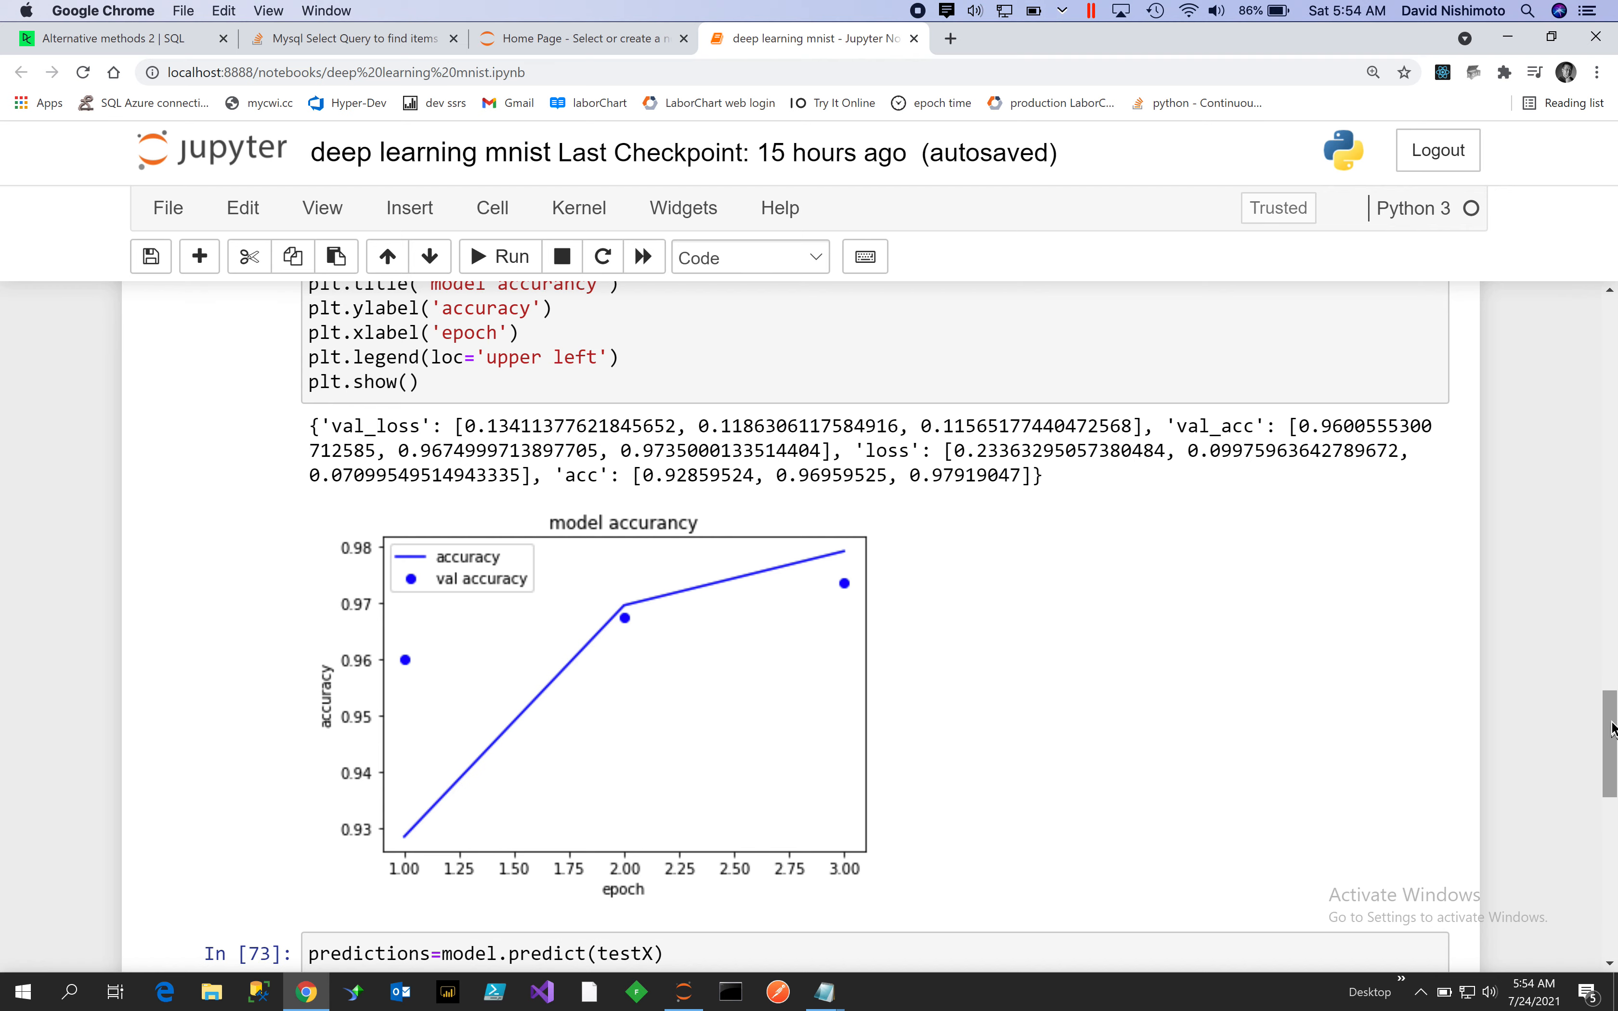
scroll(down, 3)
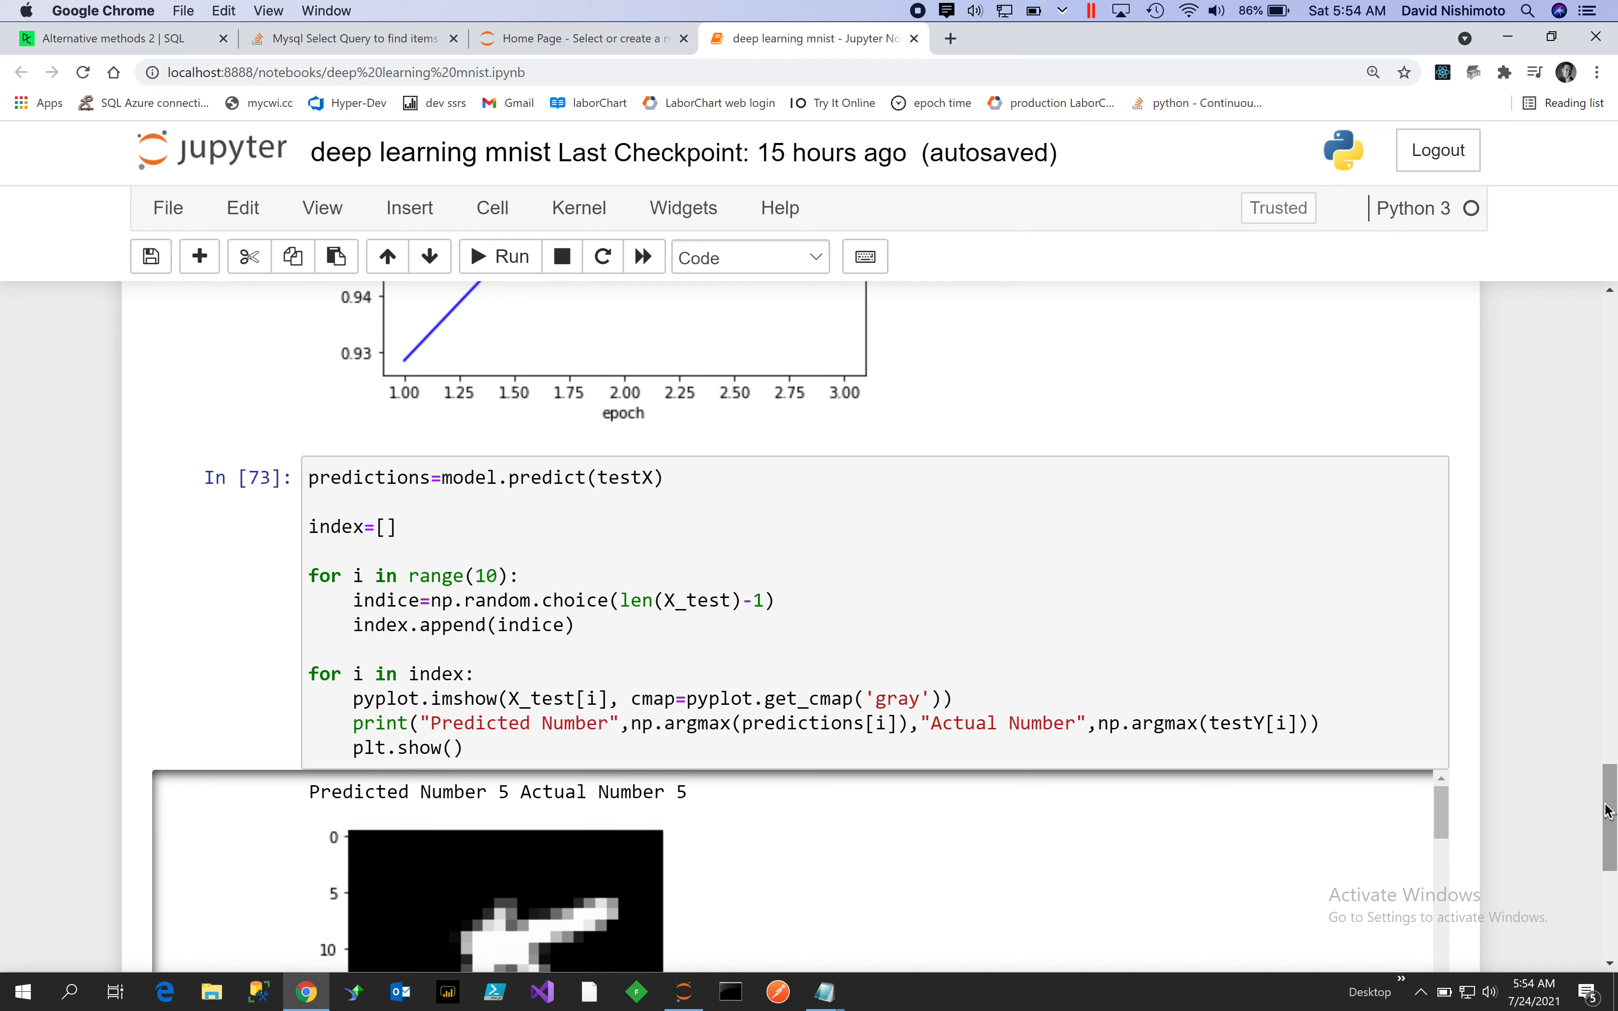
mouse_move(447, 554)
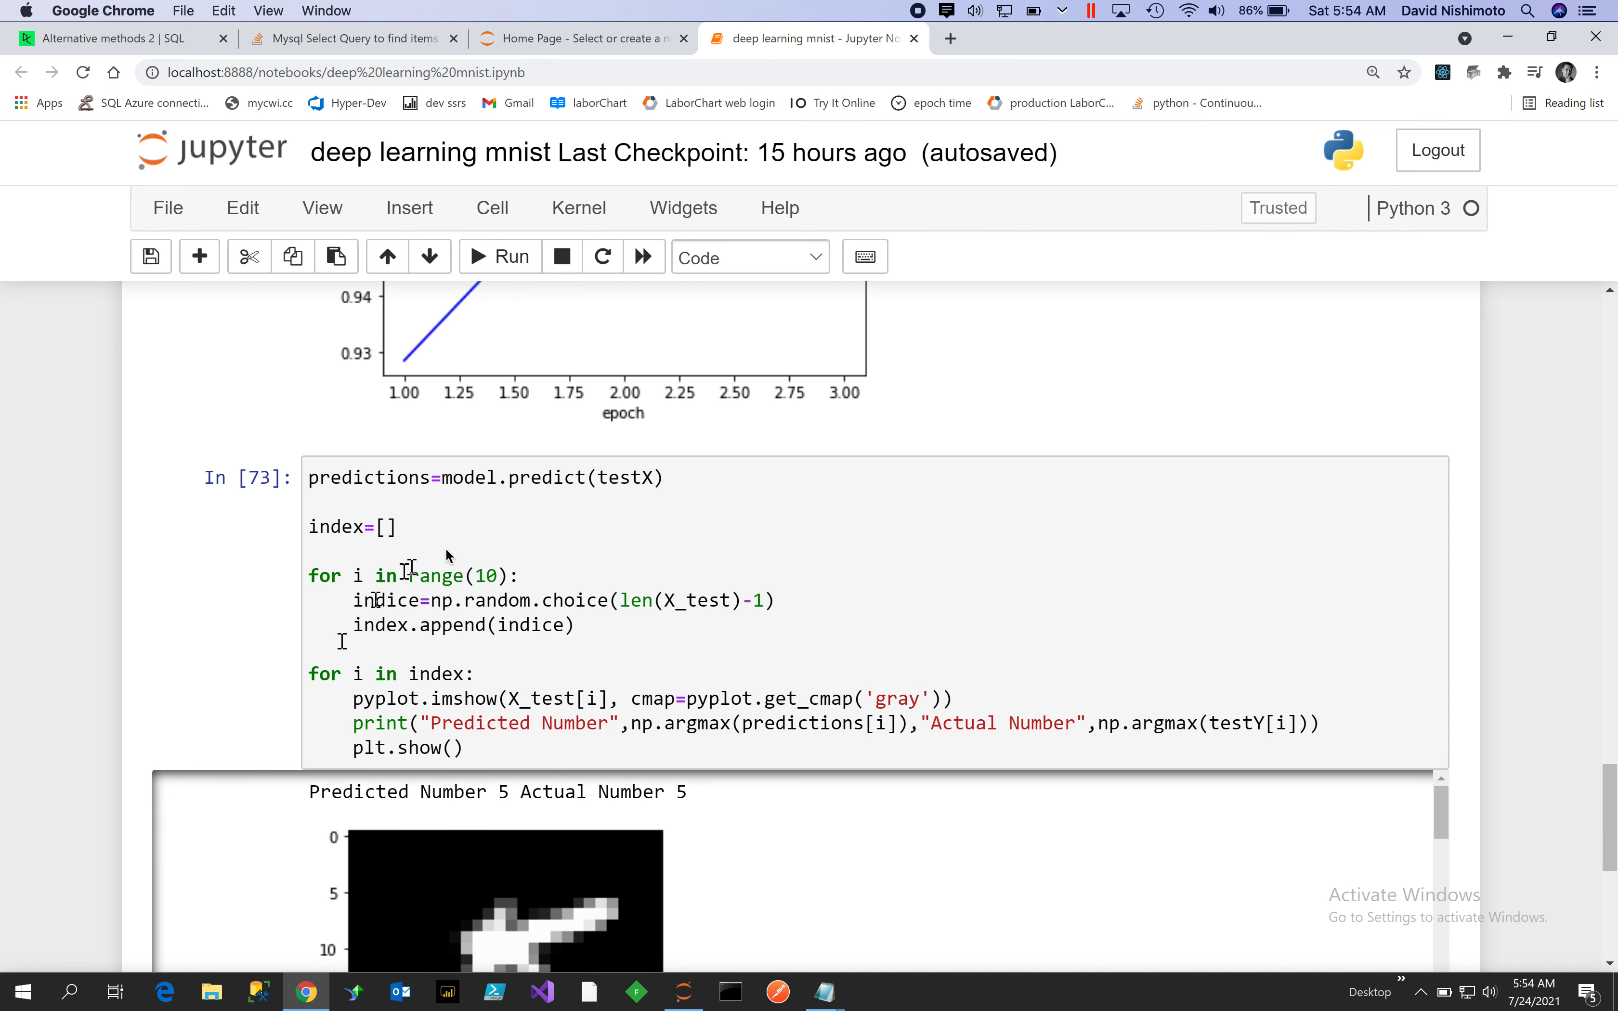
mouse_move(649, 493)
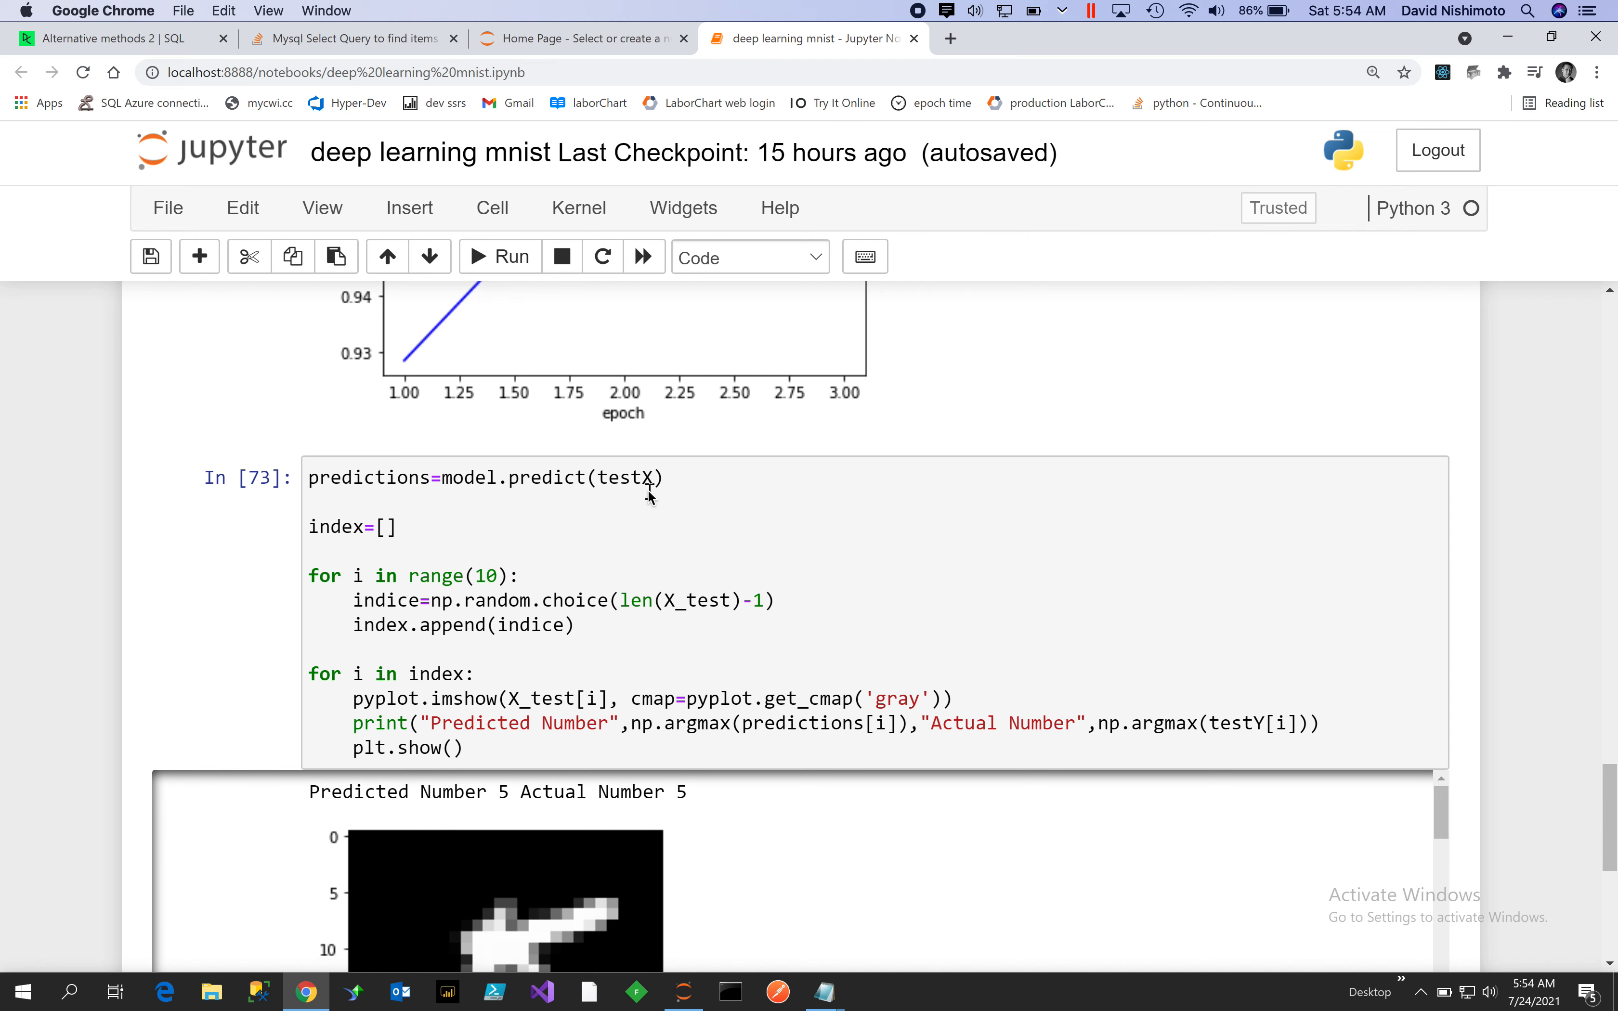
mouse_move(604, 593)
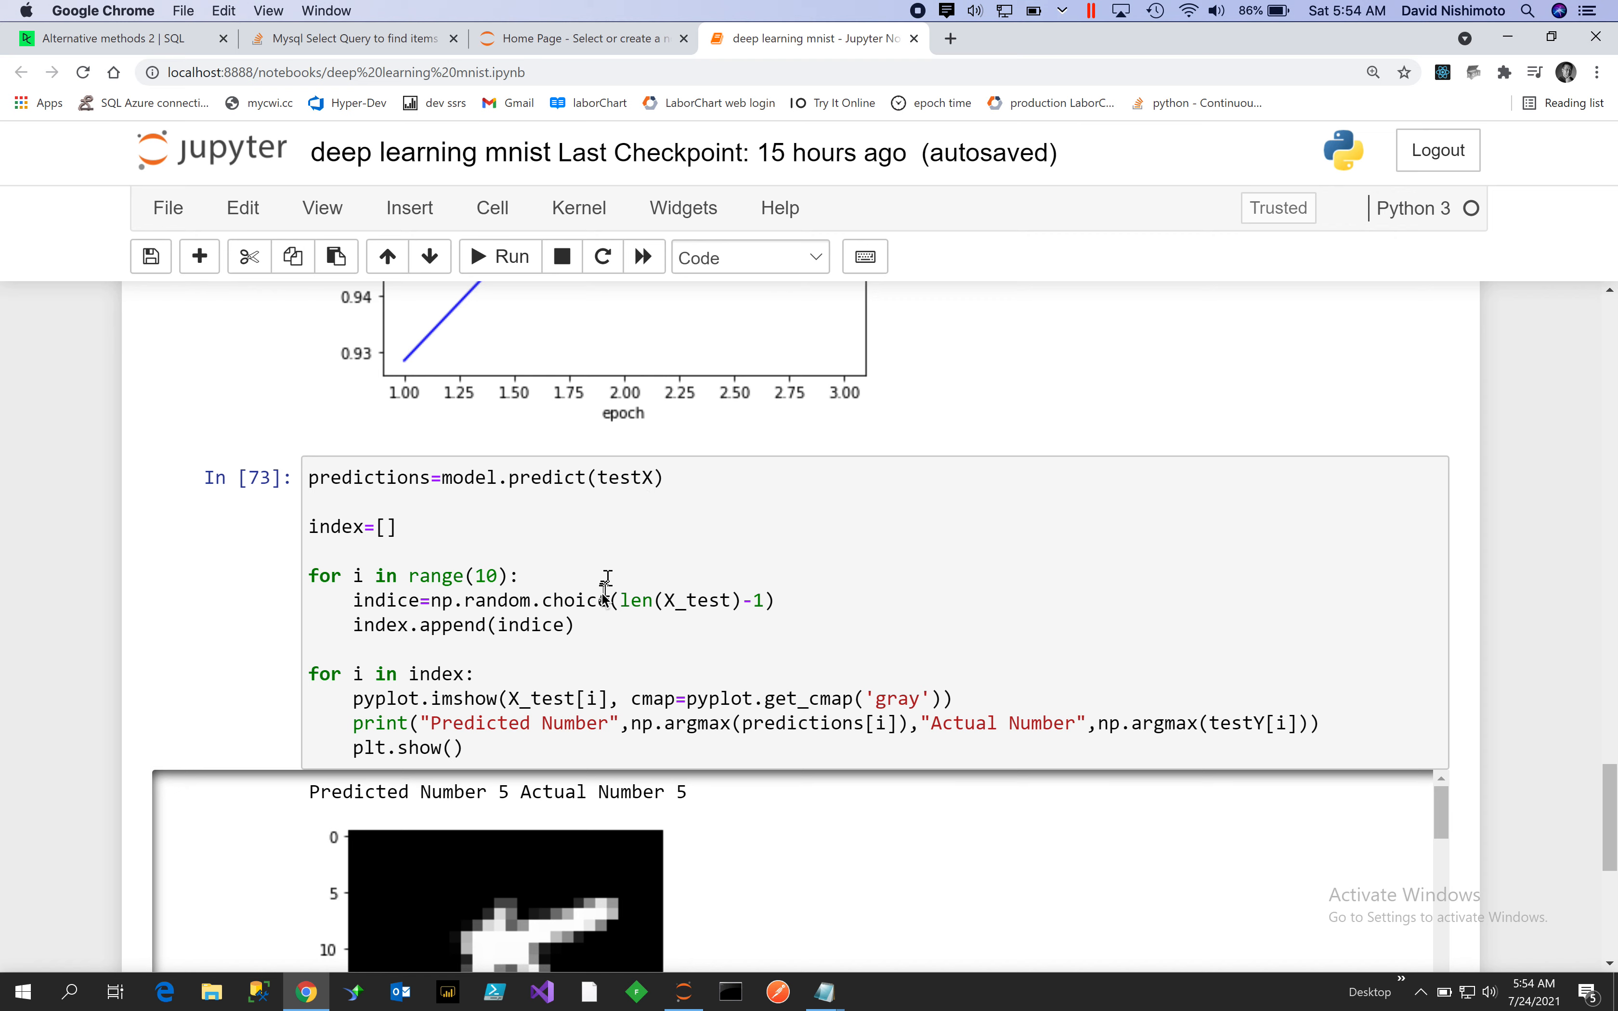
mouse_move(586, 627)
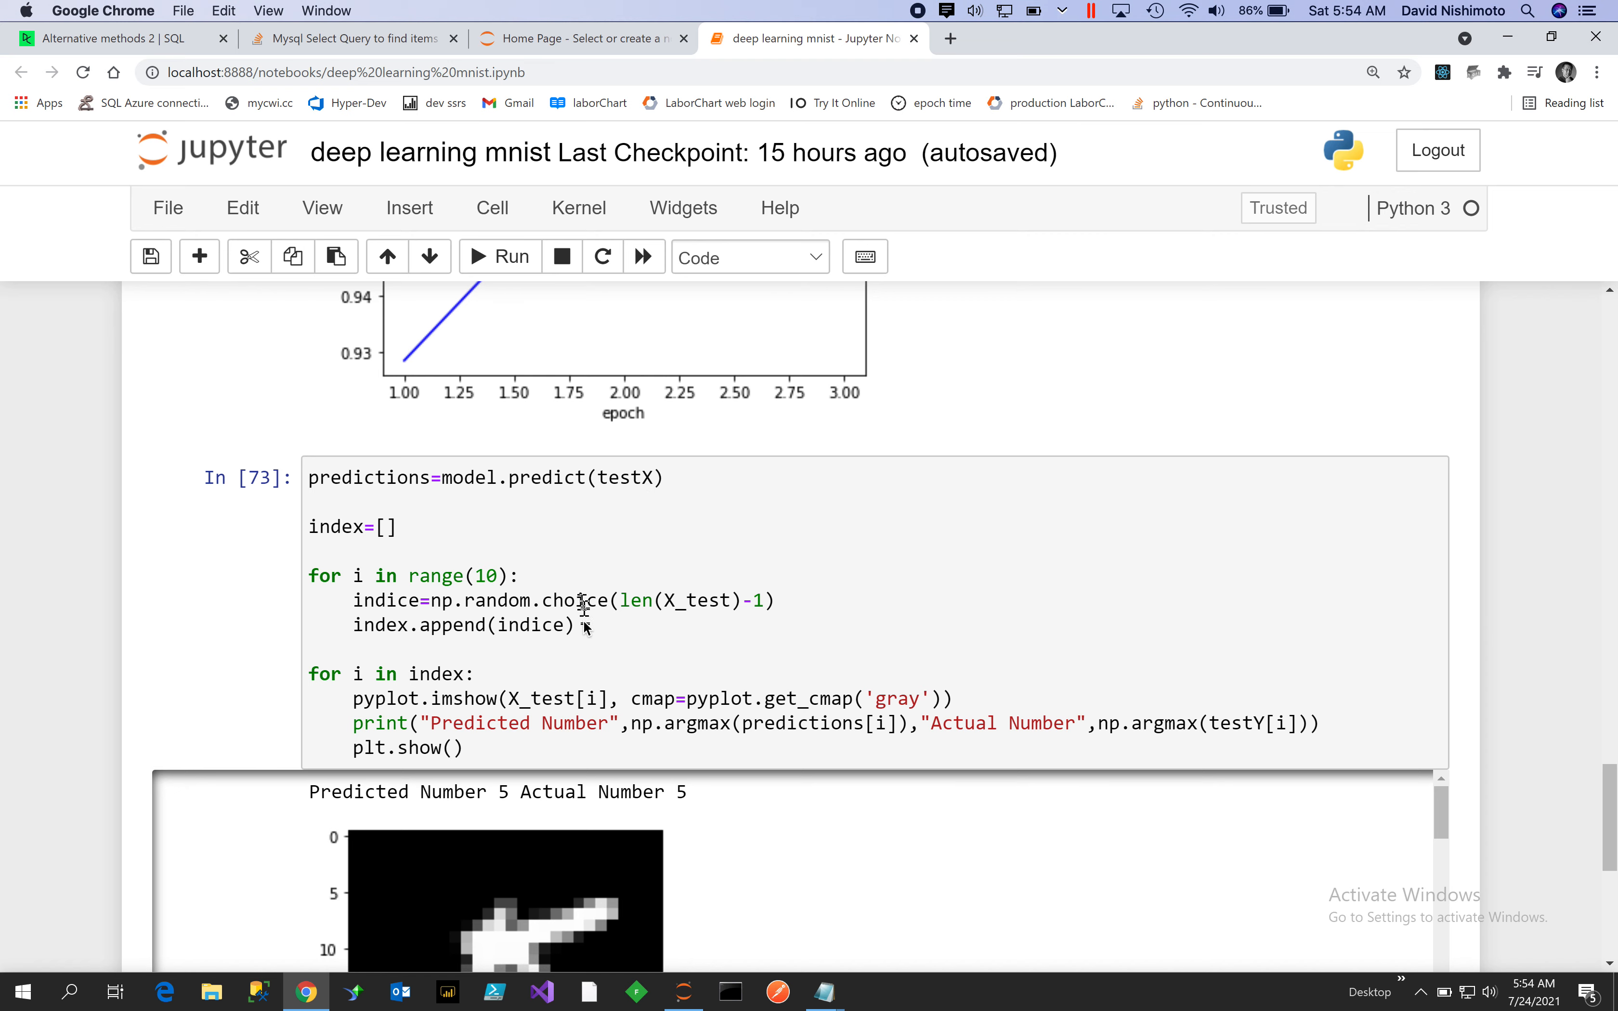
mouse_move(493, 609)
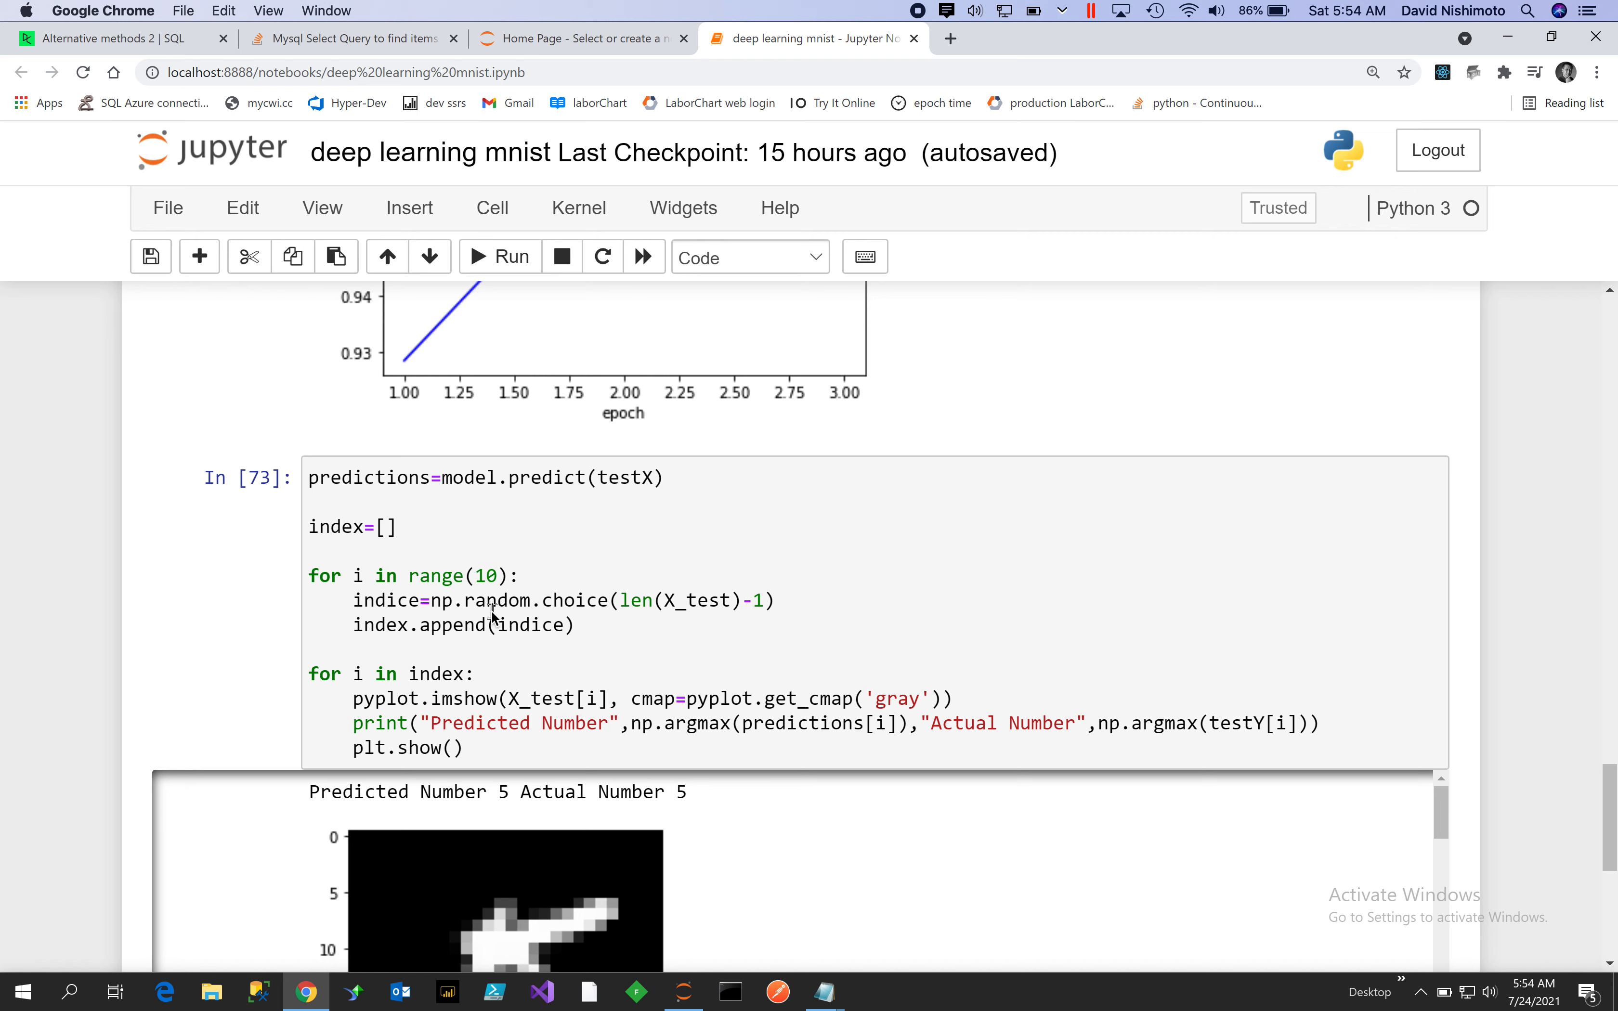
right_click(737, 609)
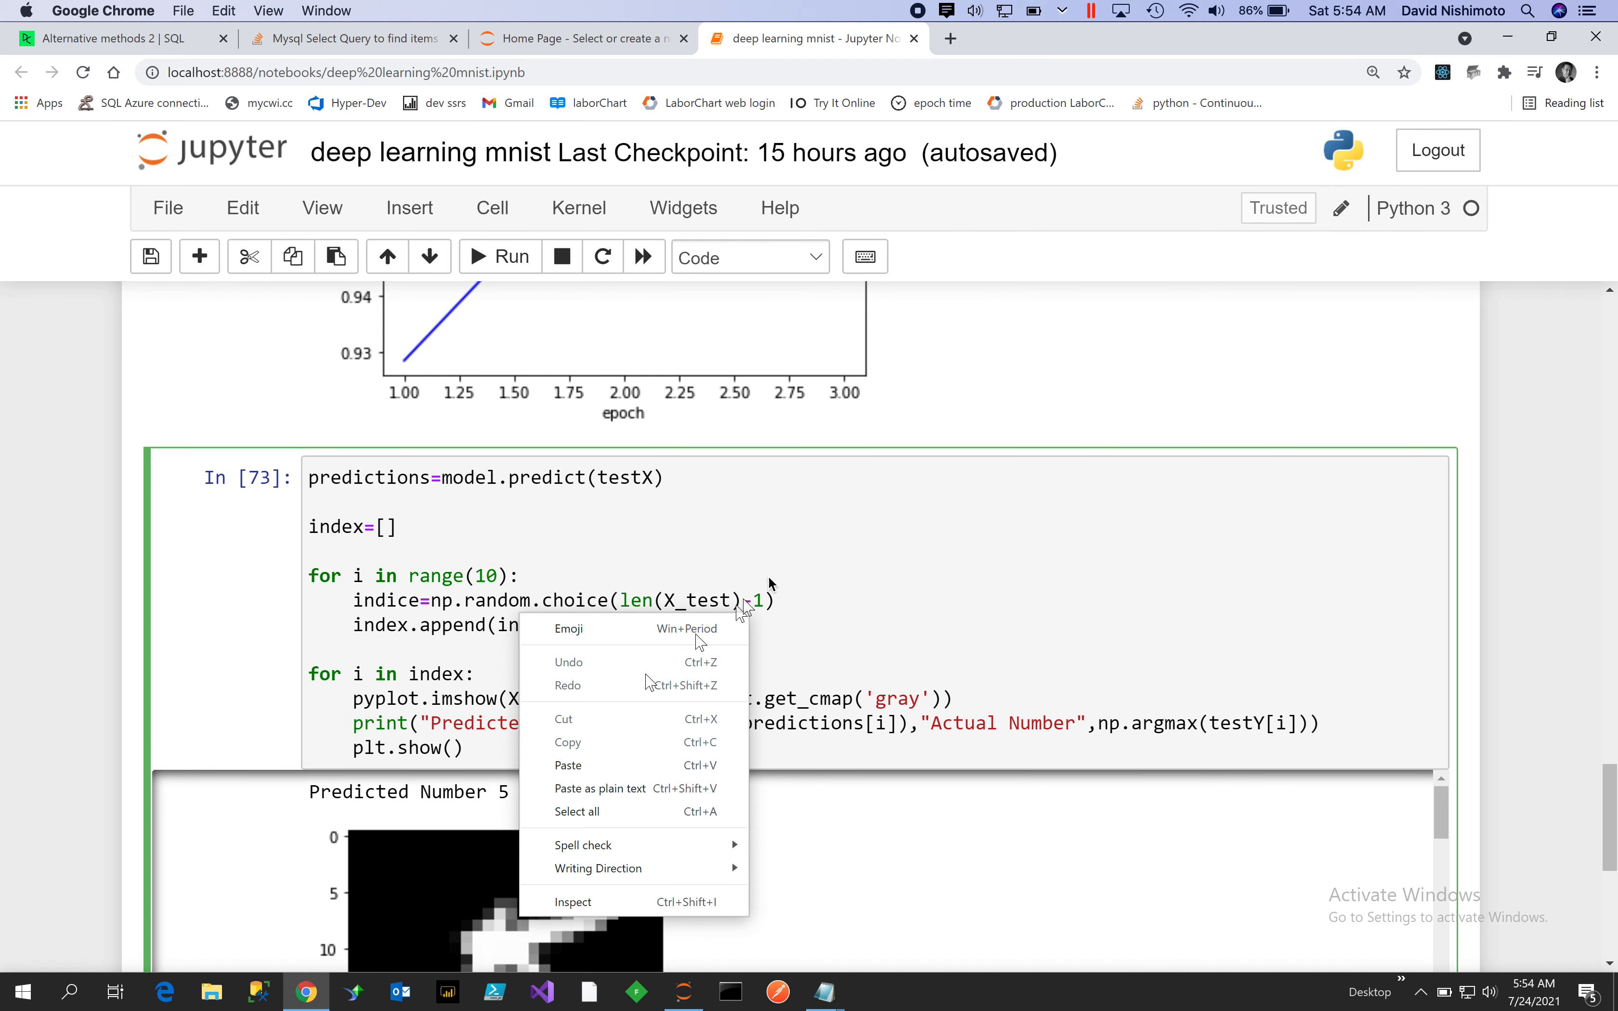
click(840, 575)
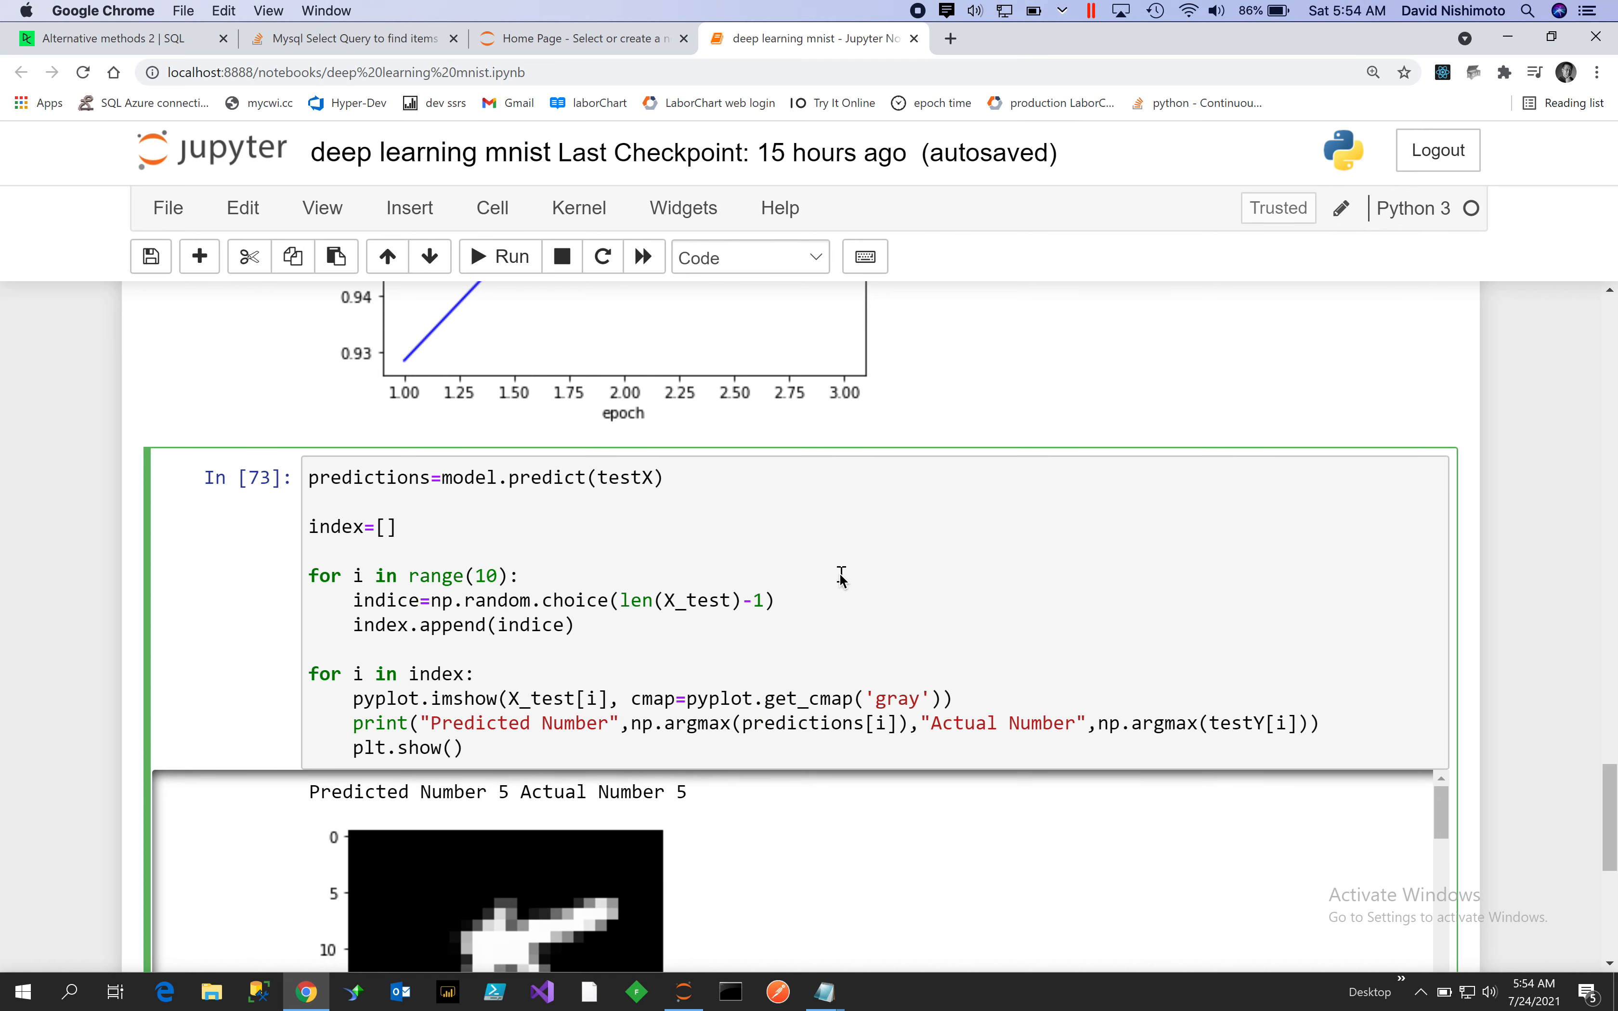
mouse_move(764, 610)
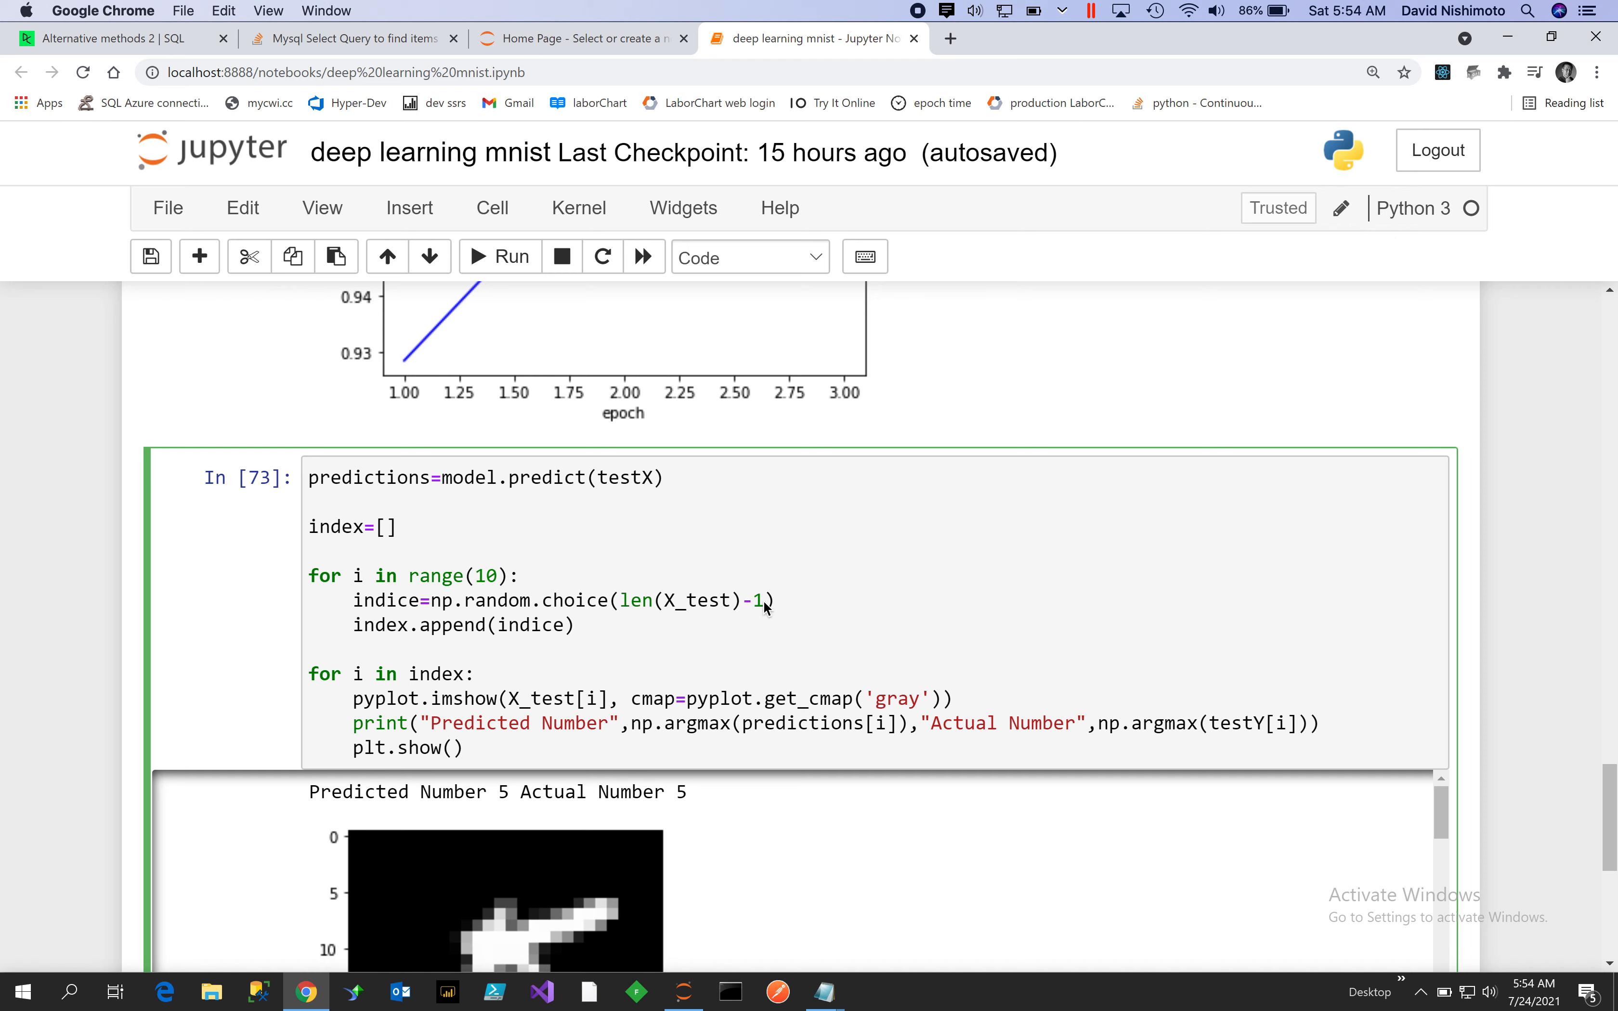
mouse_move(722, 637)
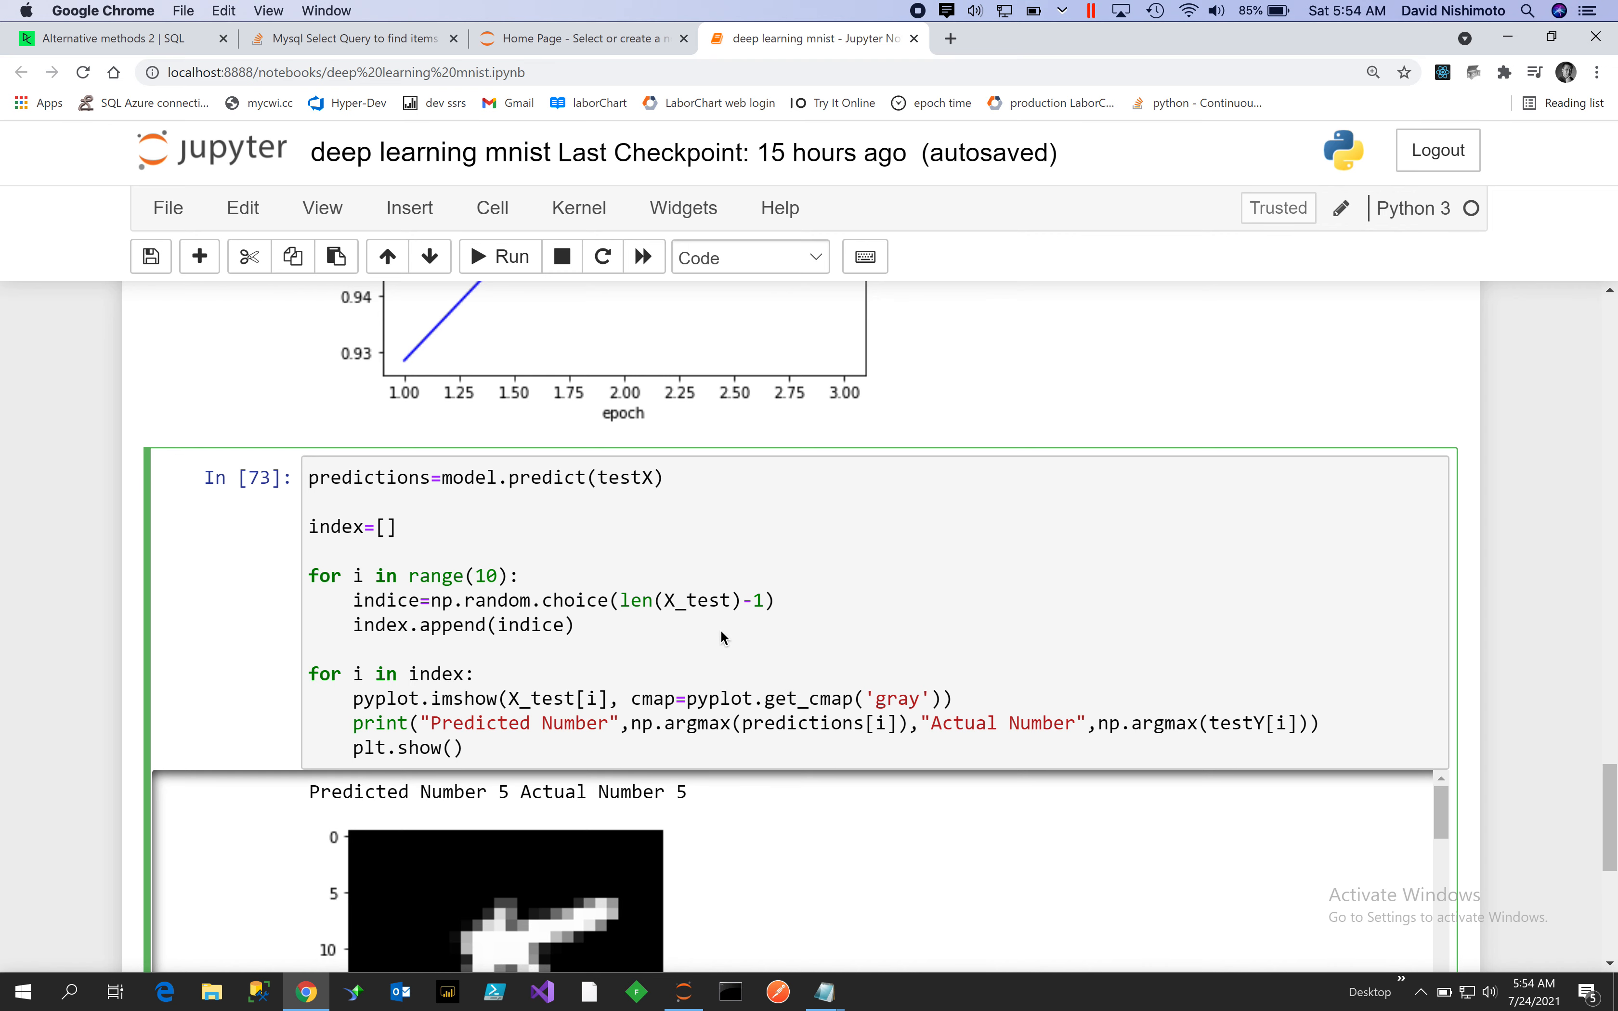
mouse_move(447, 683)
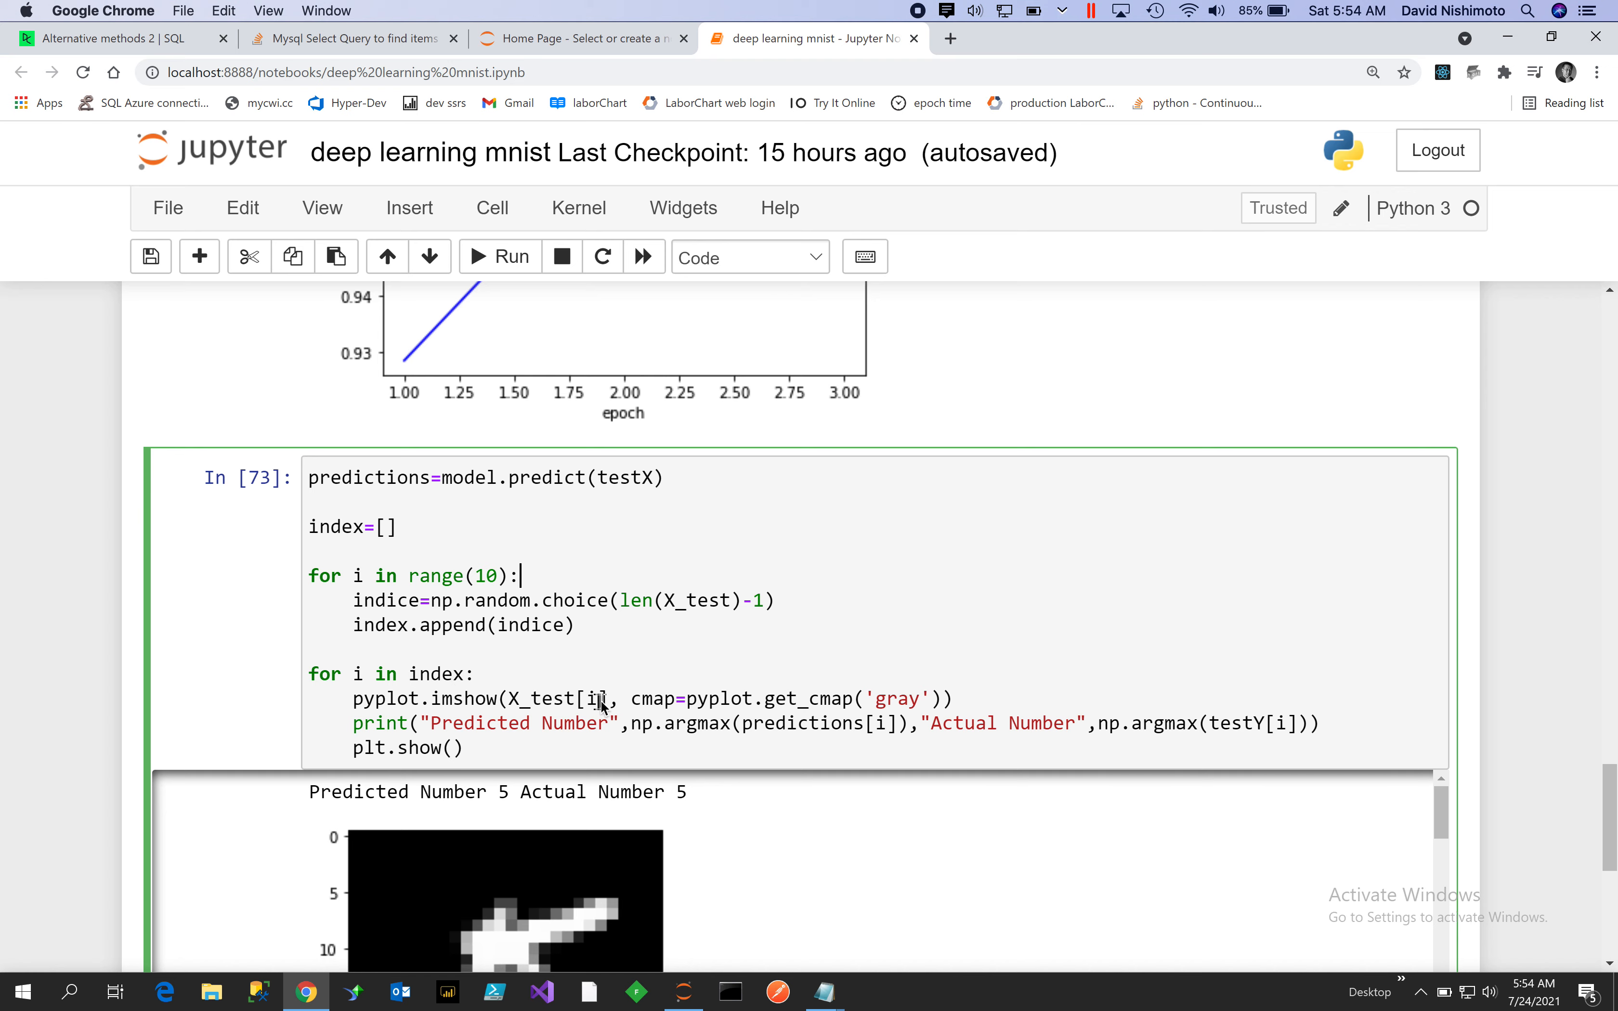
mouse_move(1048, 688)
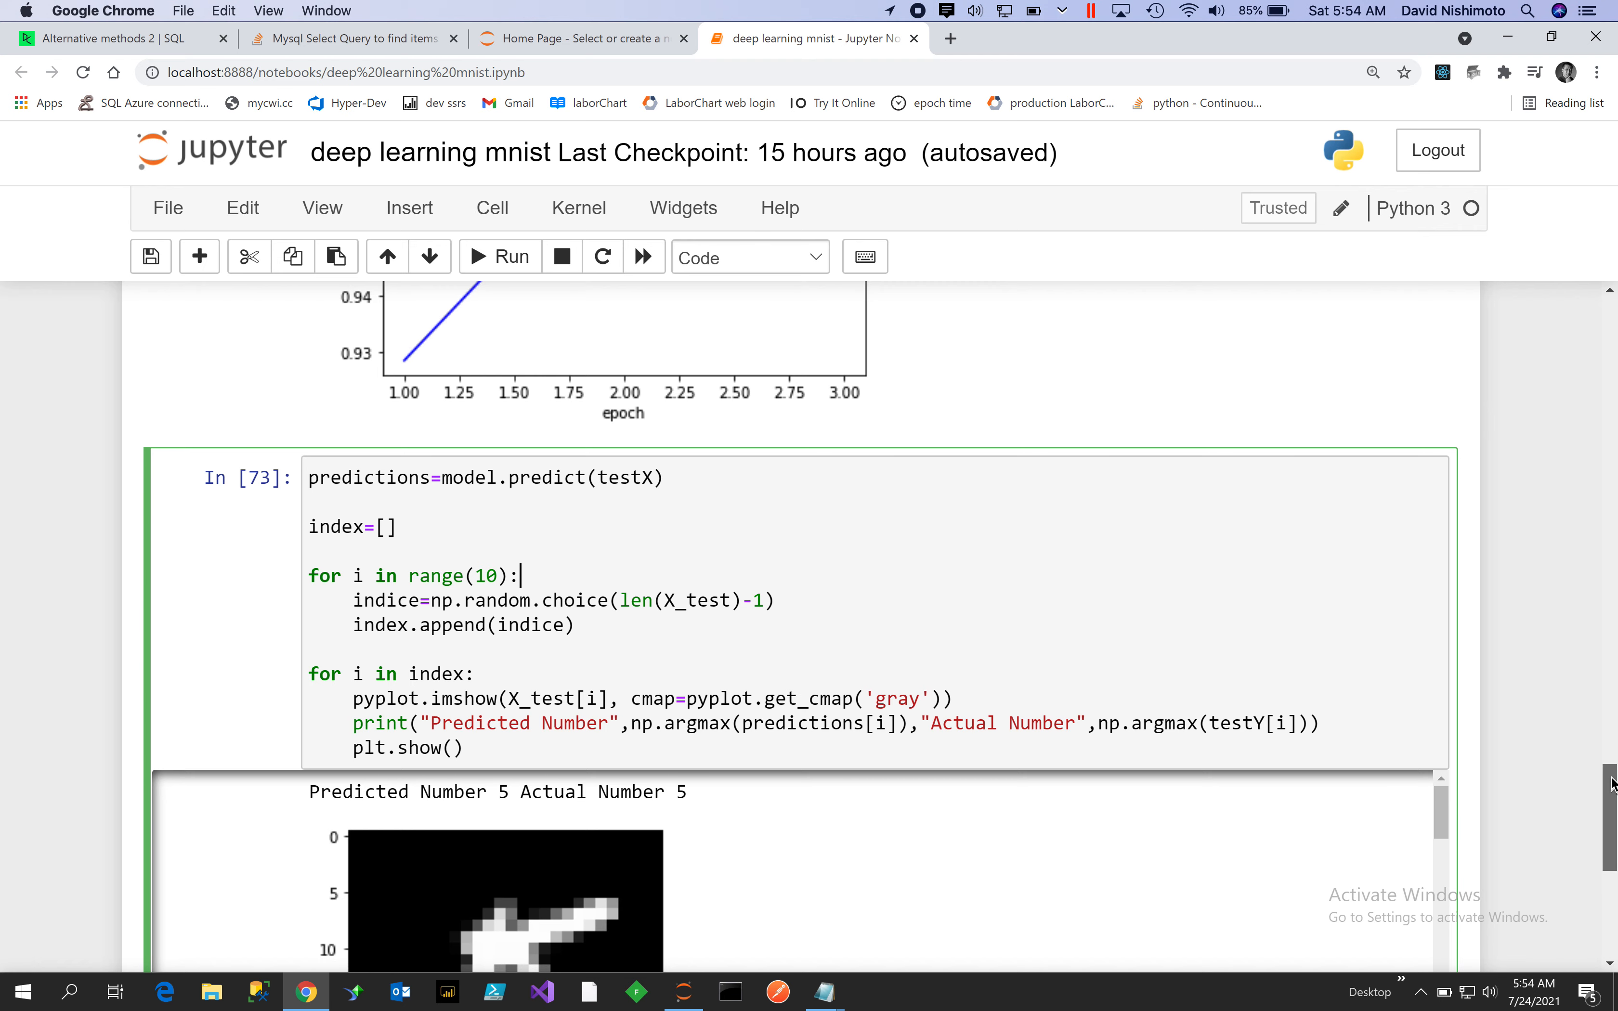
scroll(down, 3)
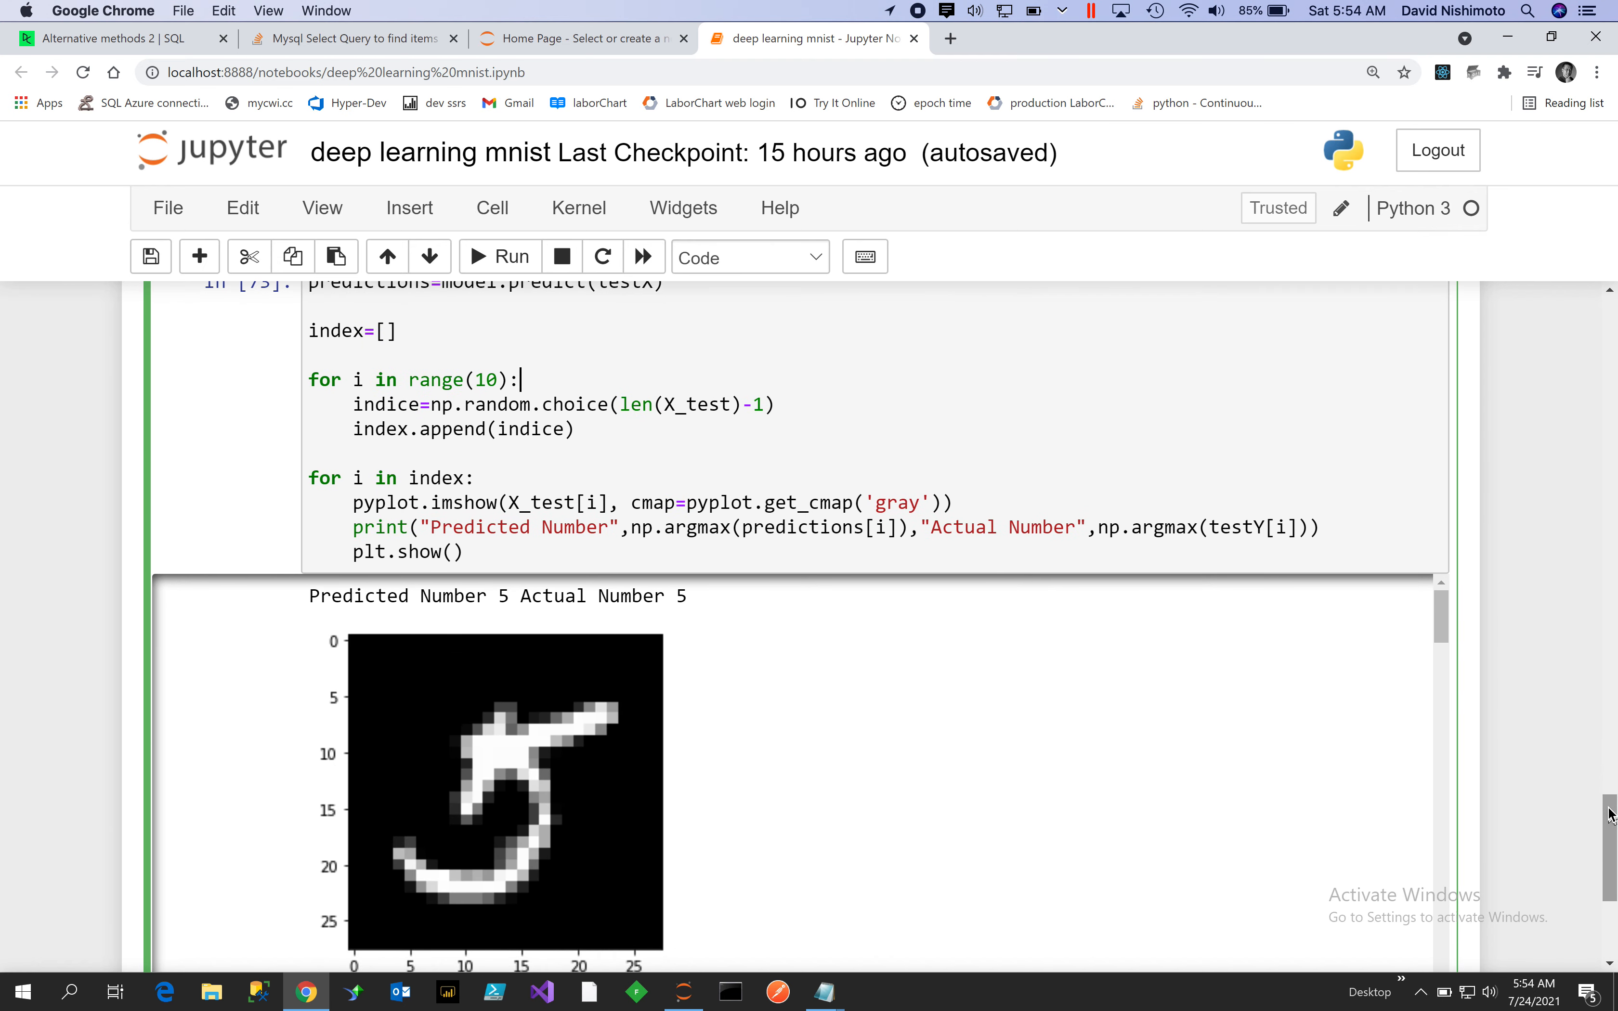
mouse_move(978, 793)
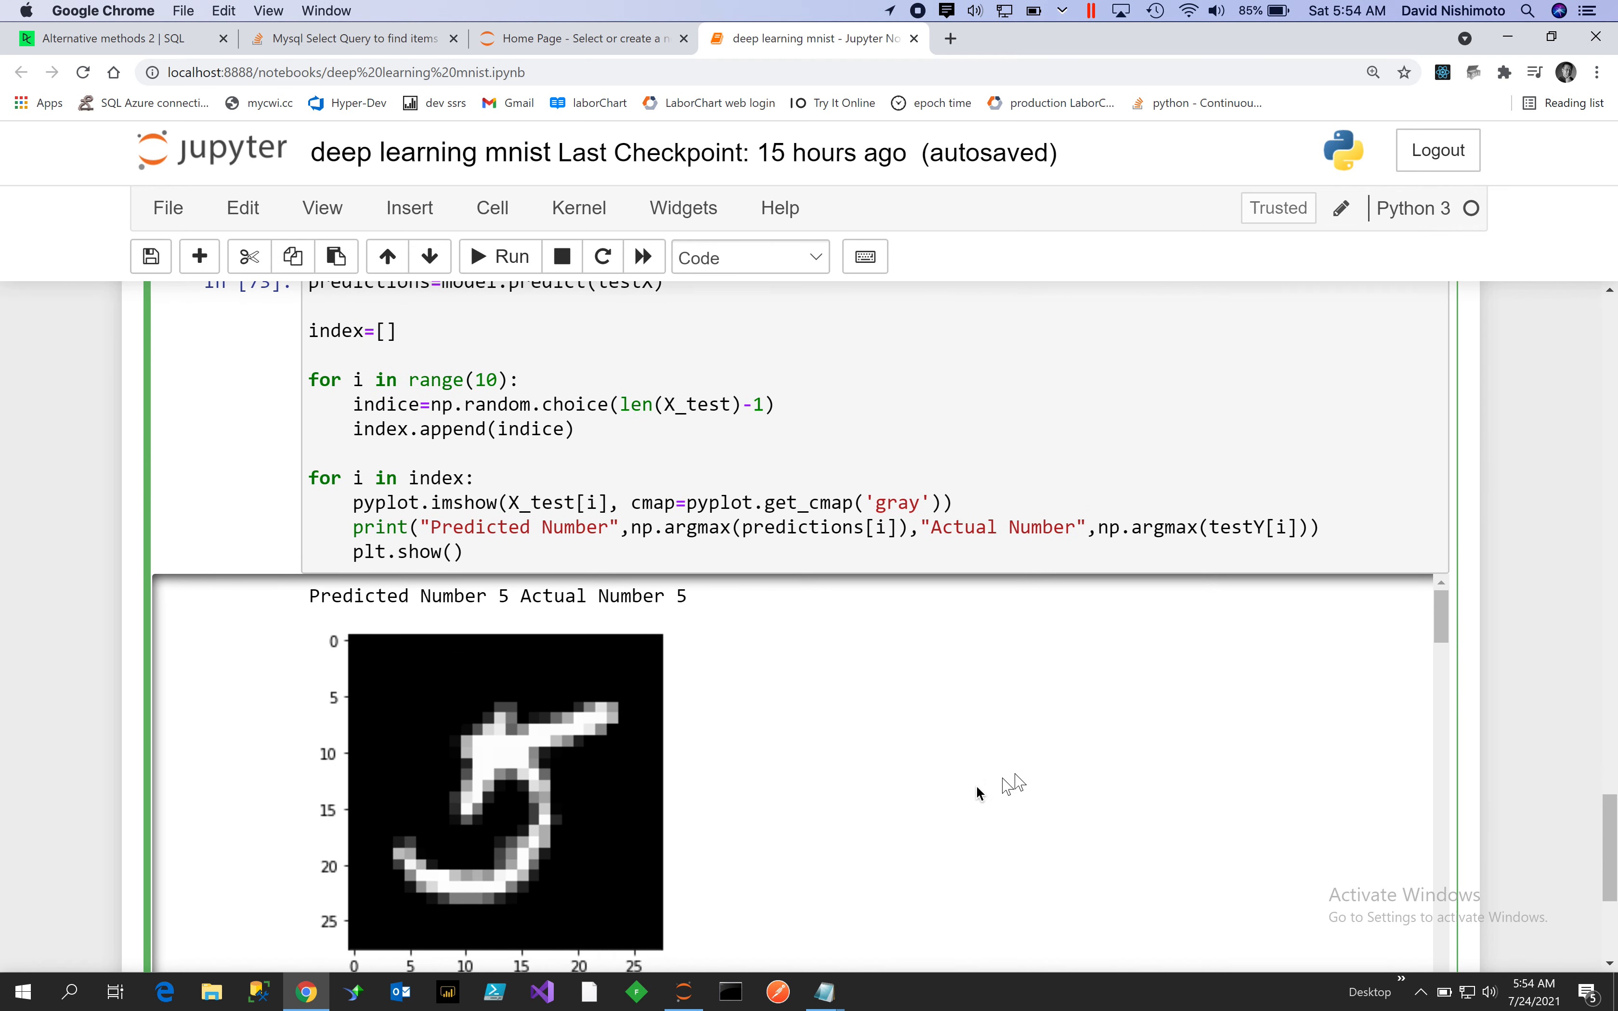
mouse_move(767, 855)
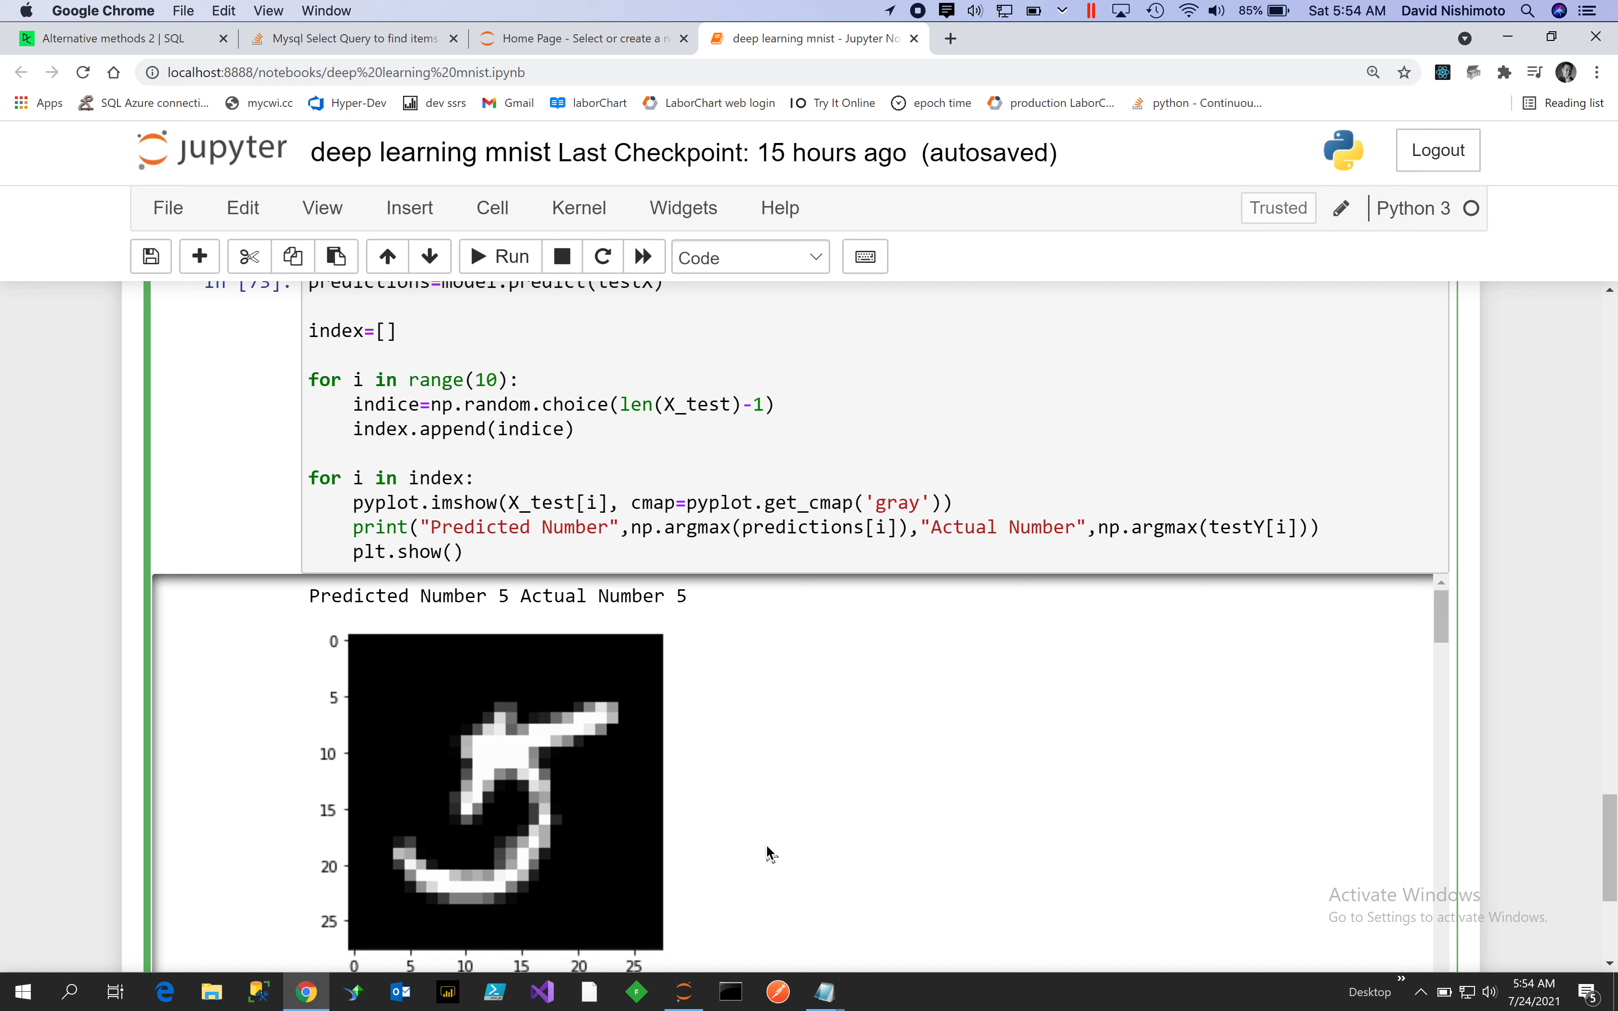
mouse_move(1433, 626)
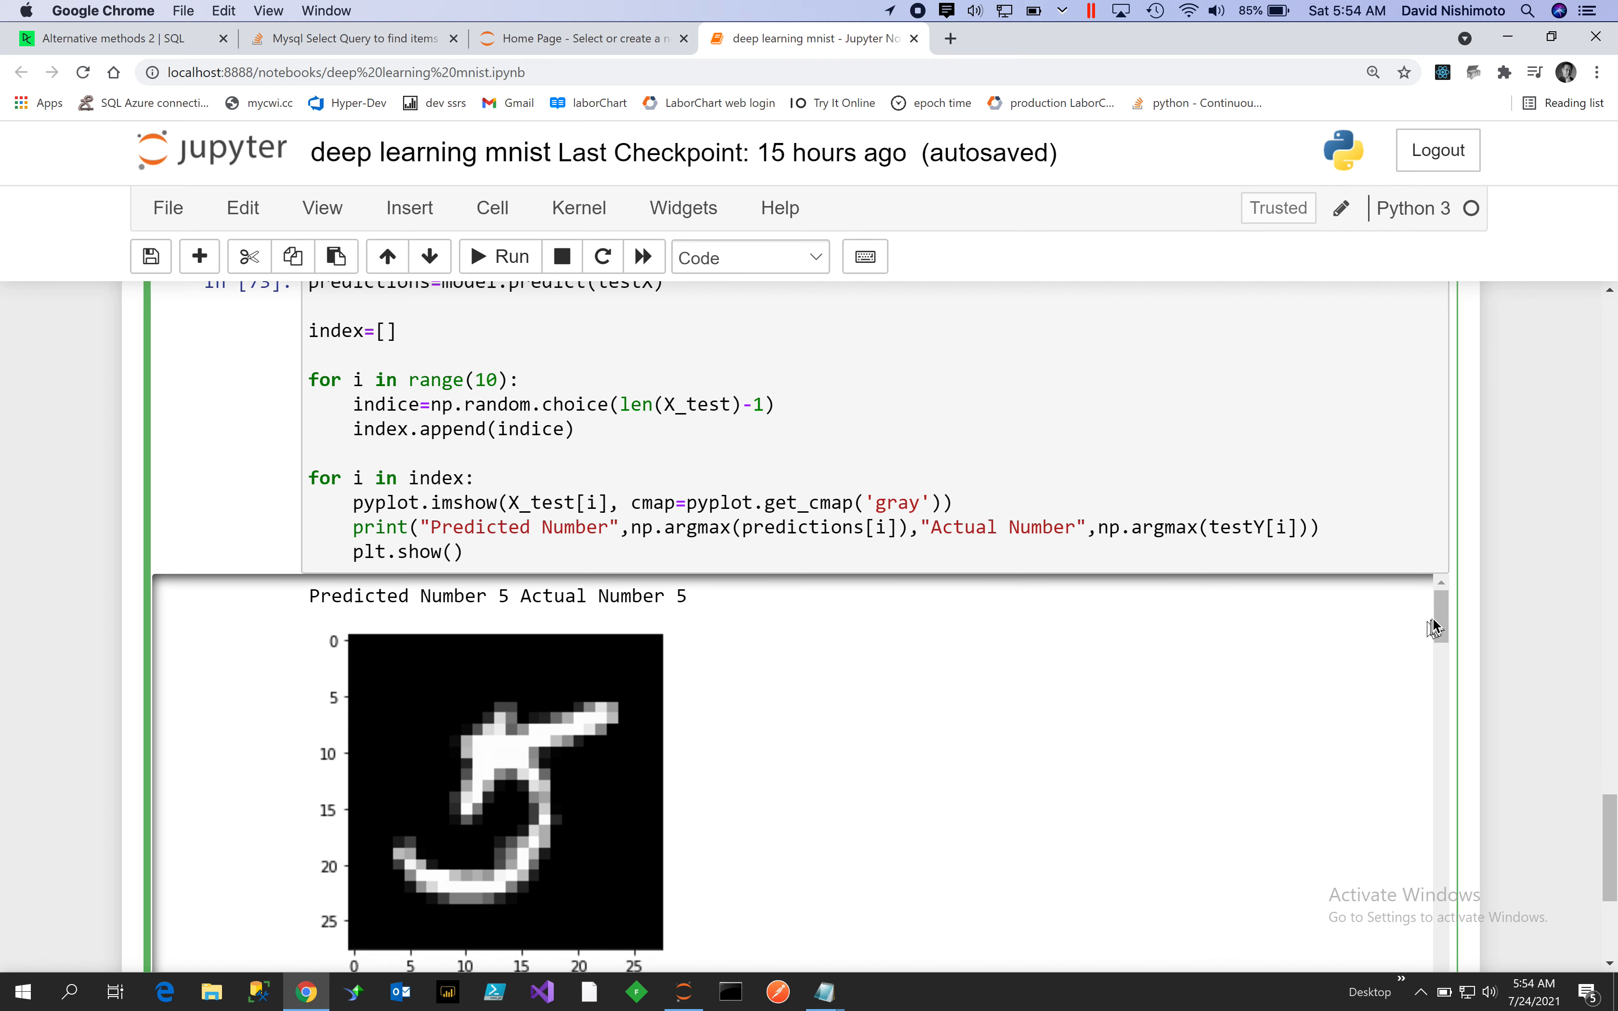
scroll(down, 3)
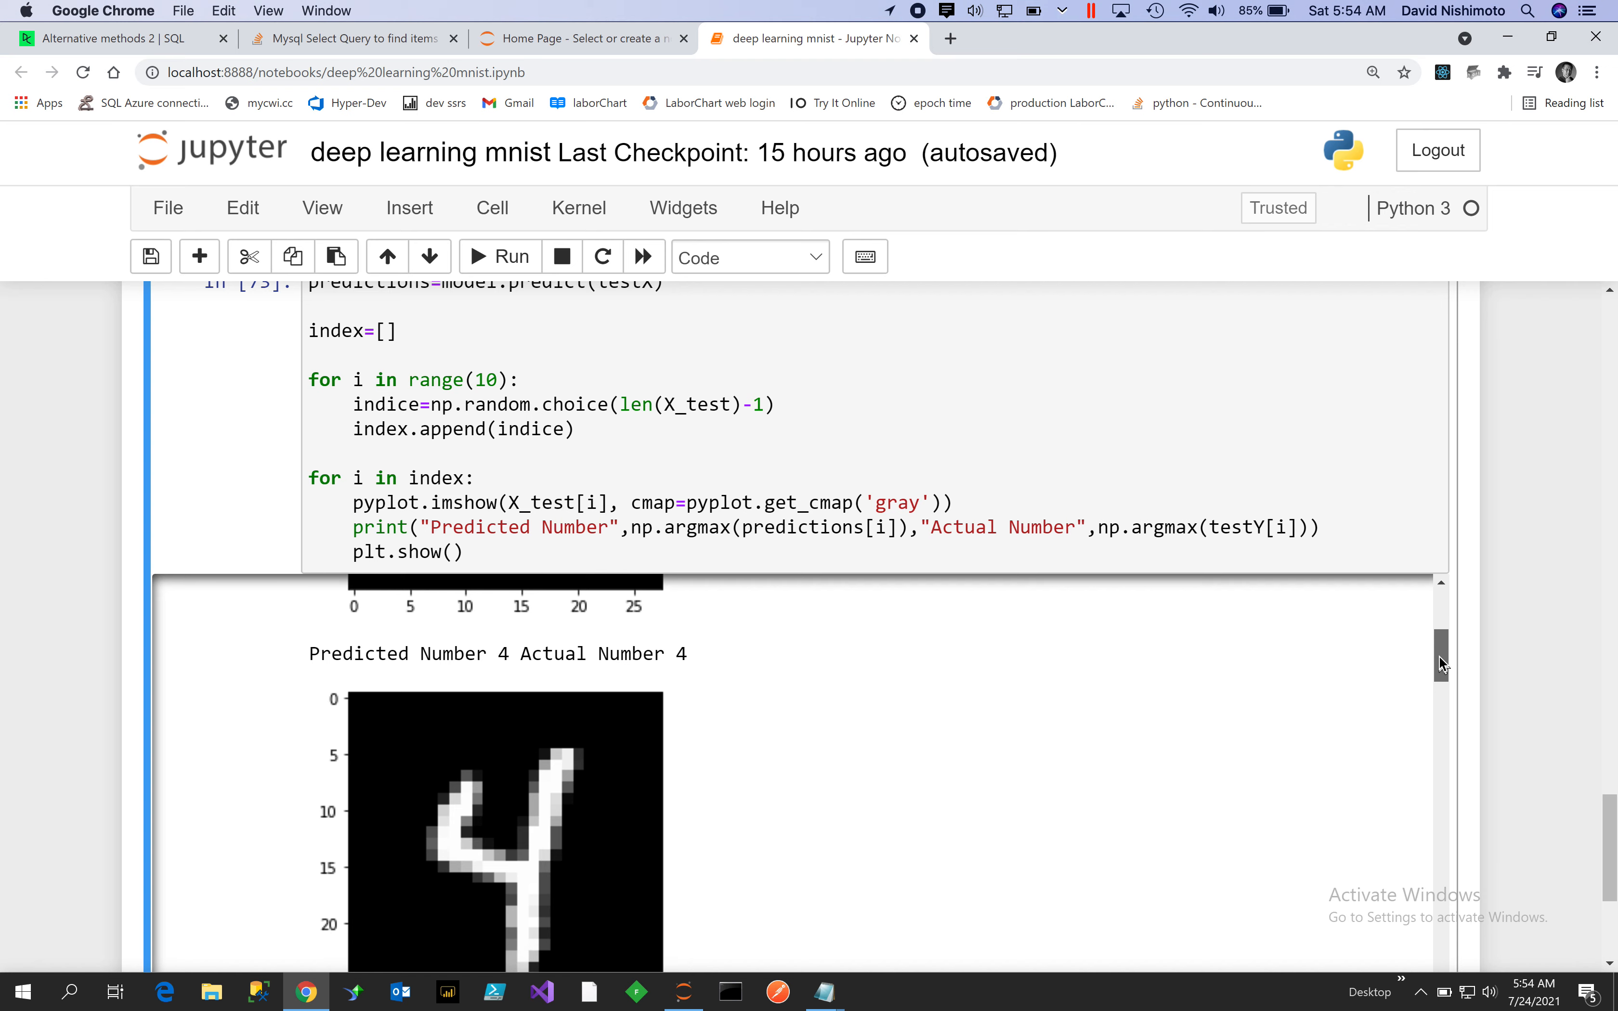
scroll(down, 3)
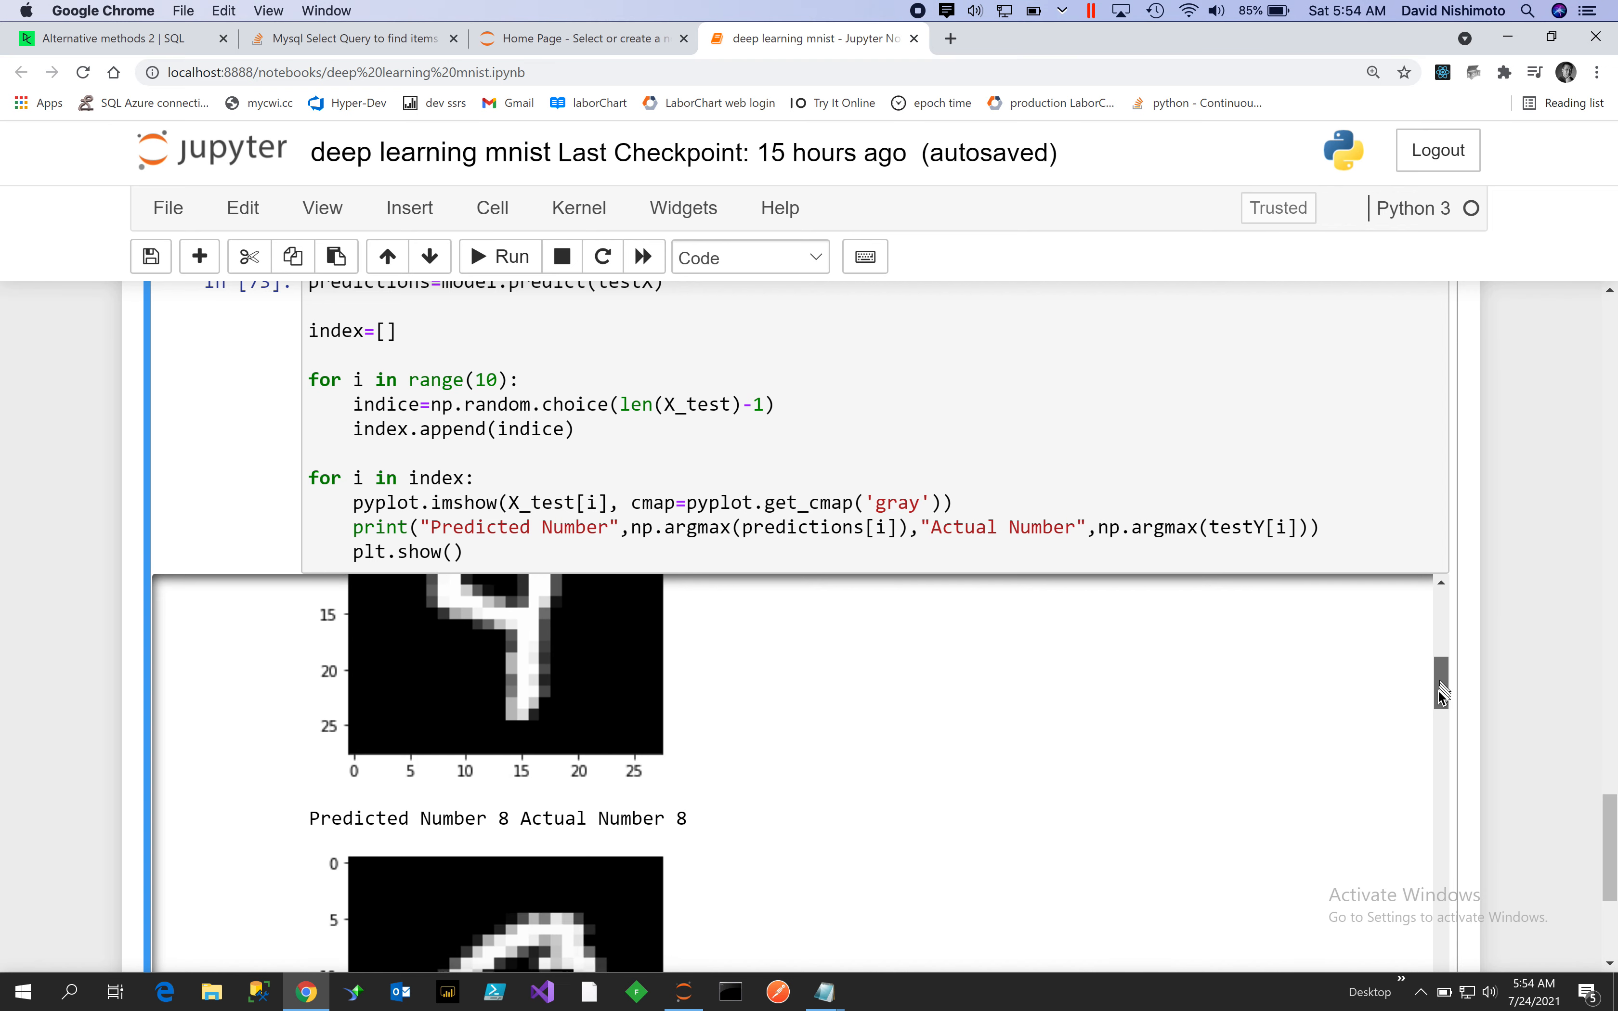
scroll(down, 3)
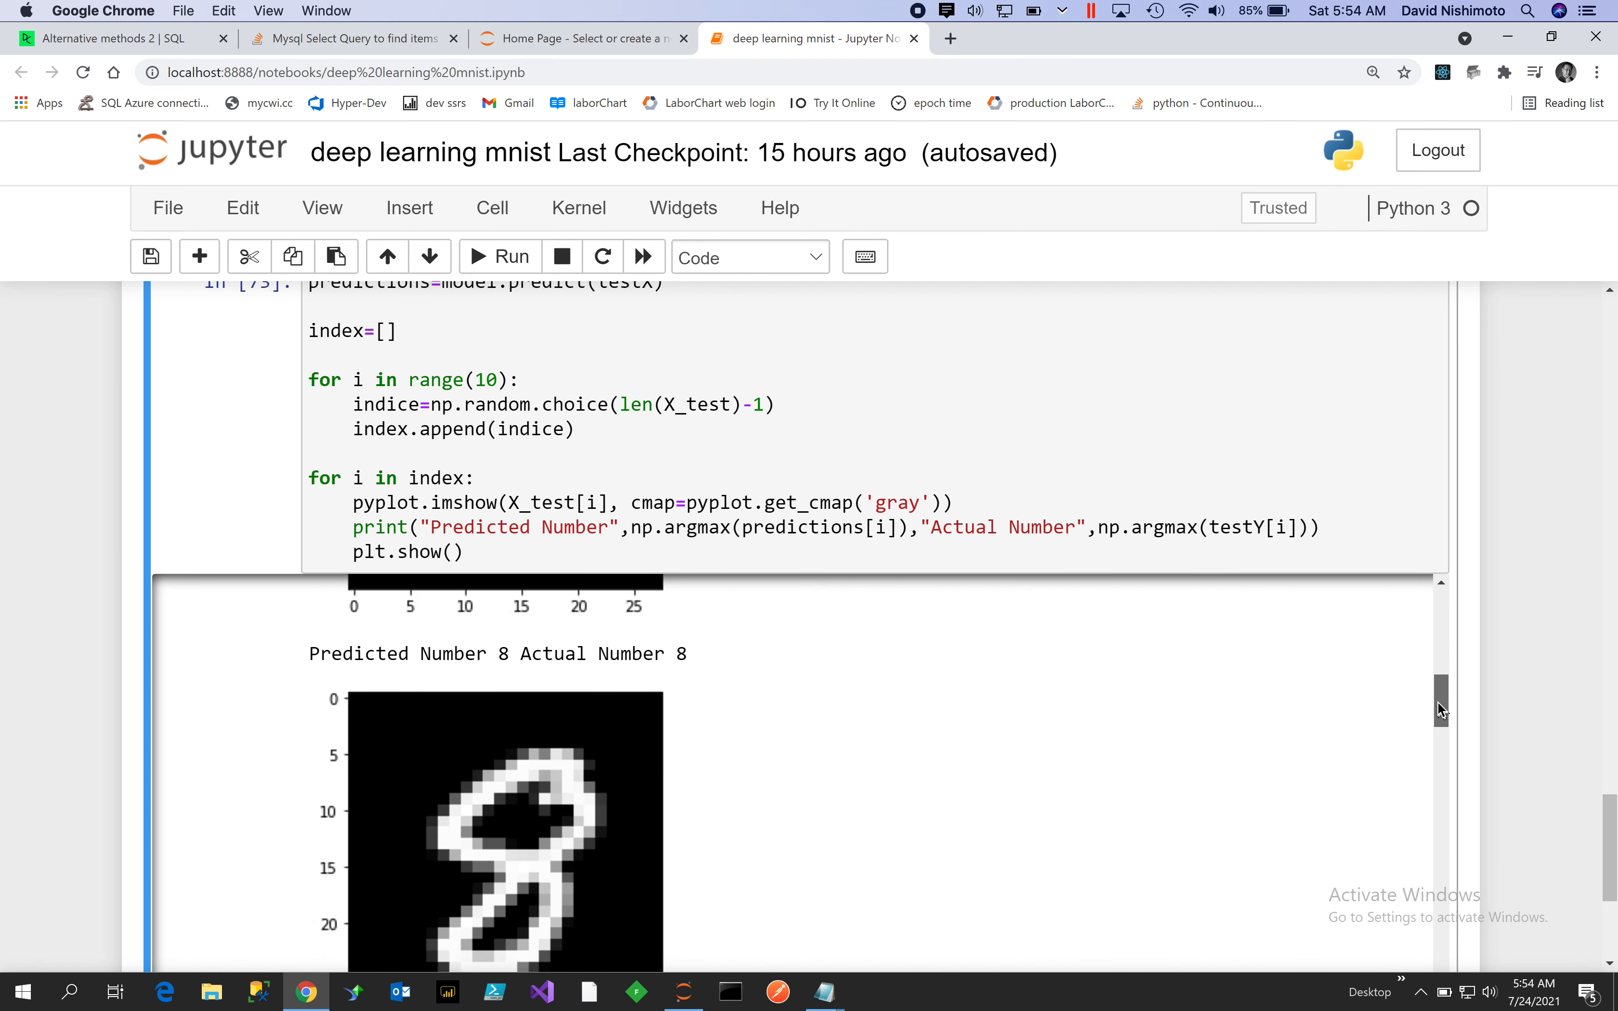
scroll(down, 3)
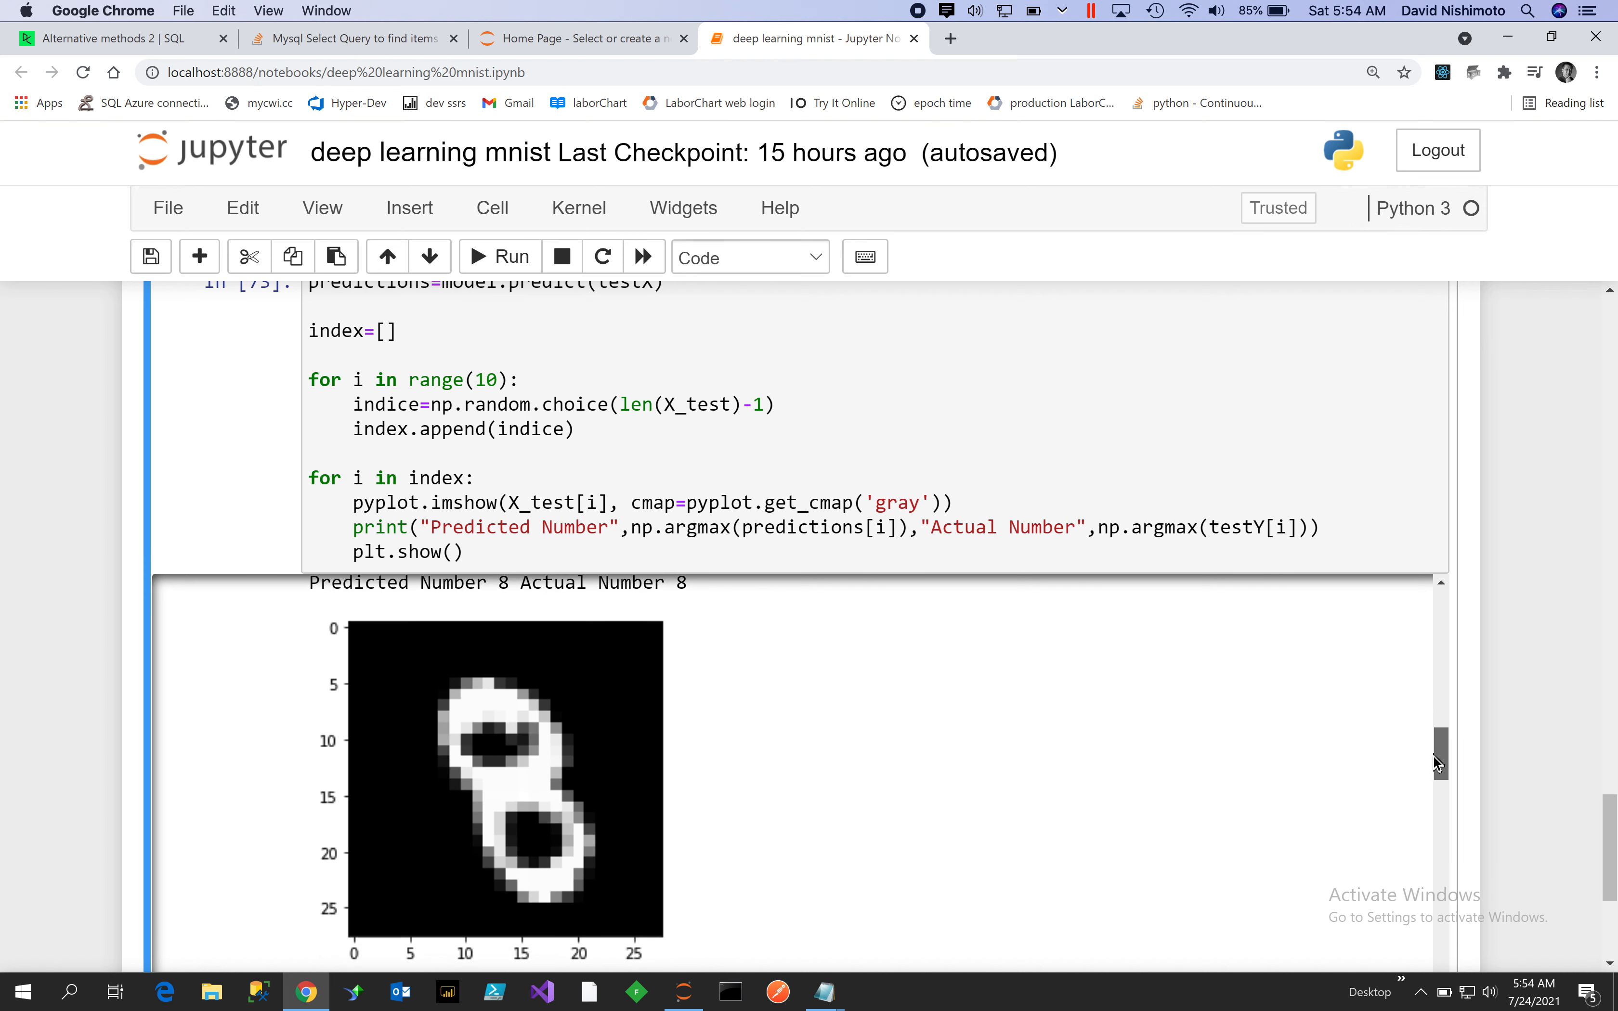
scroll(down, 3)
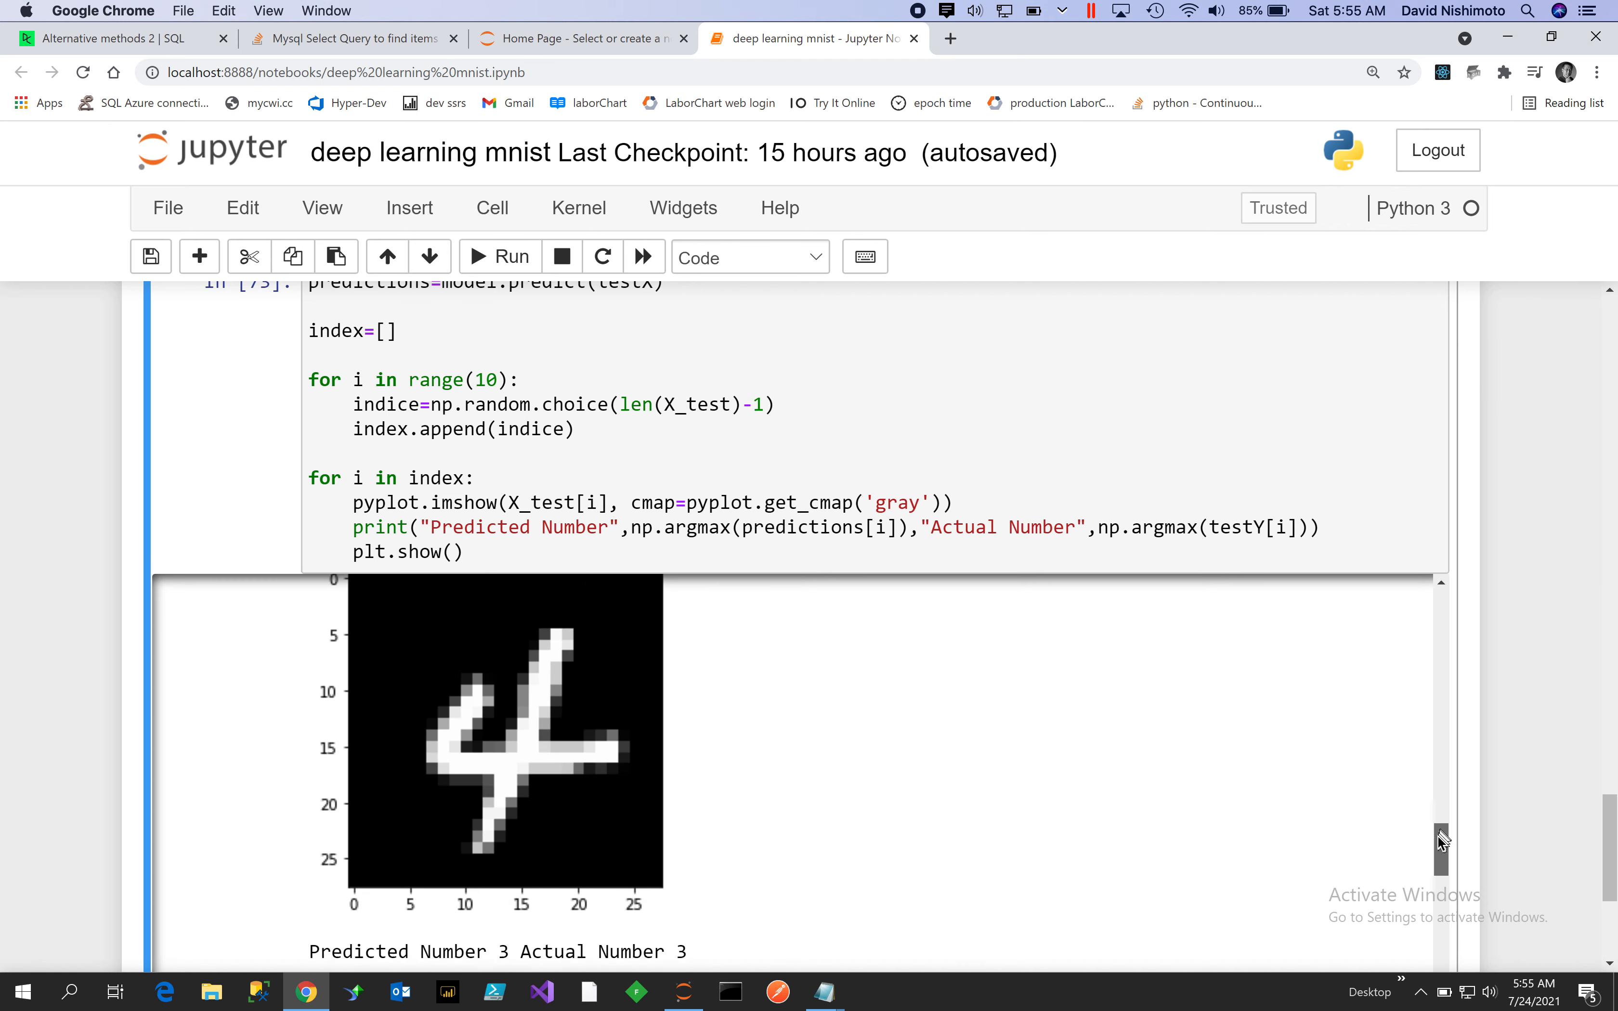
scroll(down, 3)
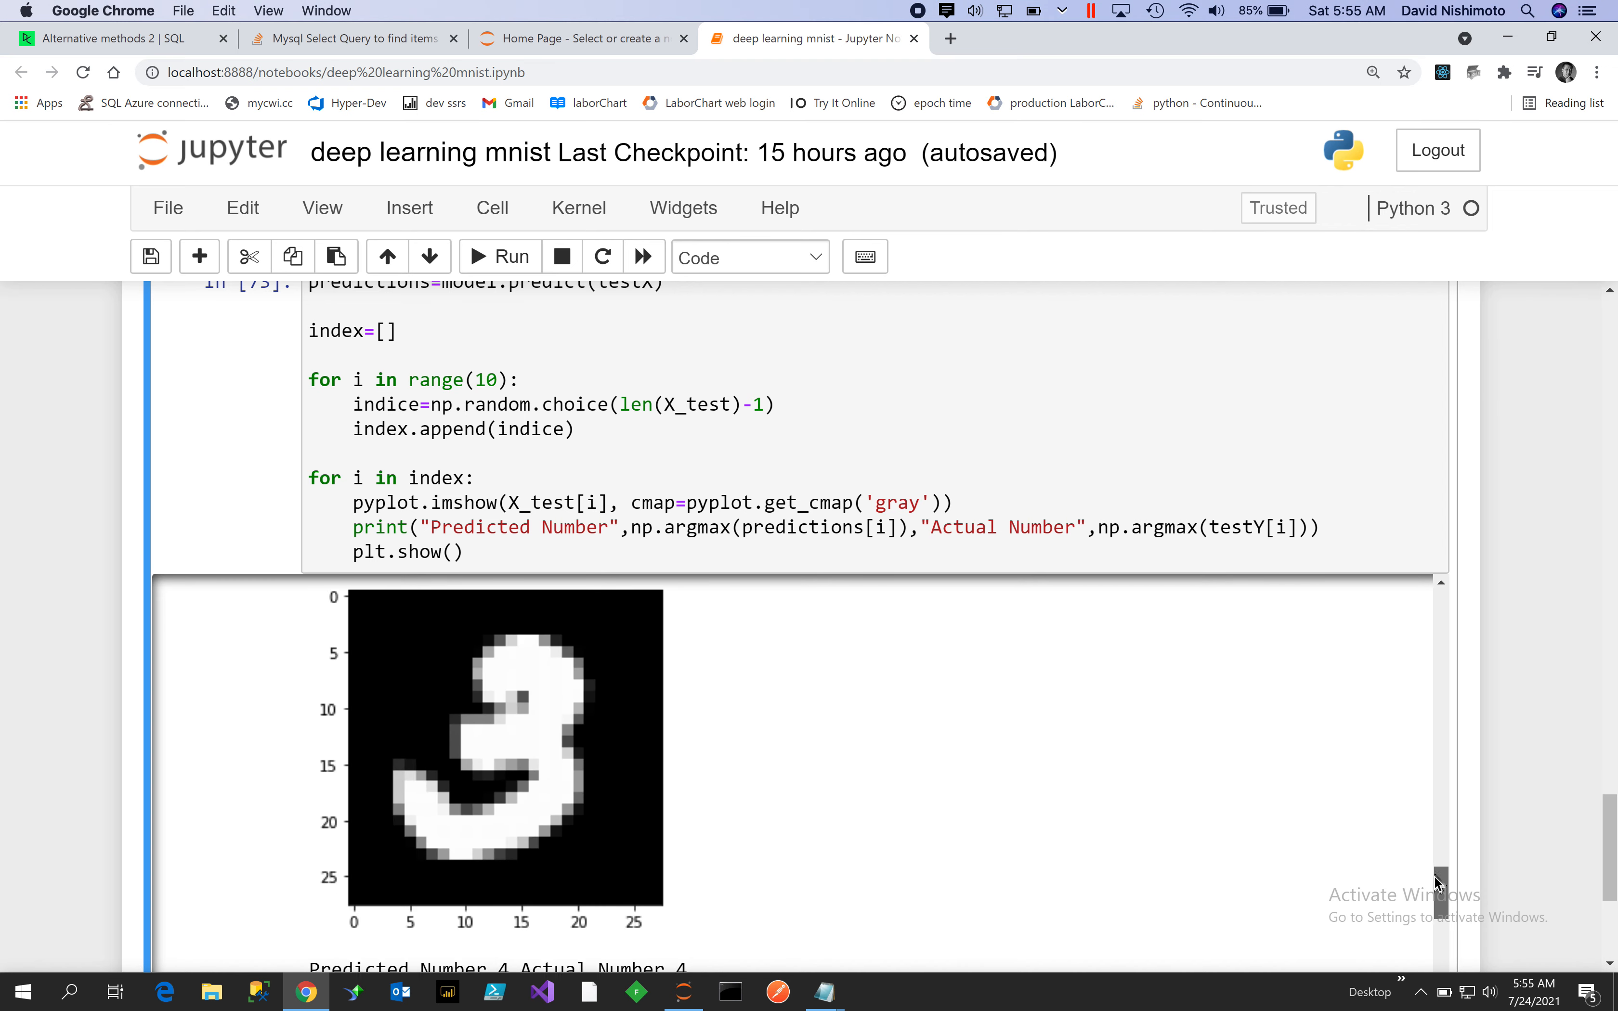
scroll(down, 3)
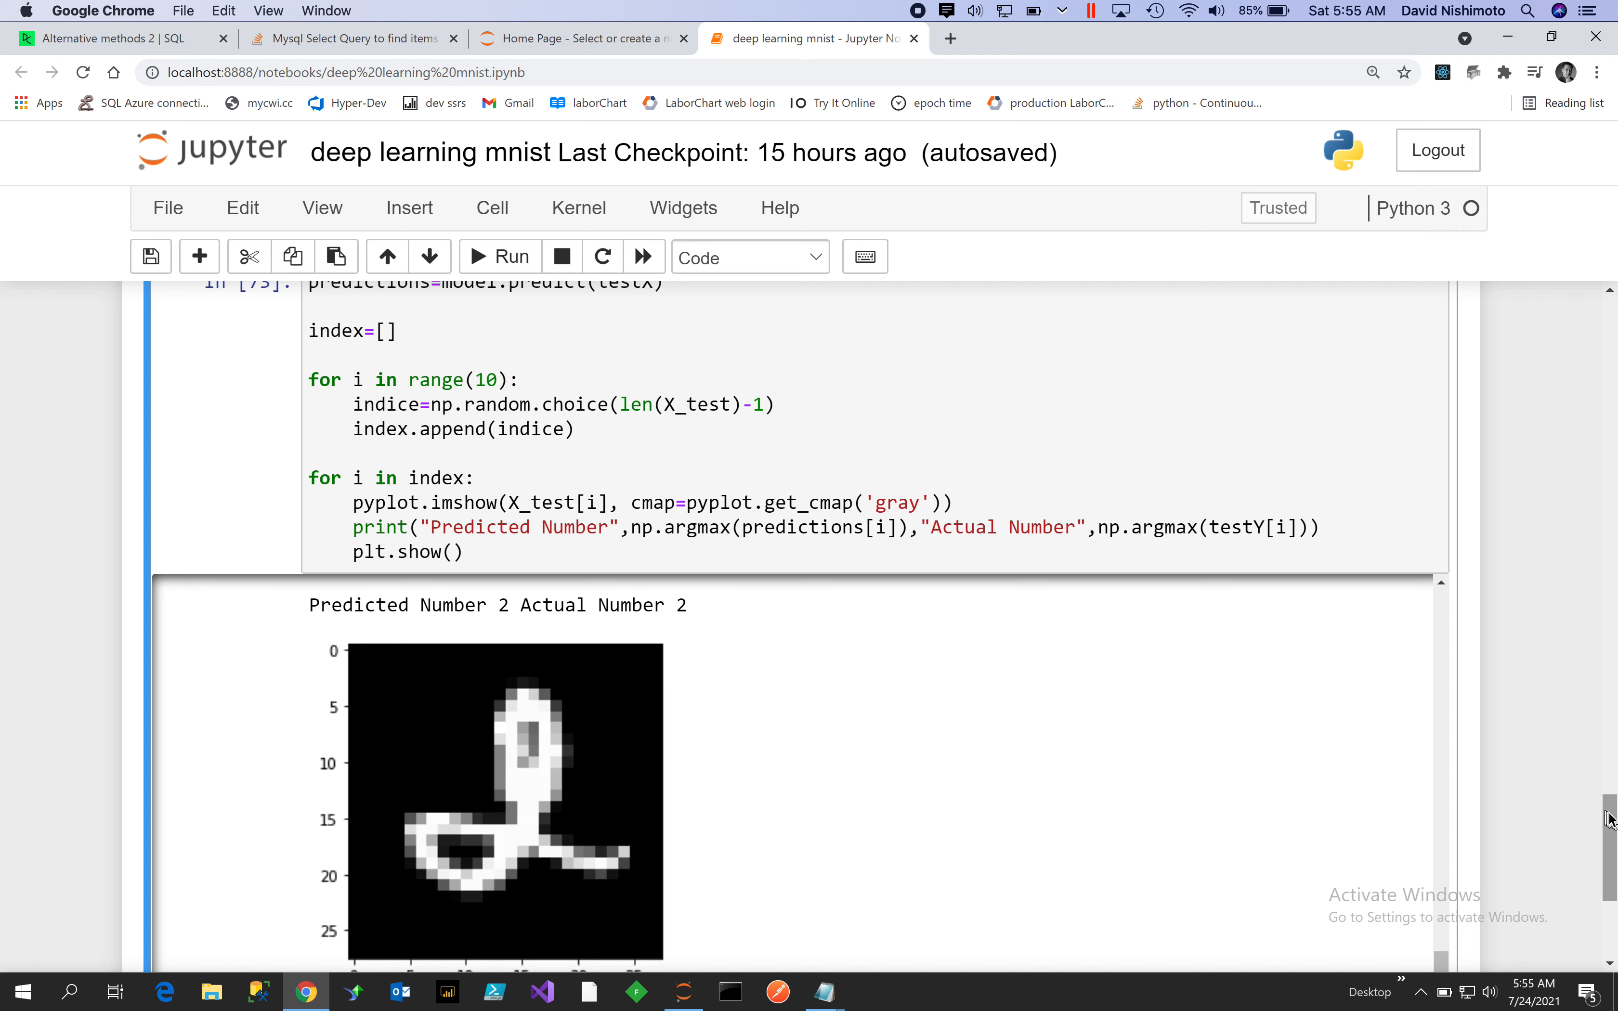
scroll(down, 3)
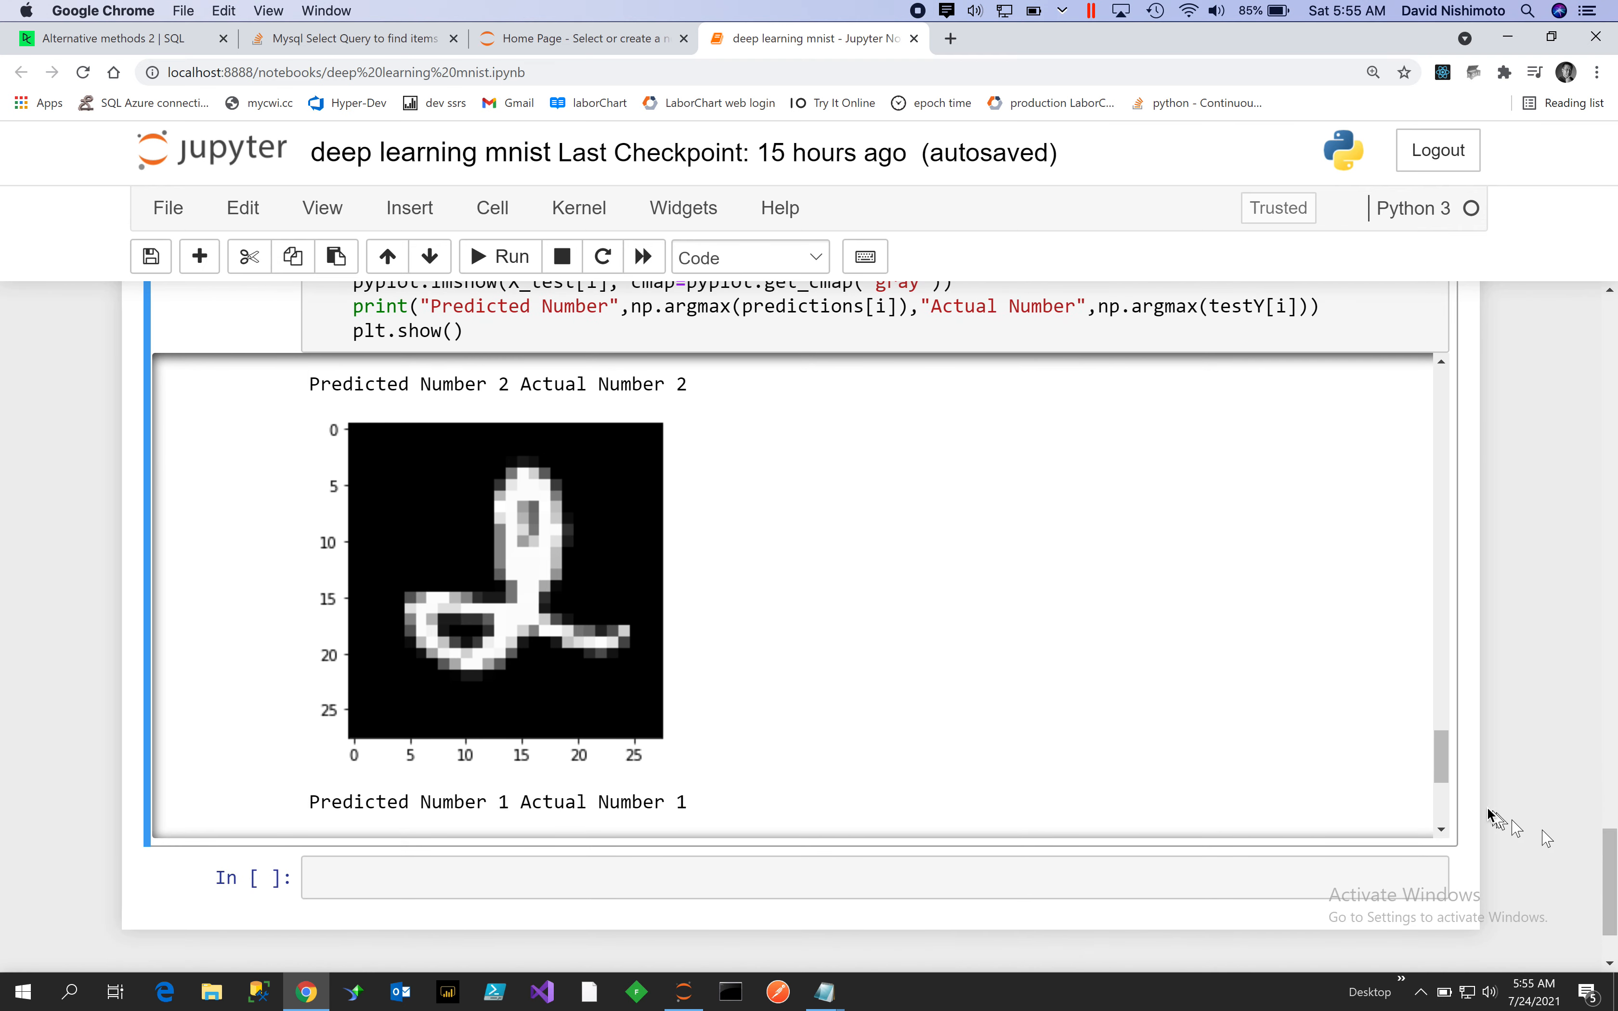
scroll(down, 3)
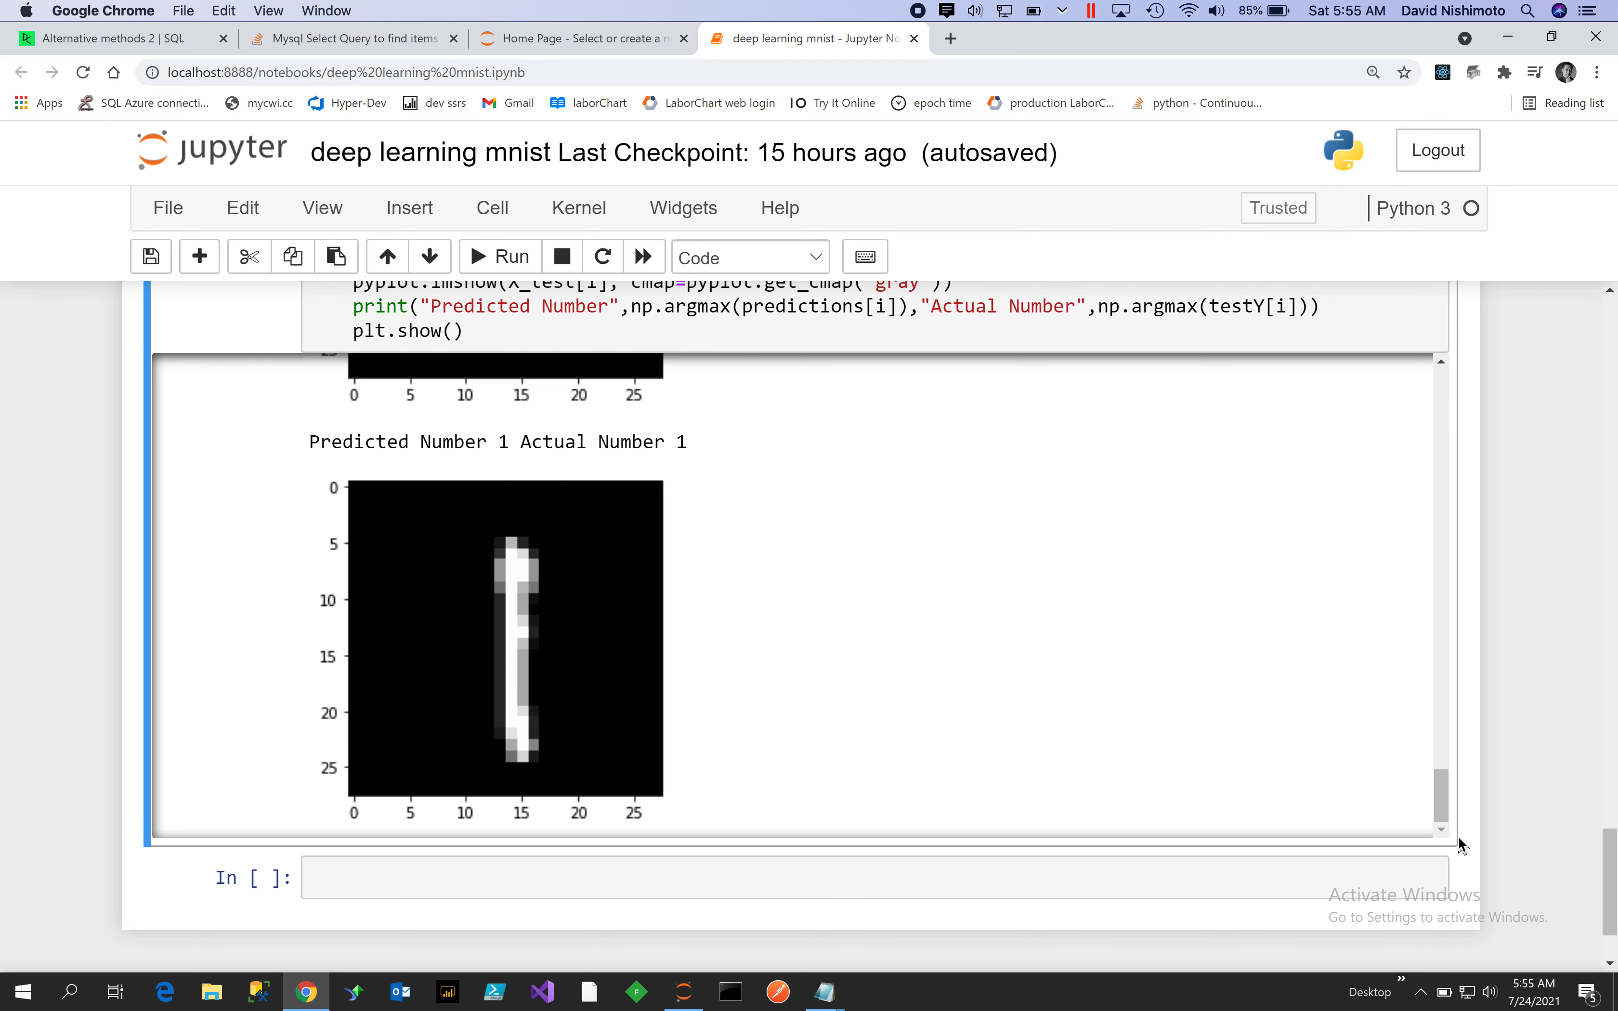
mouse_move(1497, 522)
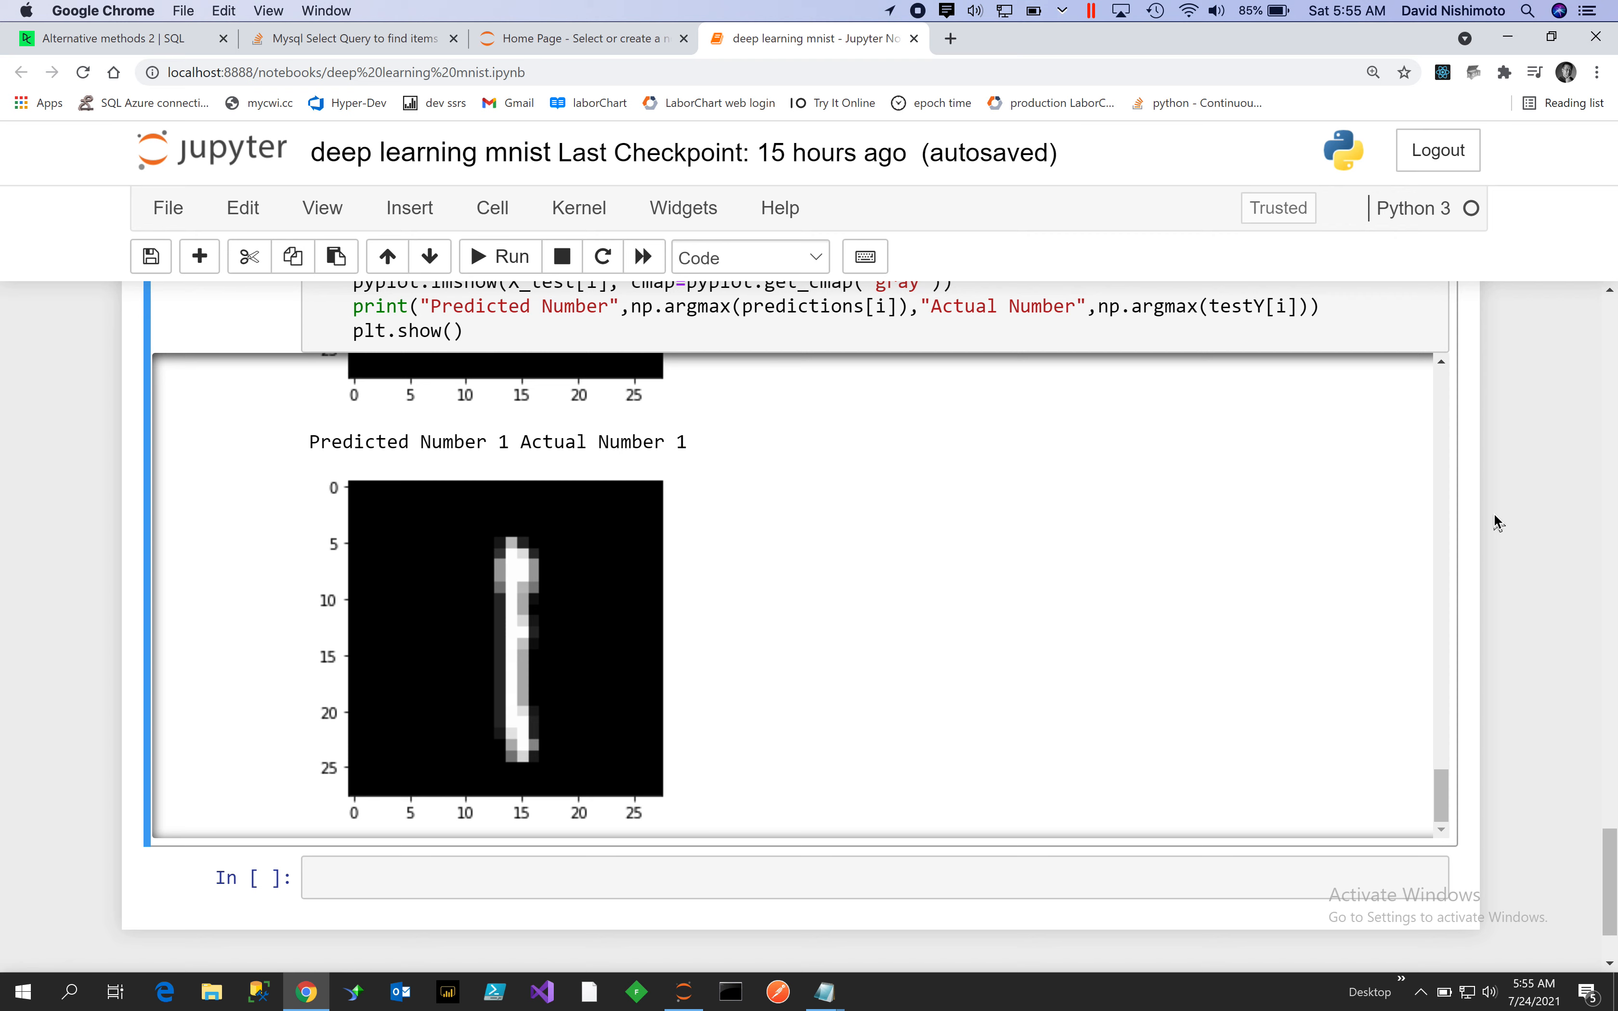
mouse_move(1539, 501)
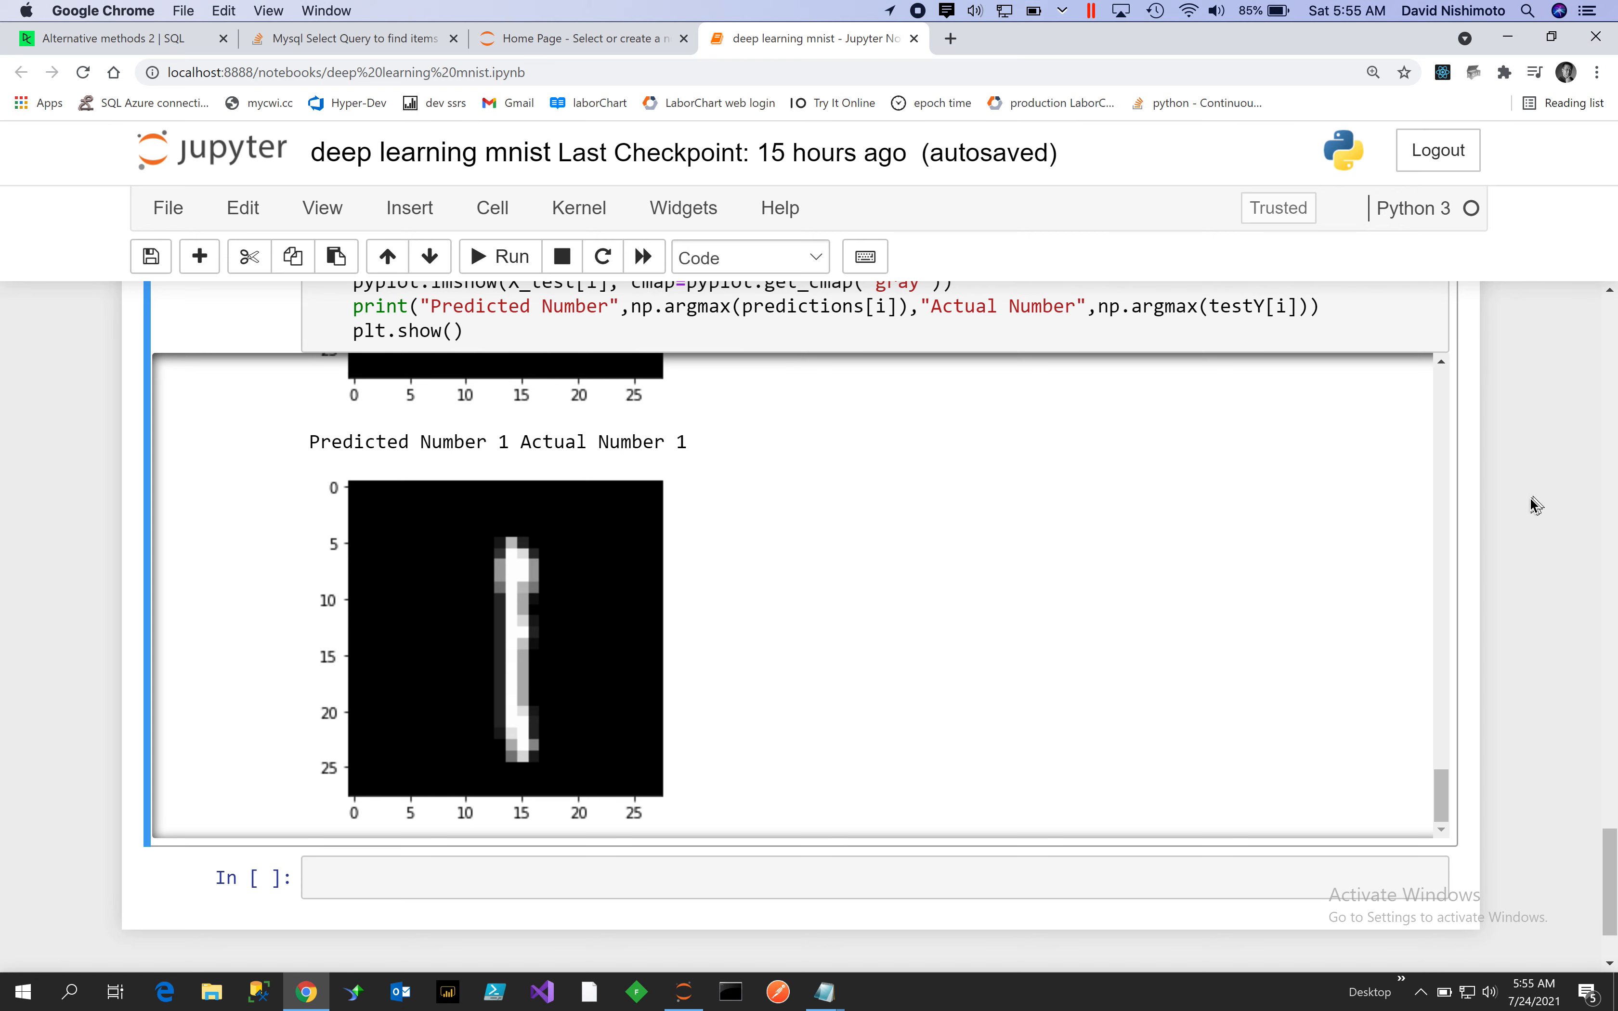
mouse_move(1598, 186)
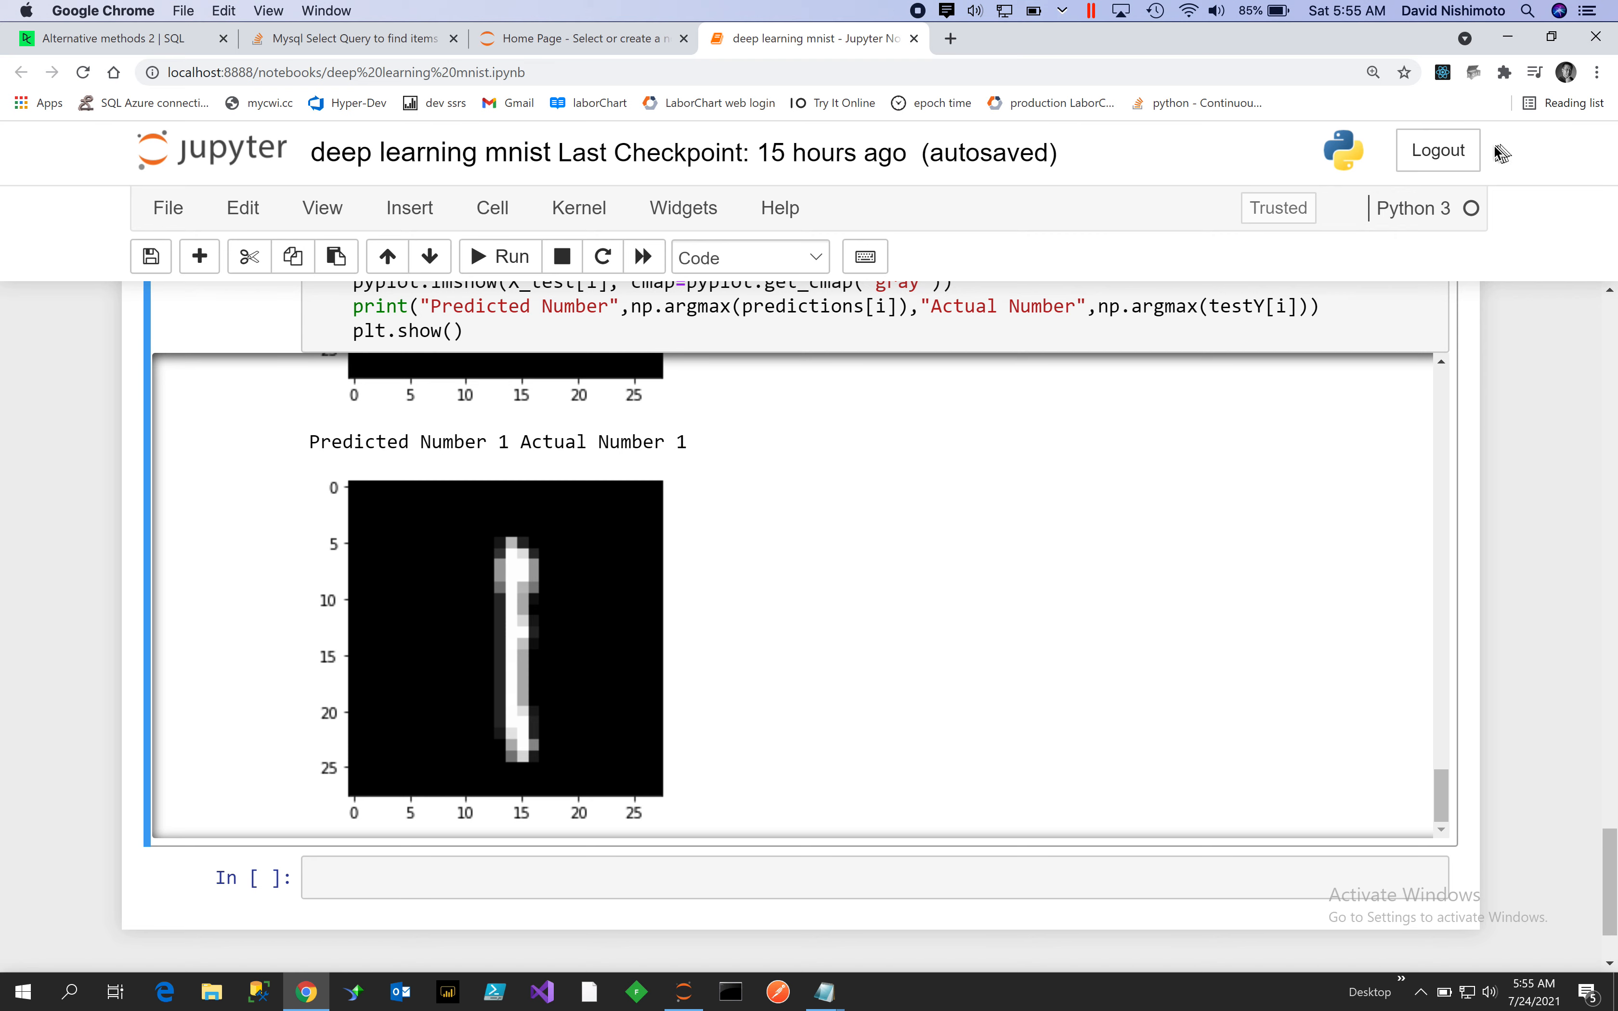
mouse_move(1051, 102)
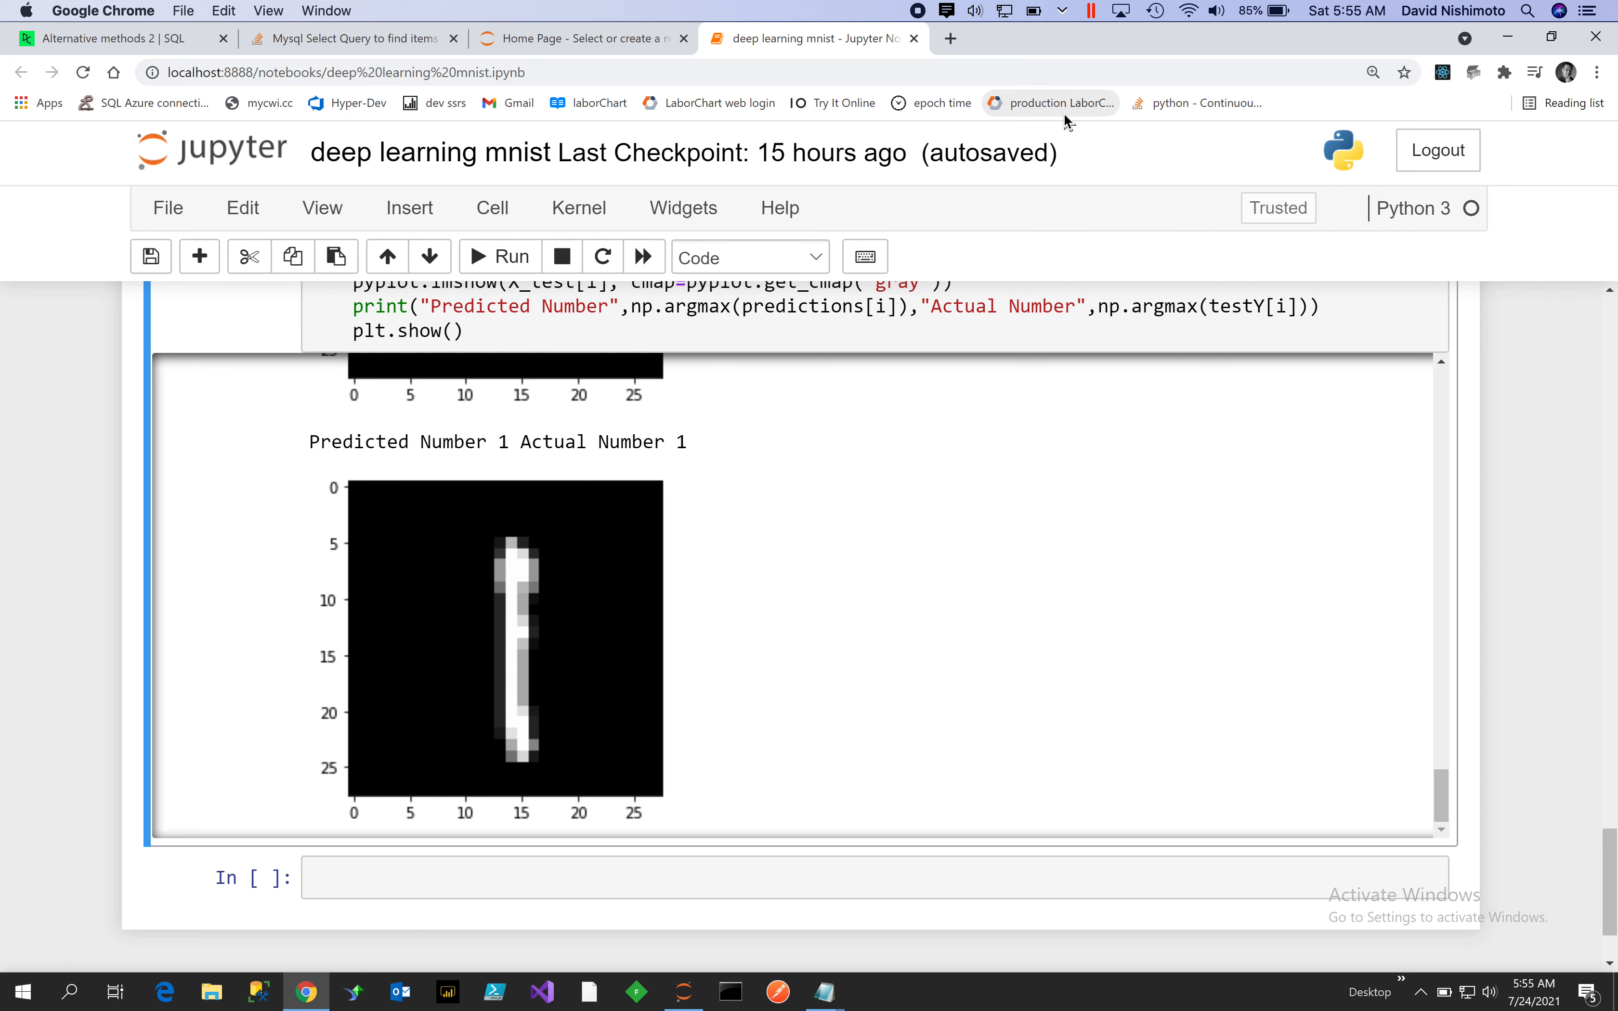
mouse_move(954, 197)
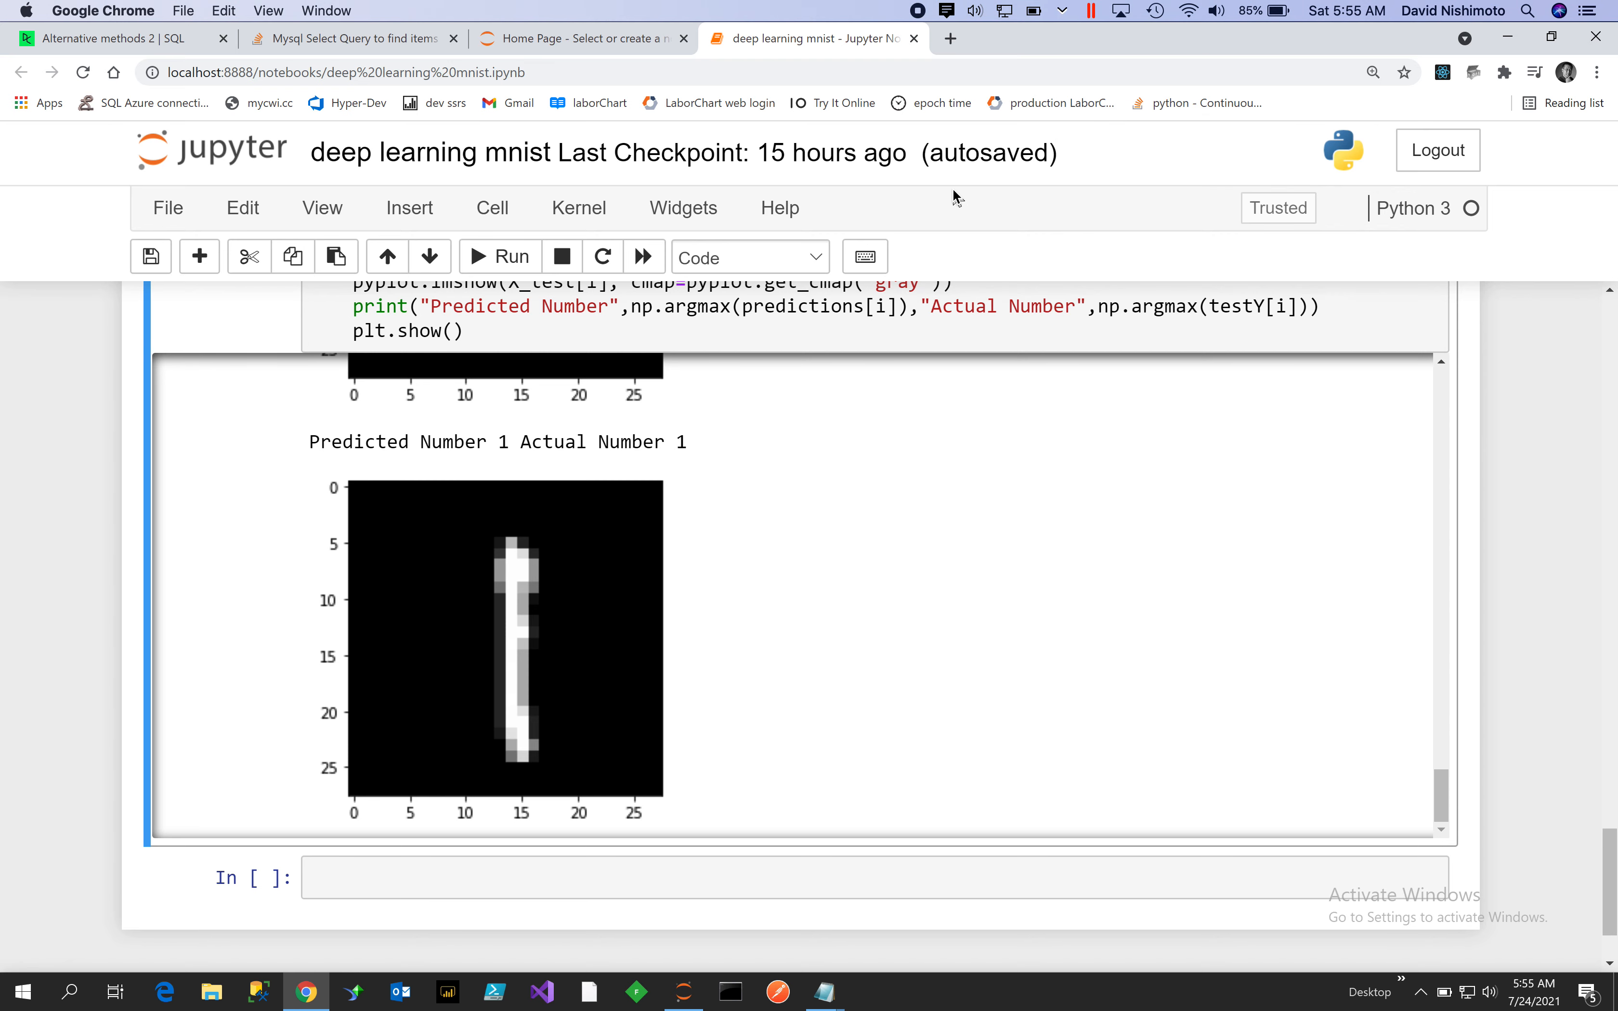